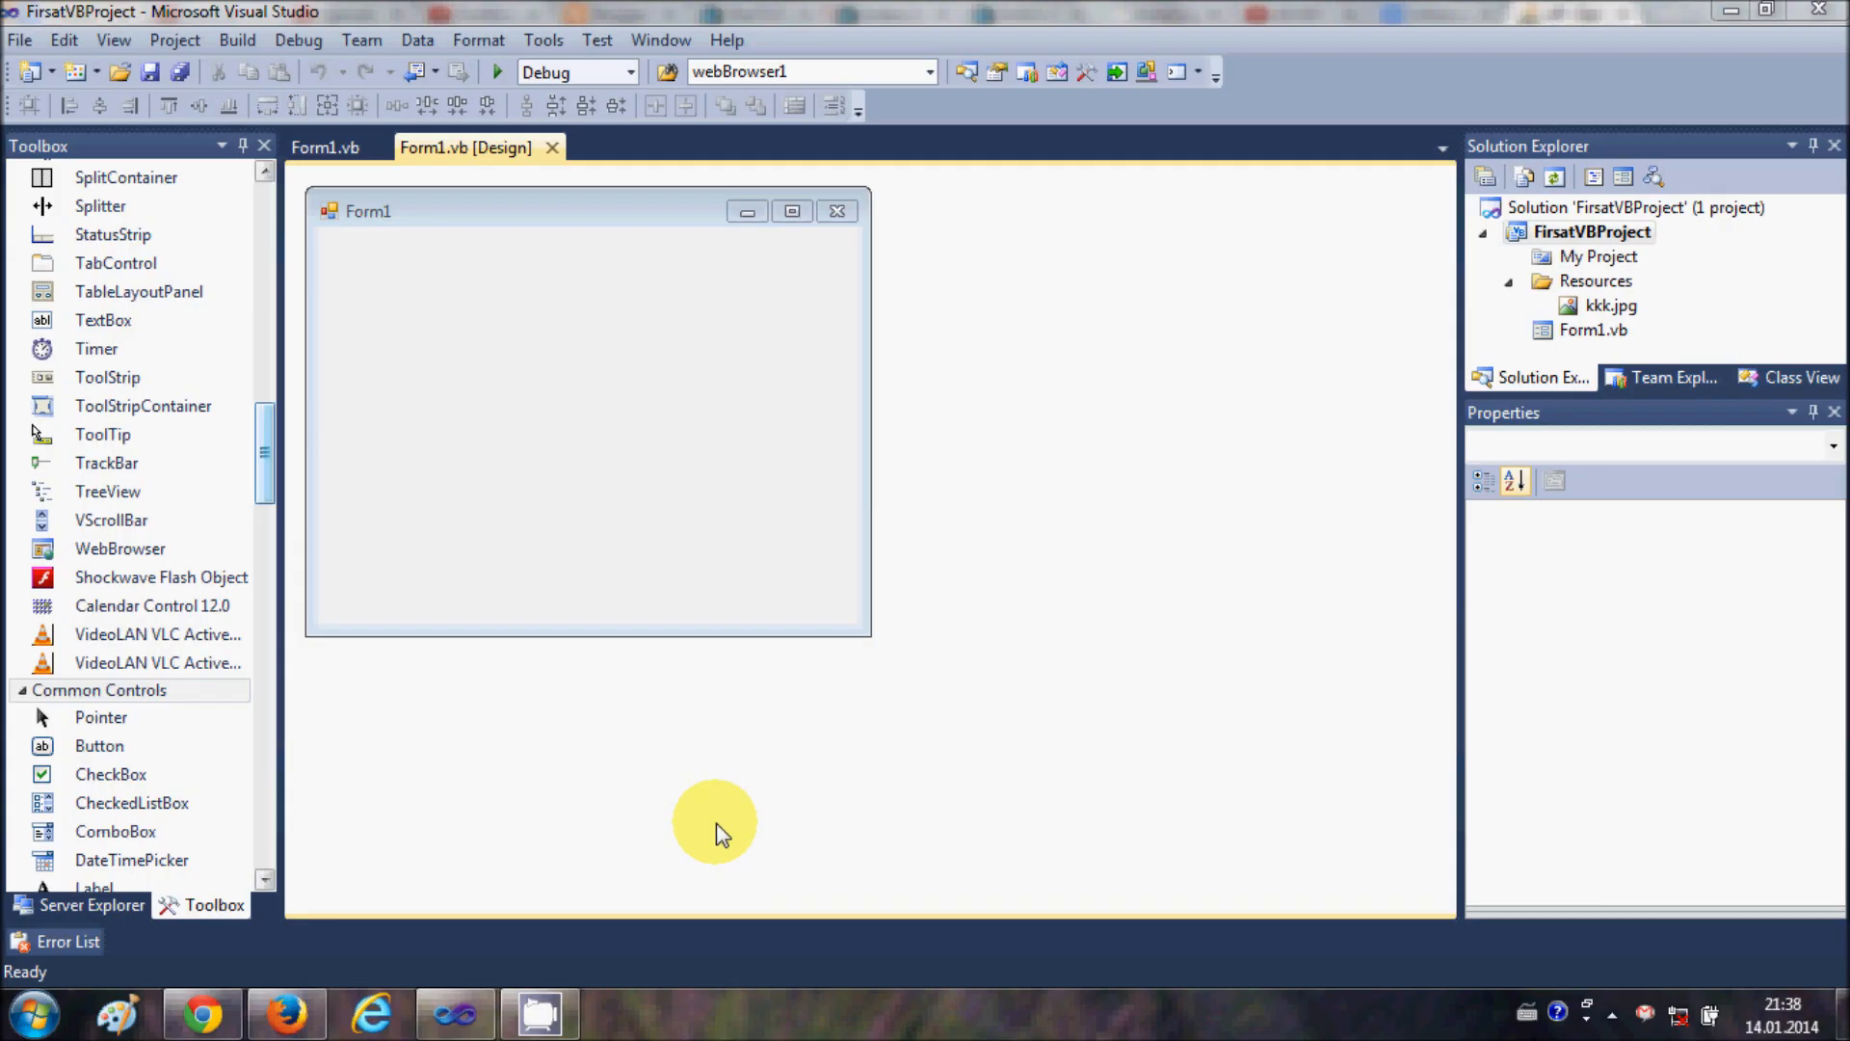
mouse_move(709, 651)
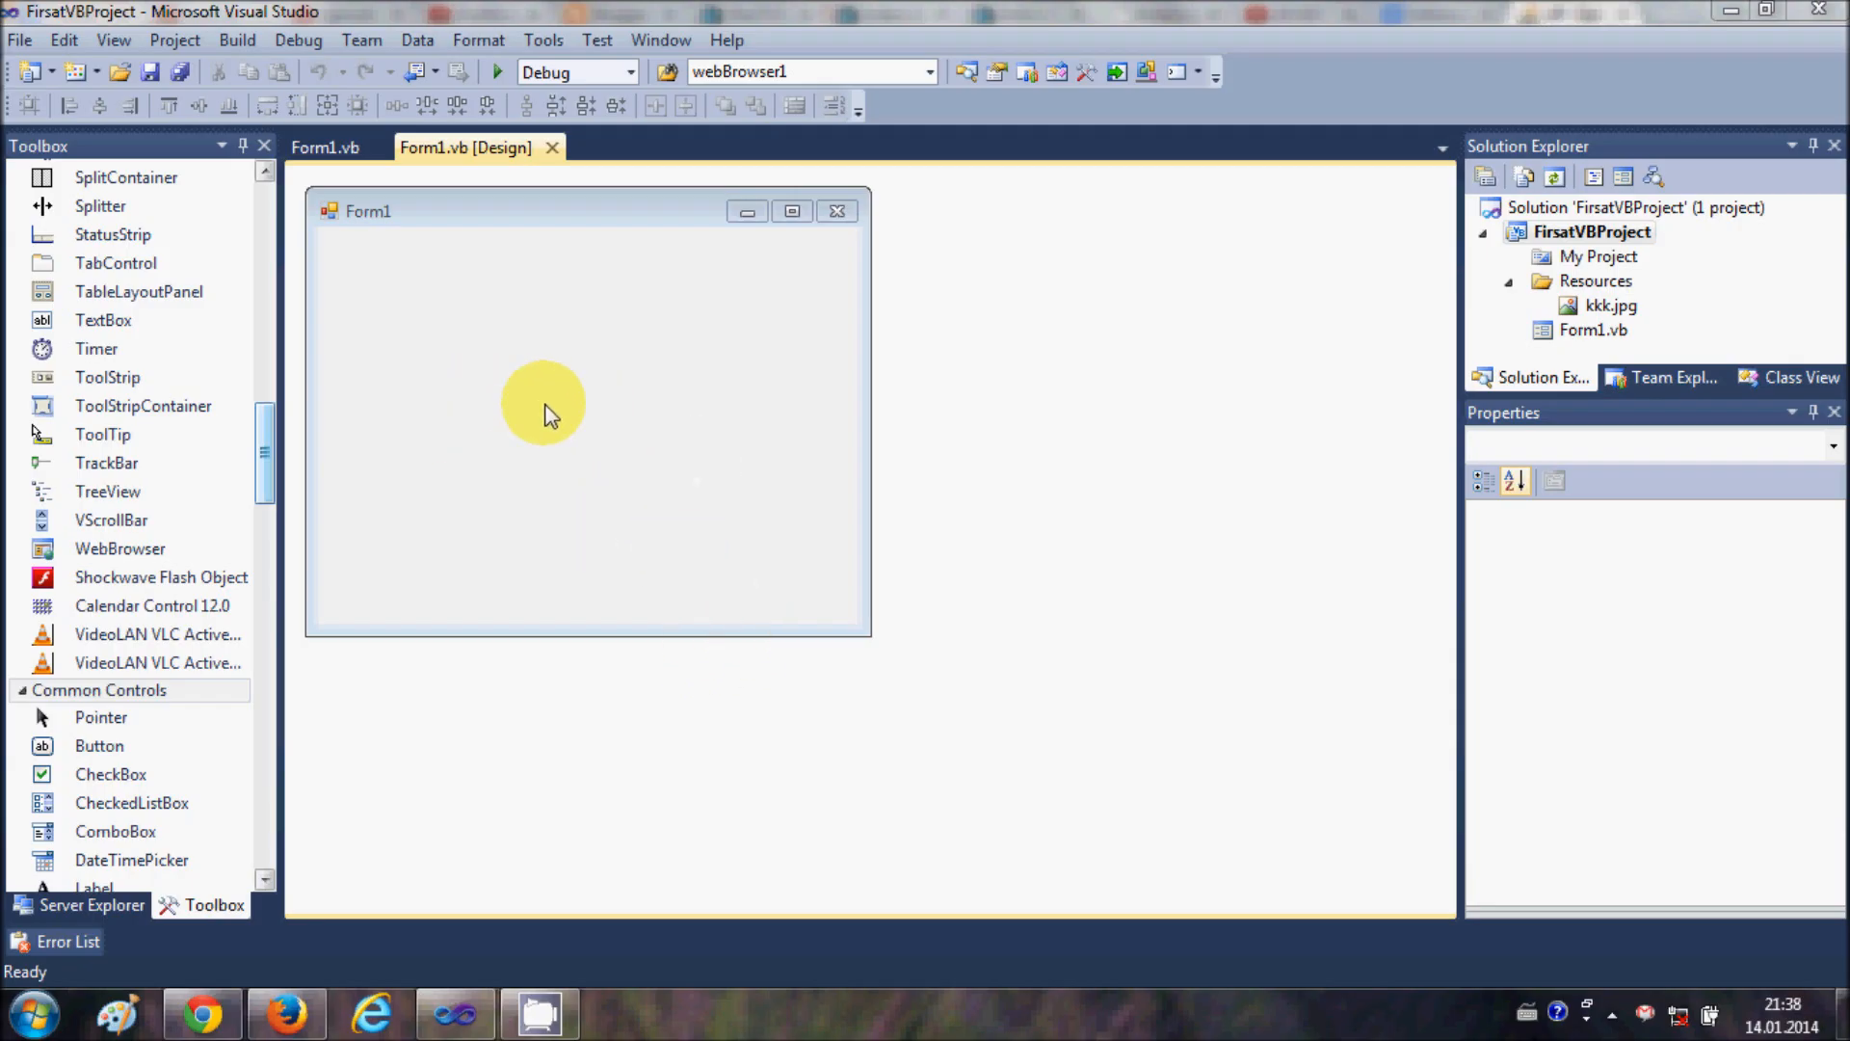
mouse_move(447, 364)
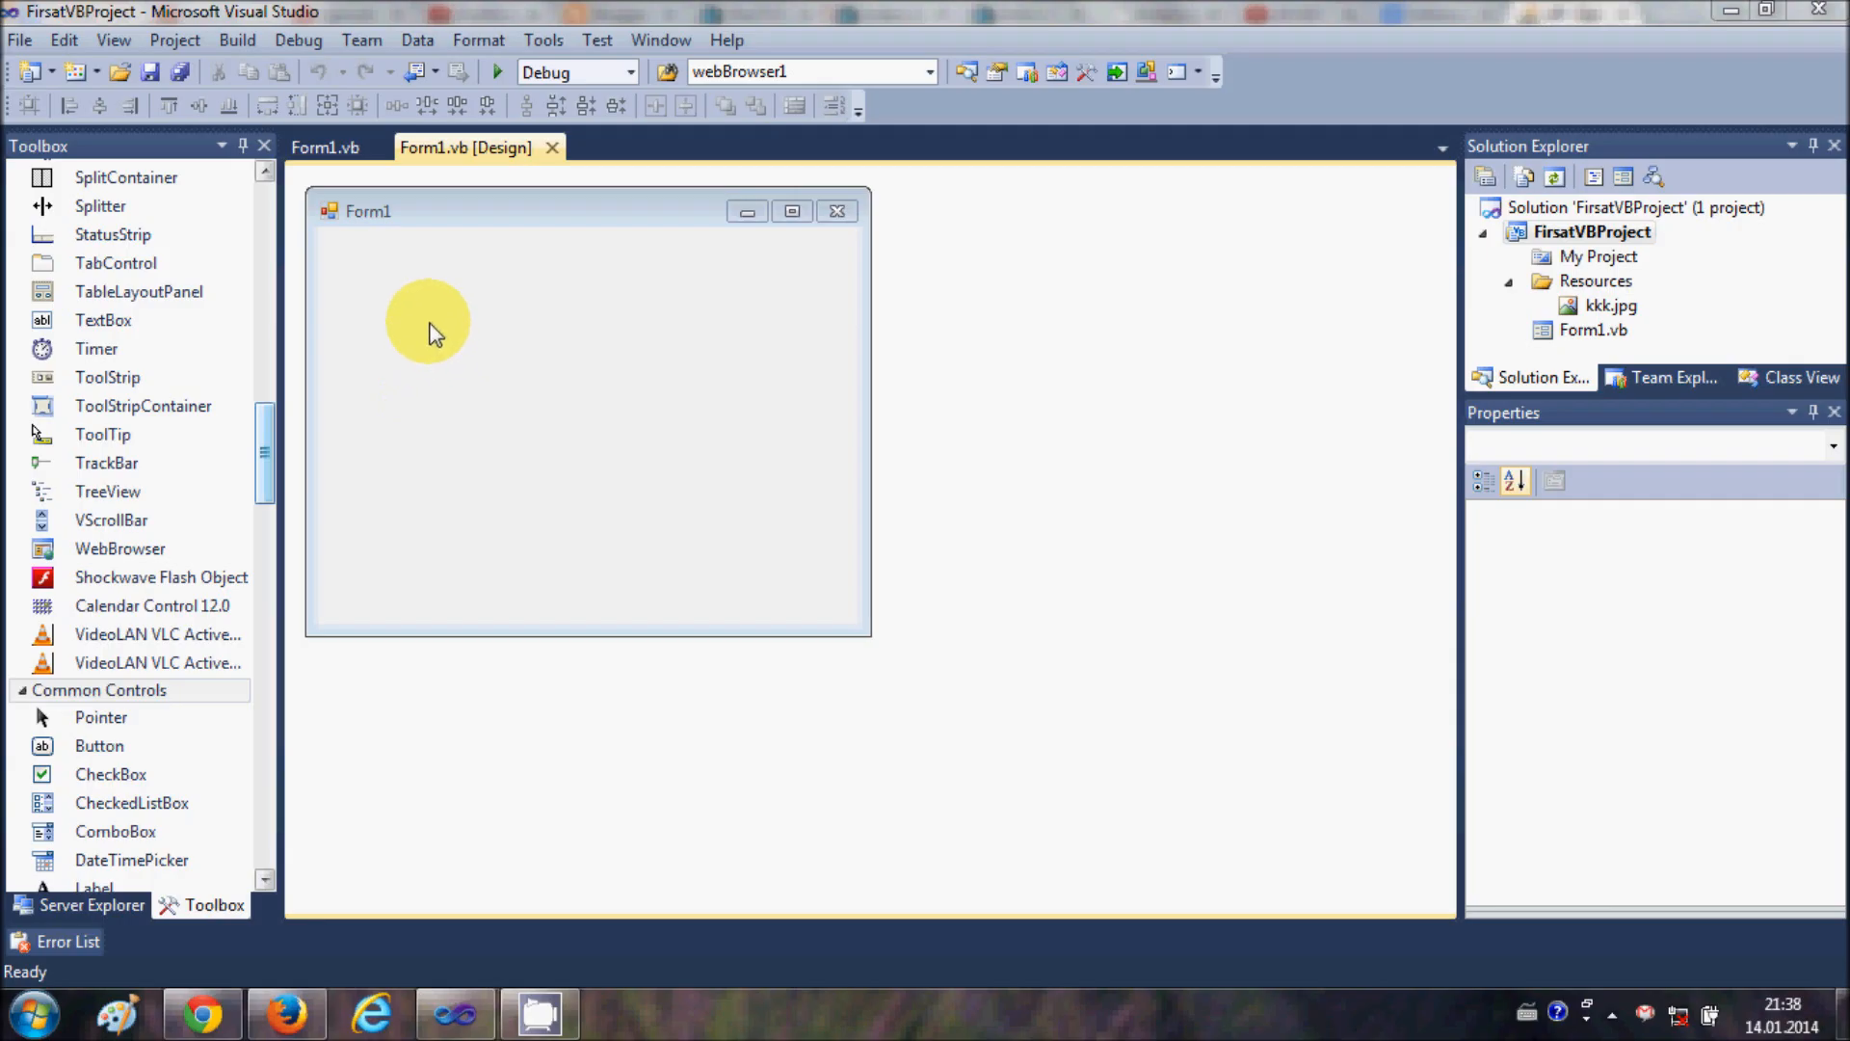
mouse_move(428, 336)
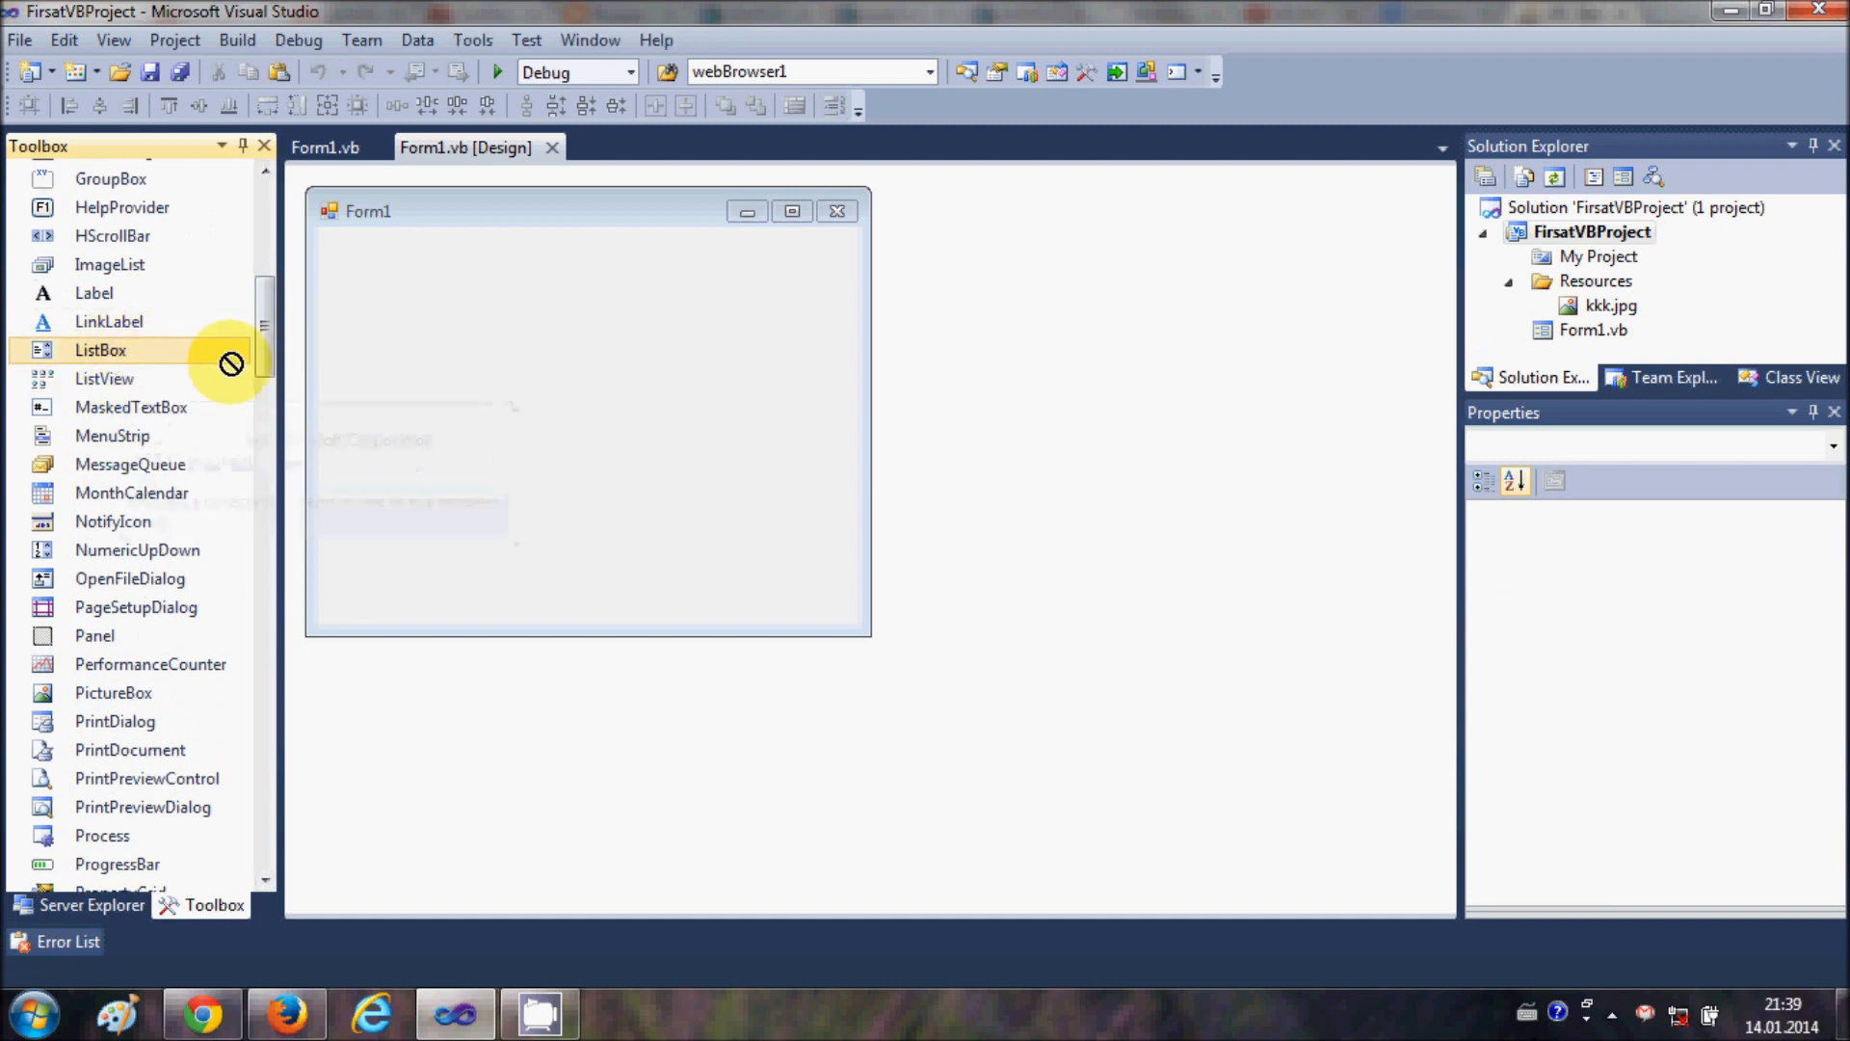
Step: Place a ListBox, a widened TextBox near the top, and select Button1 on Form1
drag(100, 349, 460, 424)
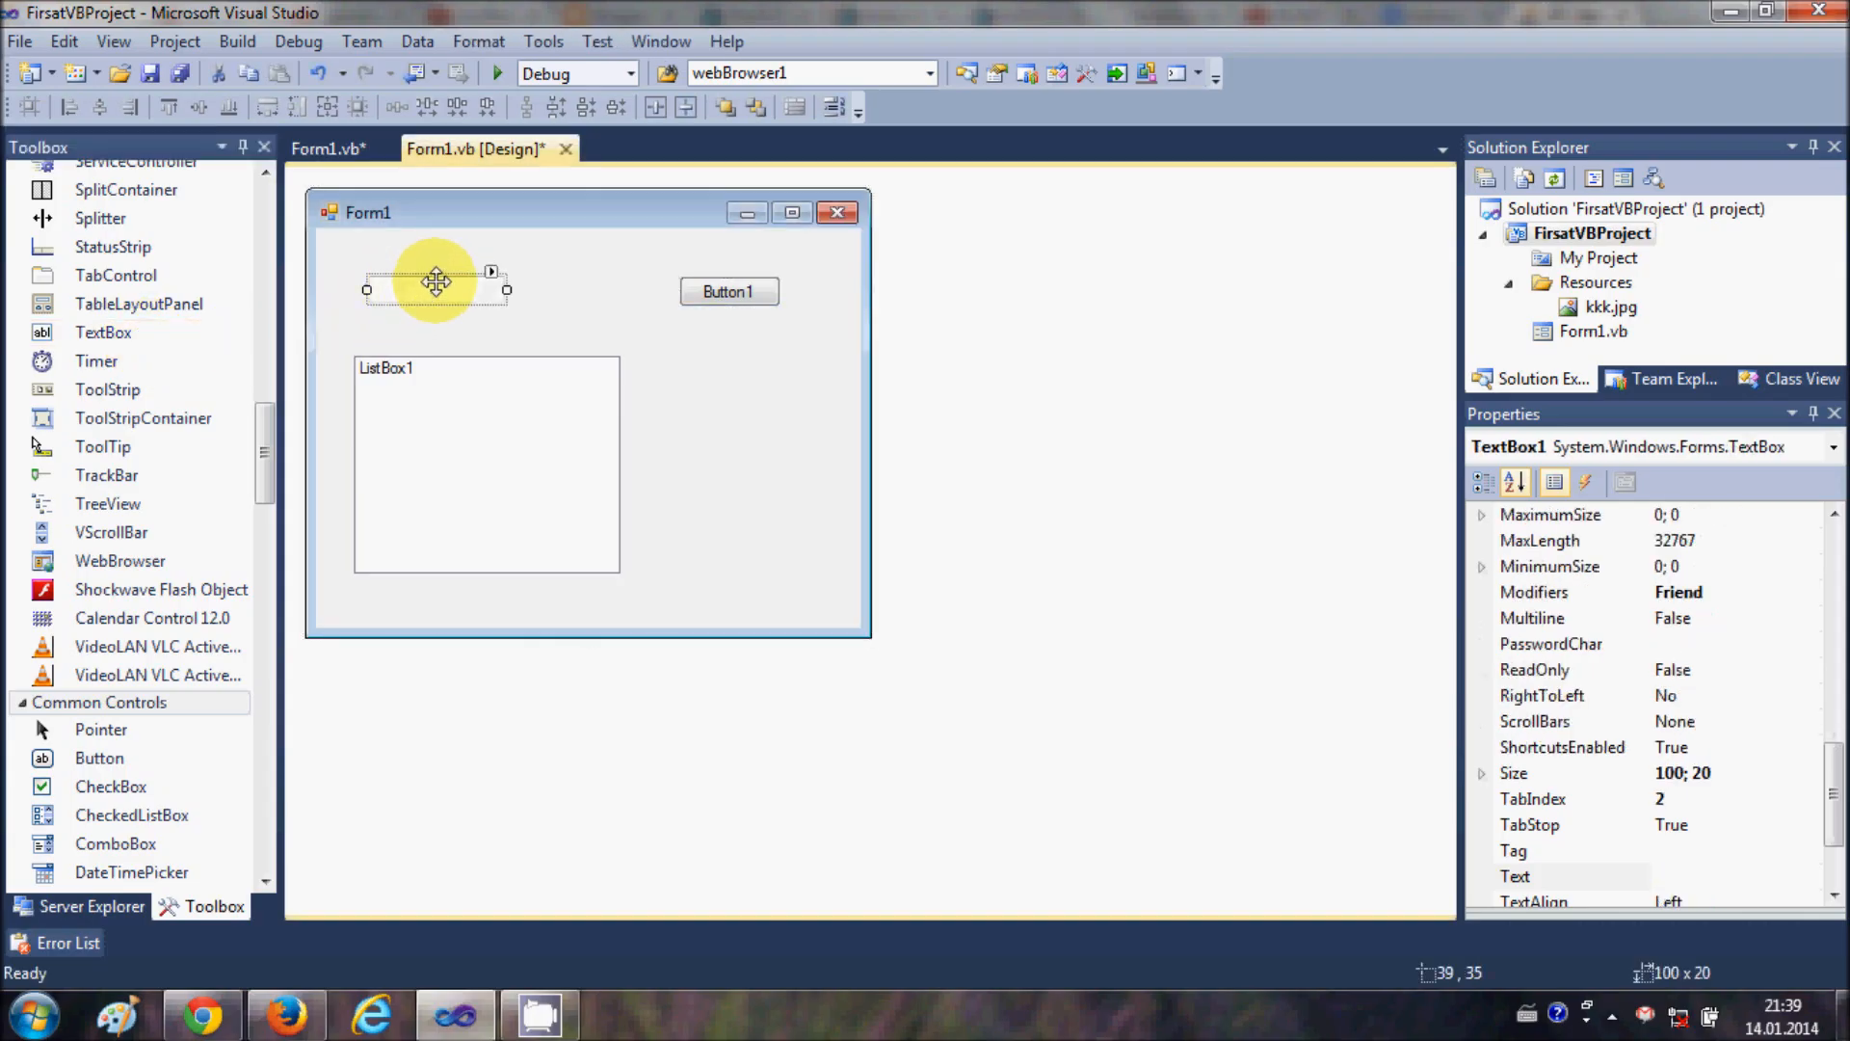
drag(506, 289, 550, 289)
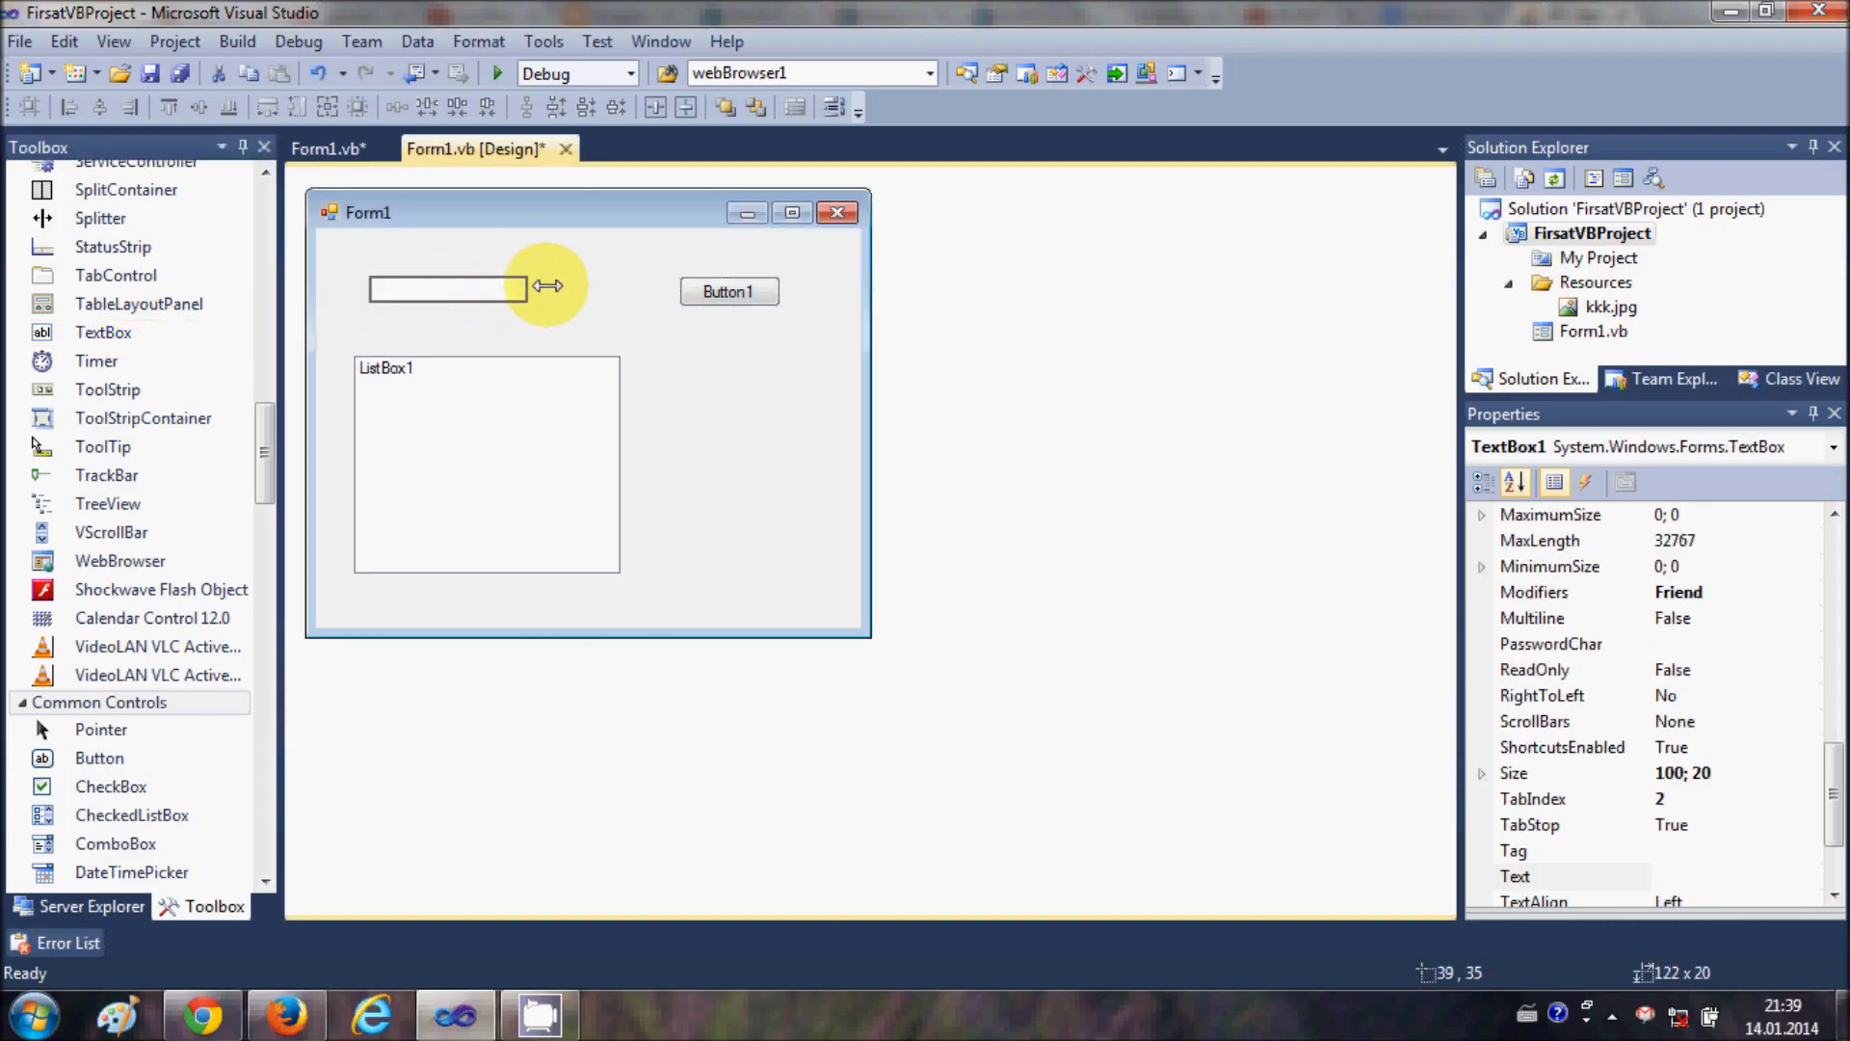
drag(545, 288, 623, 287)
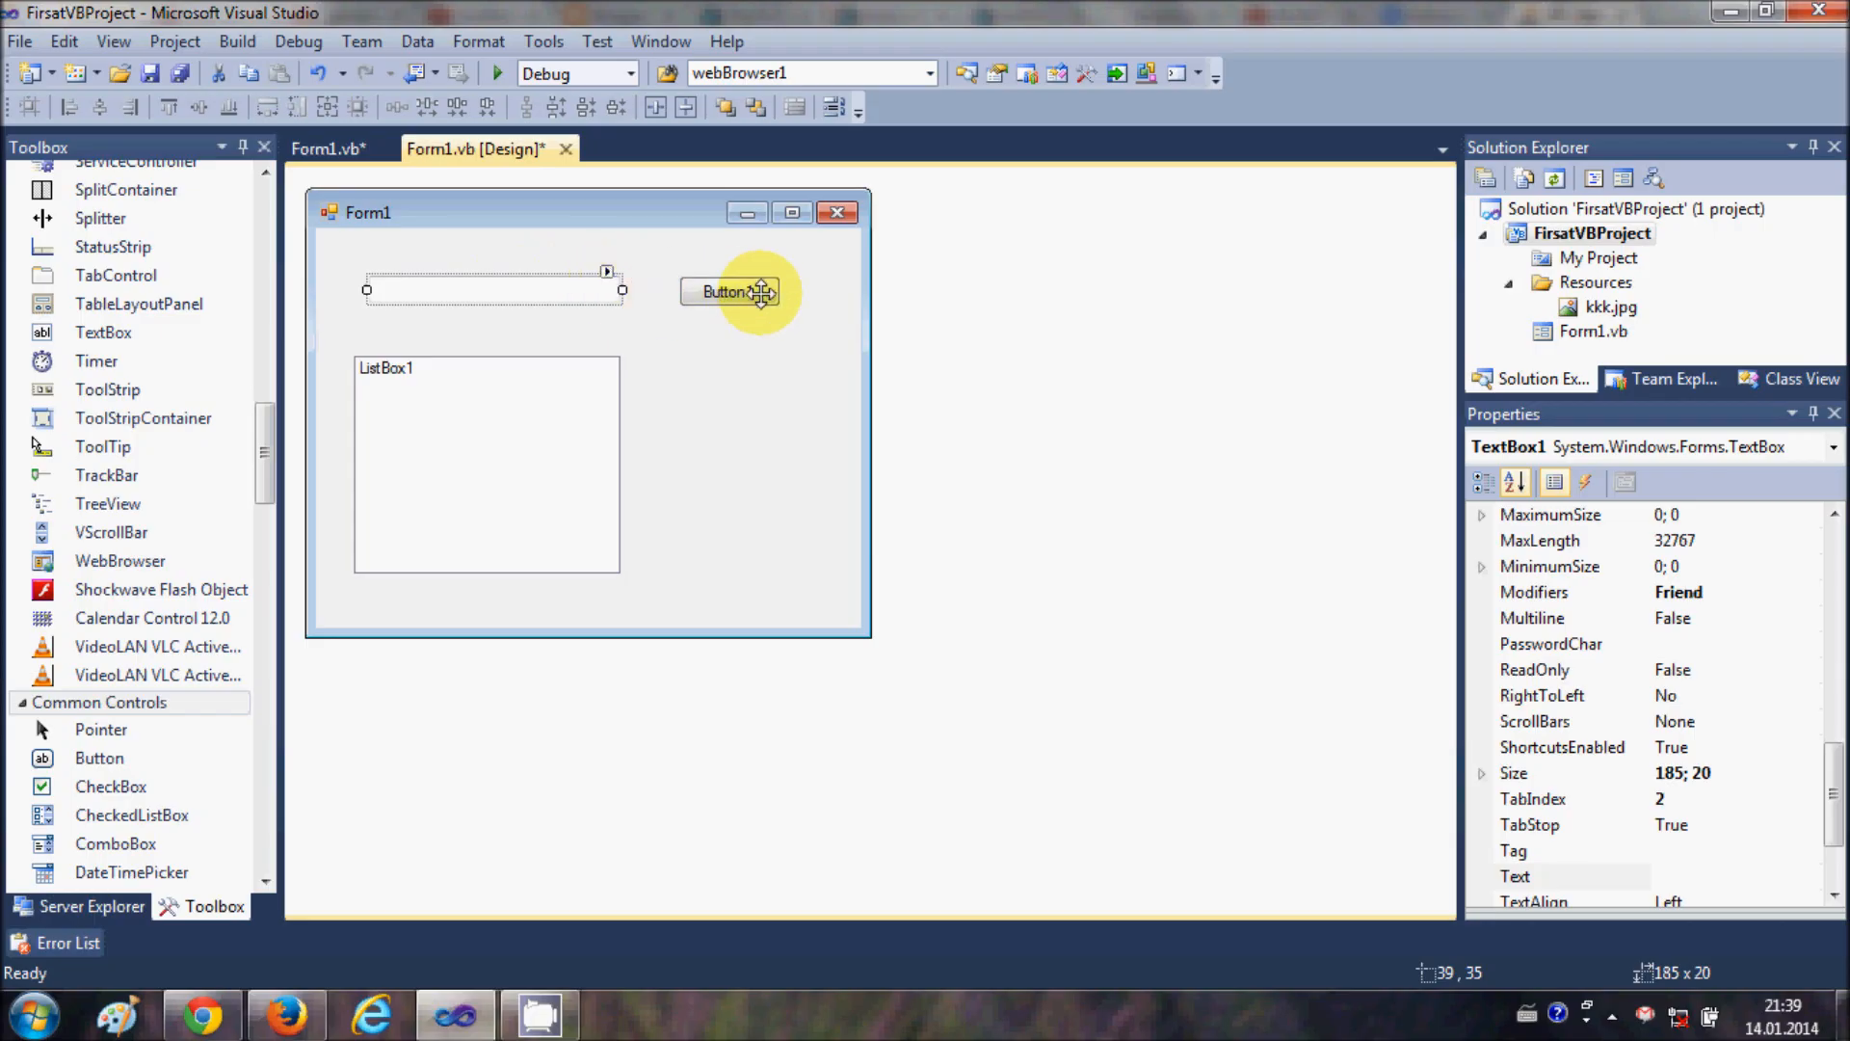
click(729, 293)
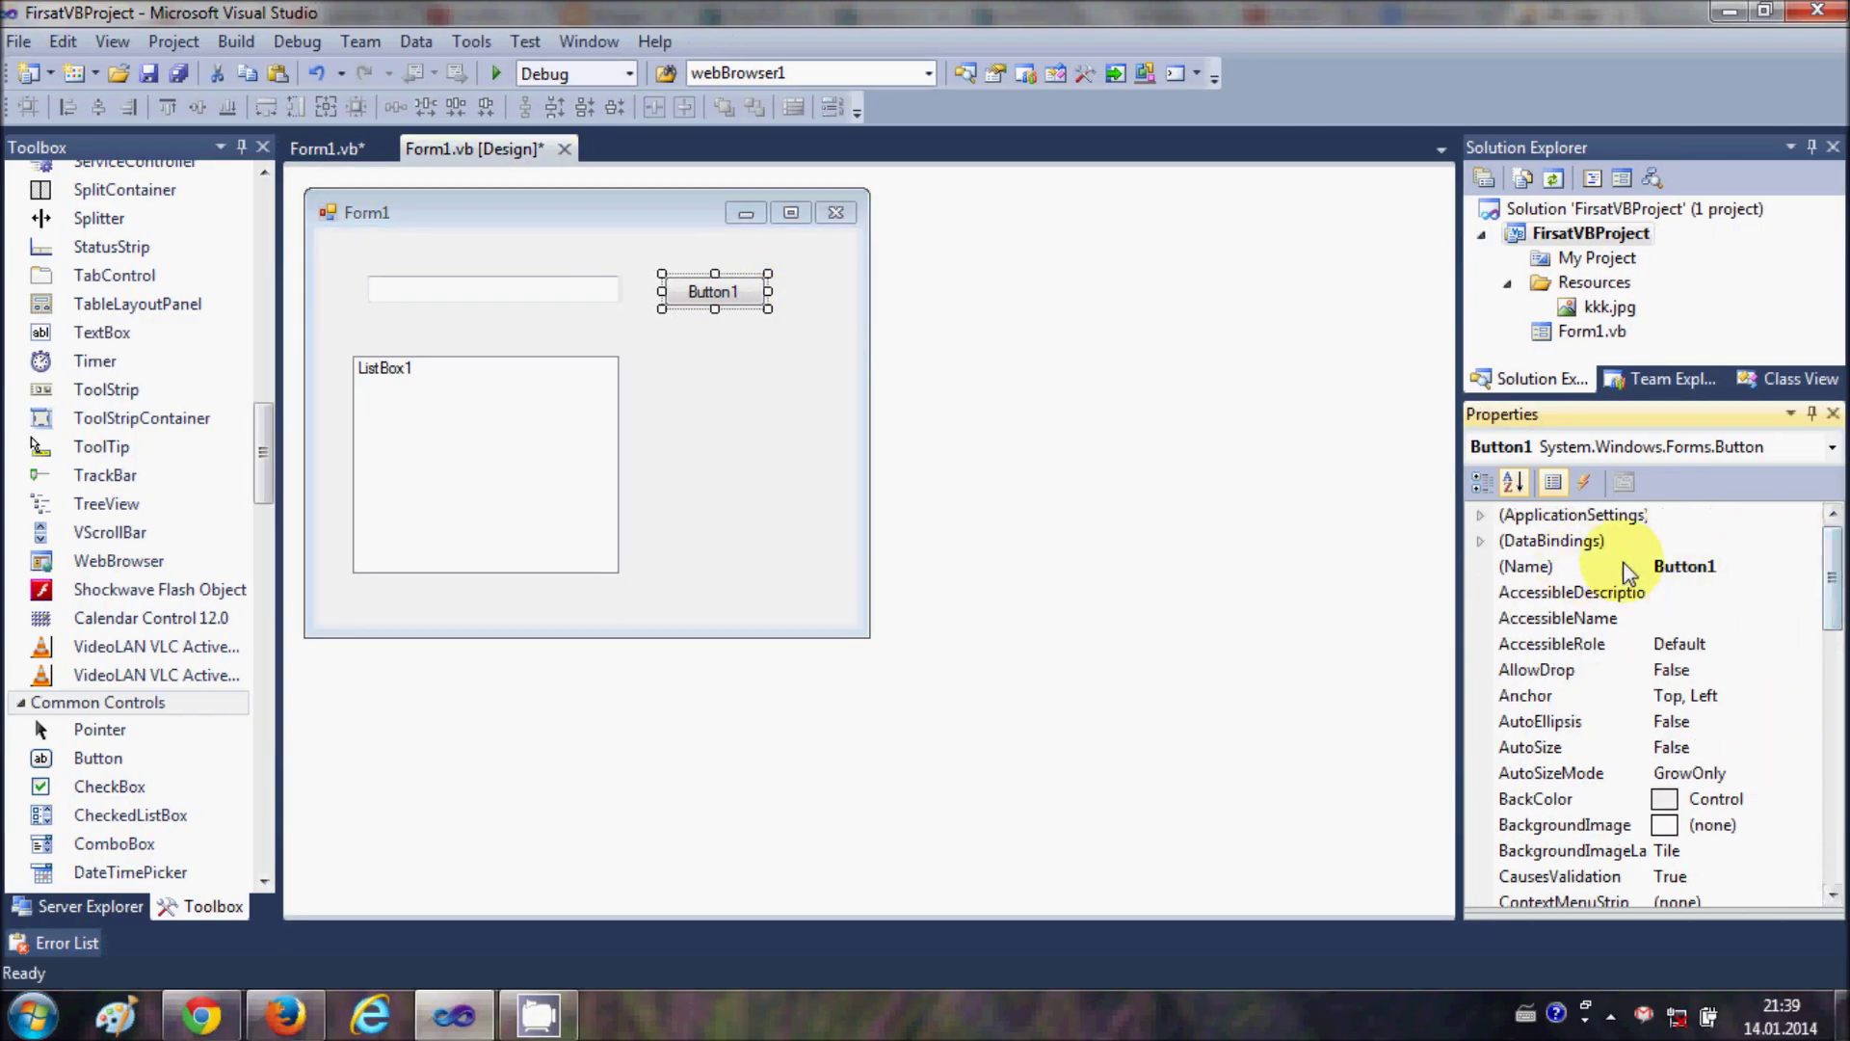
Step: Set Button1's Text property to Add and move it beside the text box
scroll(down, 3)
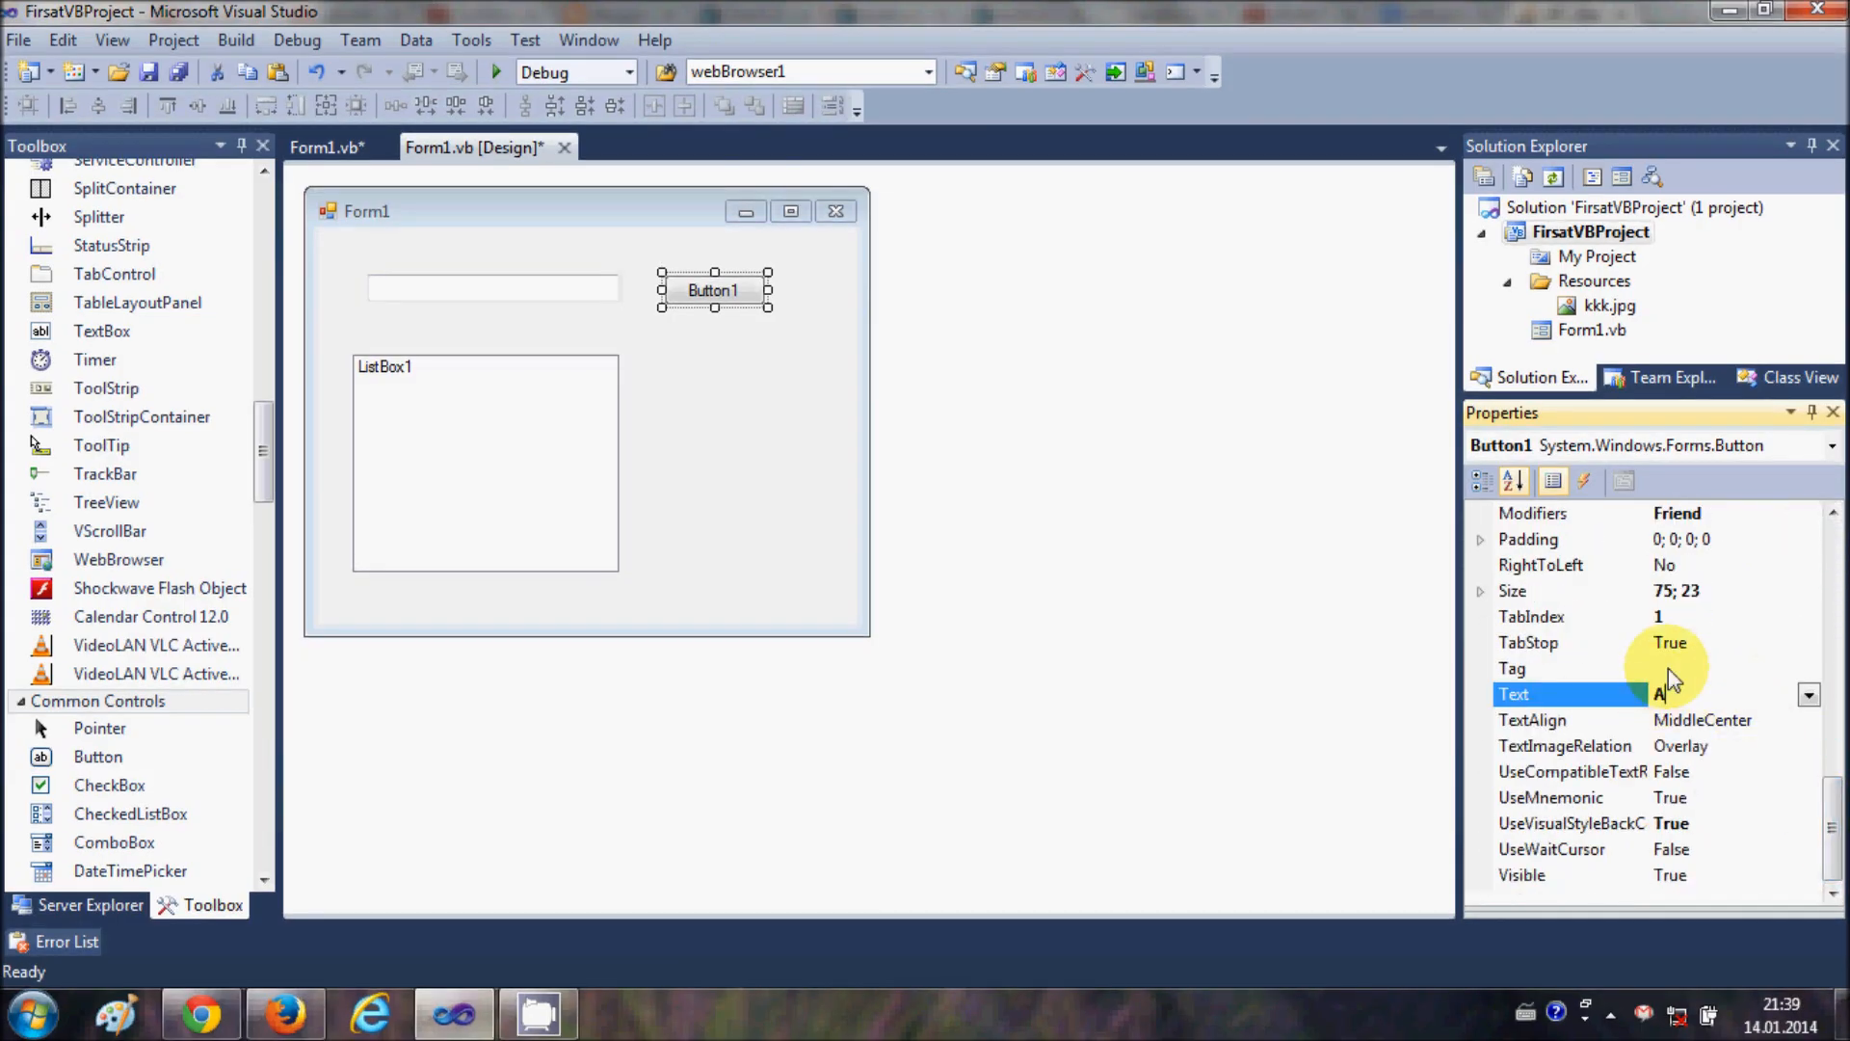
text(Add)
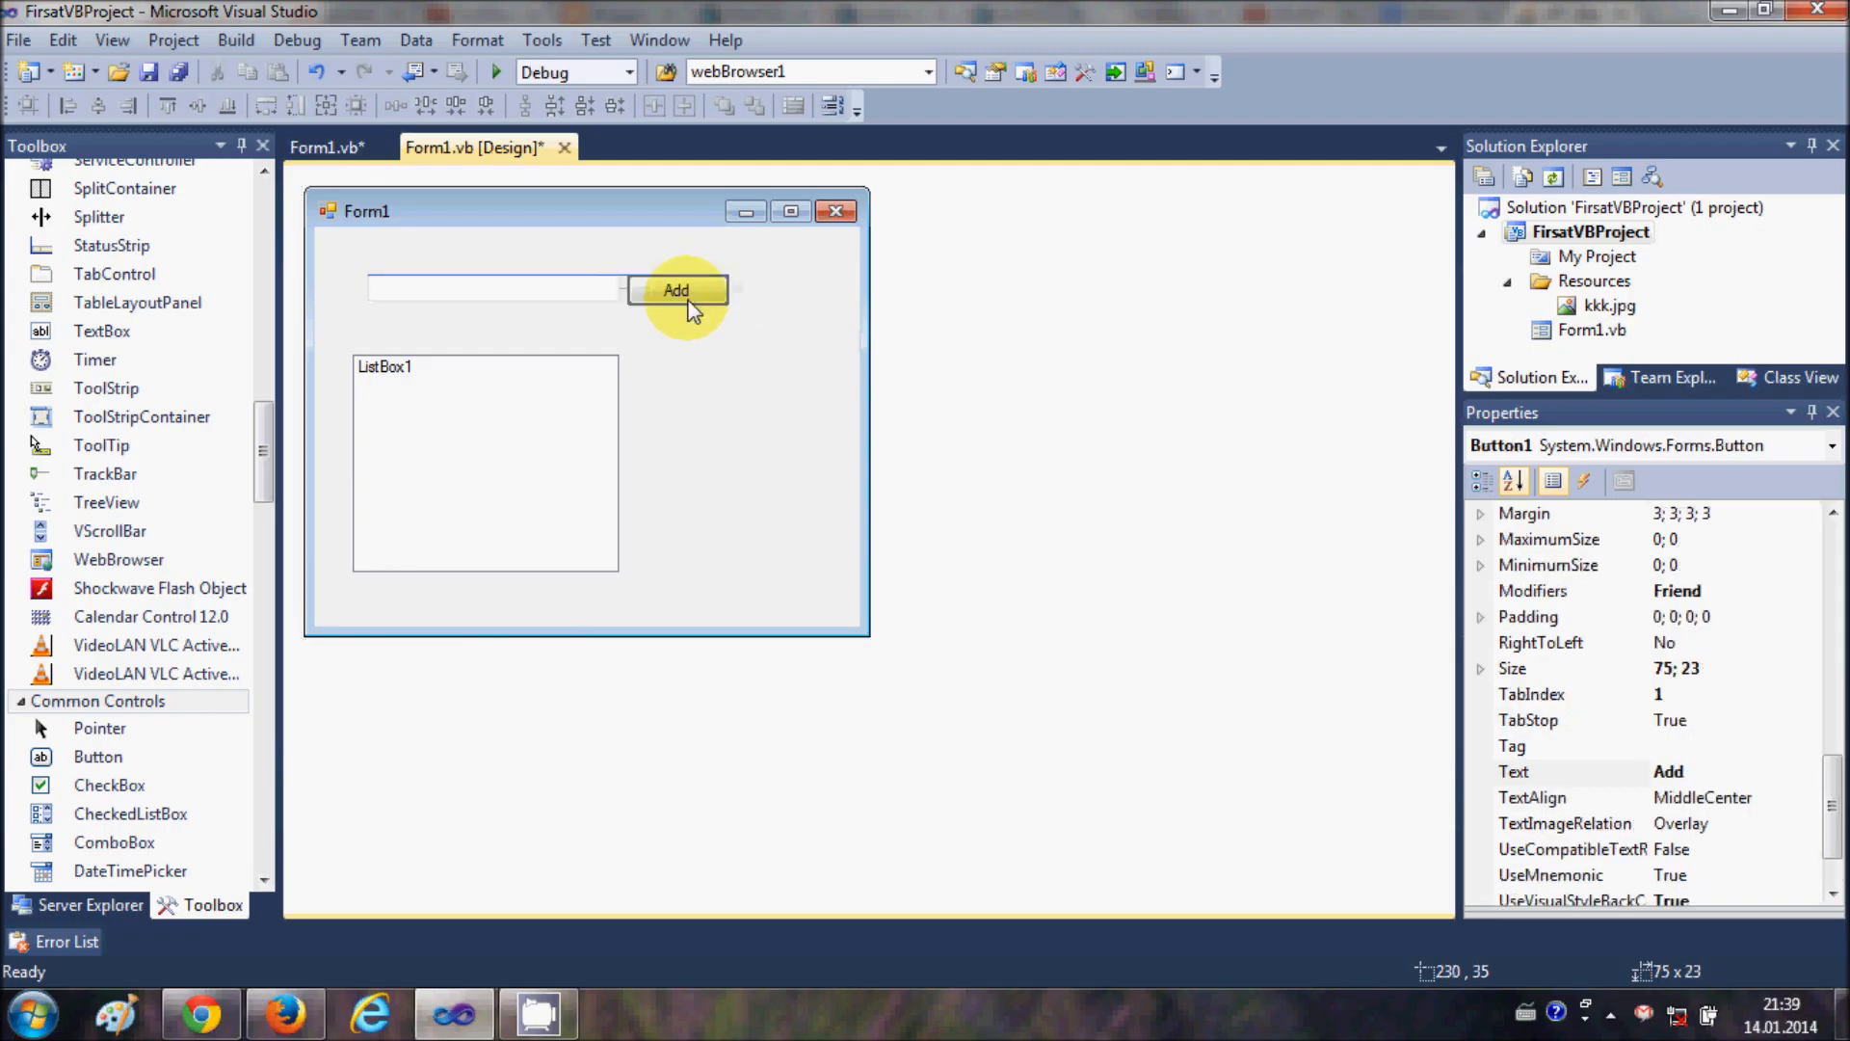
drag(677, 291, 705, 291)
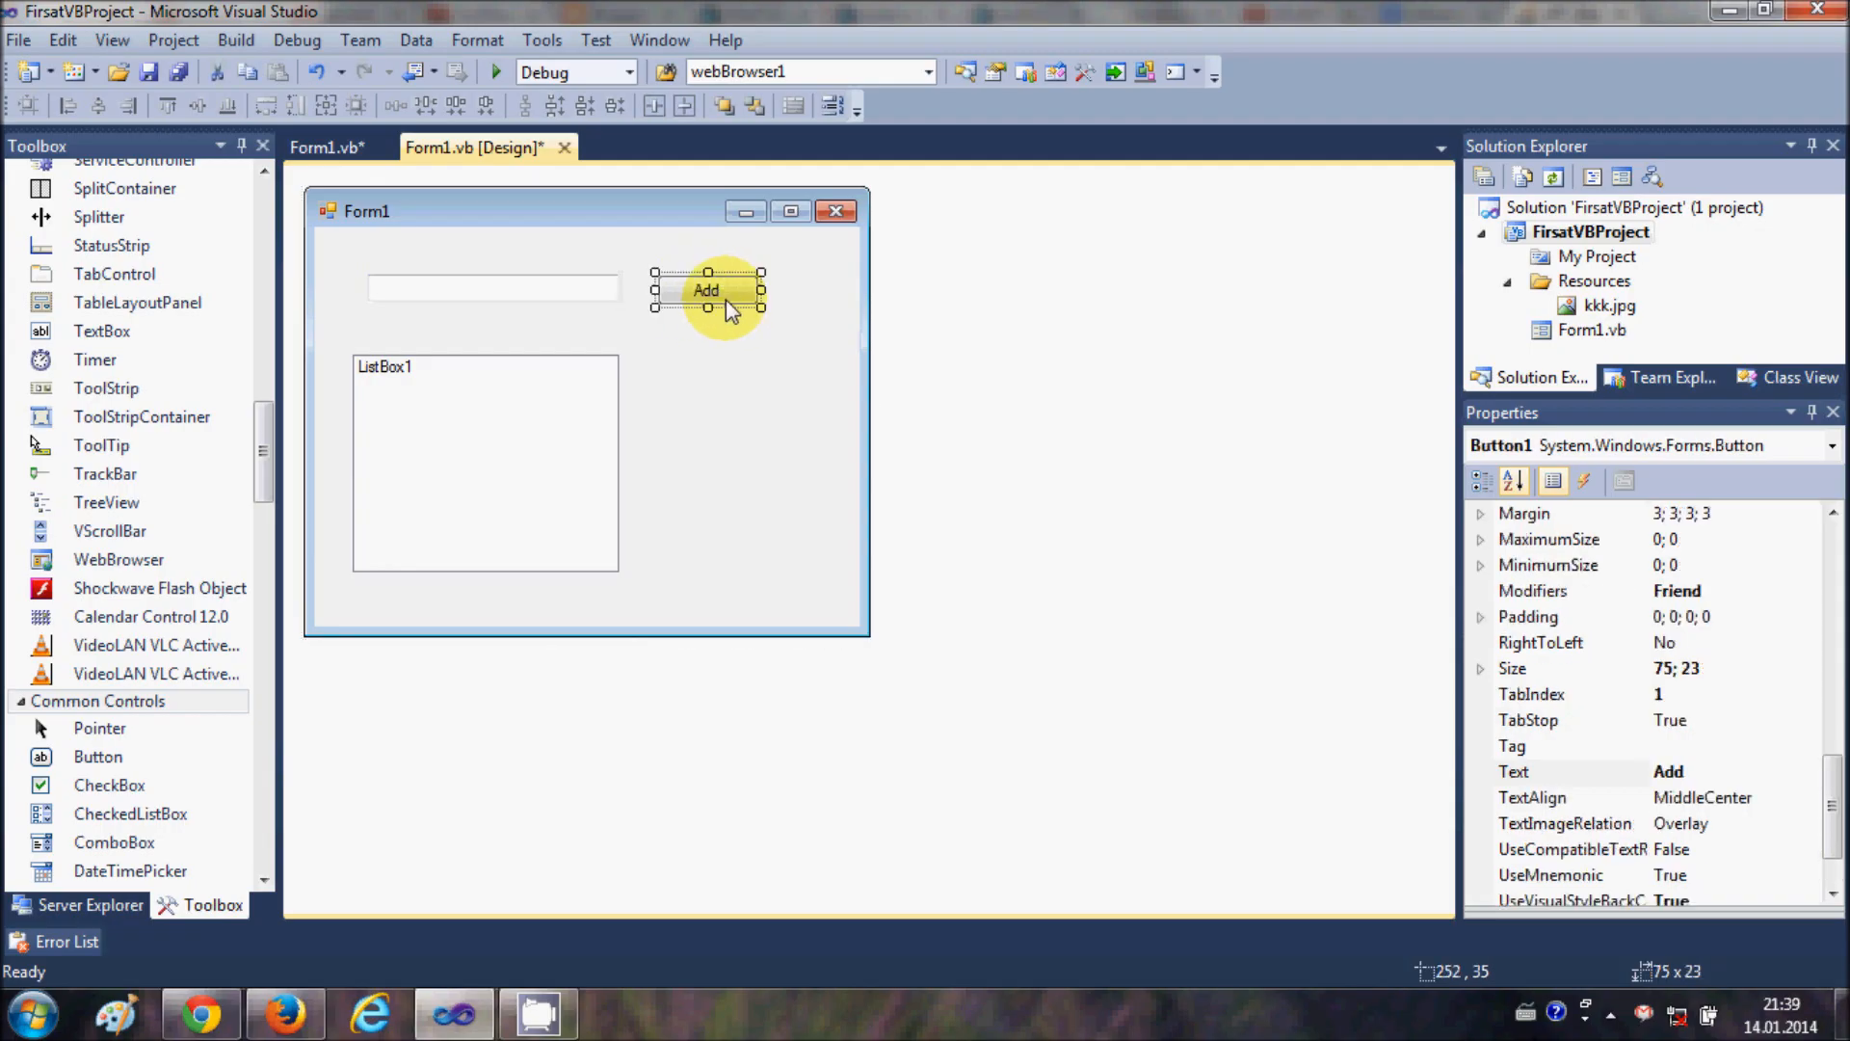
mouse_move(503, 285)
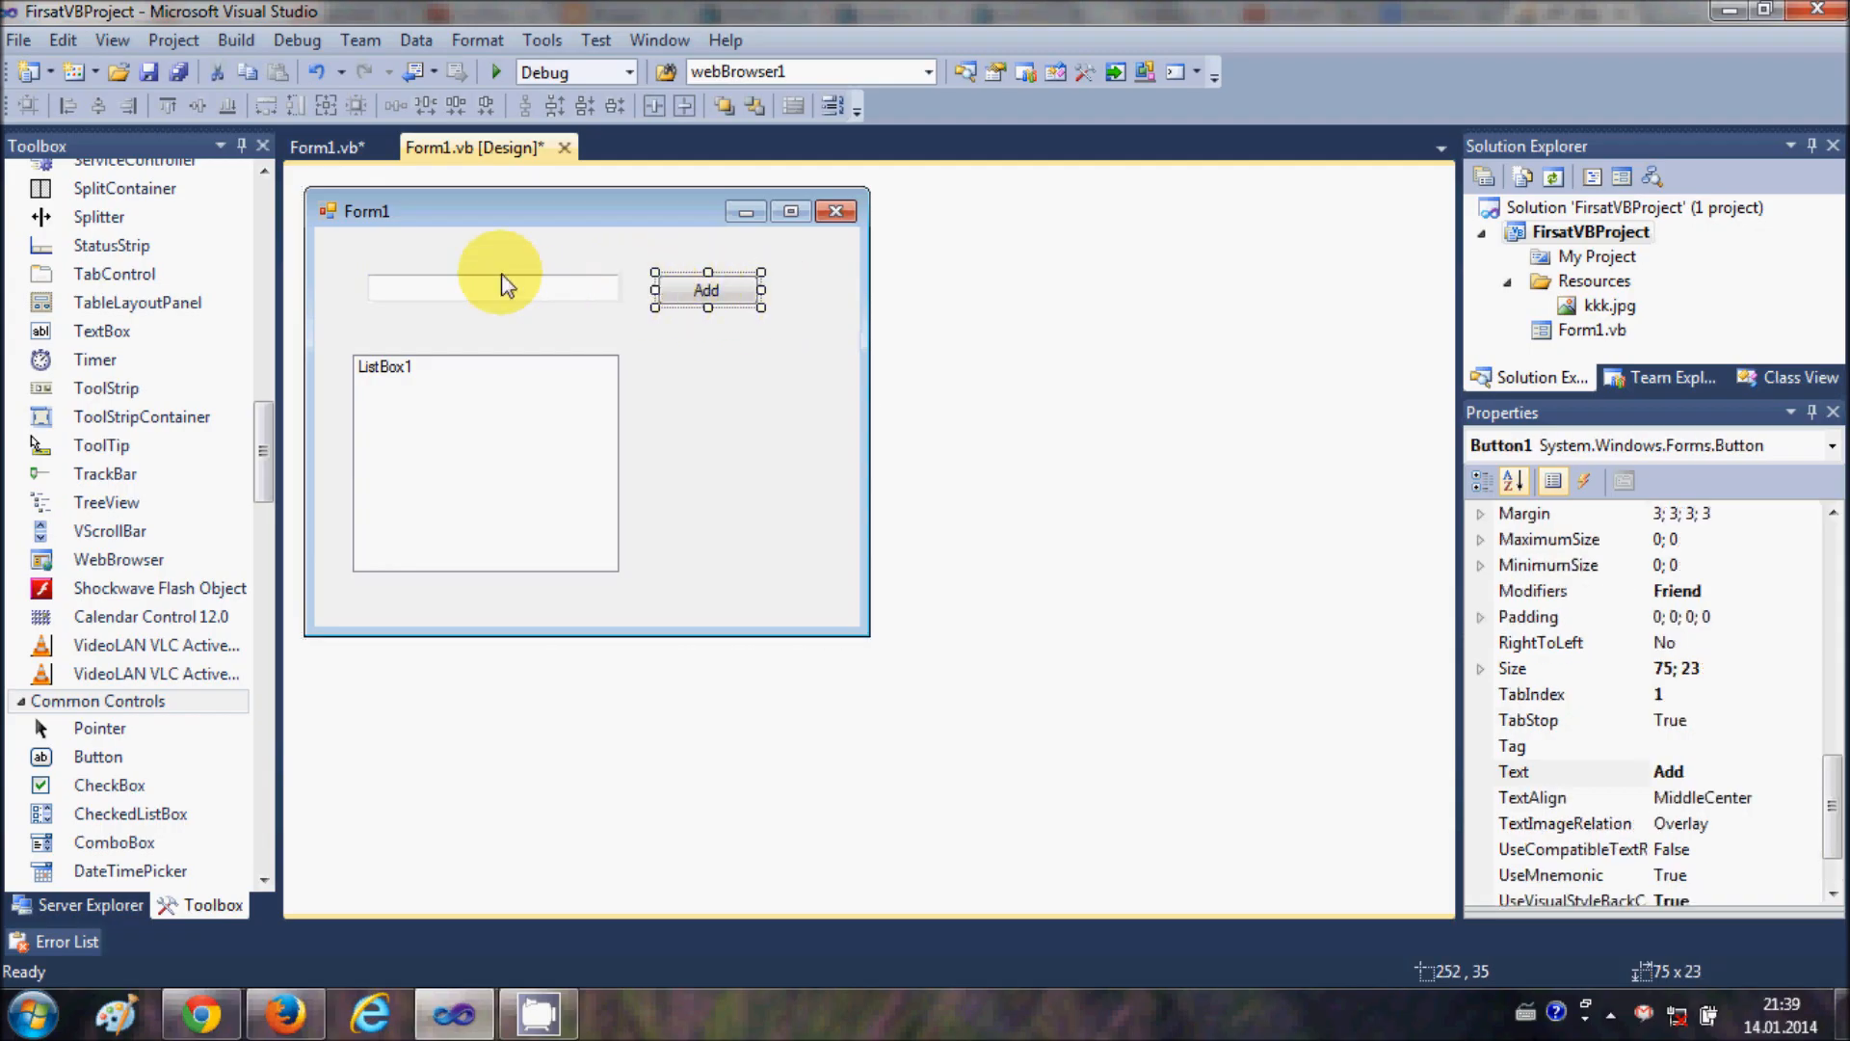
mouse_move(455, 451)
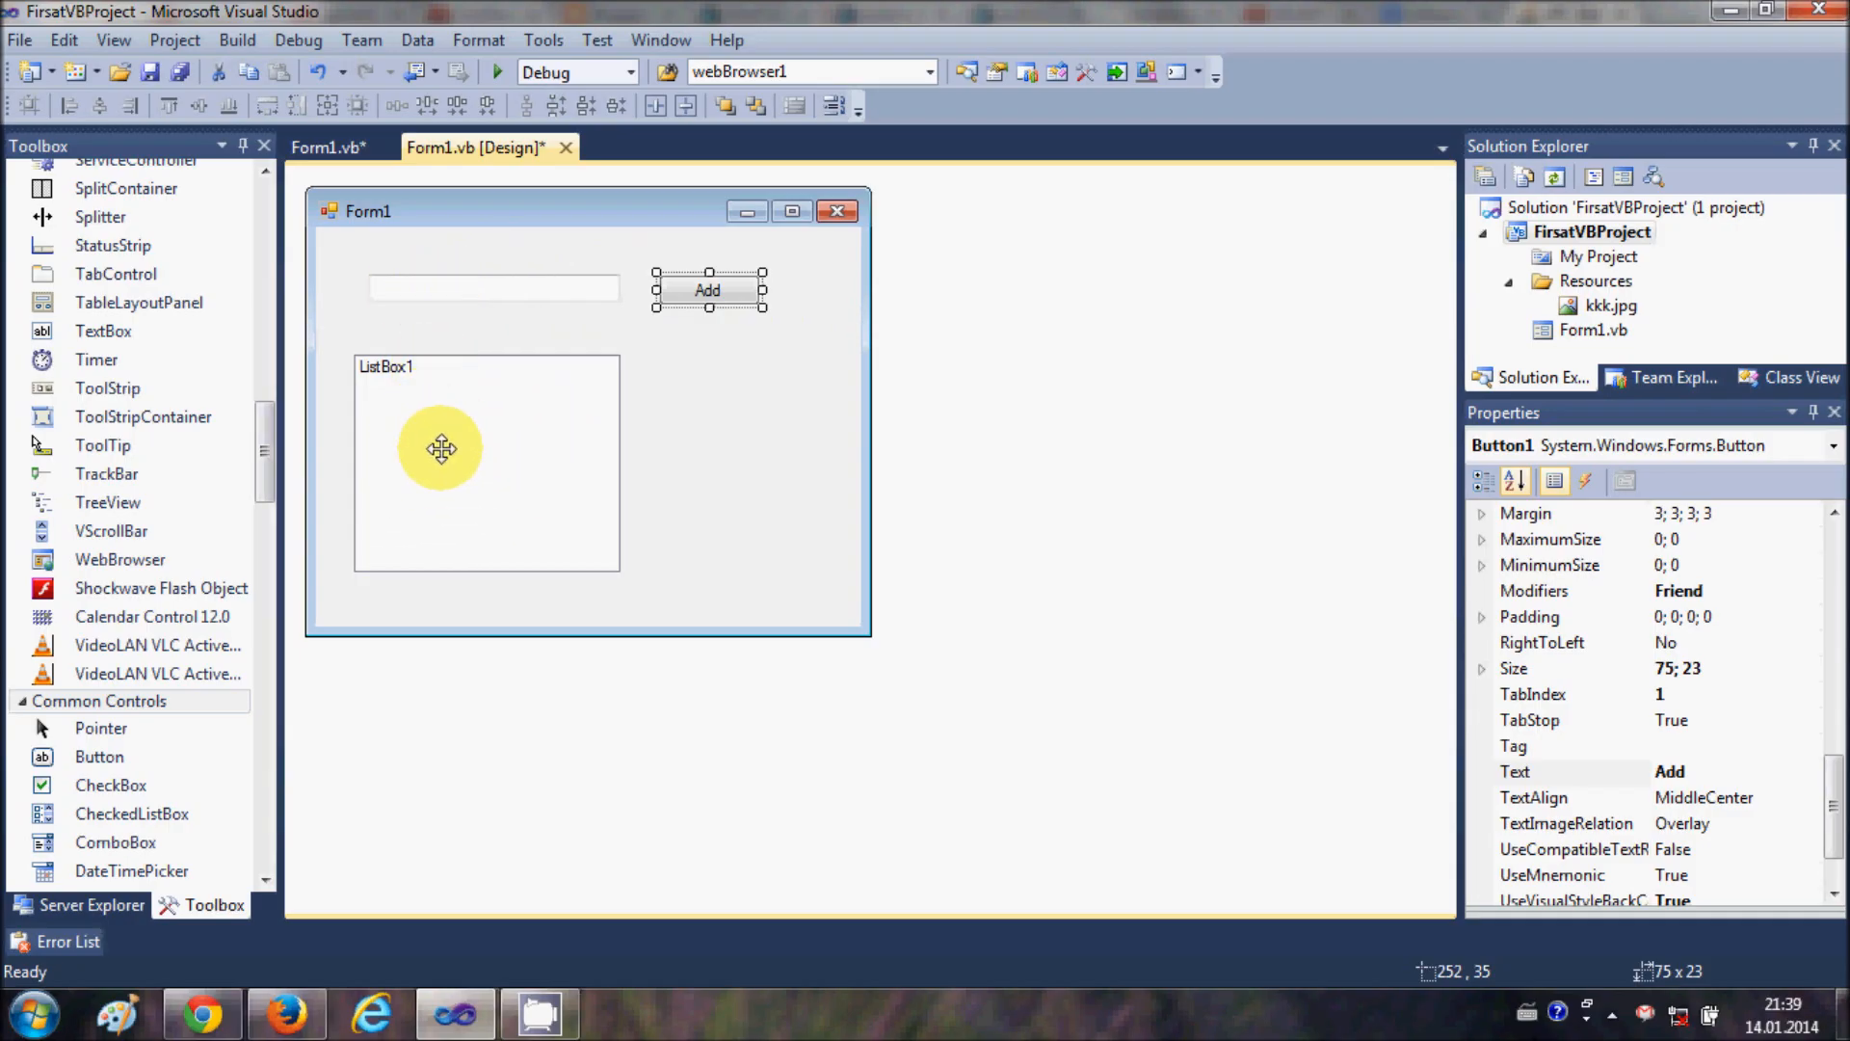
mouse_move(692, 297)
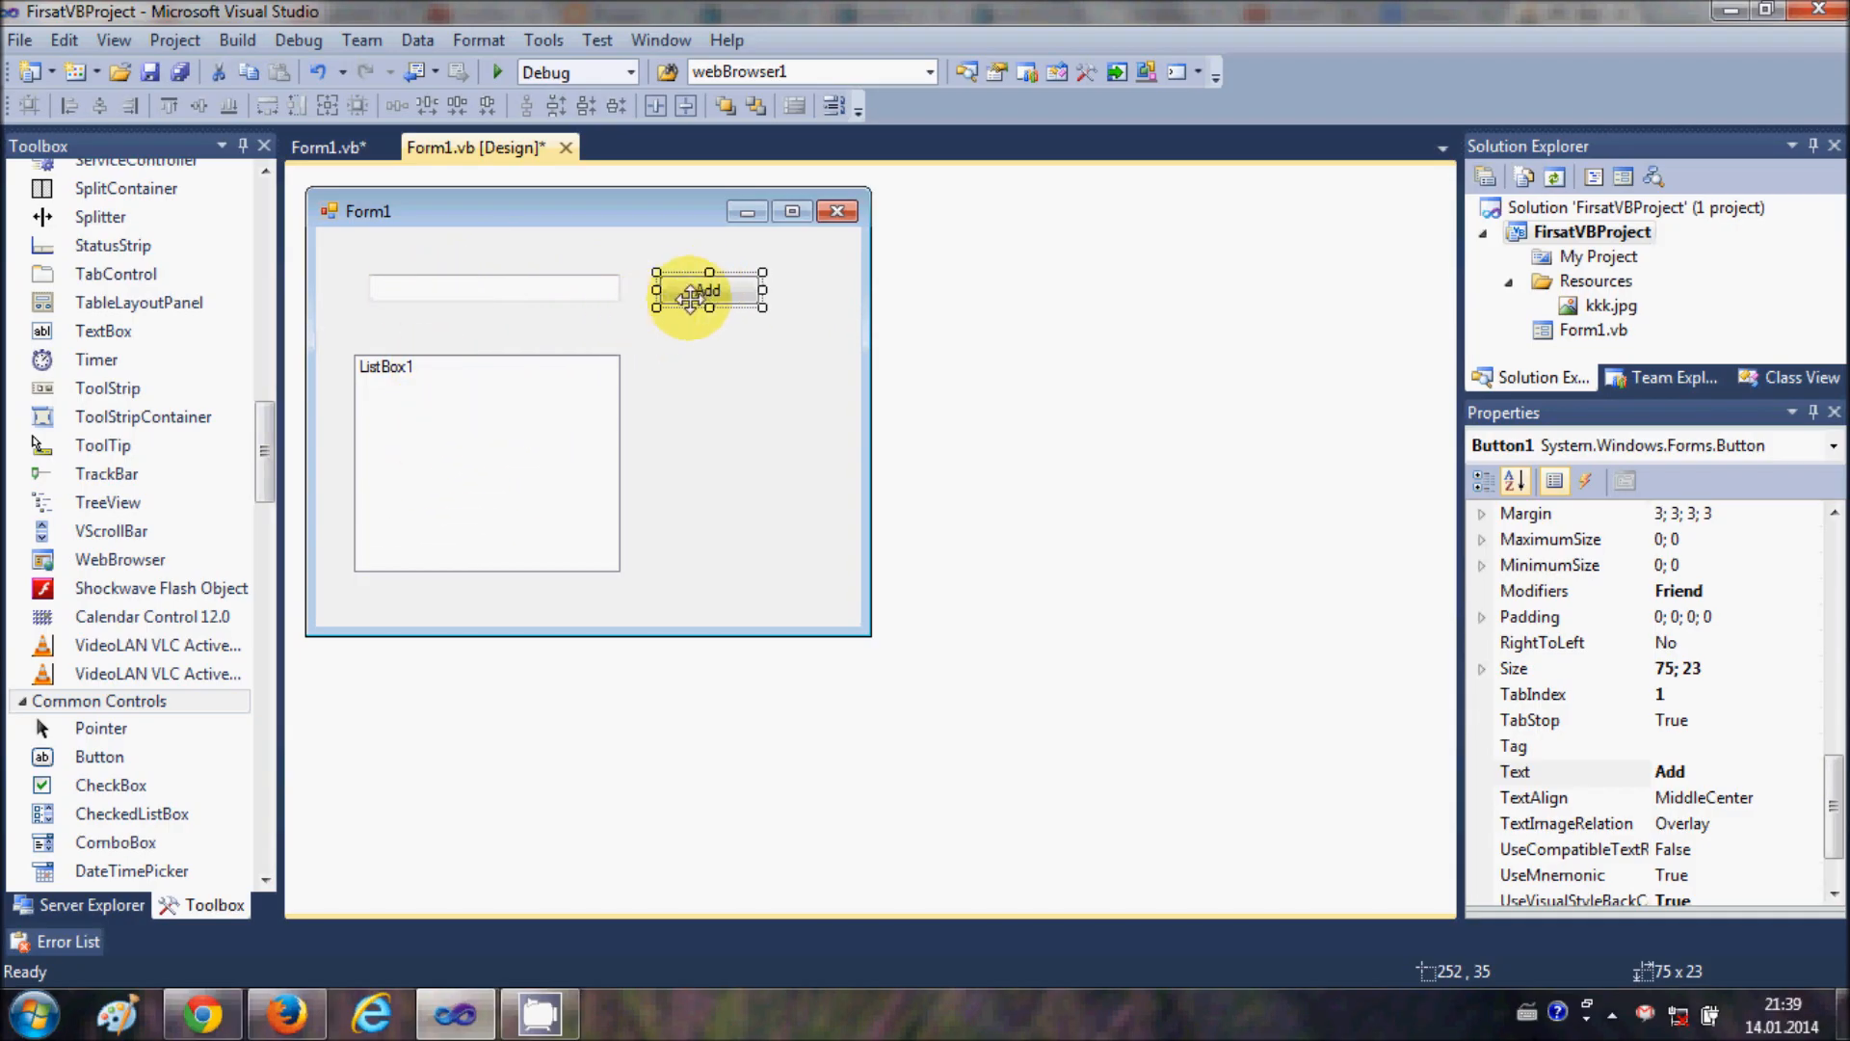
Step: Write ListBox1.Items.Add(TextBox1.Text) in Button1_Click and run the app
double_click(707, 293)
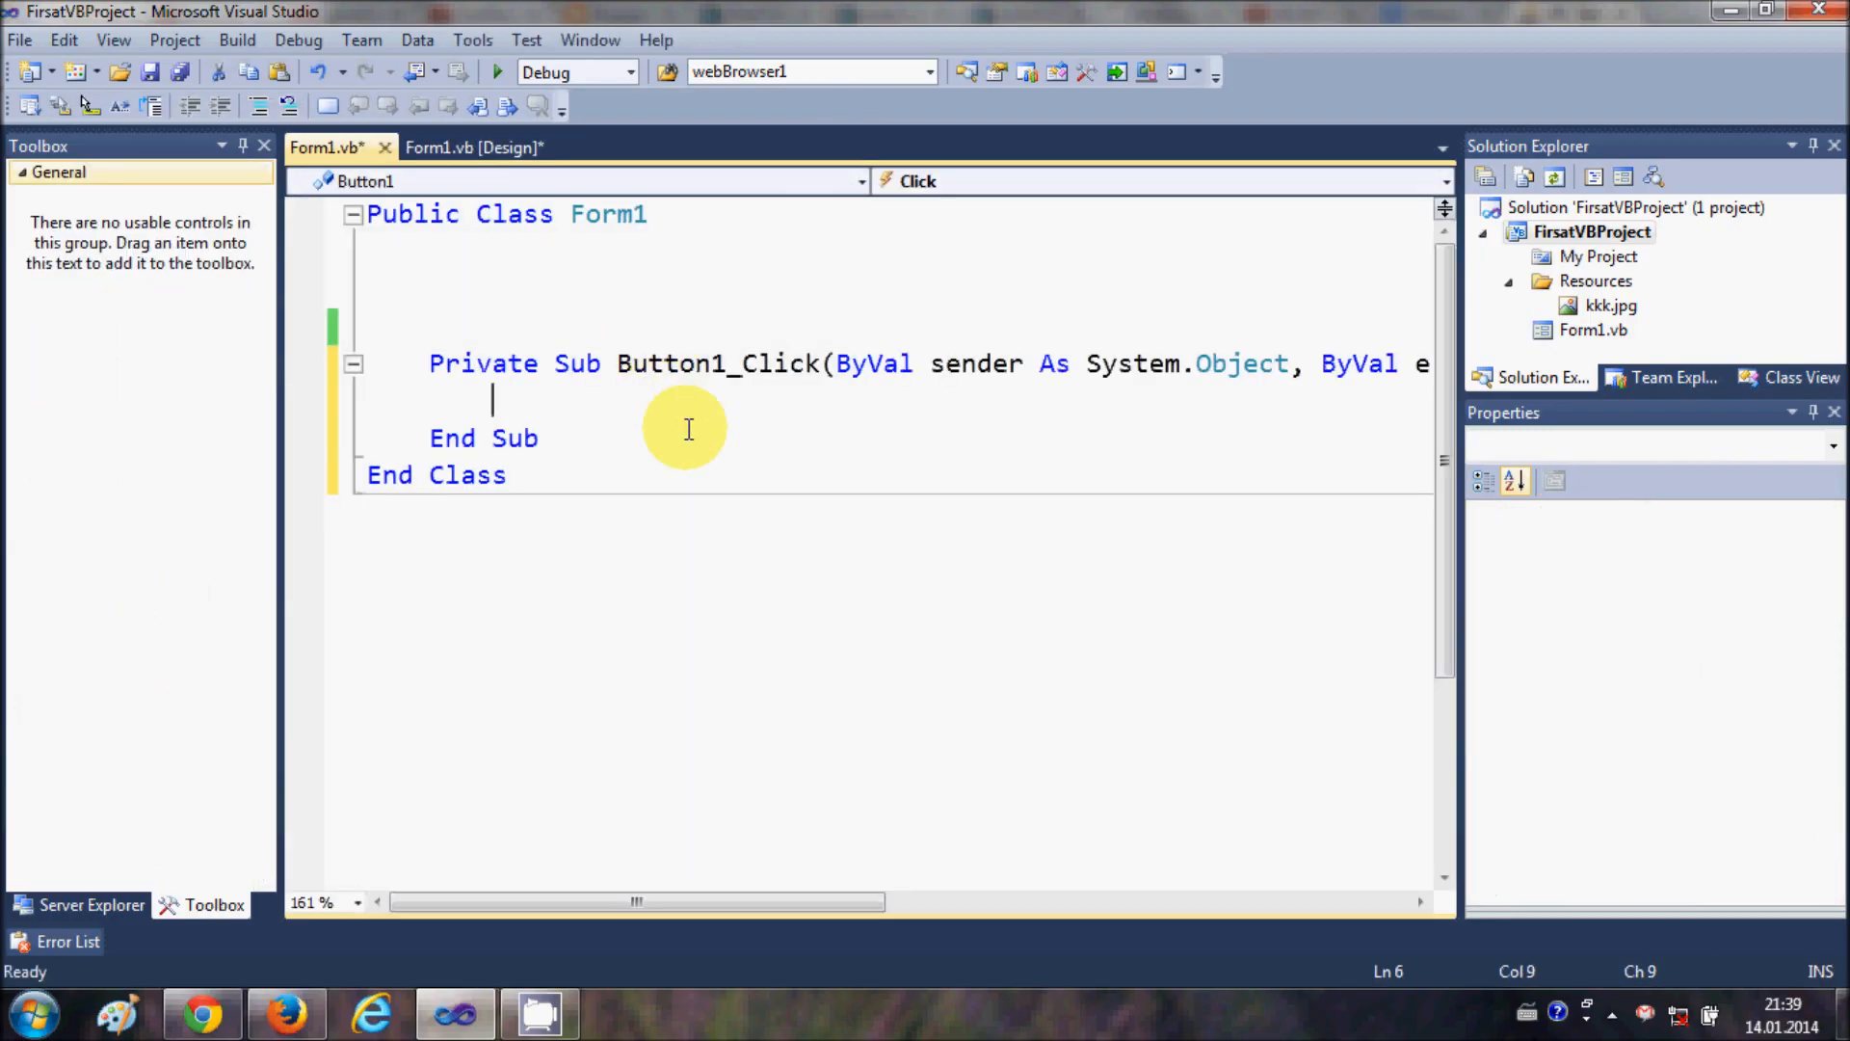
text(1)
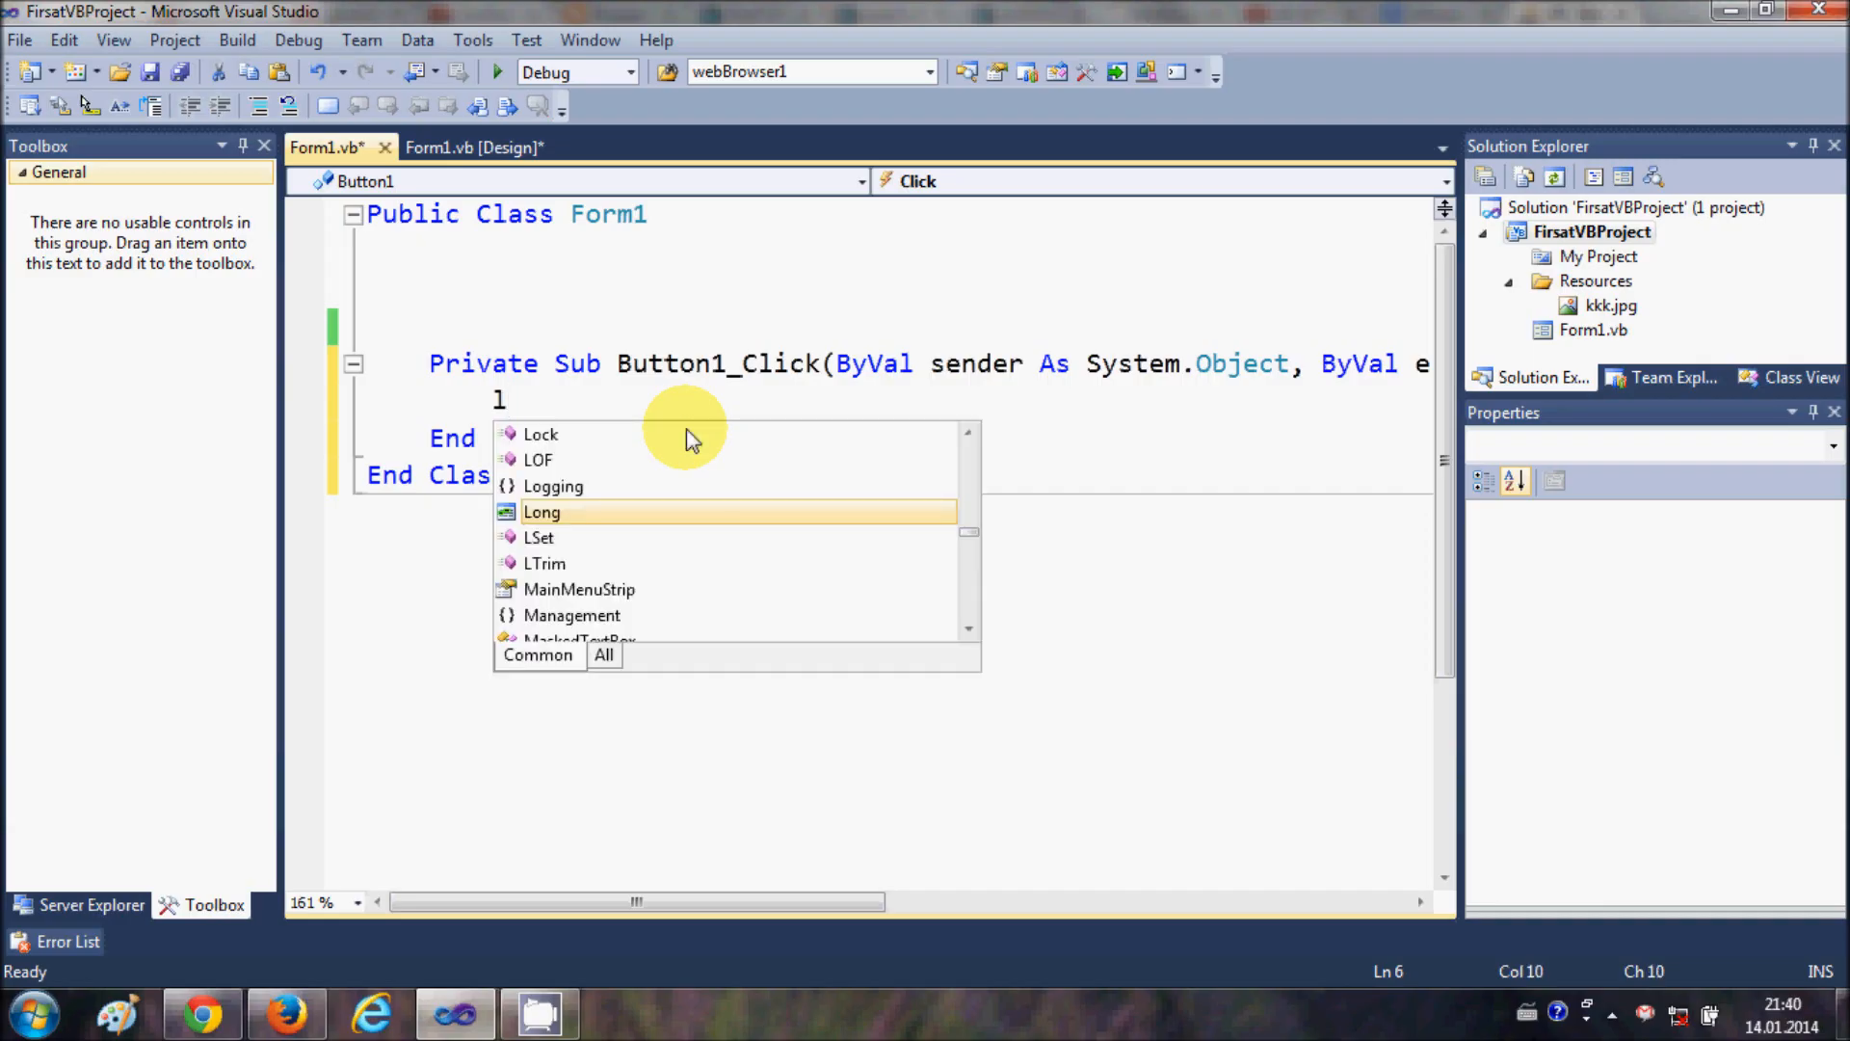
text(istBox1)
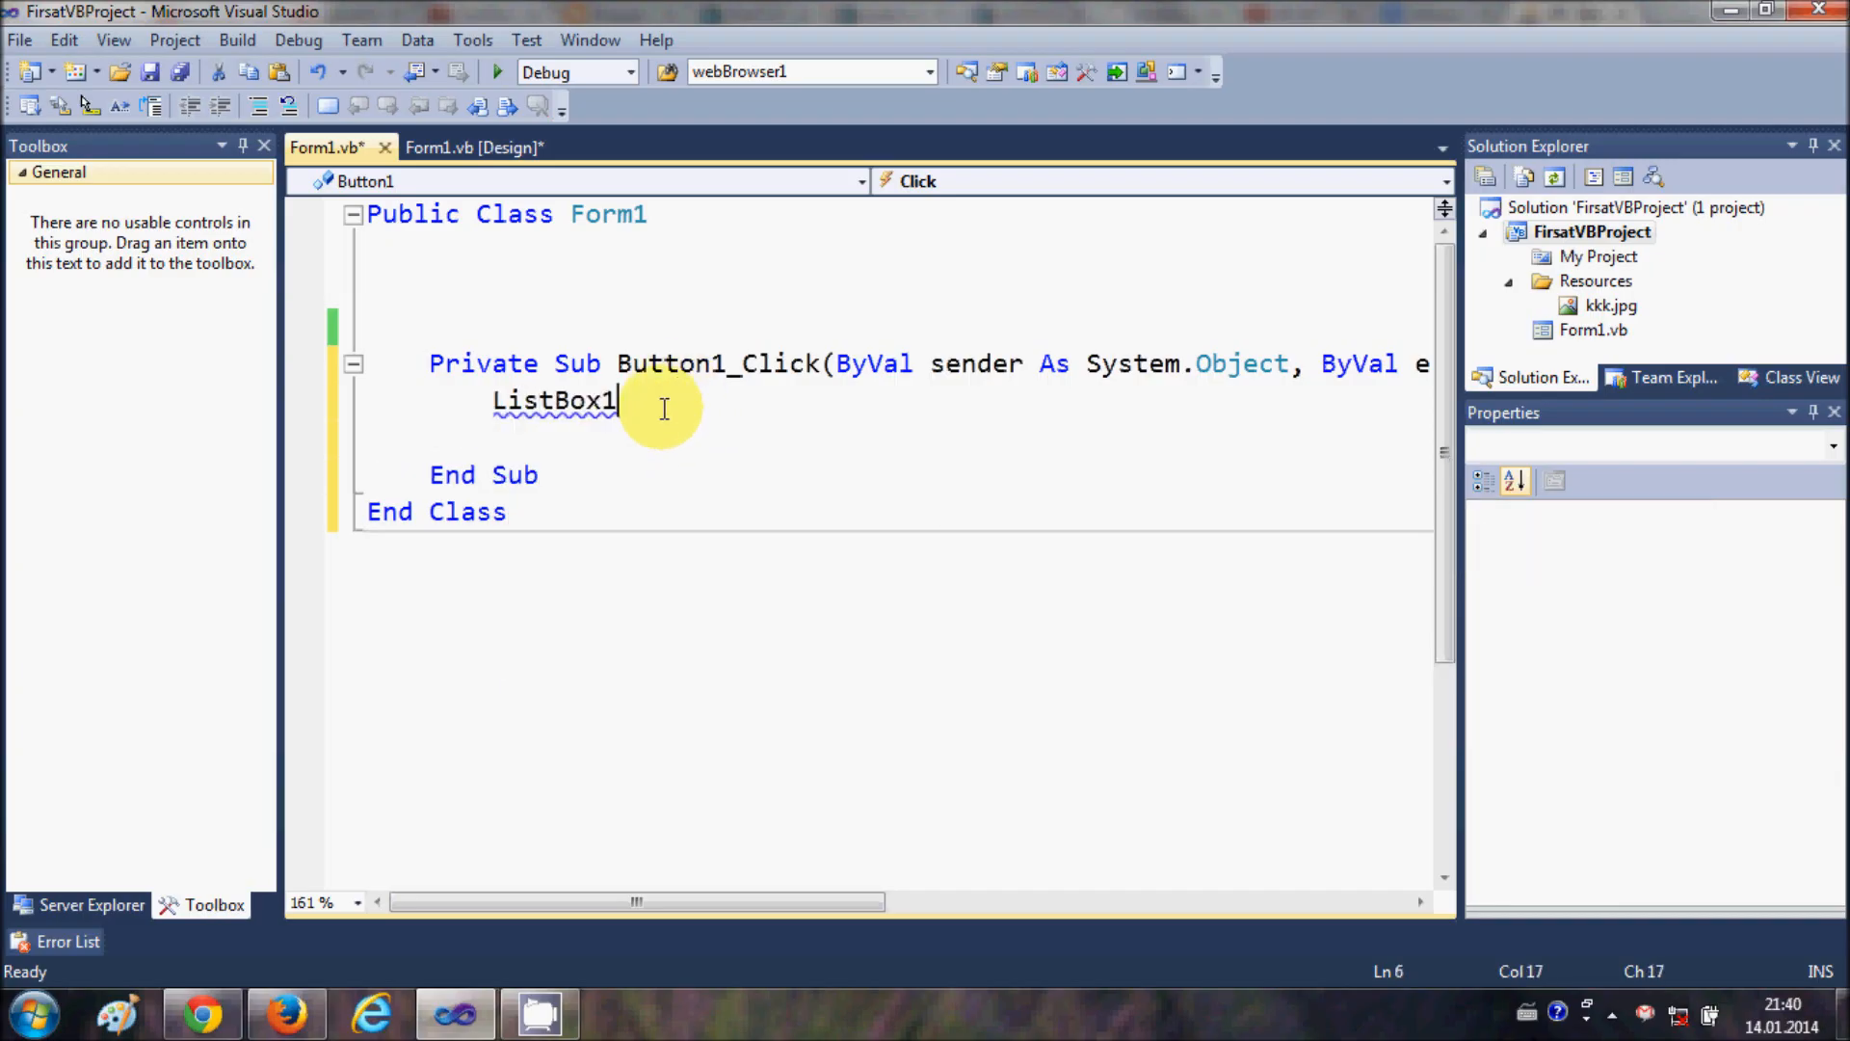
text(.)
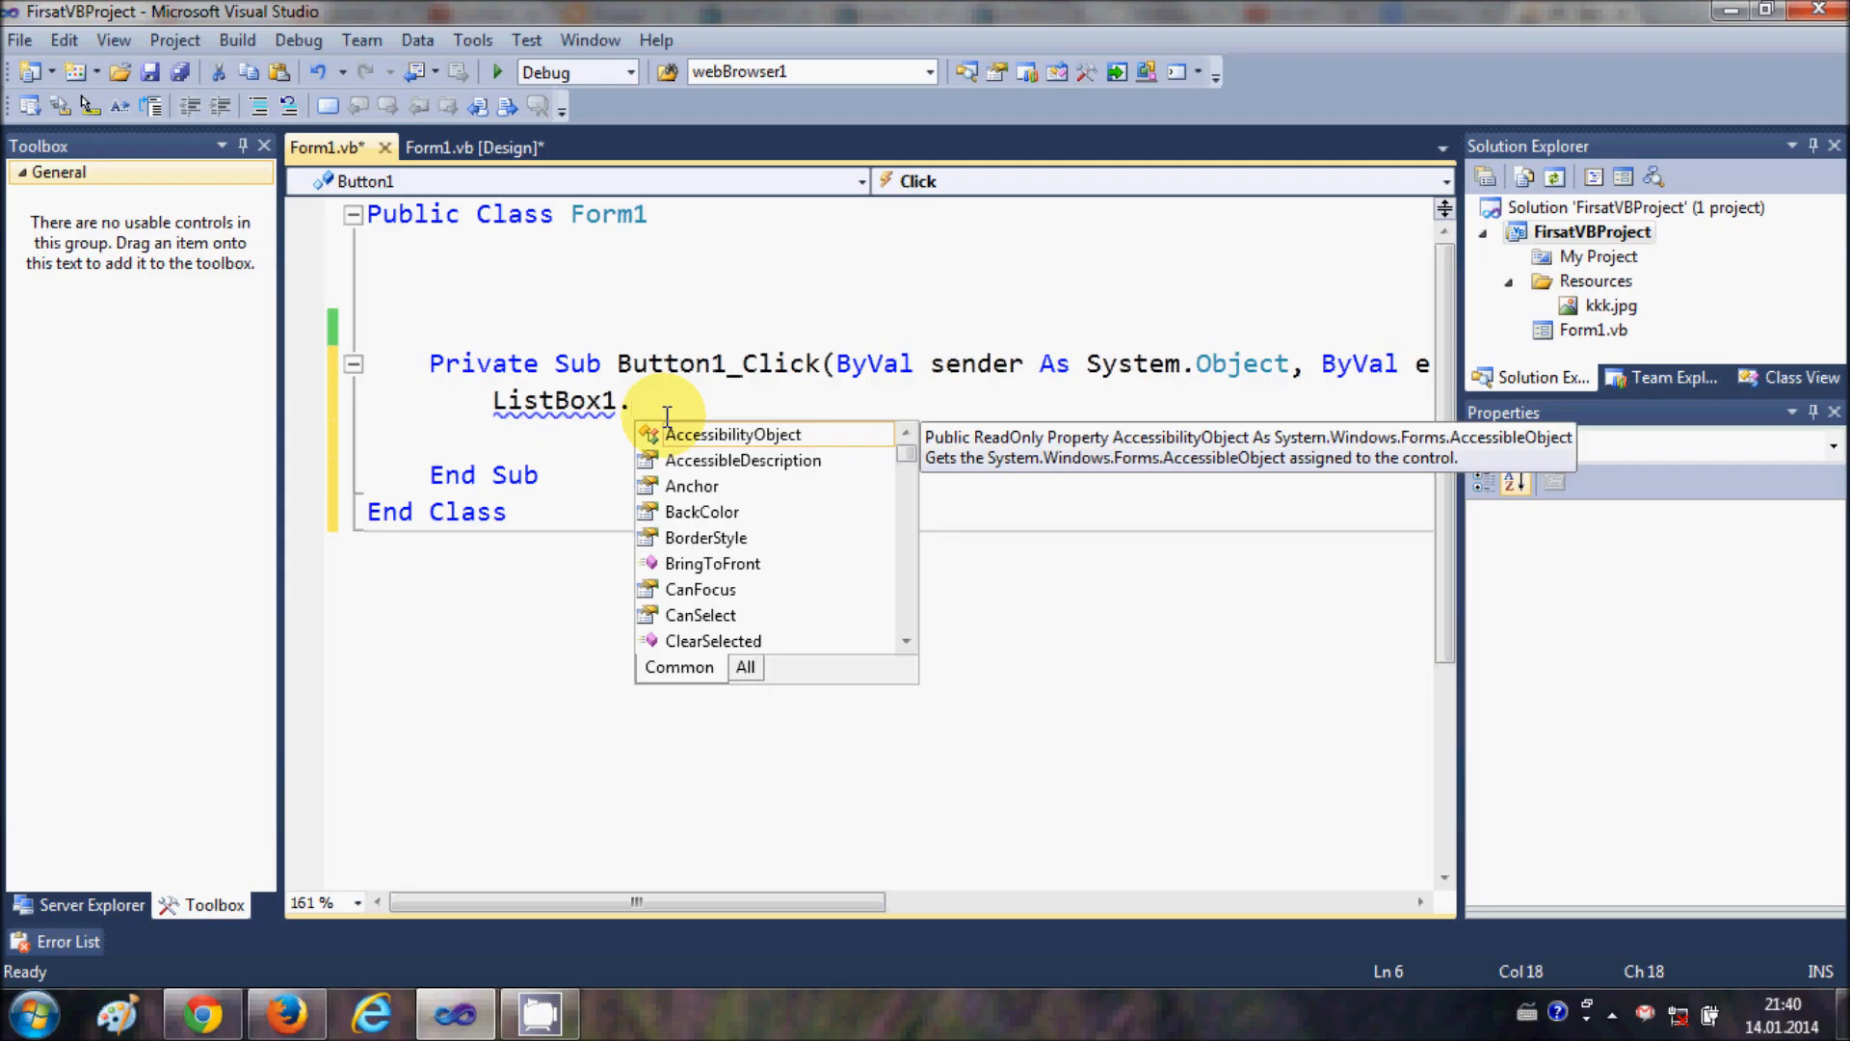
text(i)
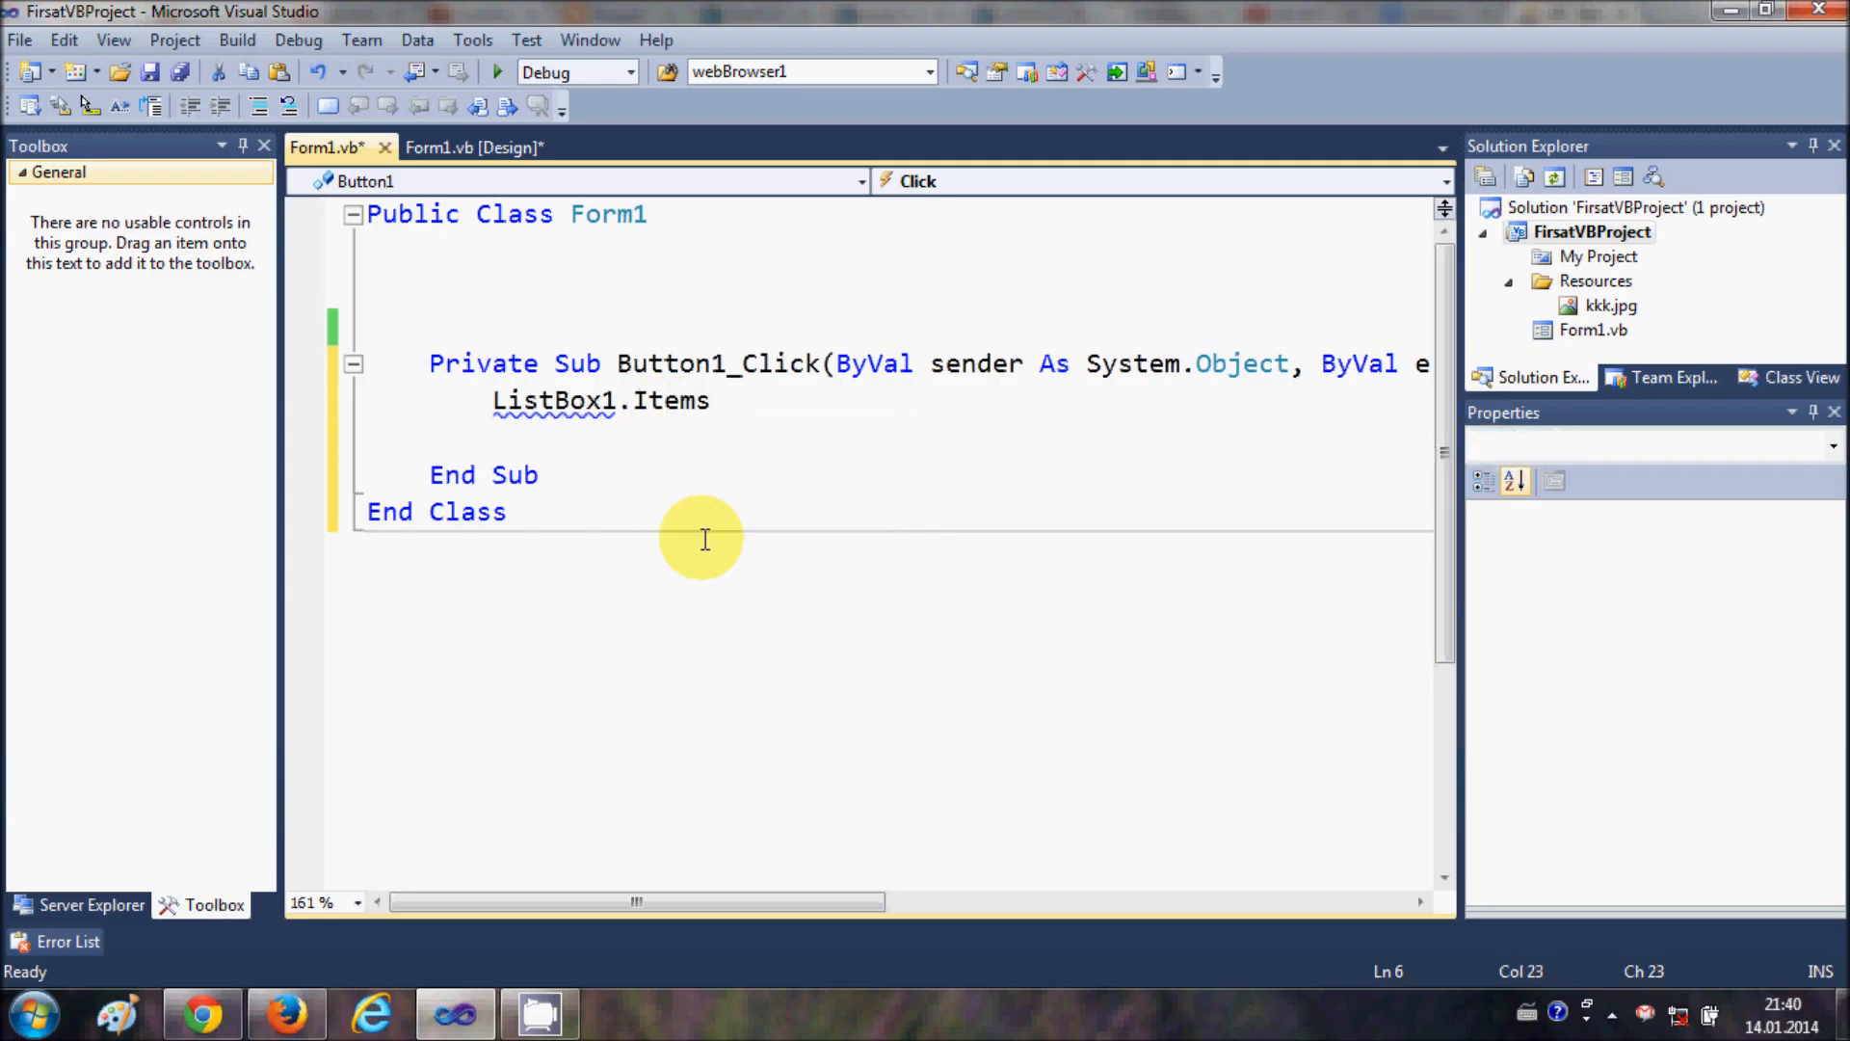
text(.Add)
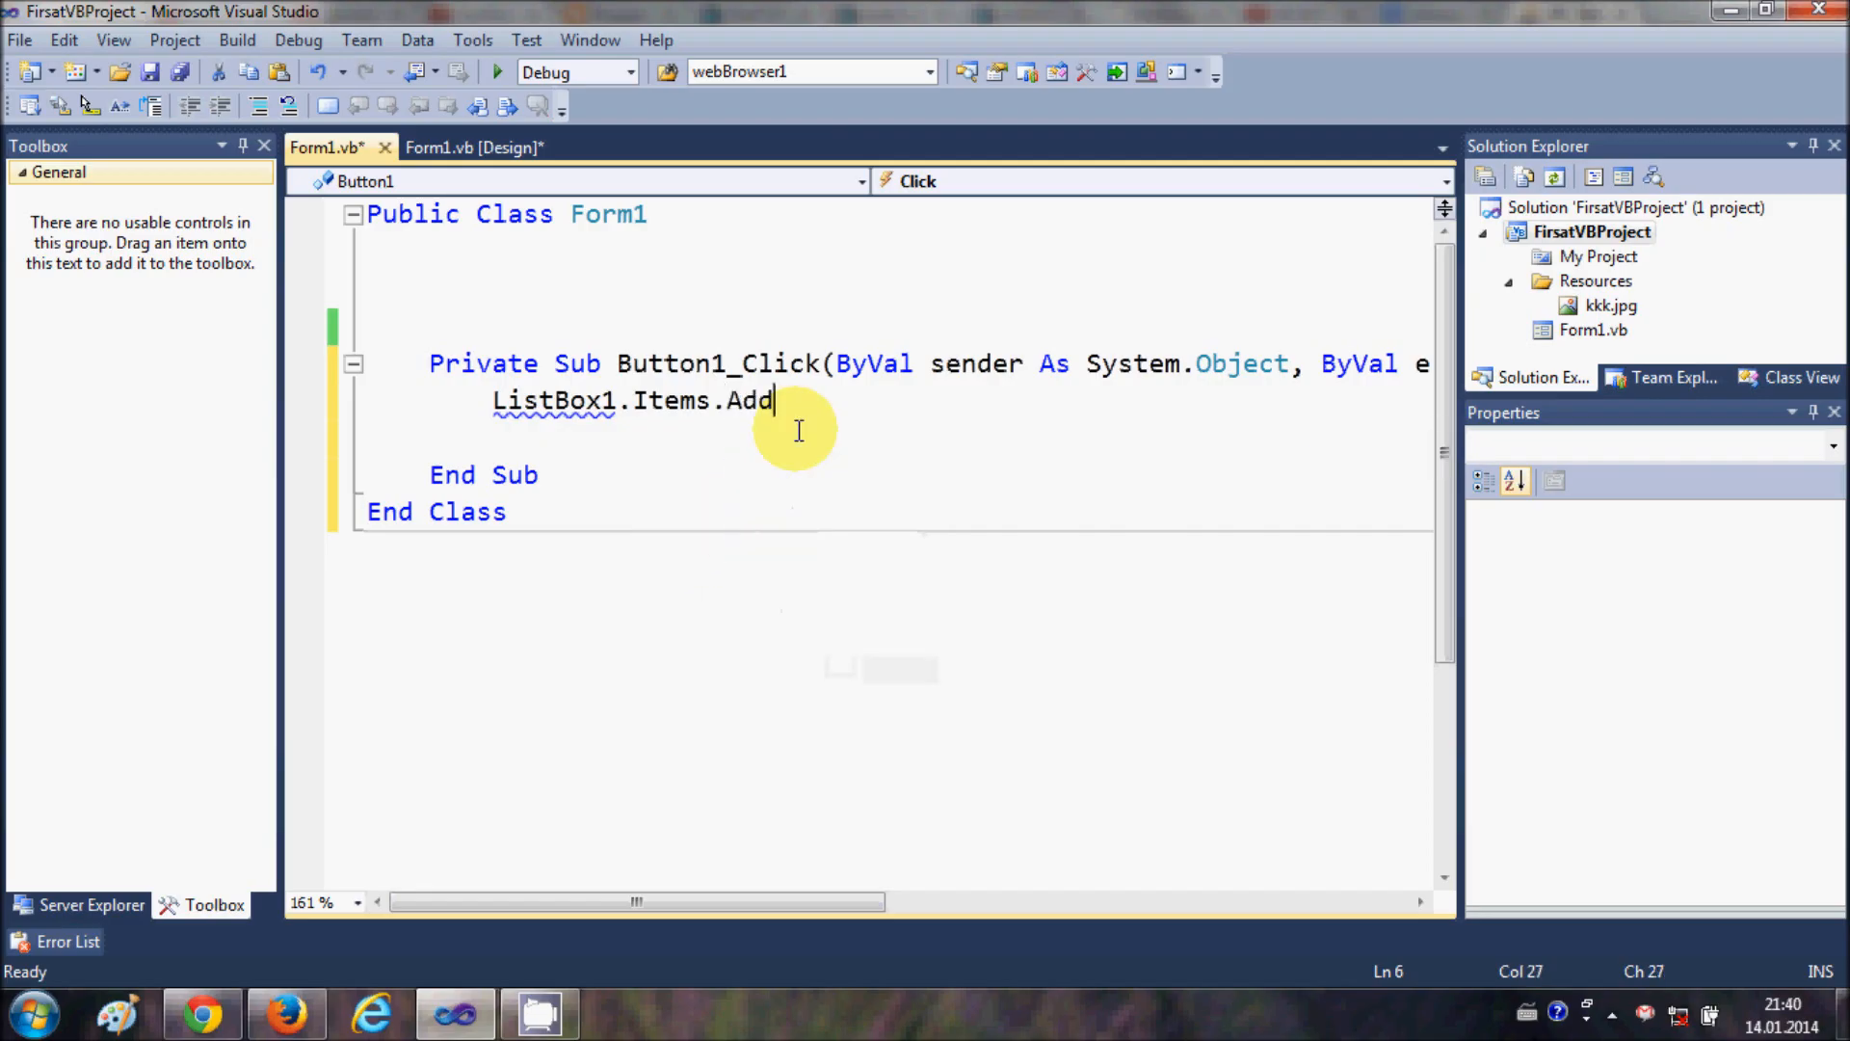
text(()
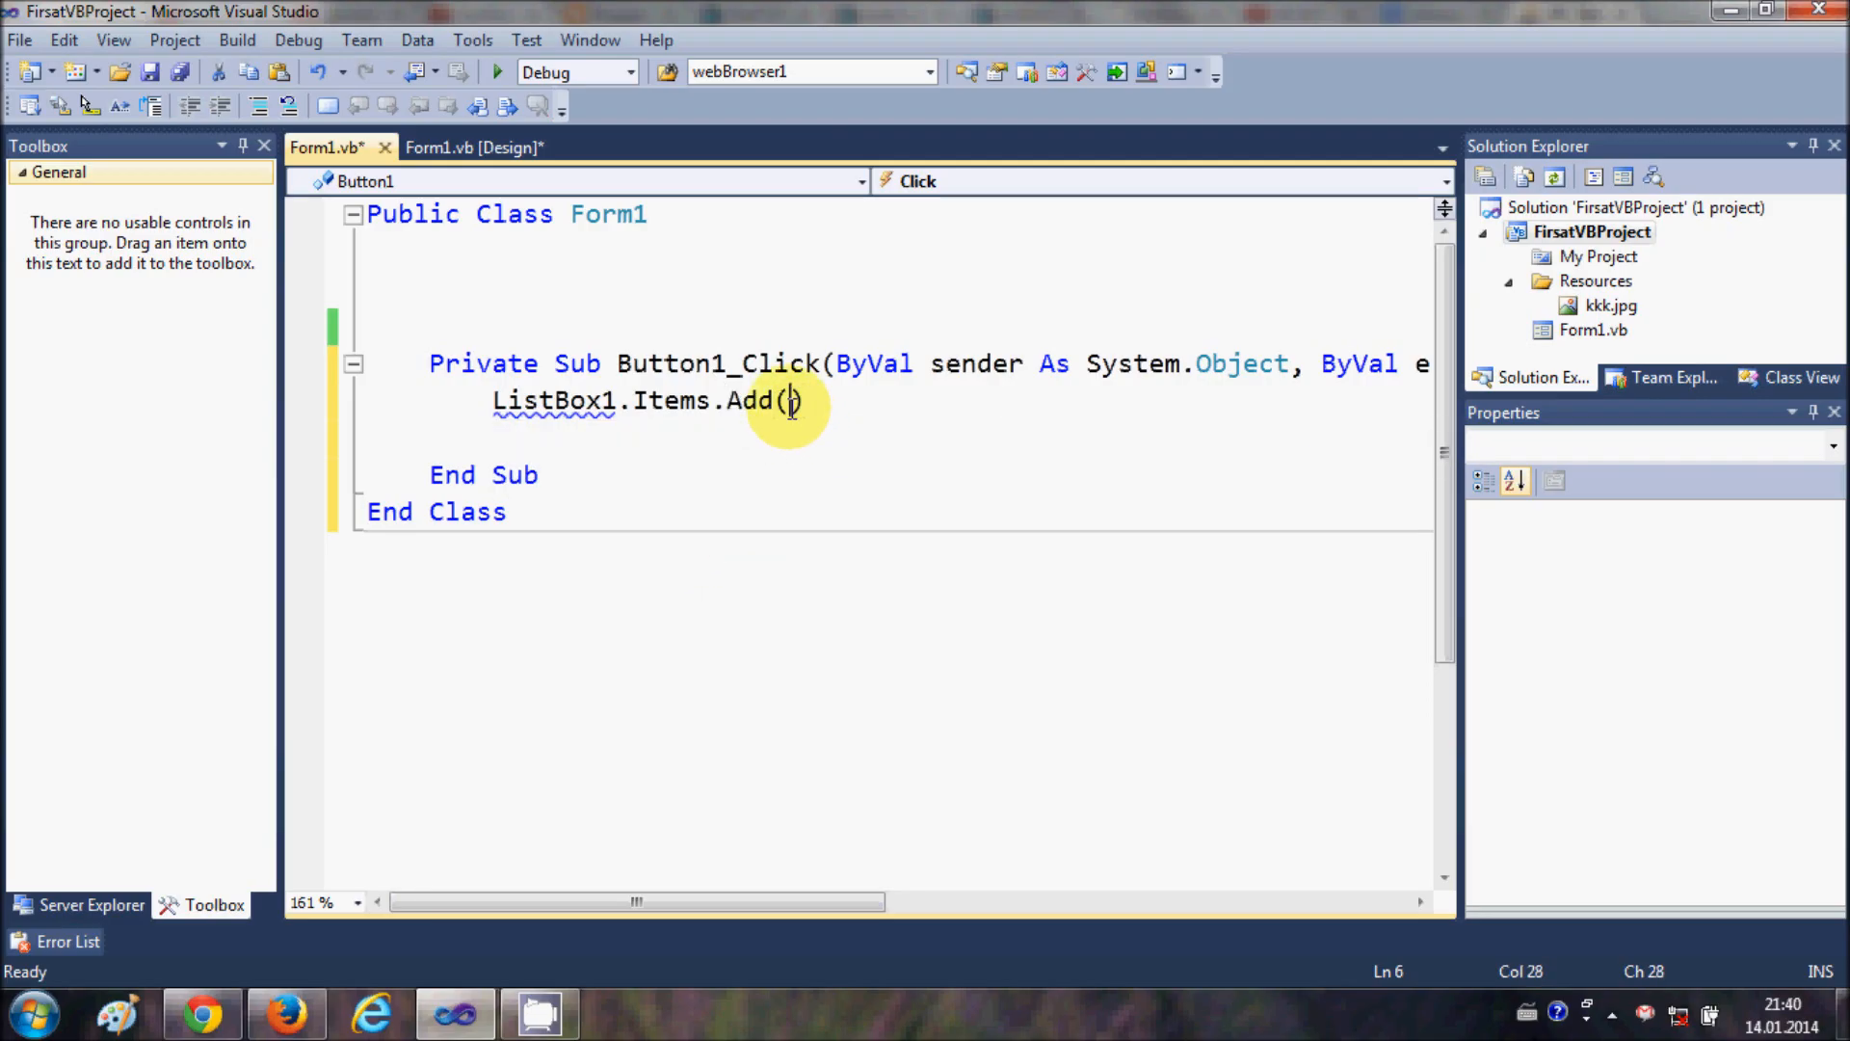
text(t)
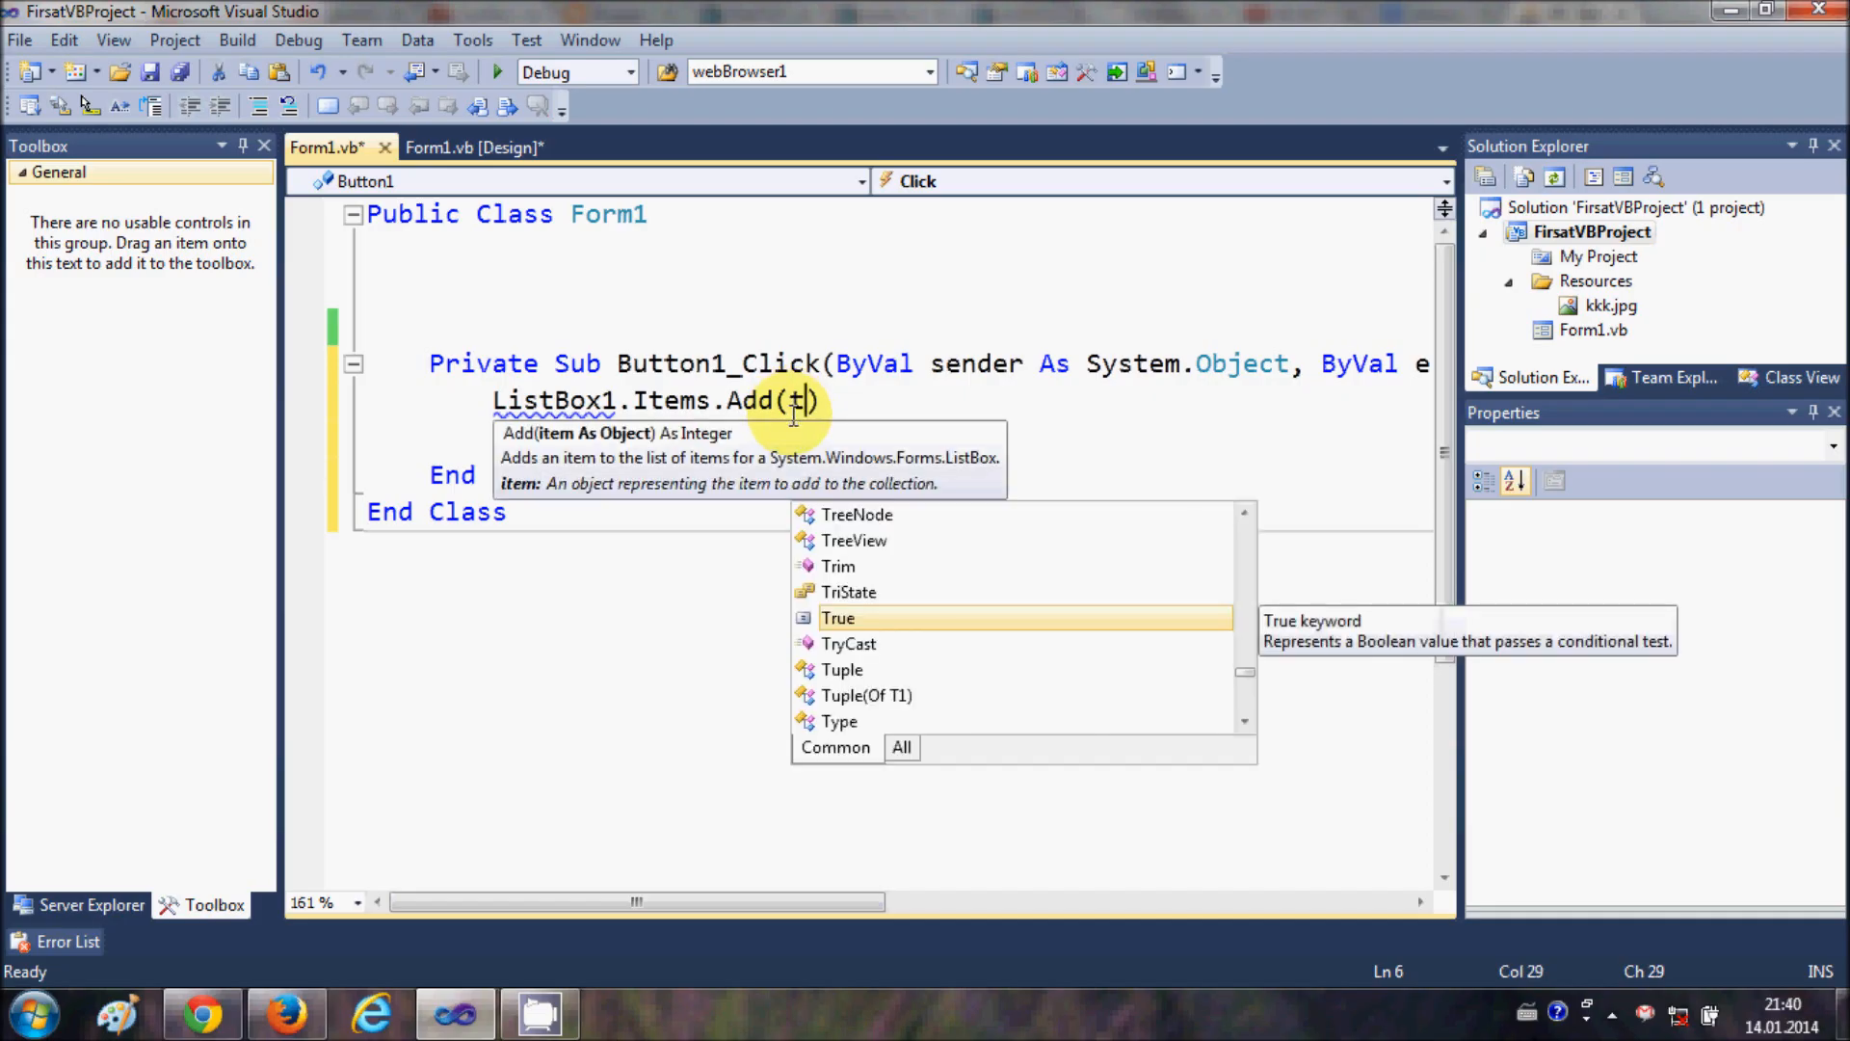
text(extBox1)
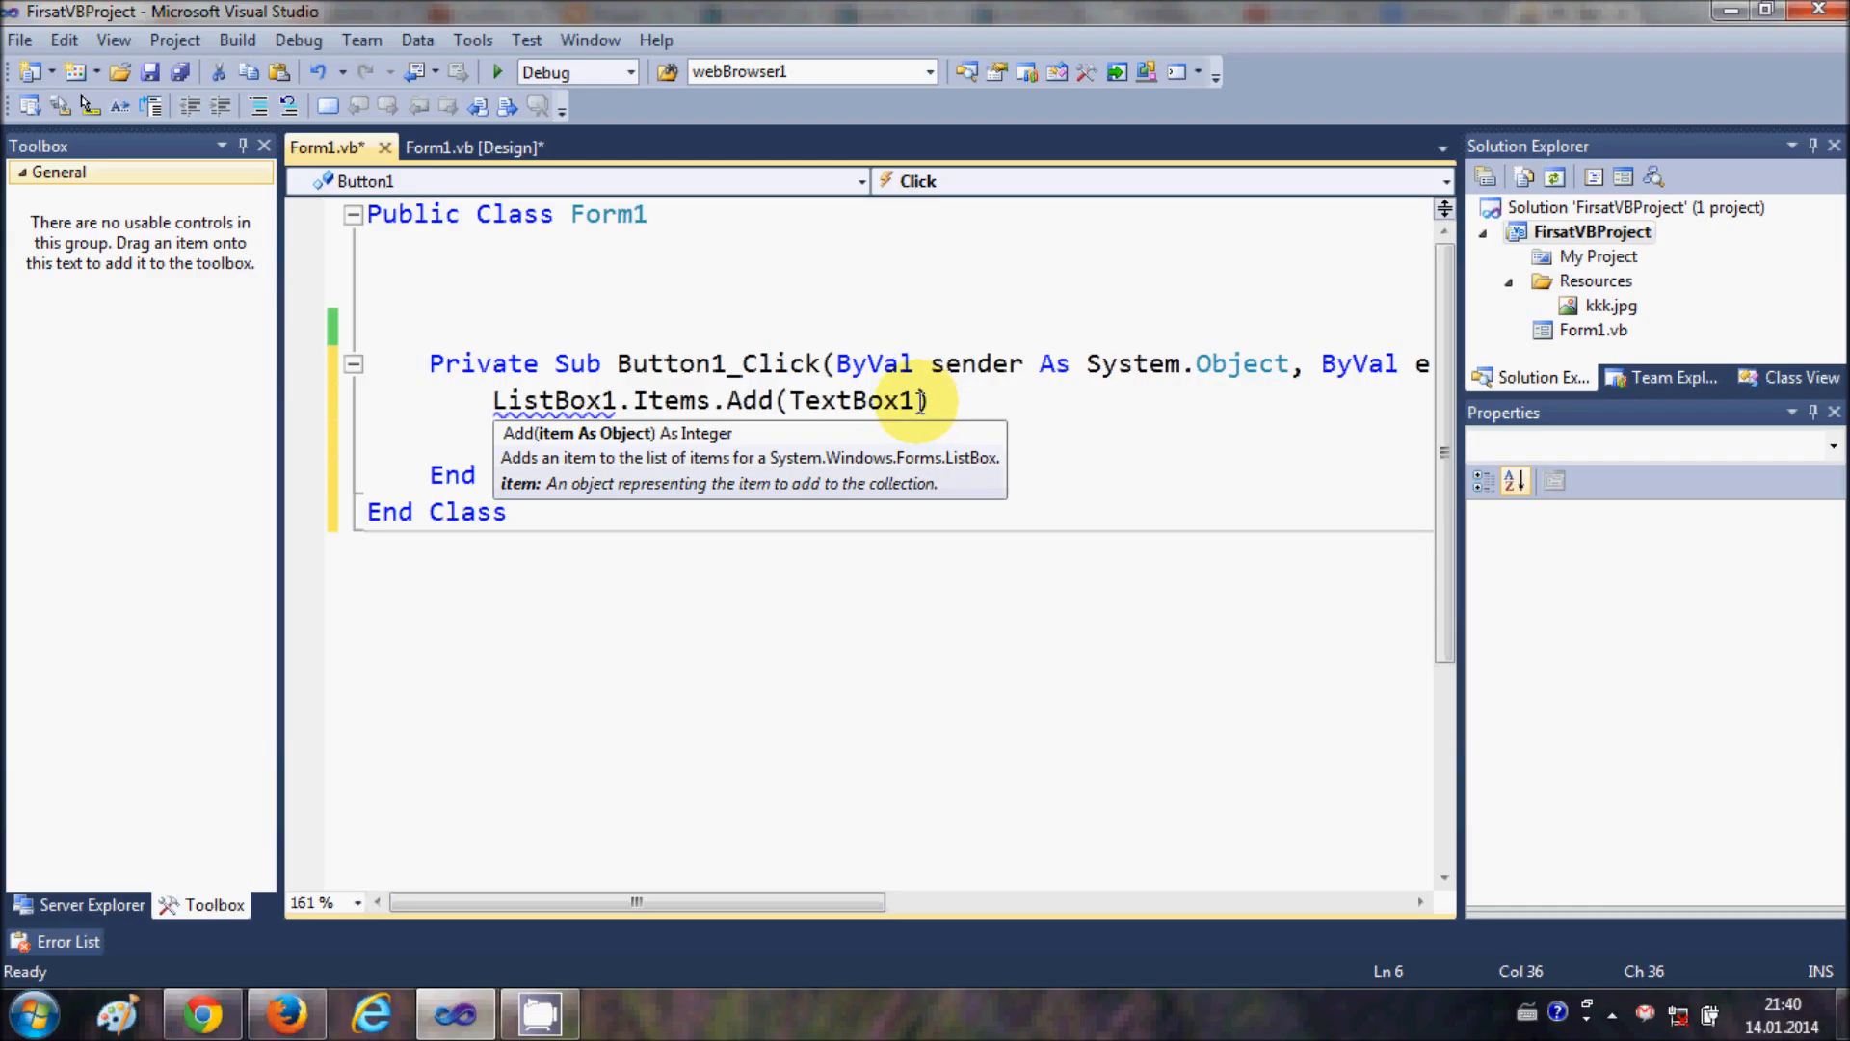
text(.Text)
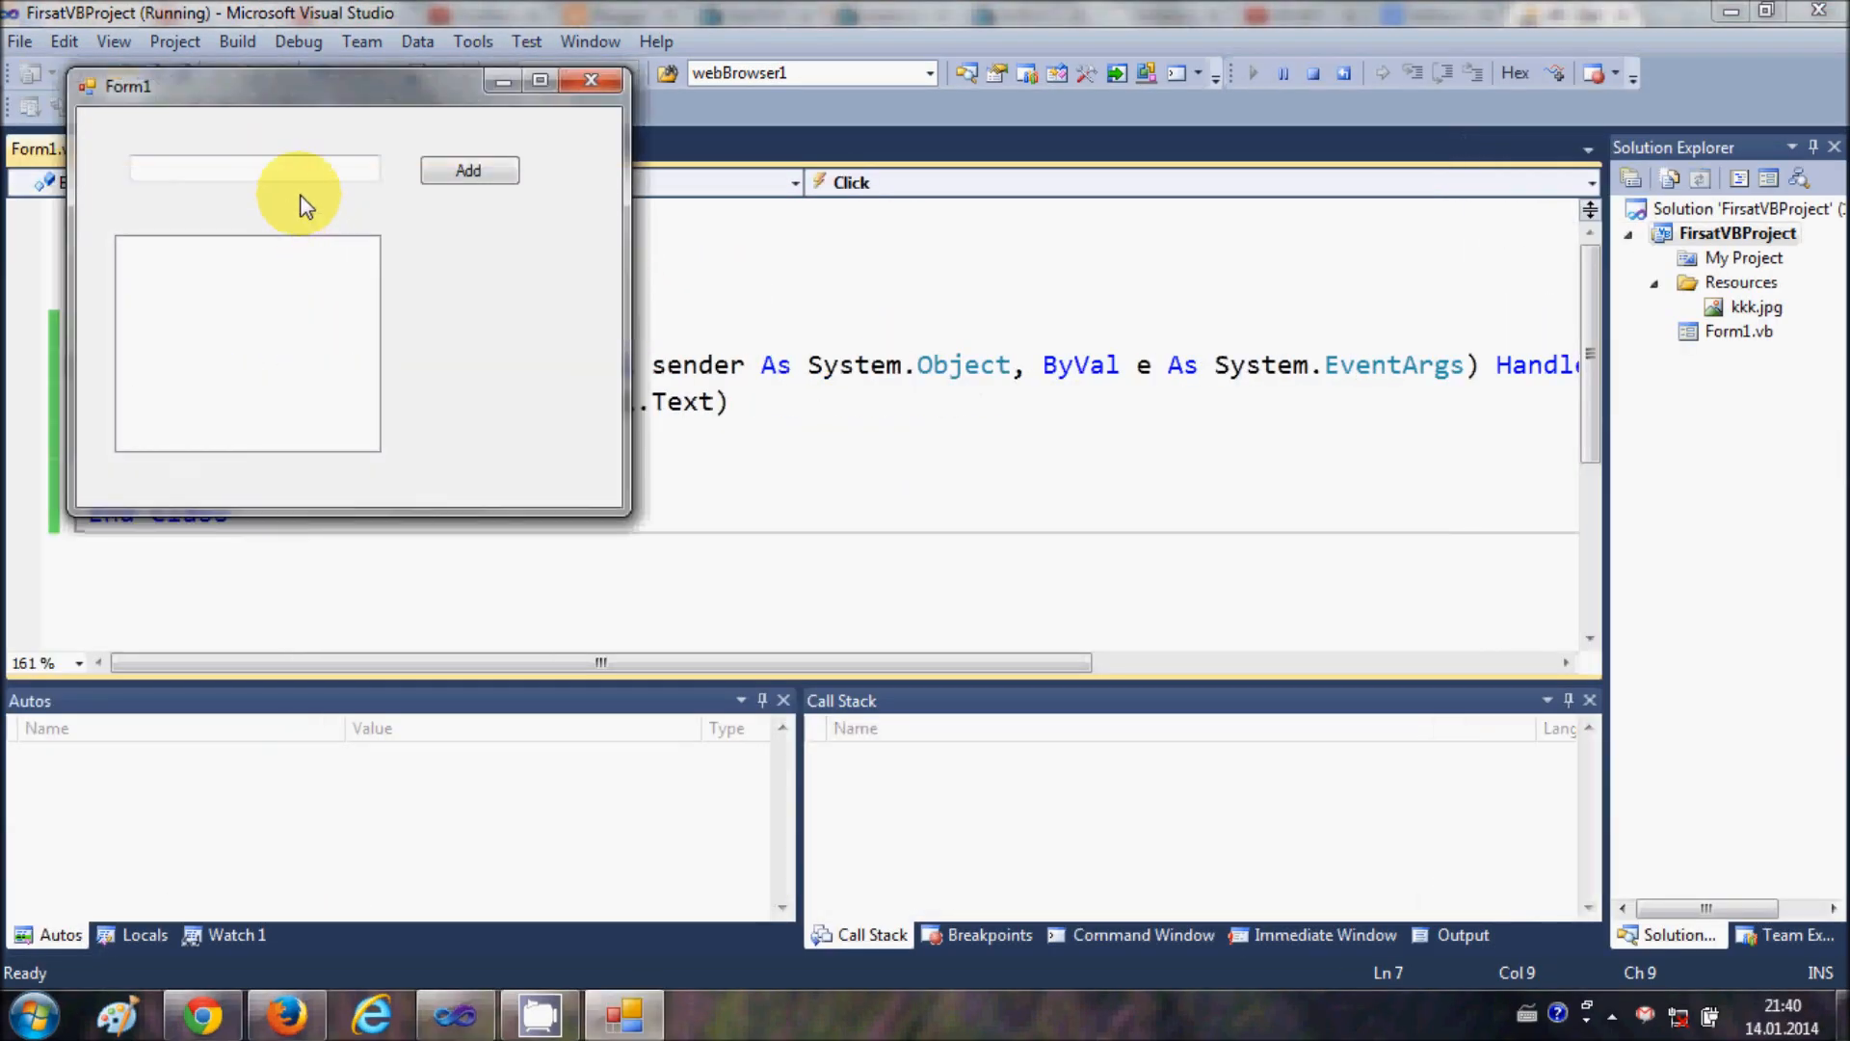
Step: Add Mark, July and Poul to the list box in the running form
text(M)
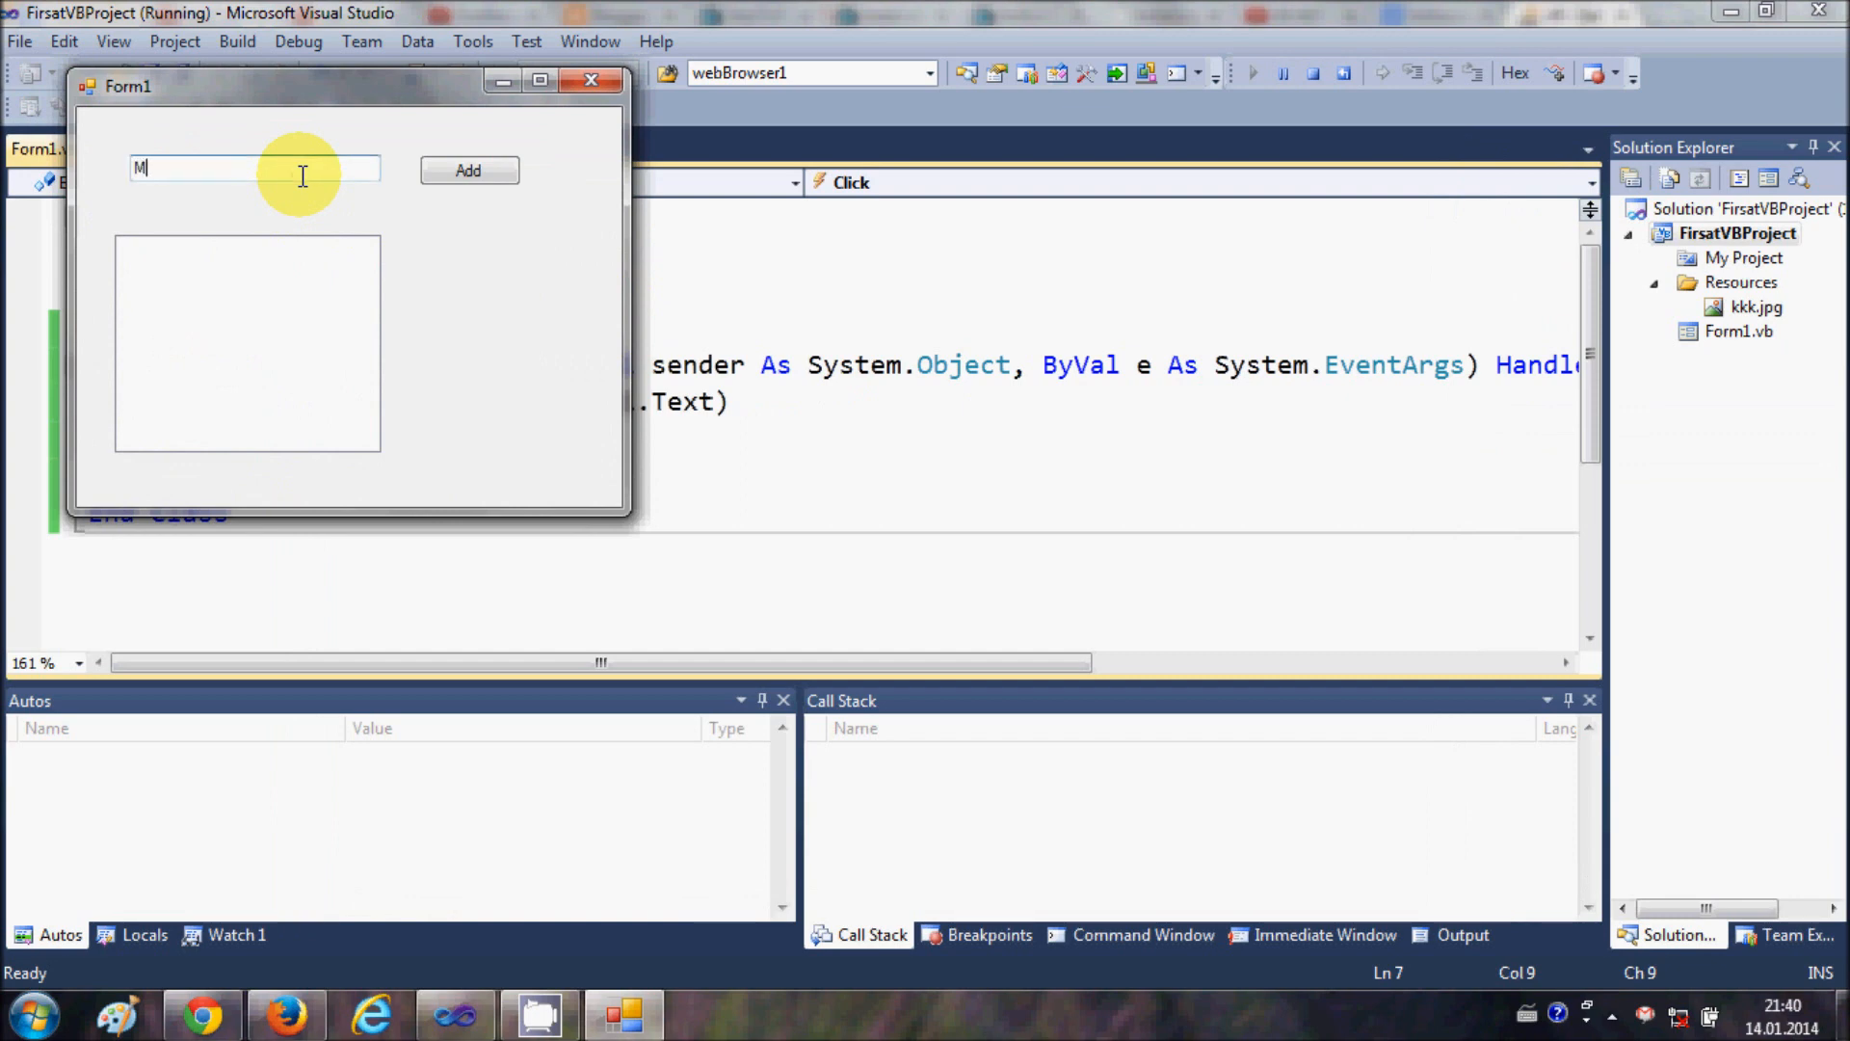
text(ark)
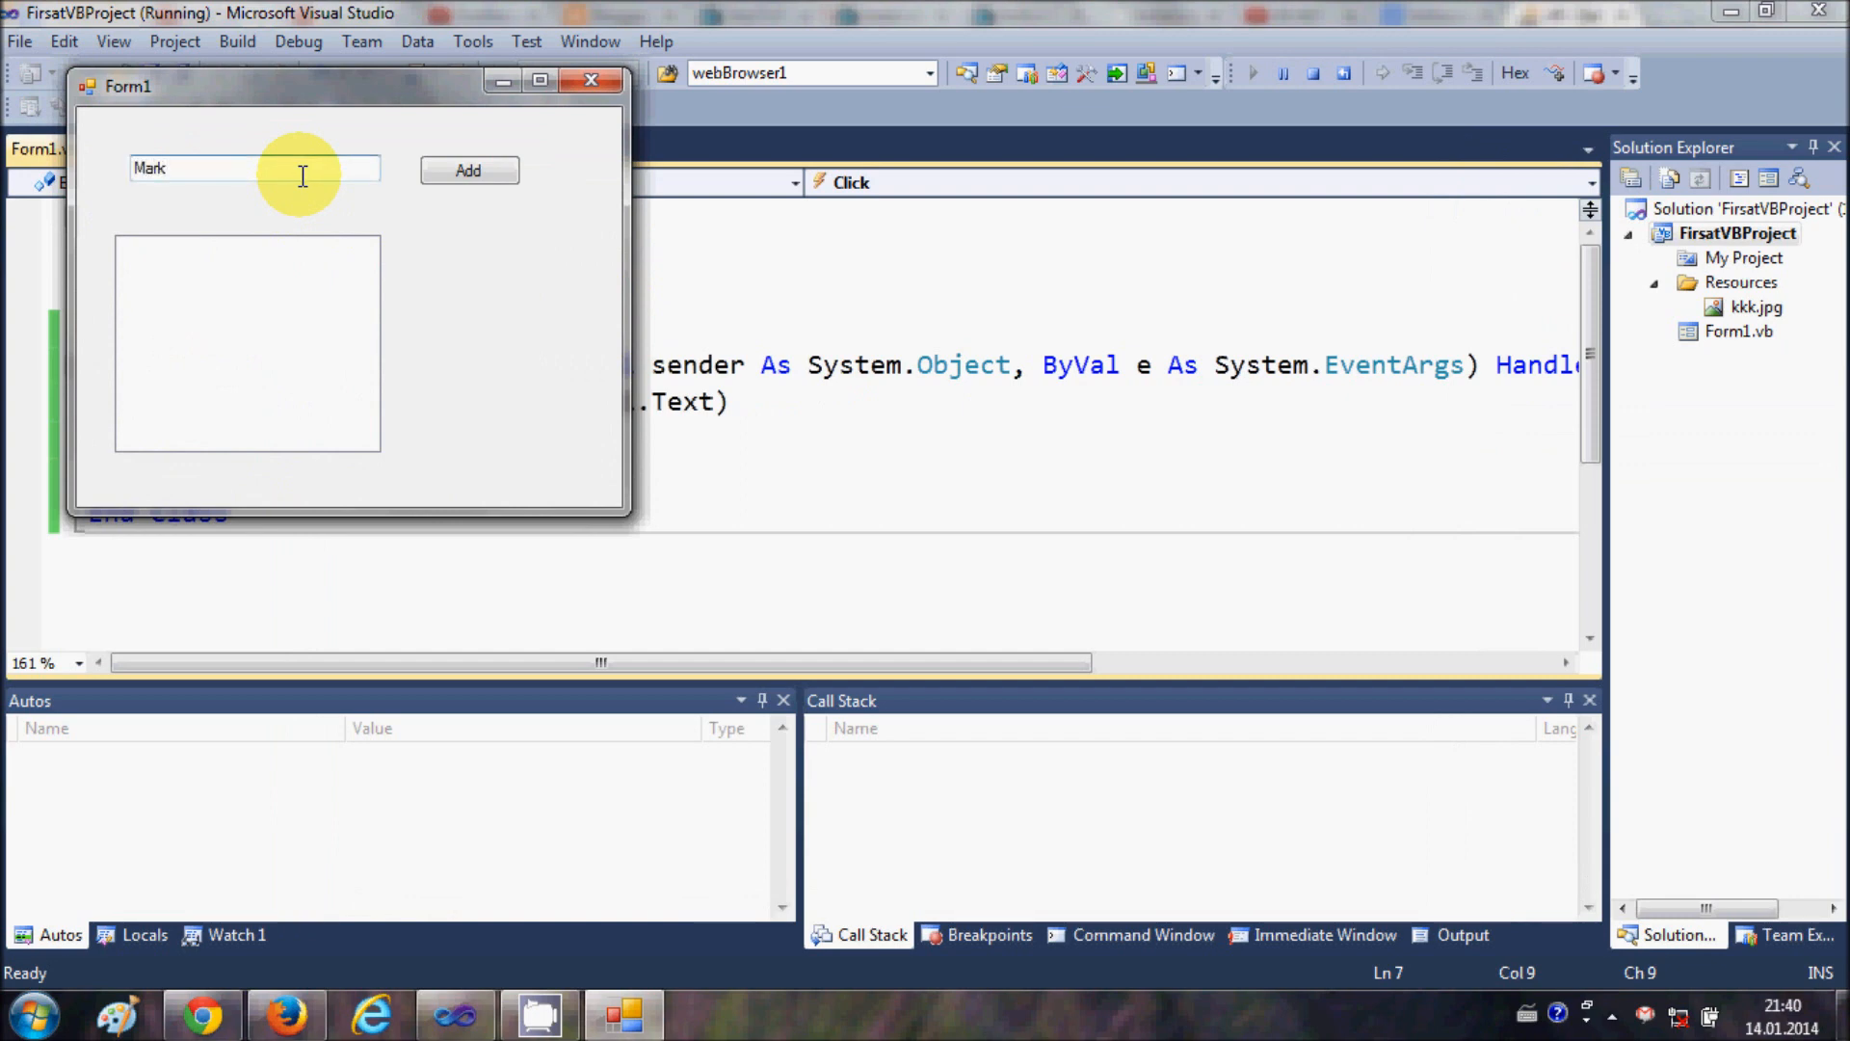
click(468, 170)
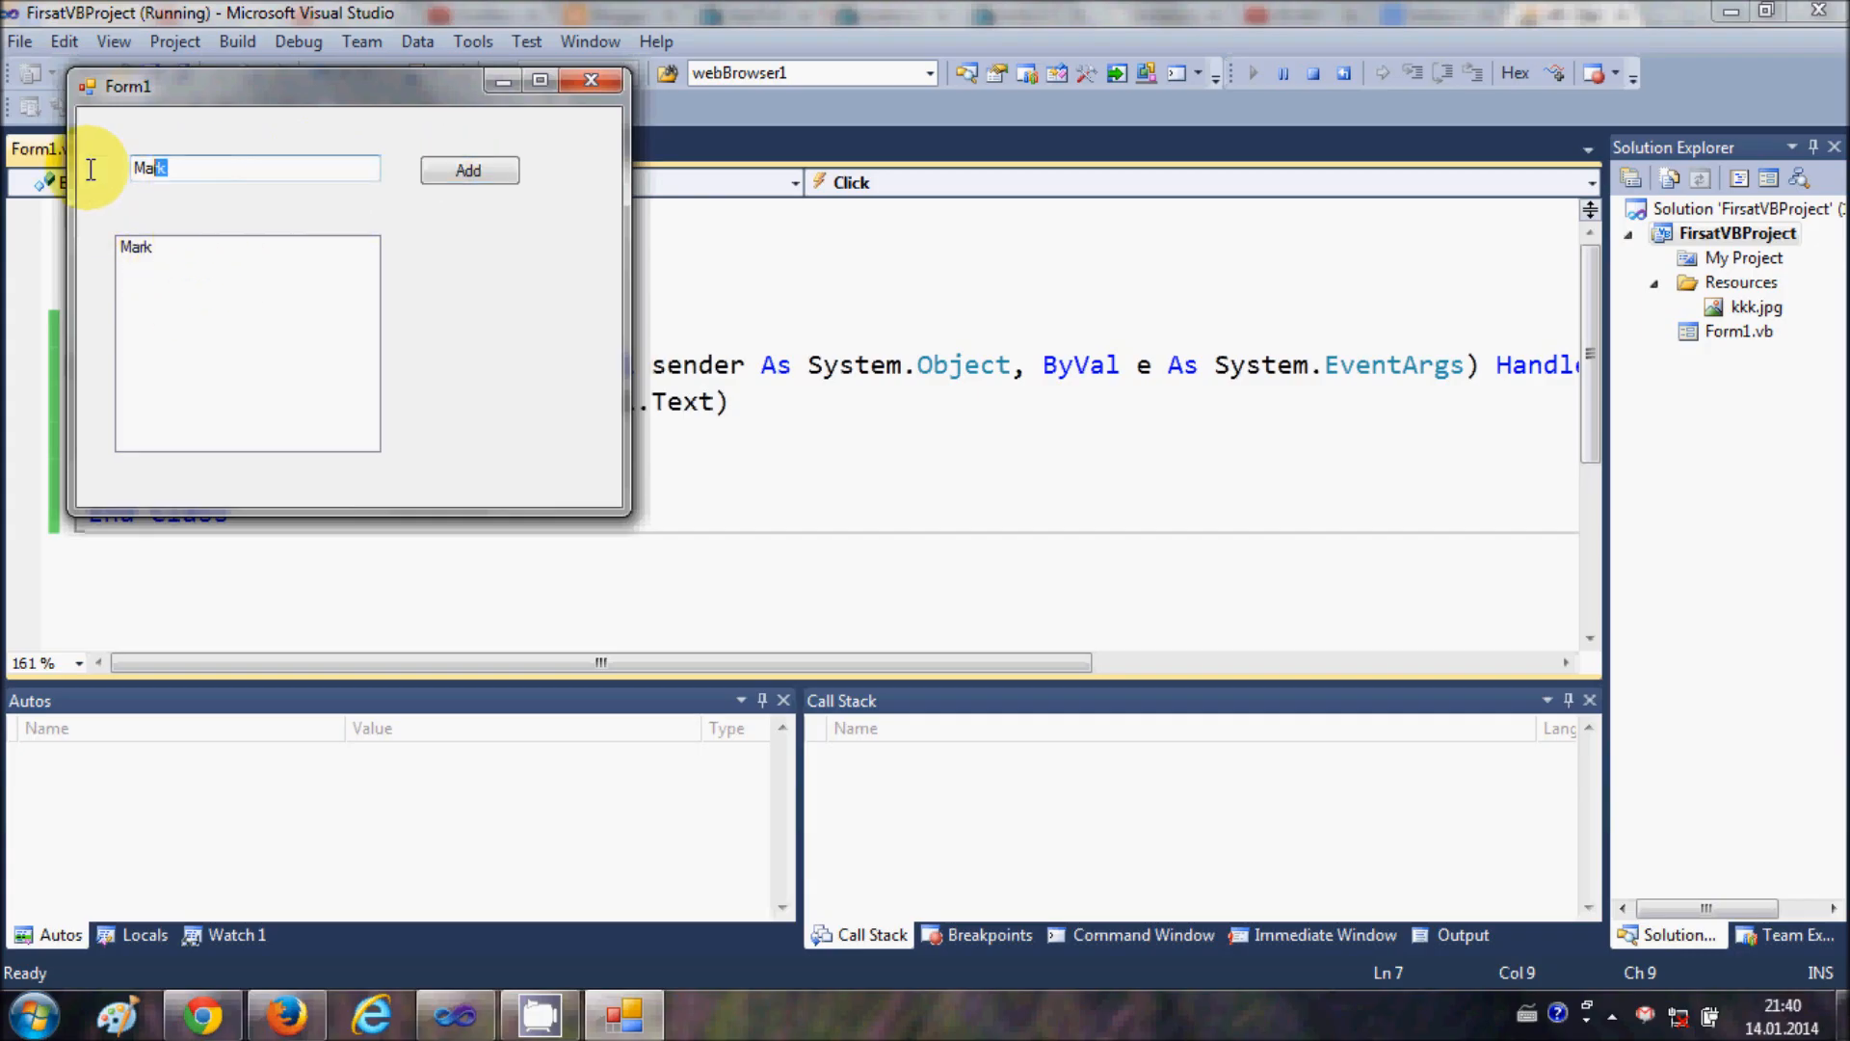
click(468, 170)
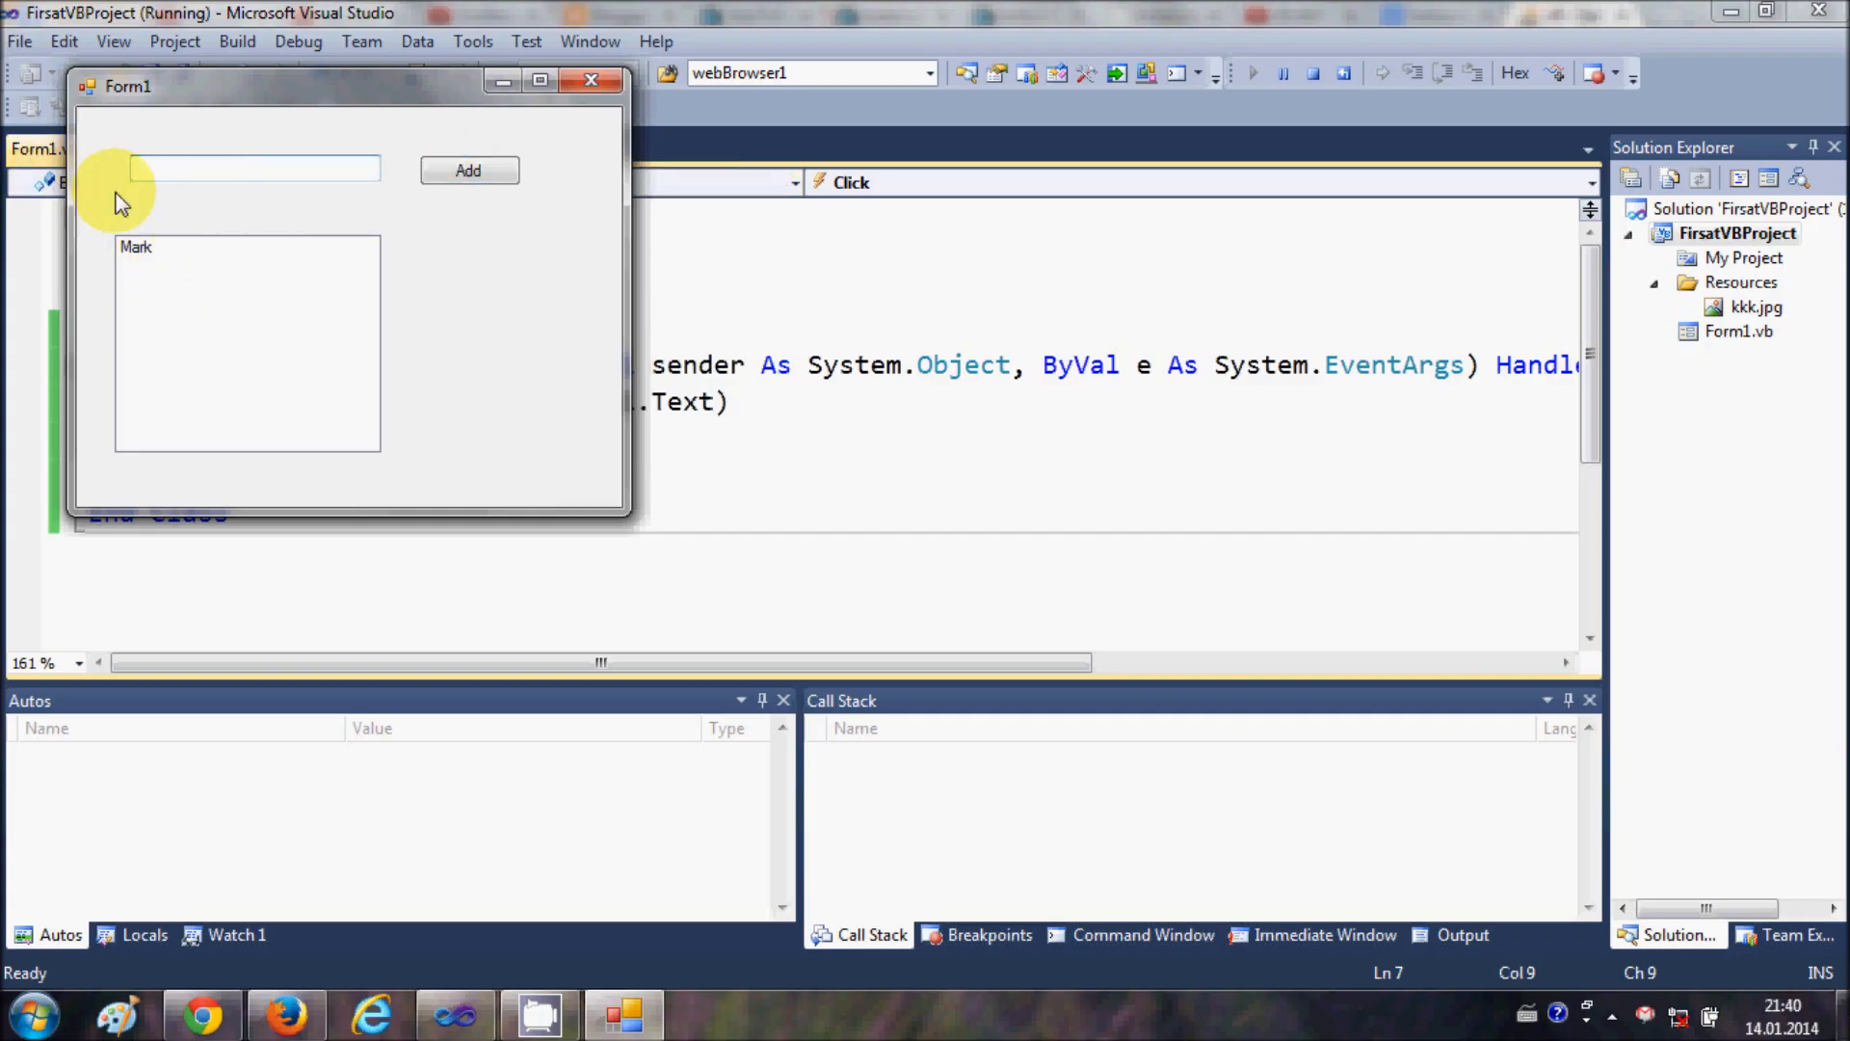
text(July)
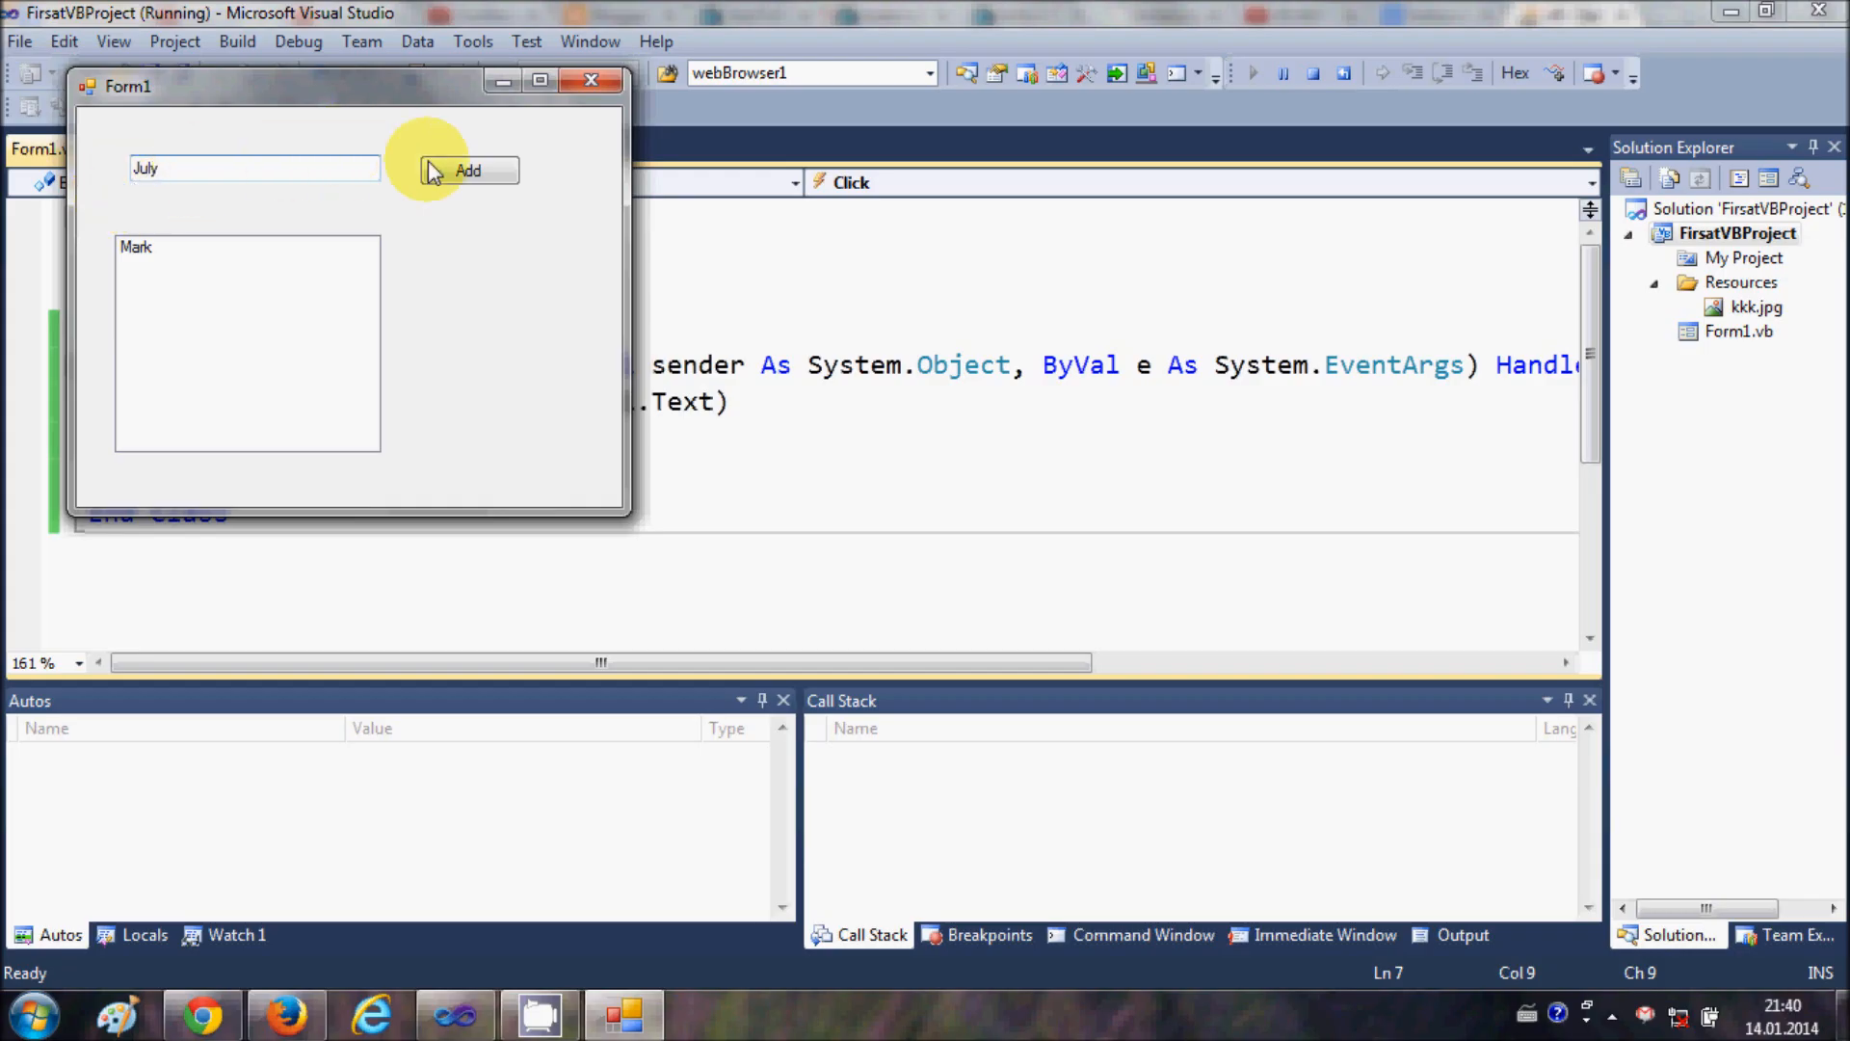
click(468, 169)
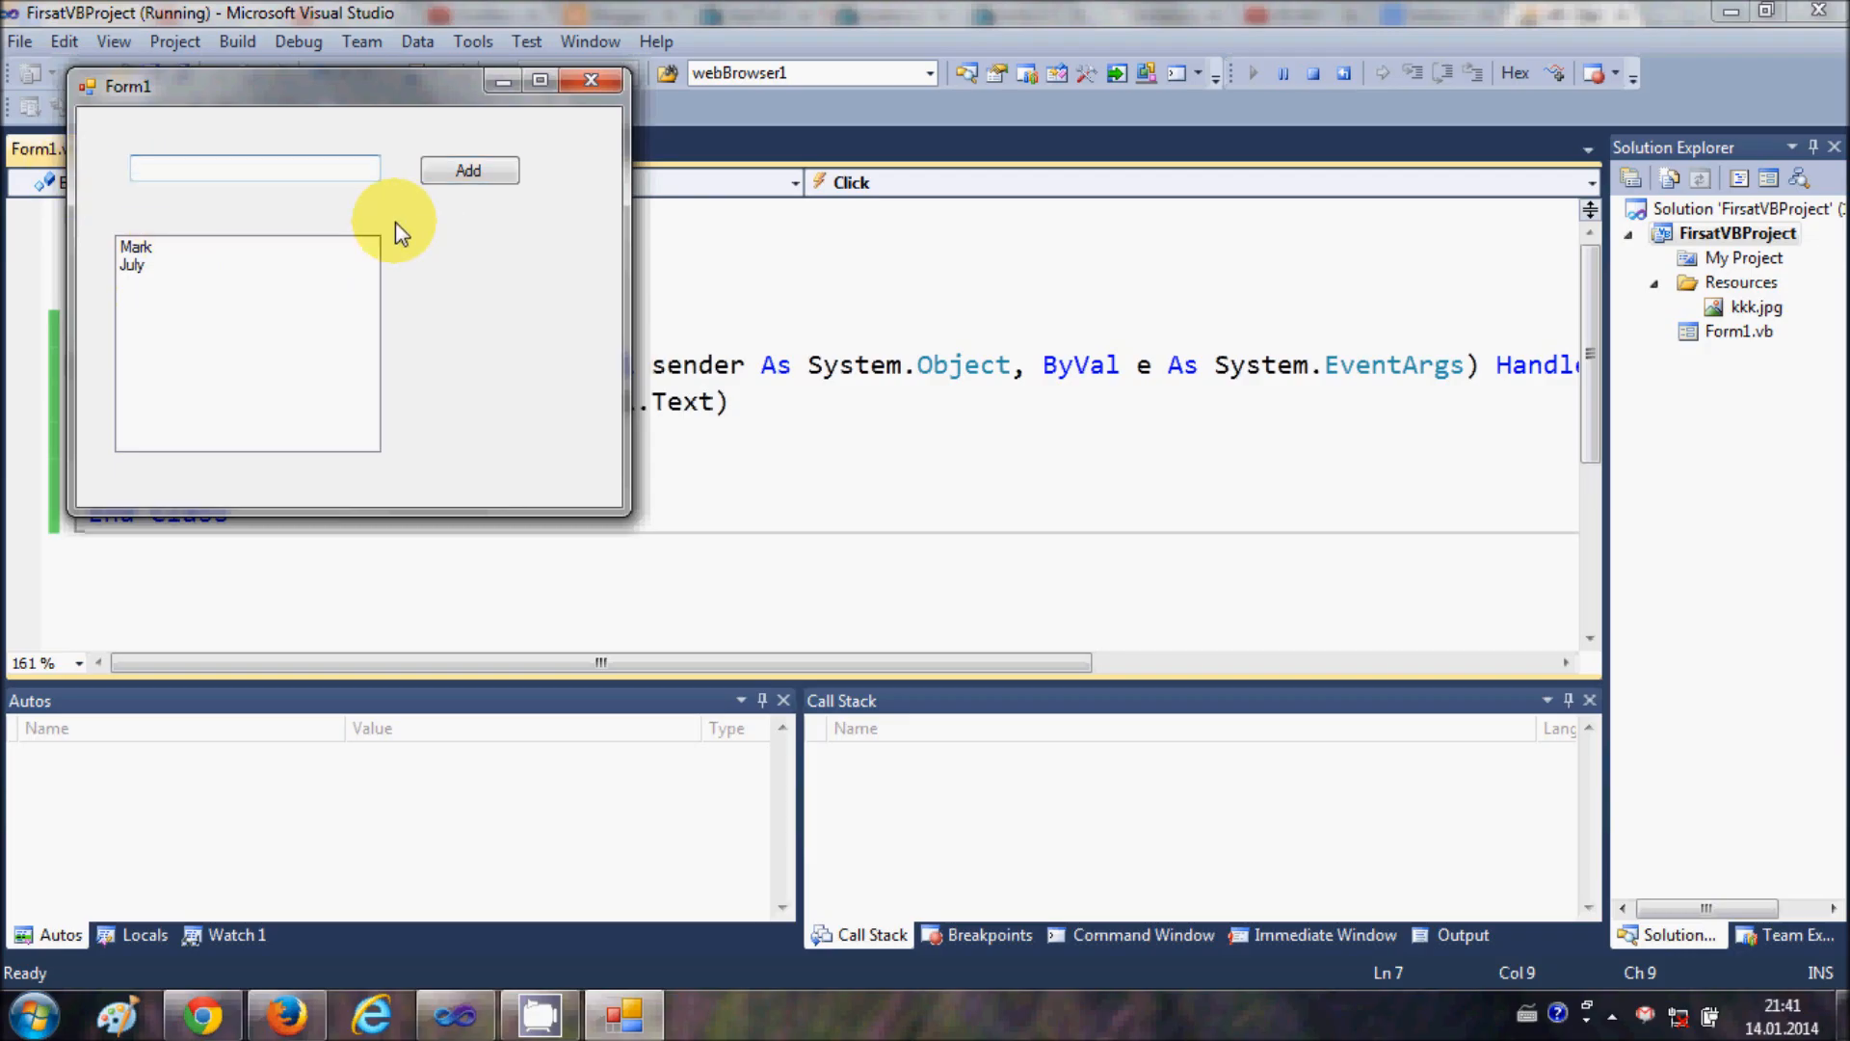
text(Pou)
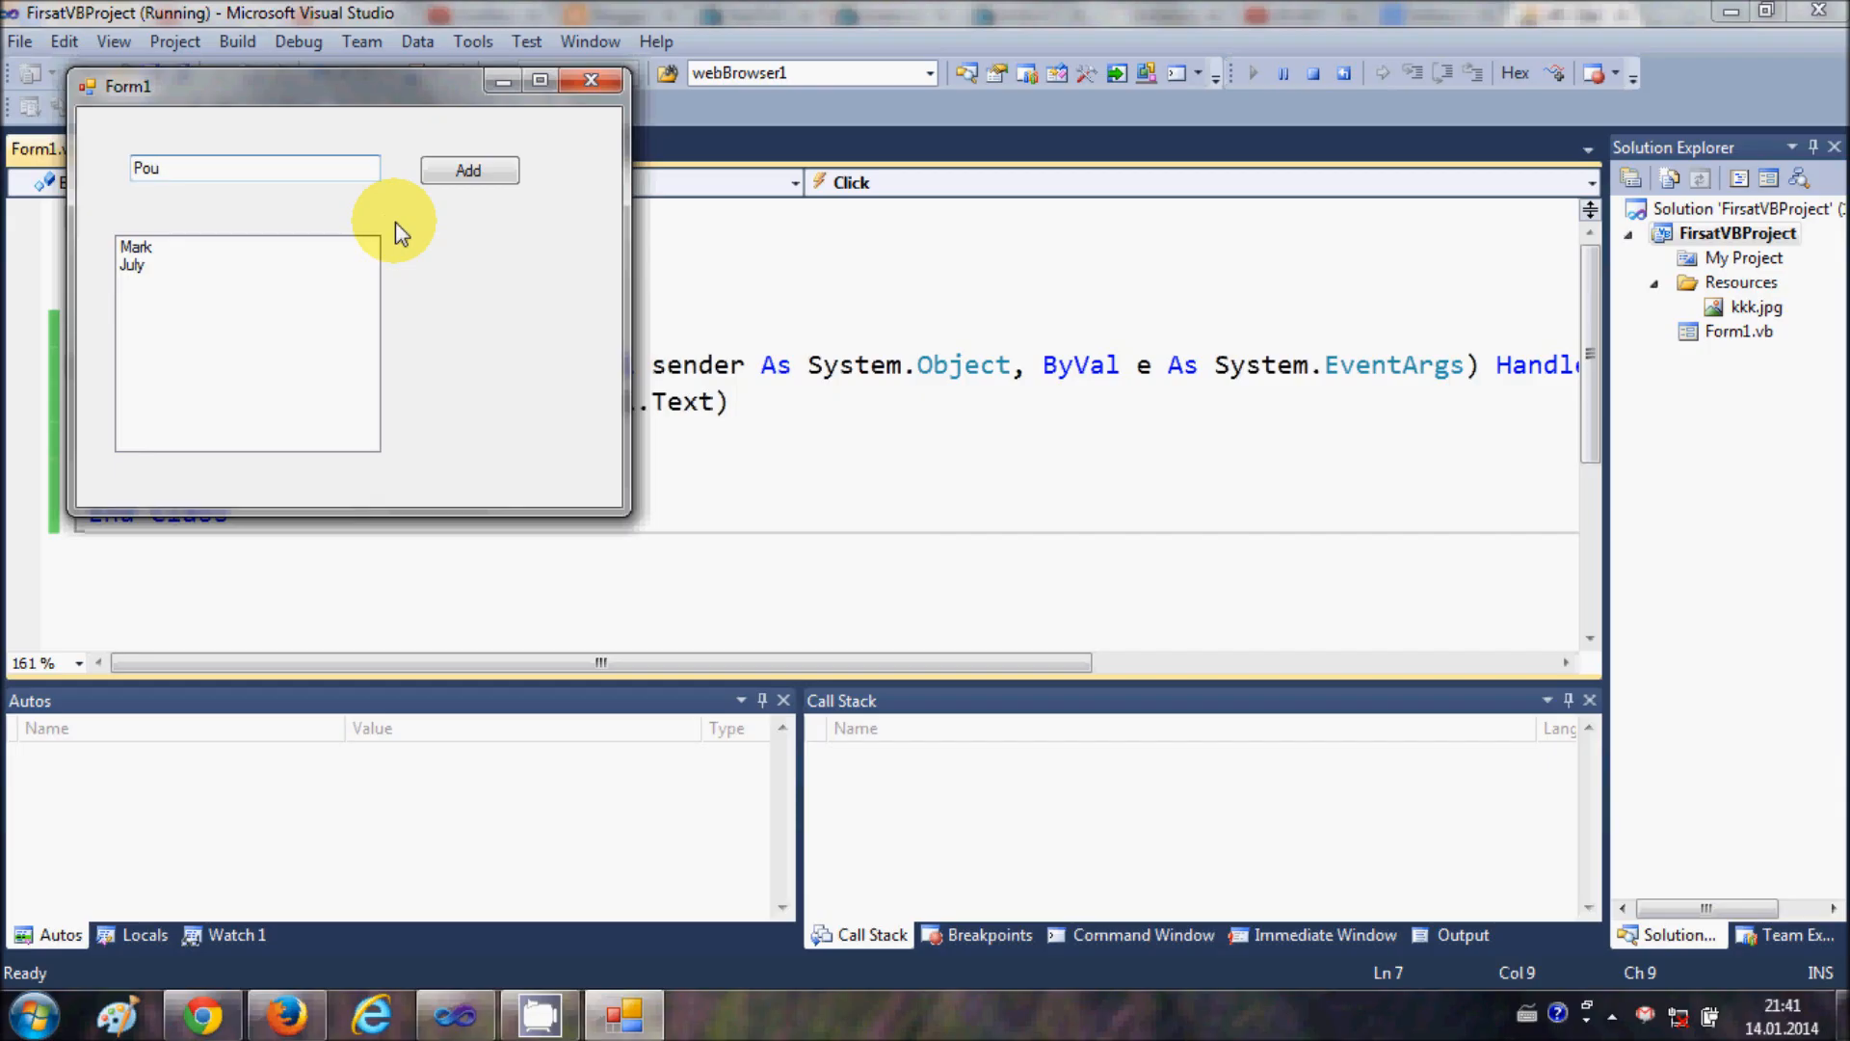
click(469, 169)
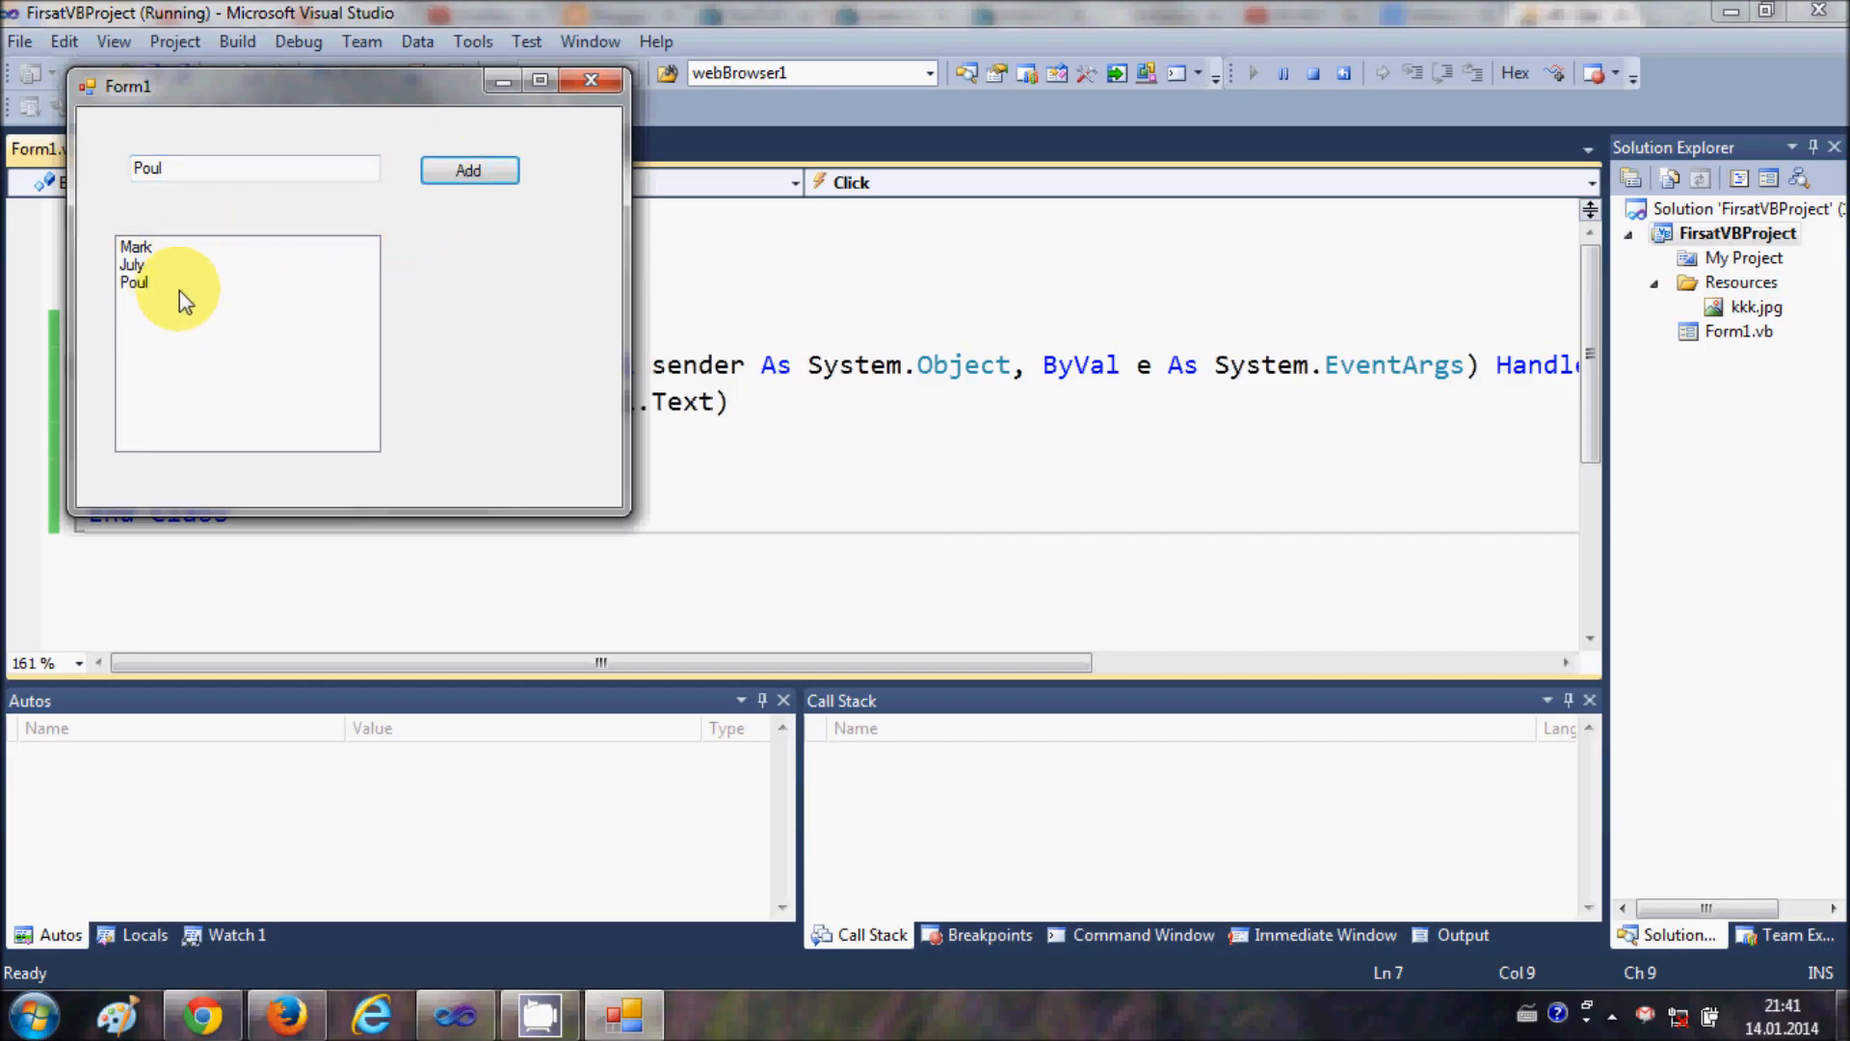
mouse_move(589, 81)
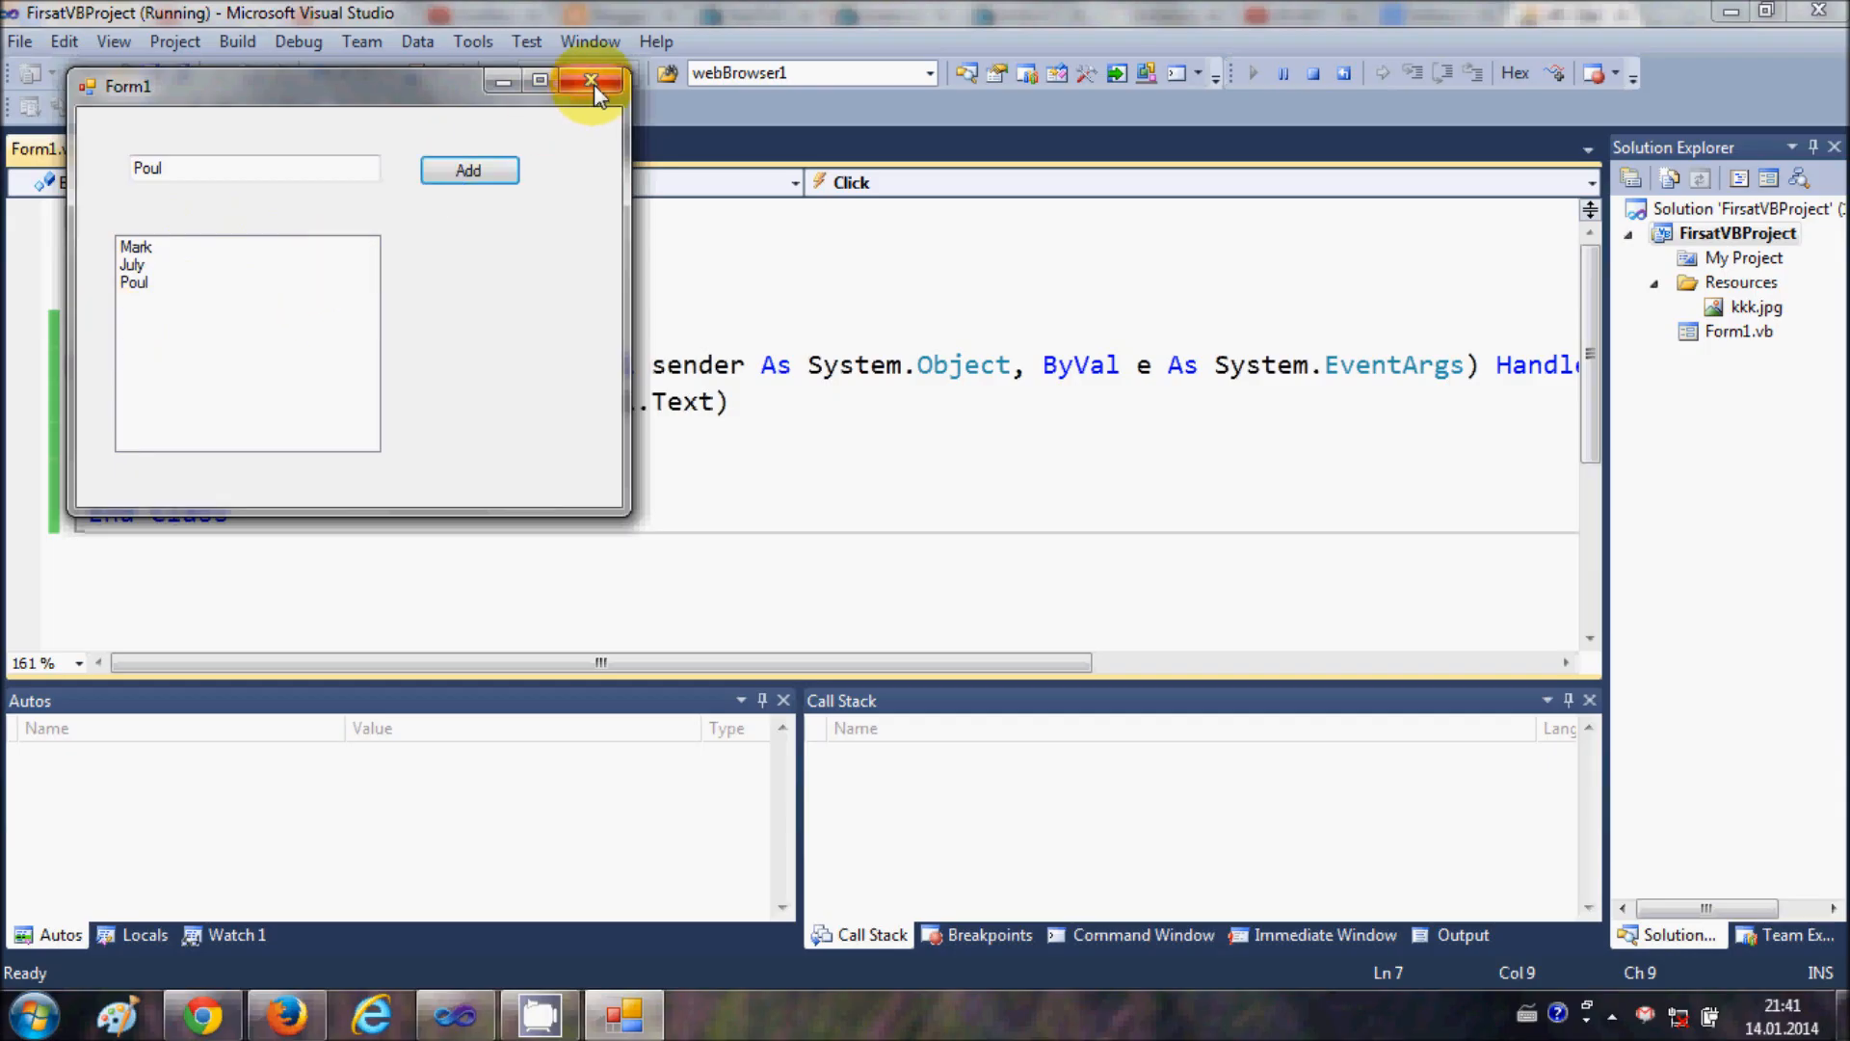
Step: Close the running form and return to the Form1.vb designer
click(590, 81)
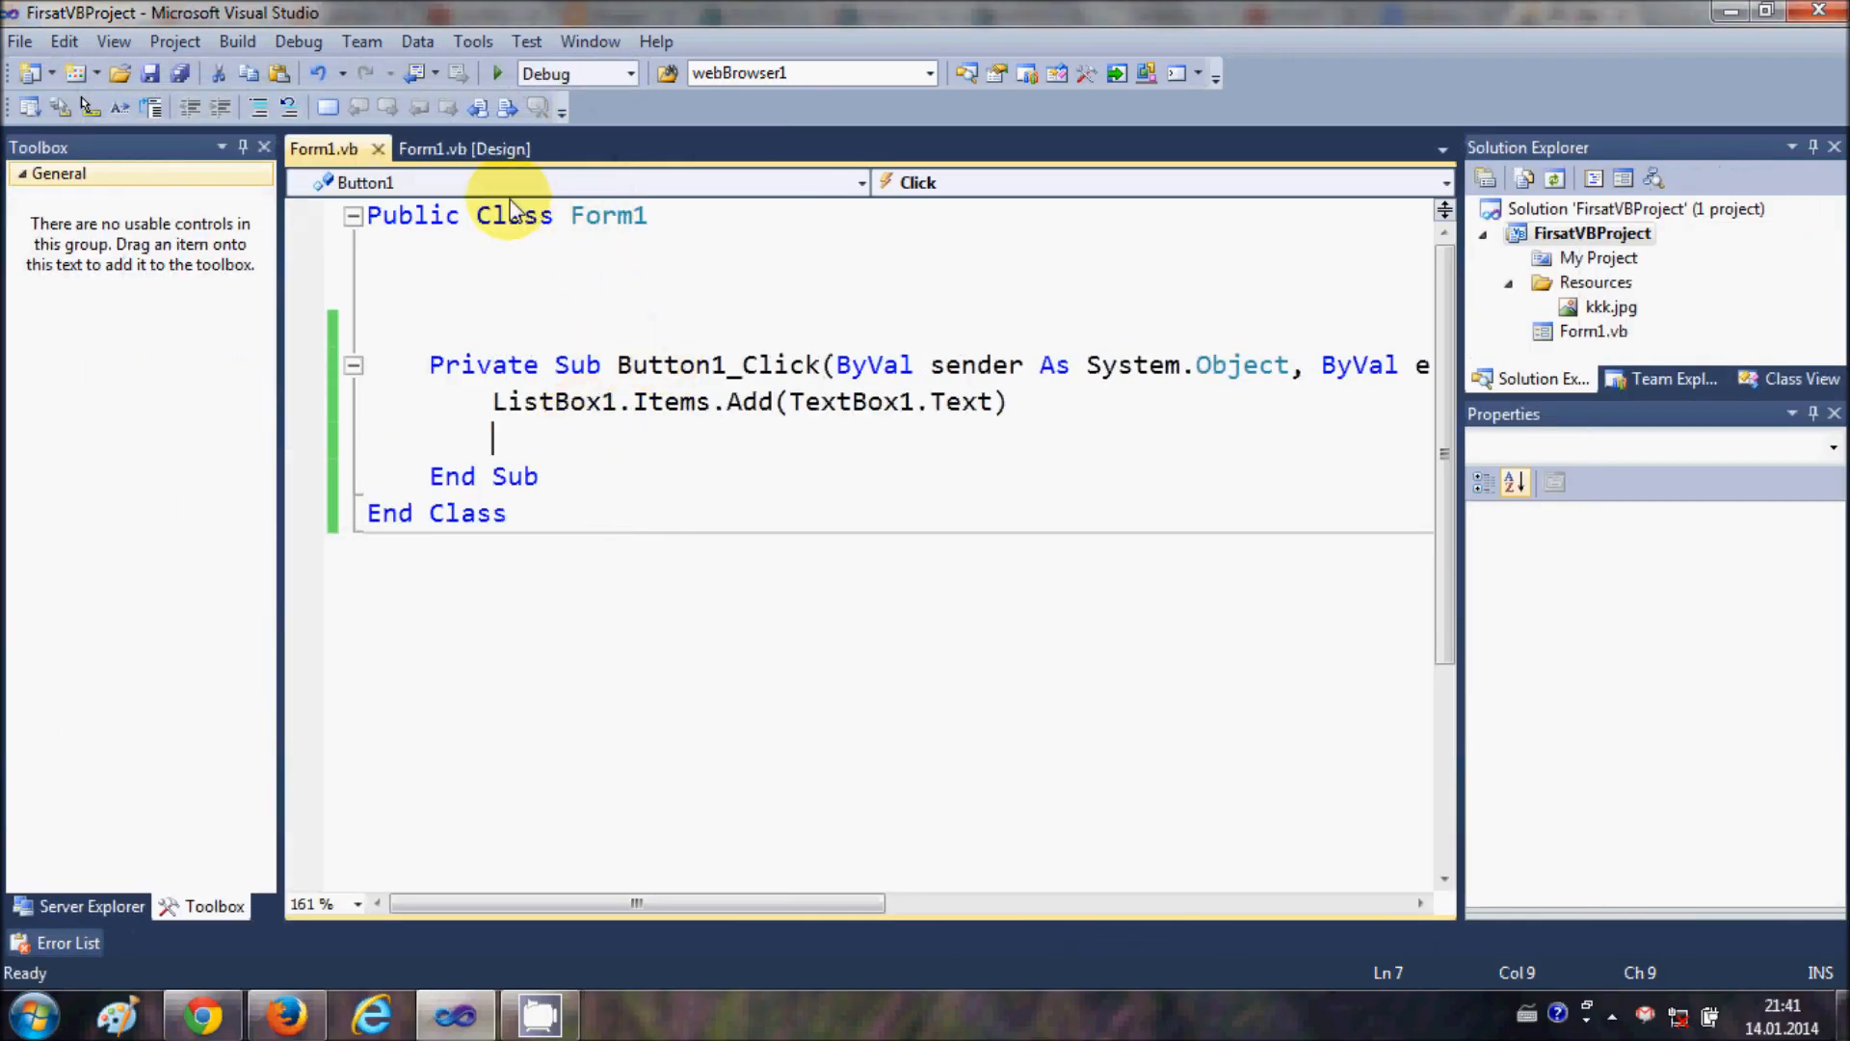
click(466, 151)
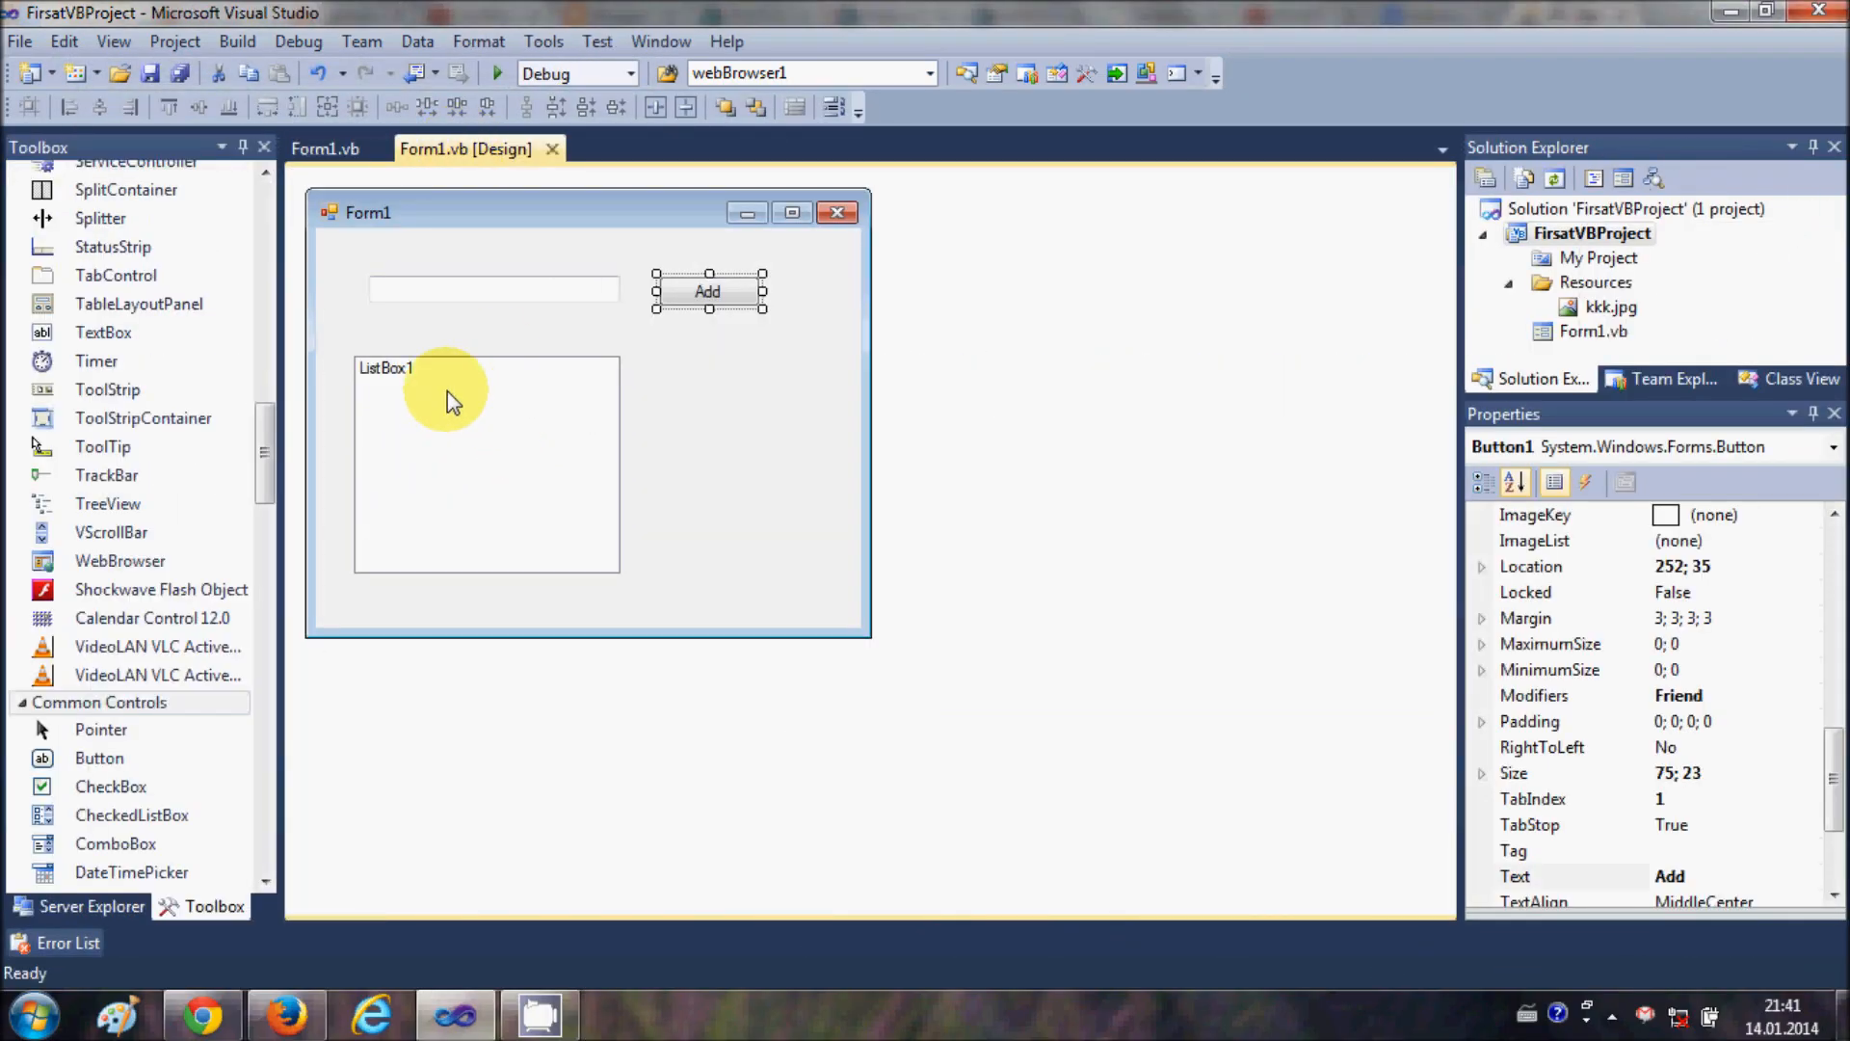
mouse_move(453, 422)
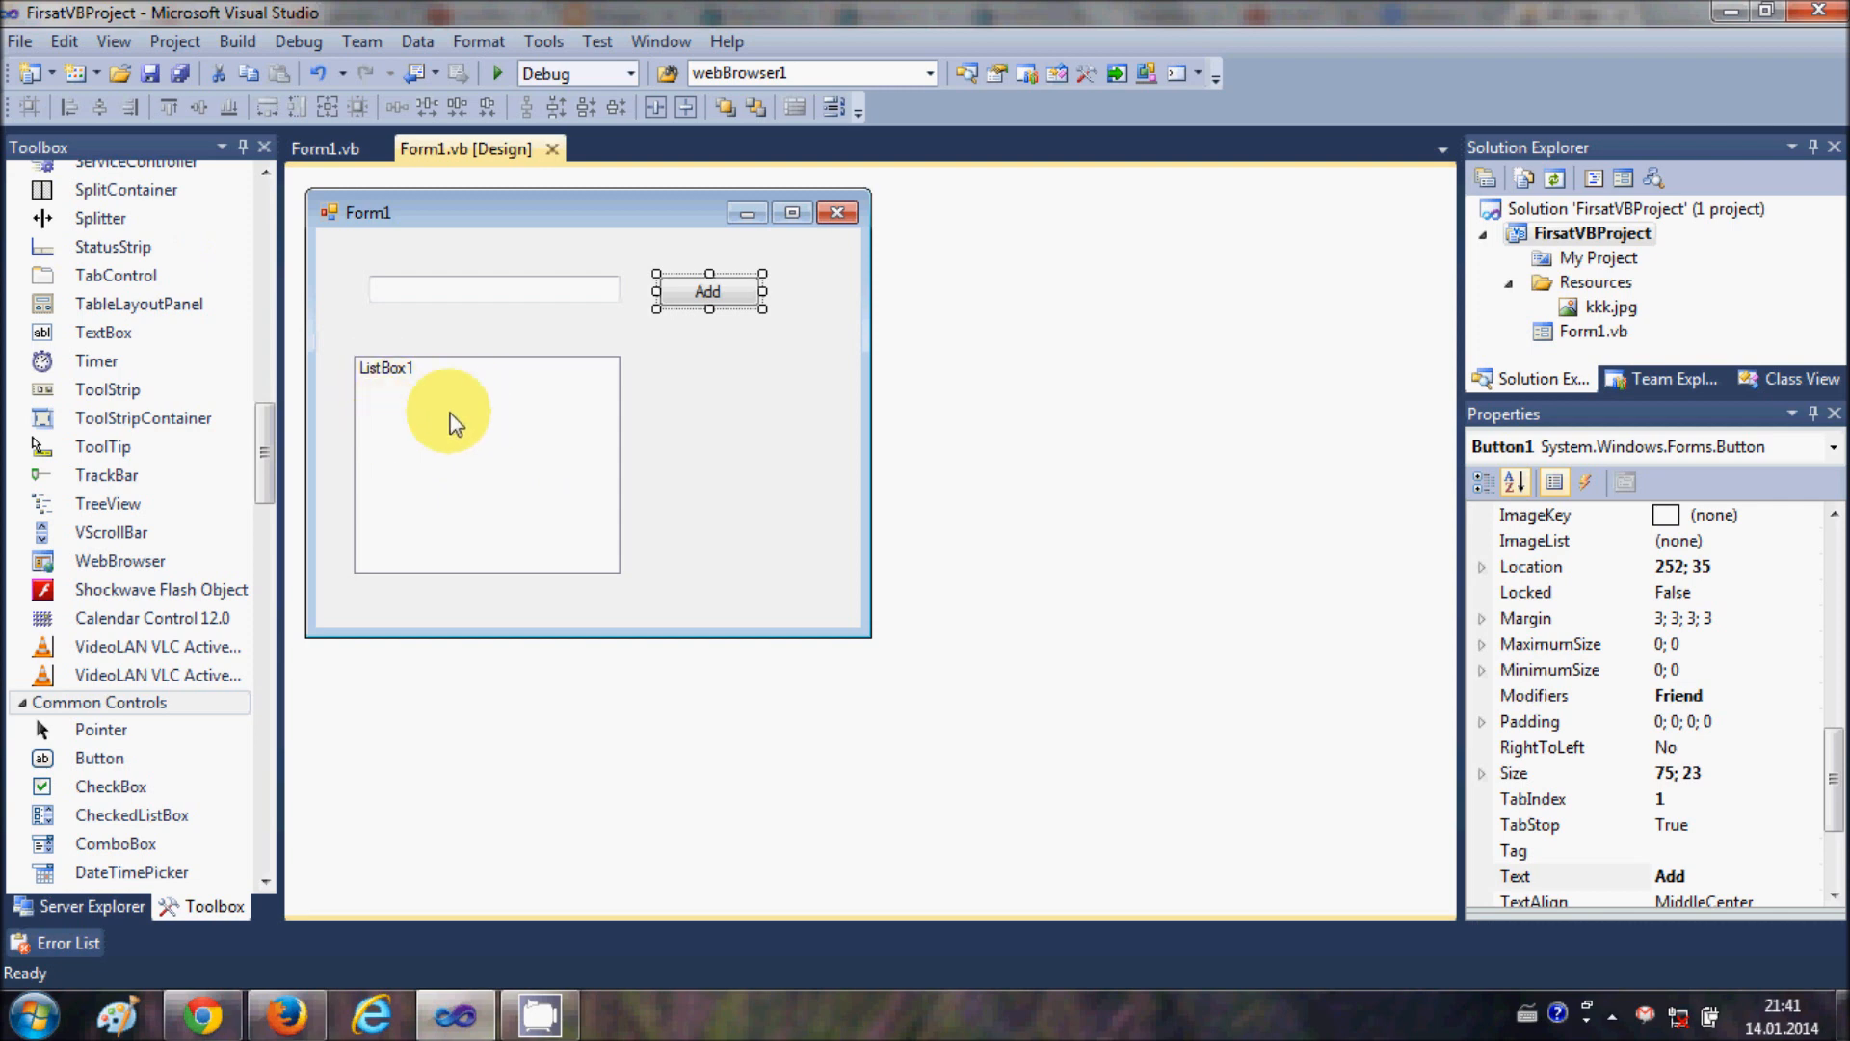
mouse_move(463, 439)
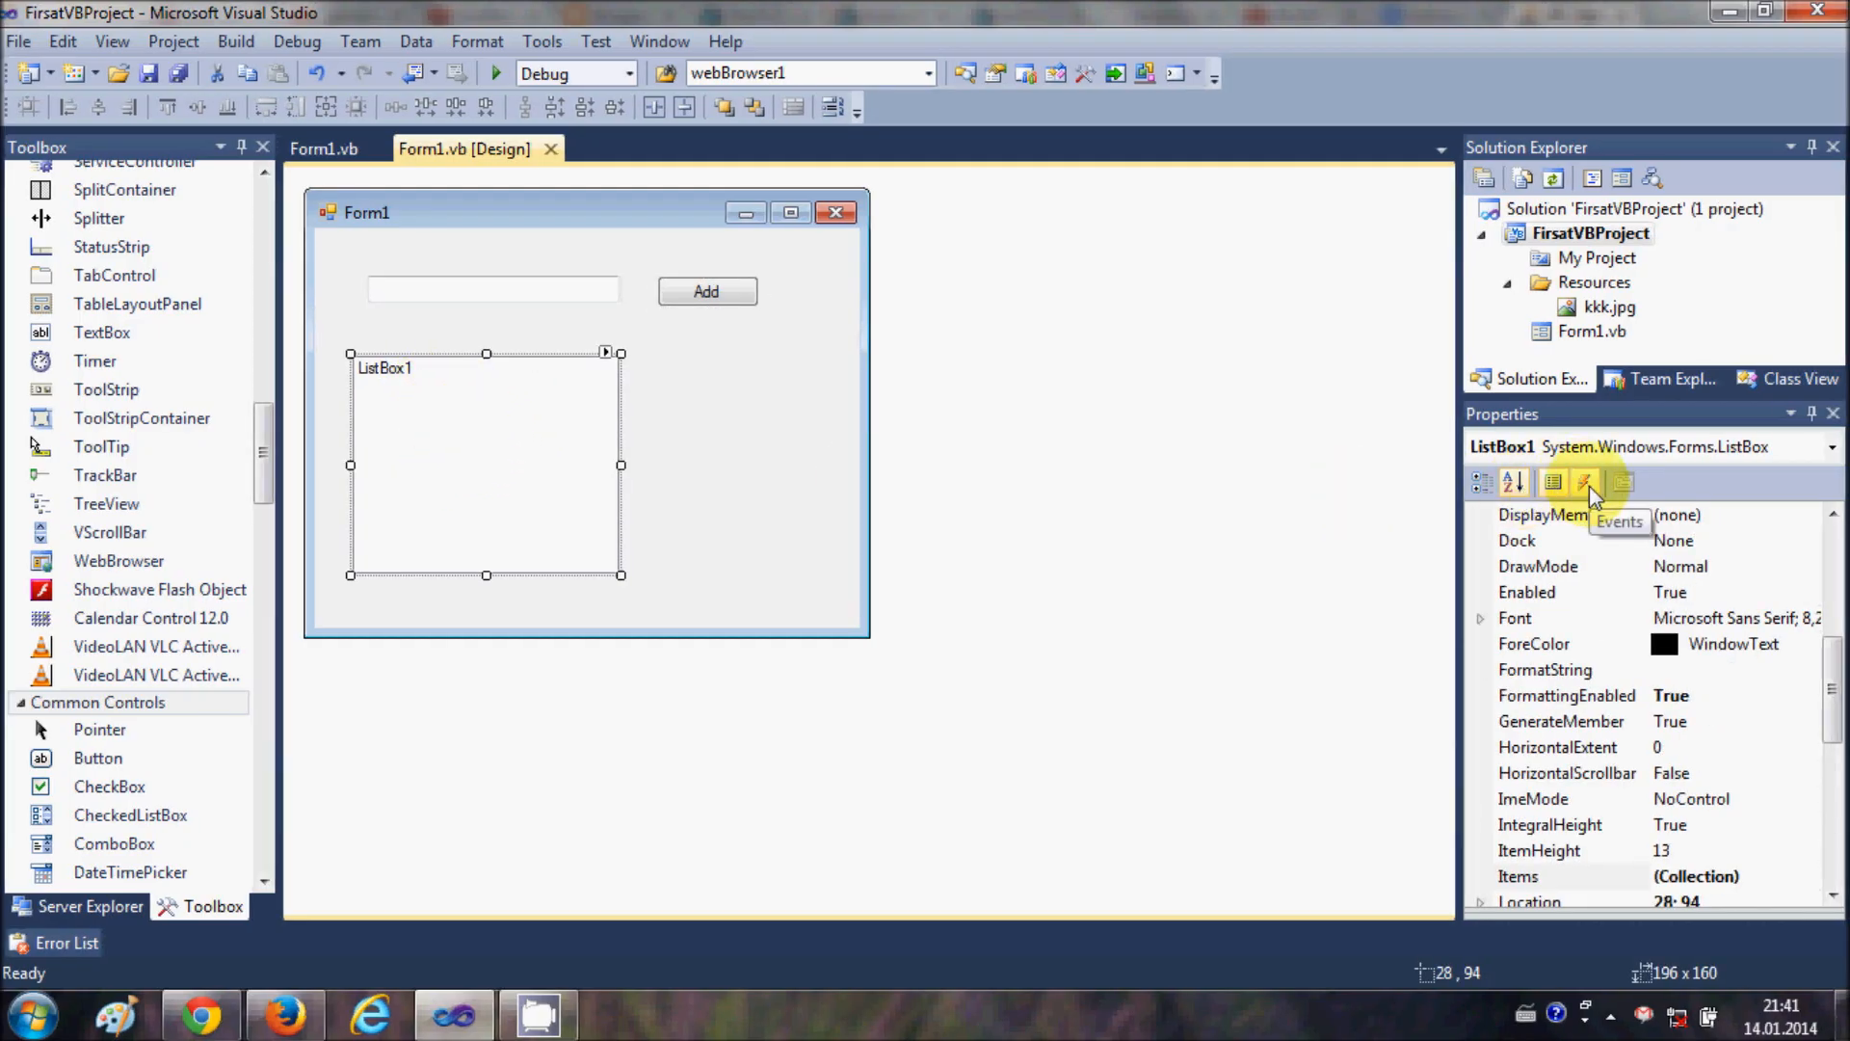
Step: Show ListBox1's events in Properties and scroll to SelectedIndexChanged
click(1584, 482)
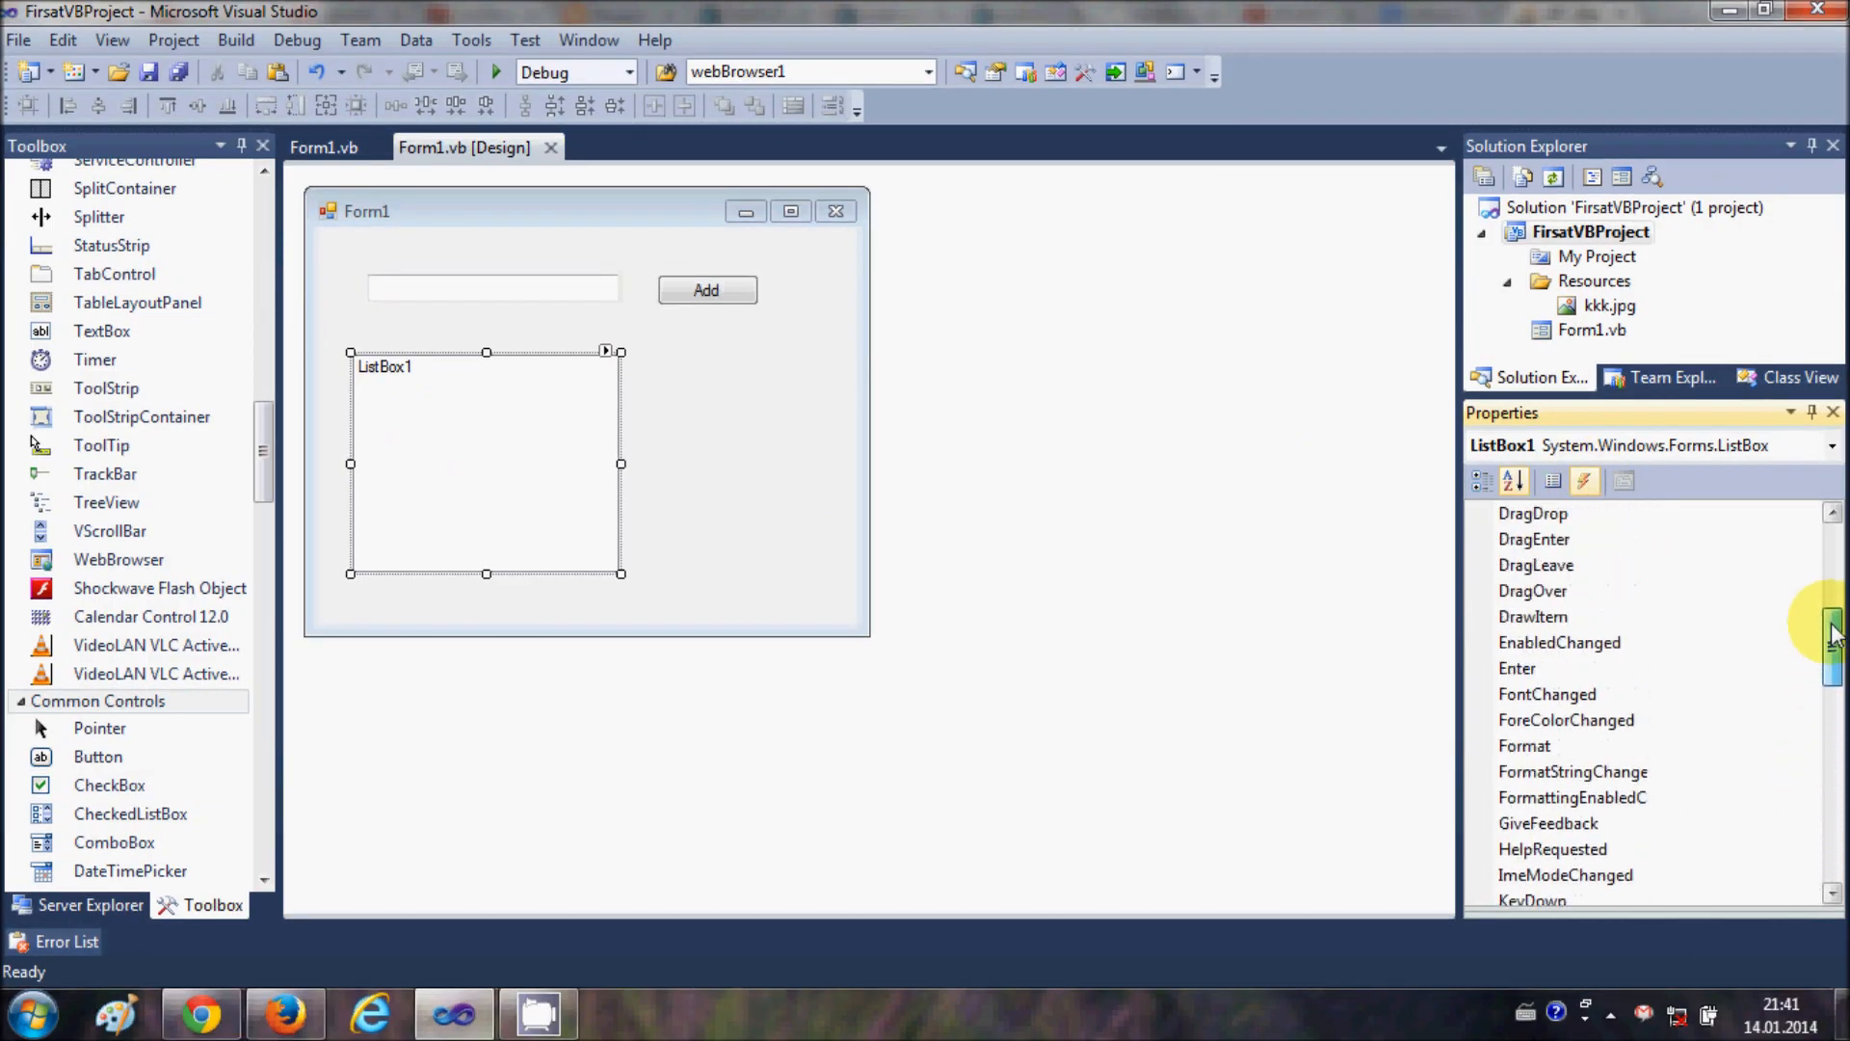
scroll(down, 3)
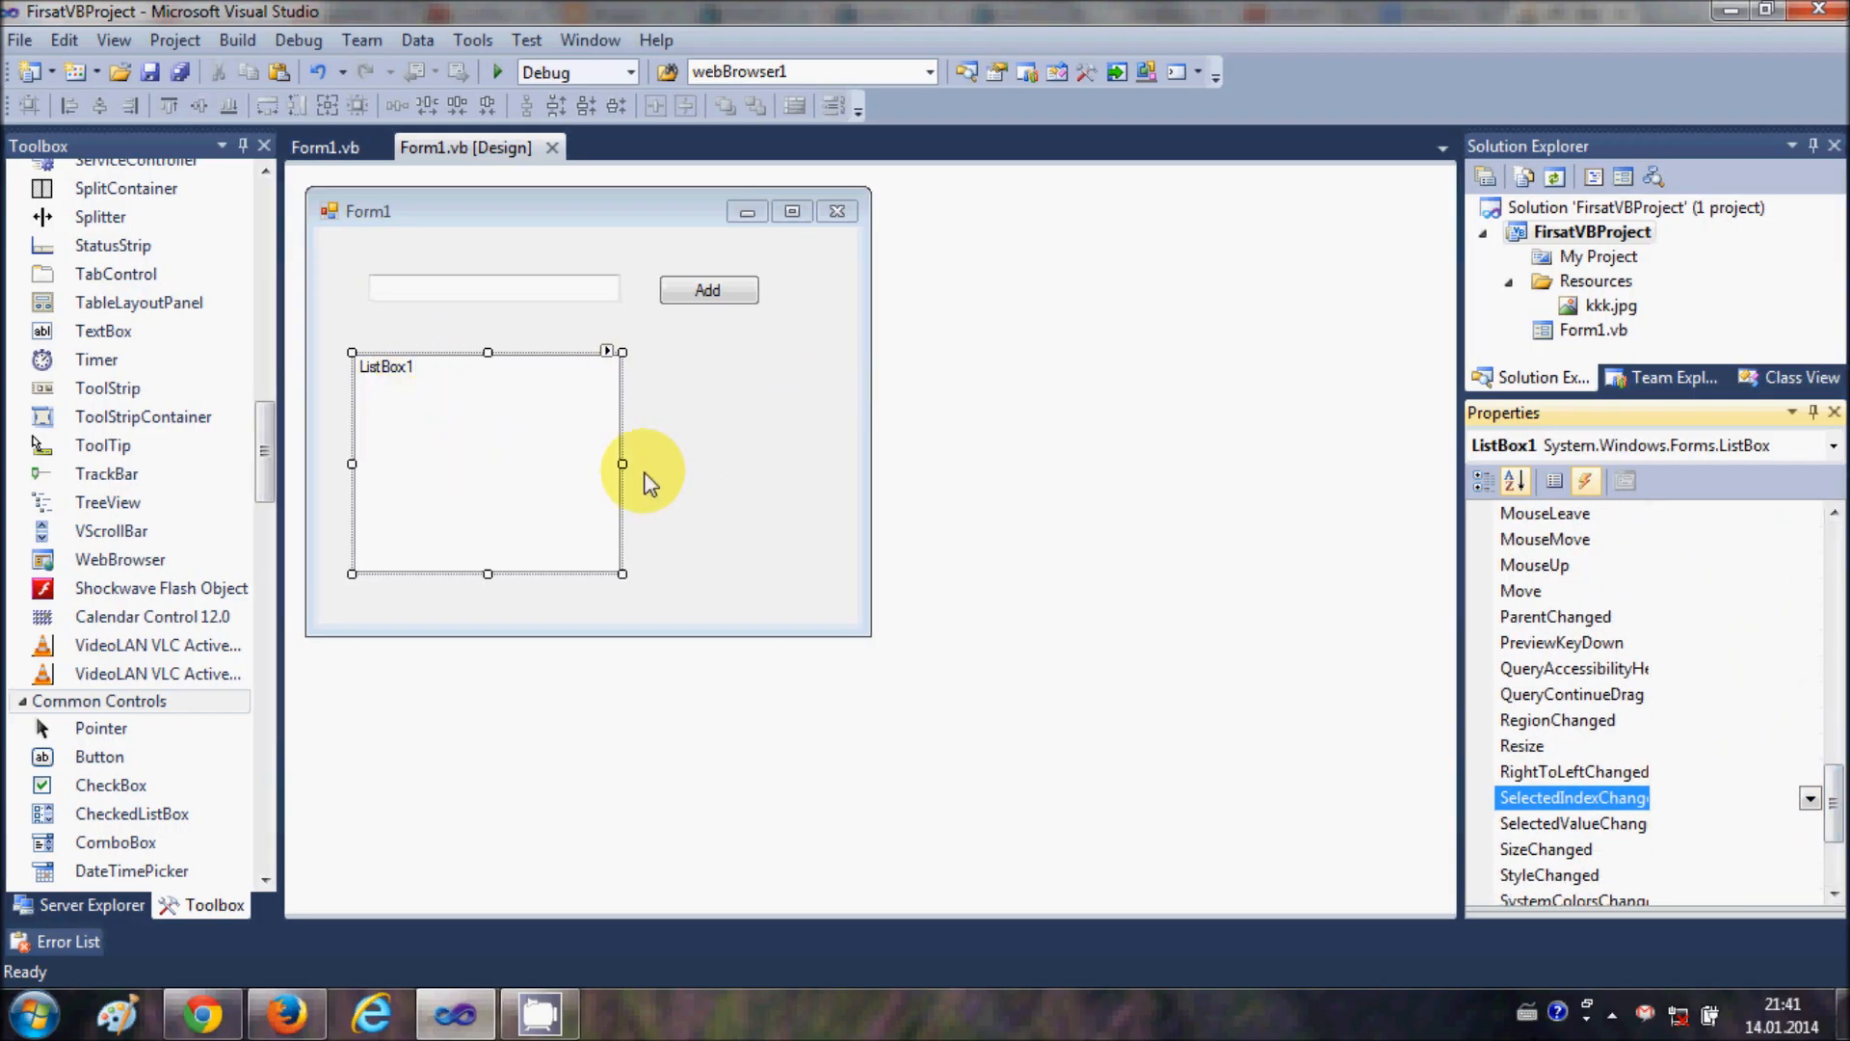
mouse_move(517, 443)
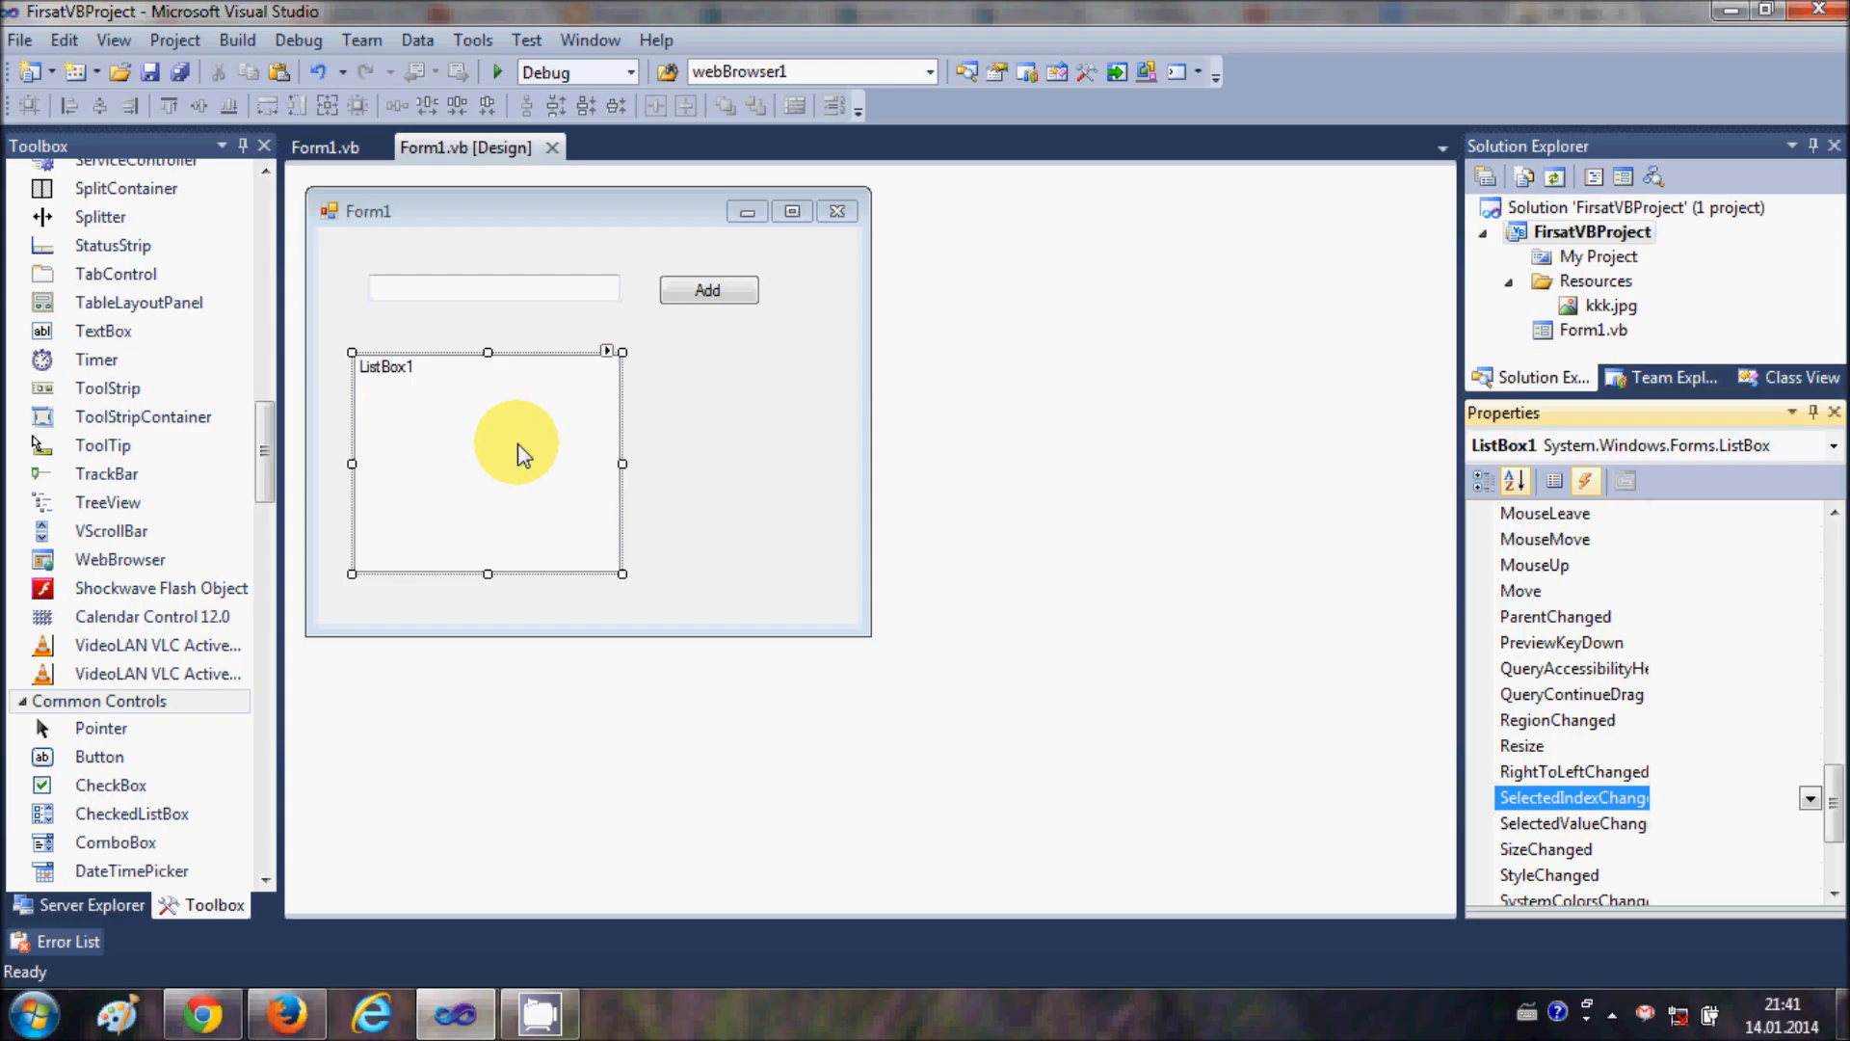
mouse_move(443, 439)
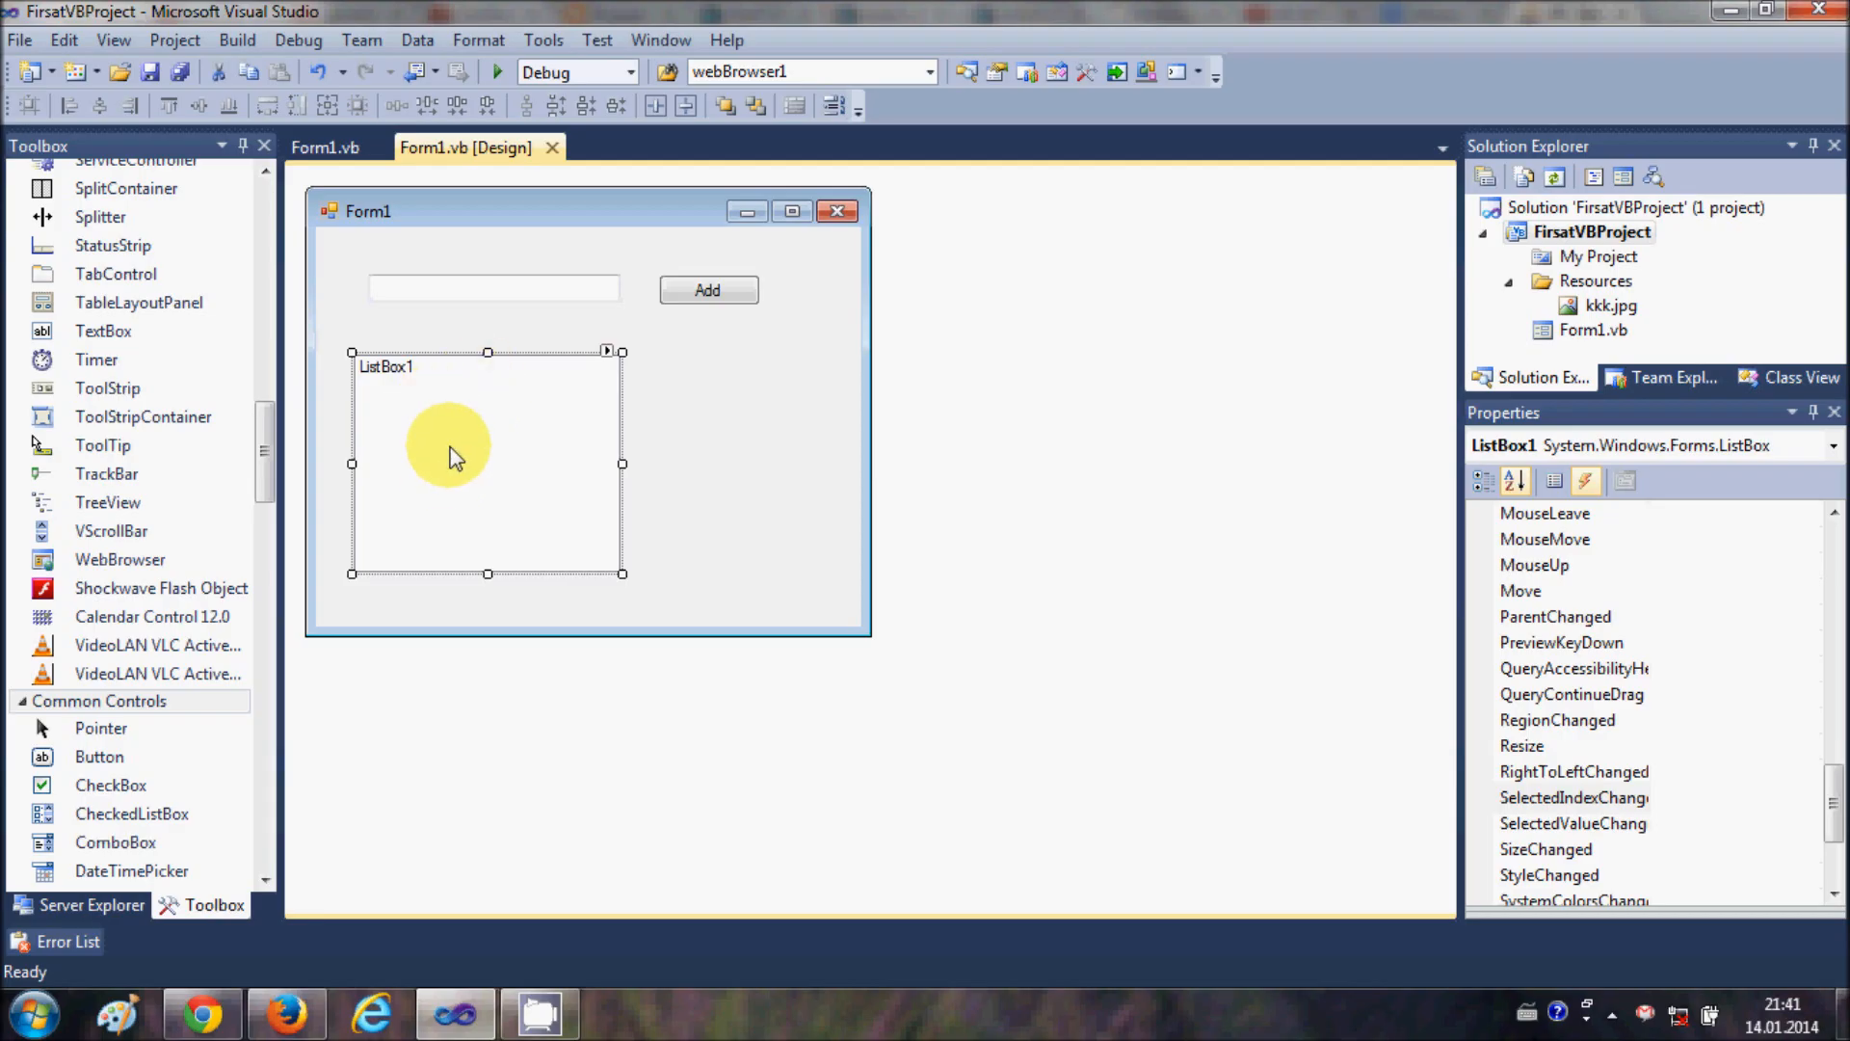
mouse_move(480, 416)
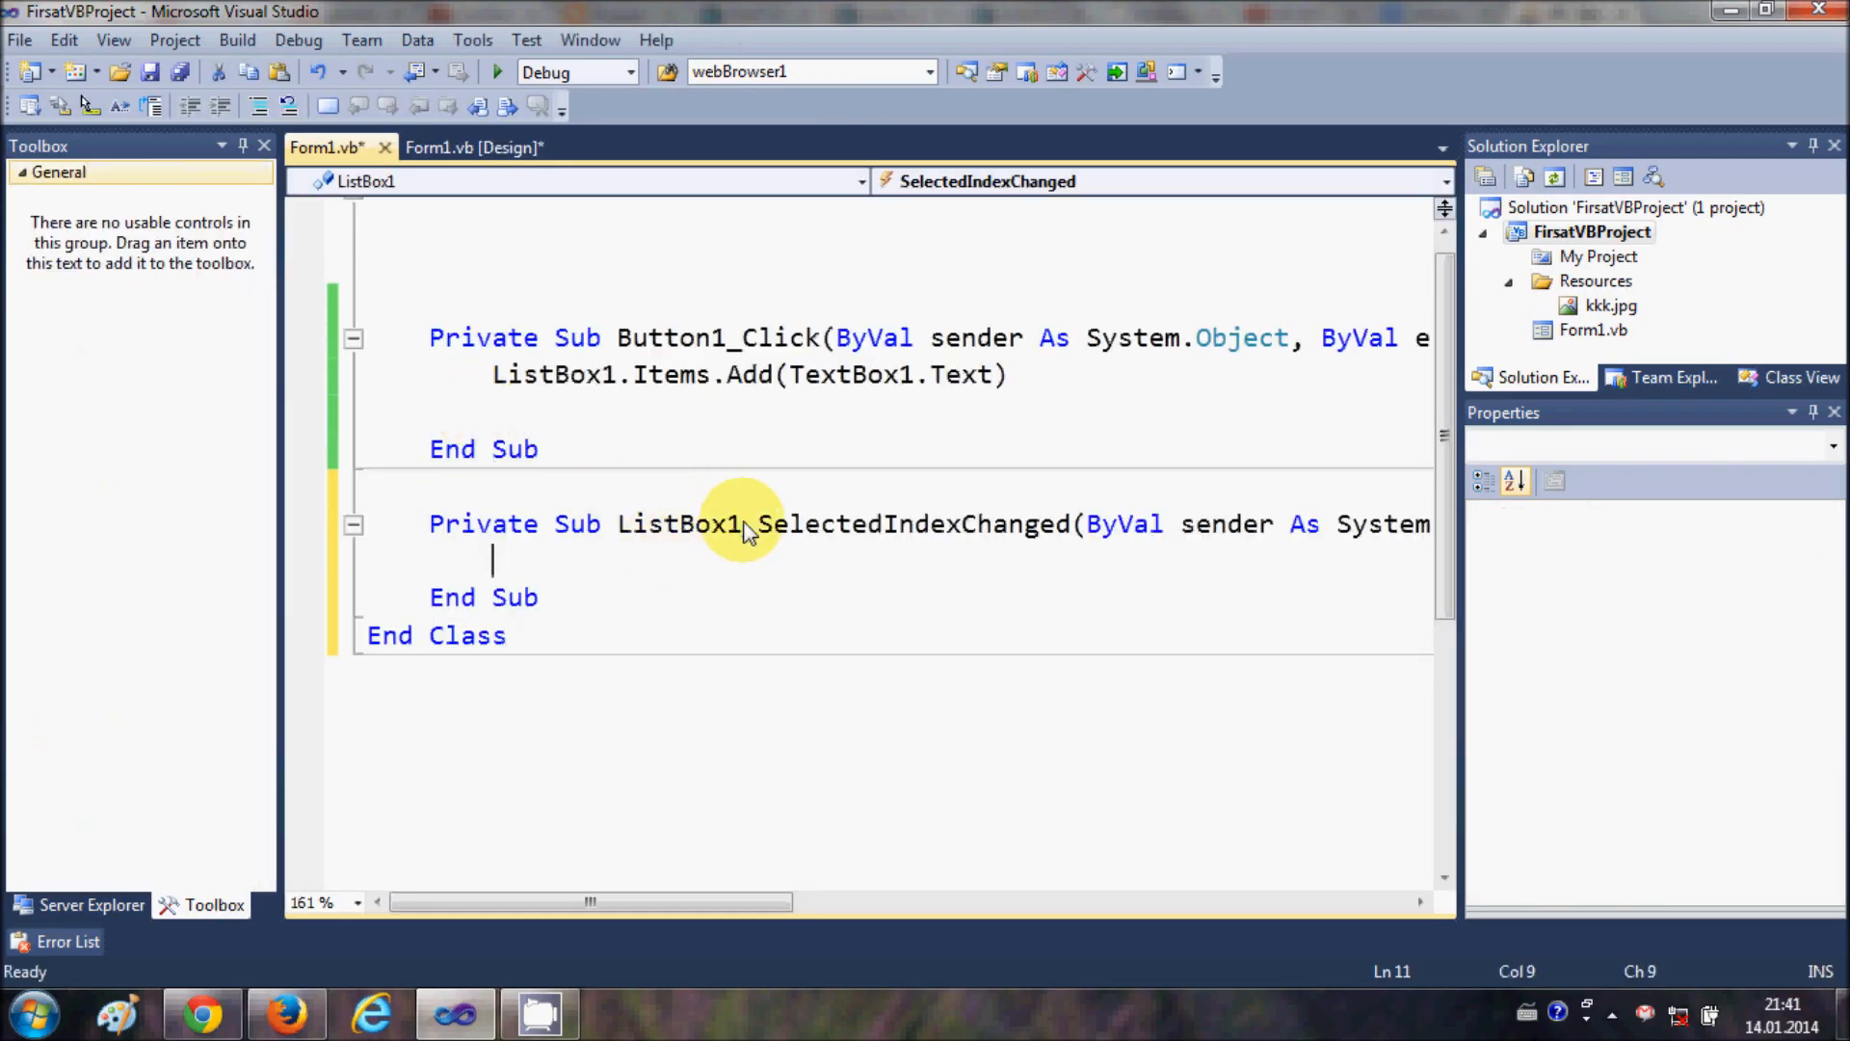
mouse_move(783, 528)
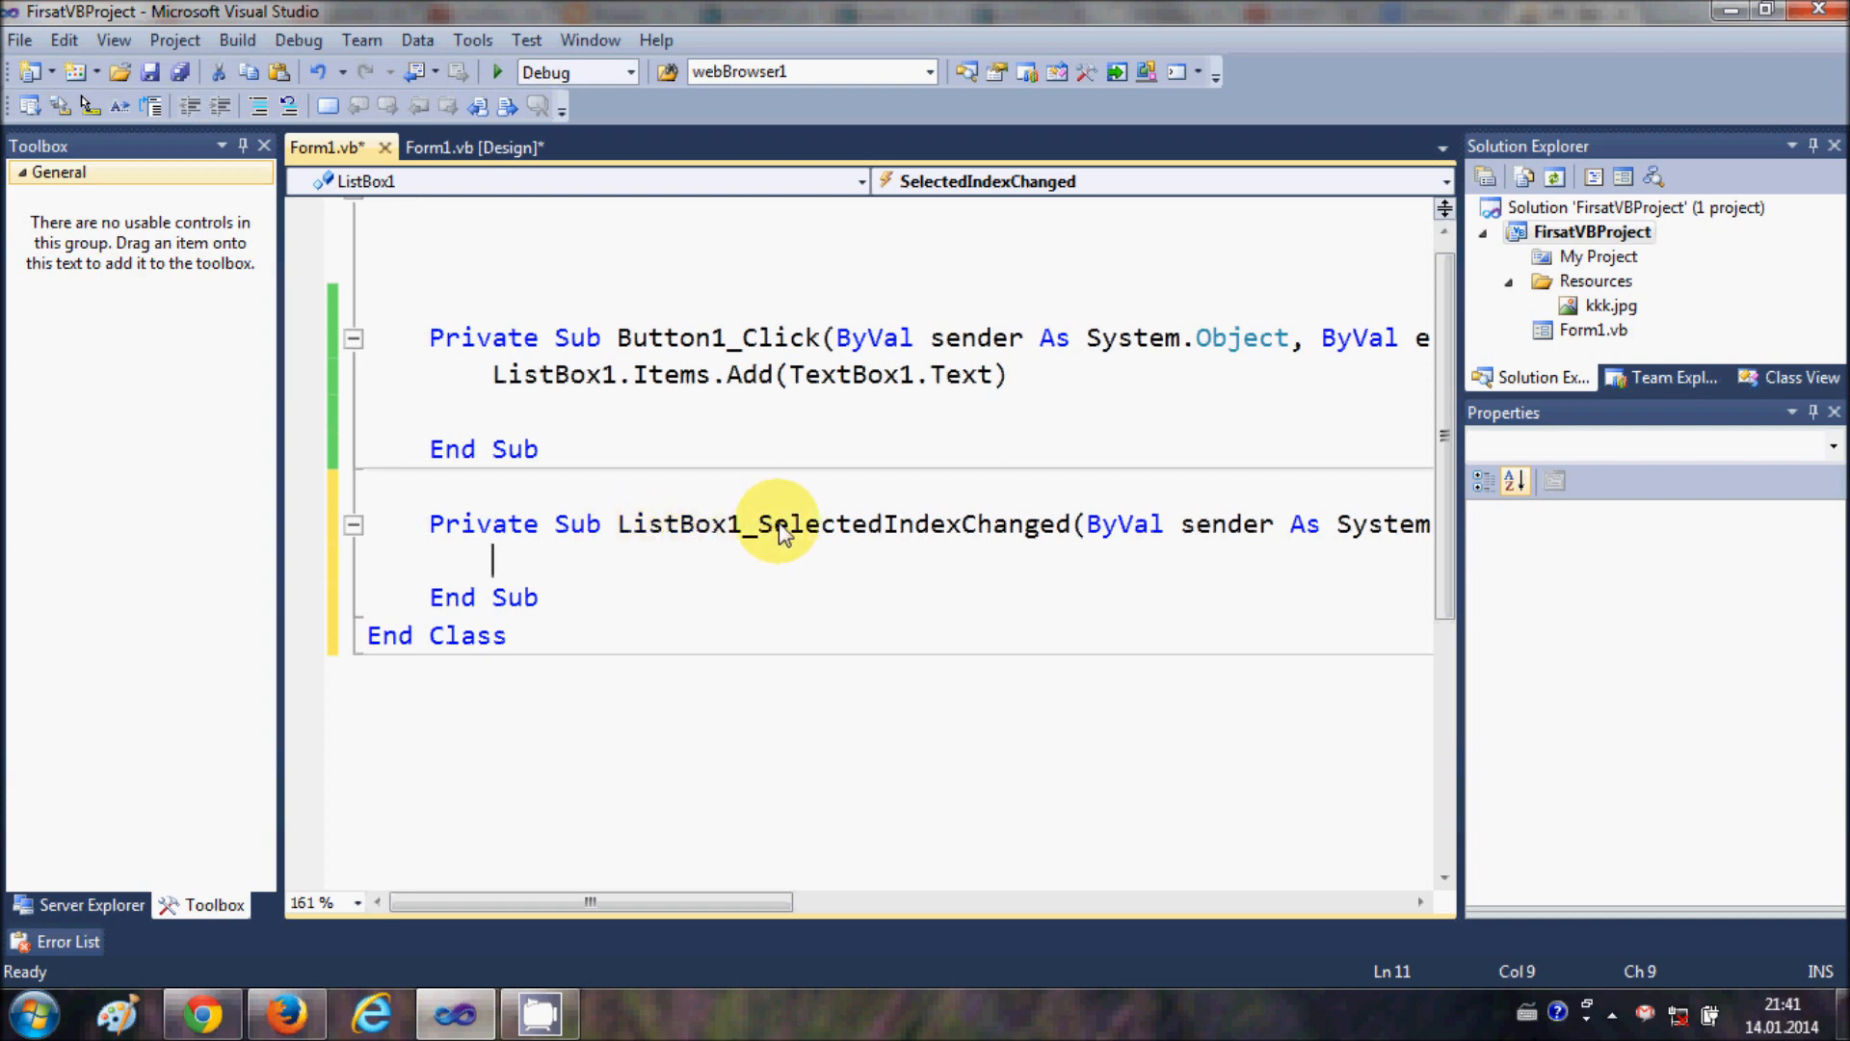
mouse_move(979, 524)
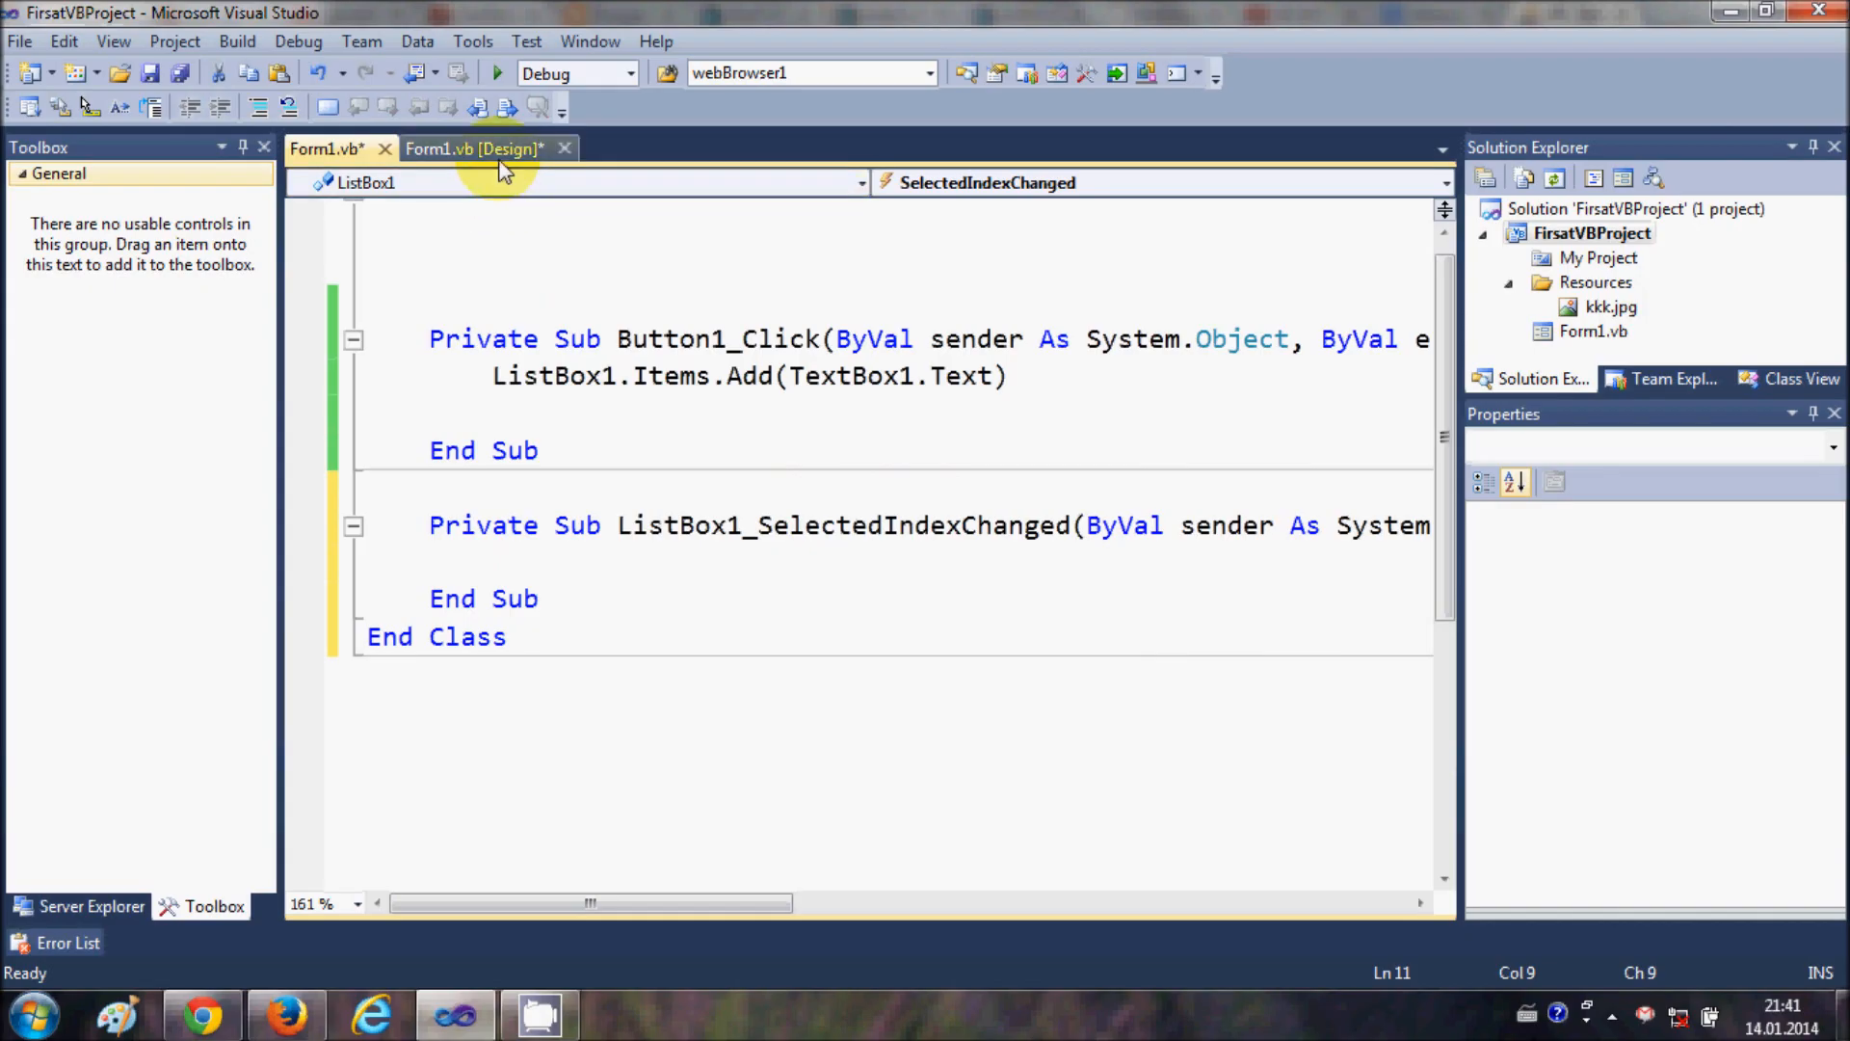
click(482, 146)
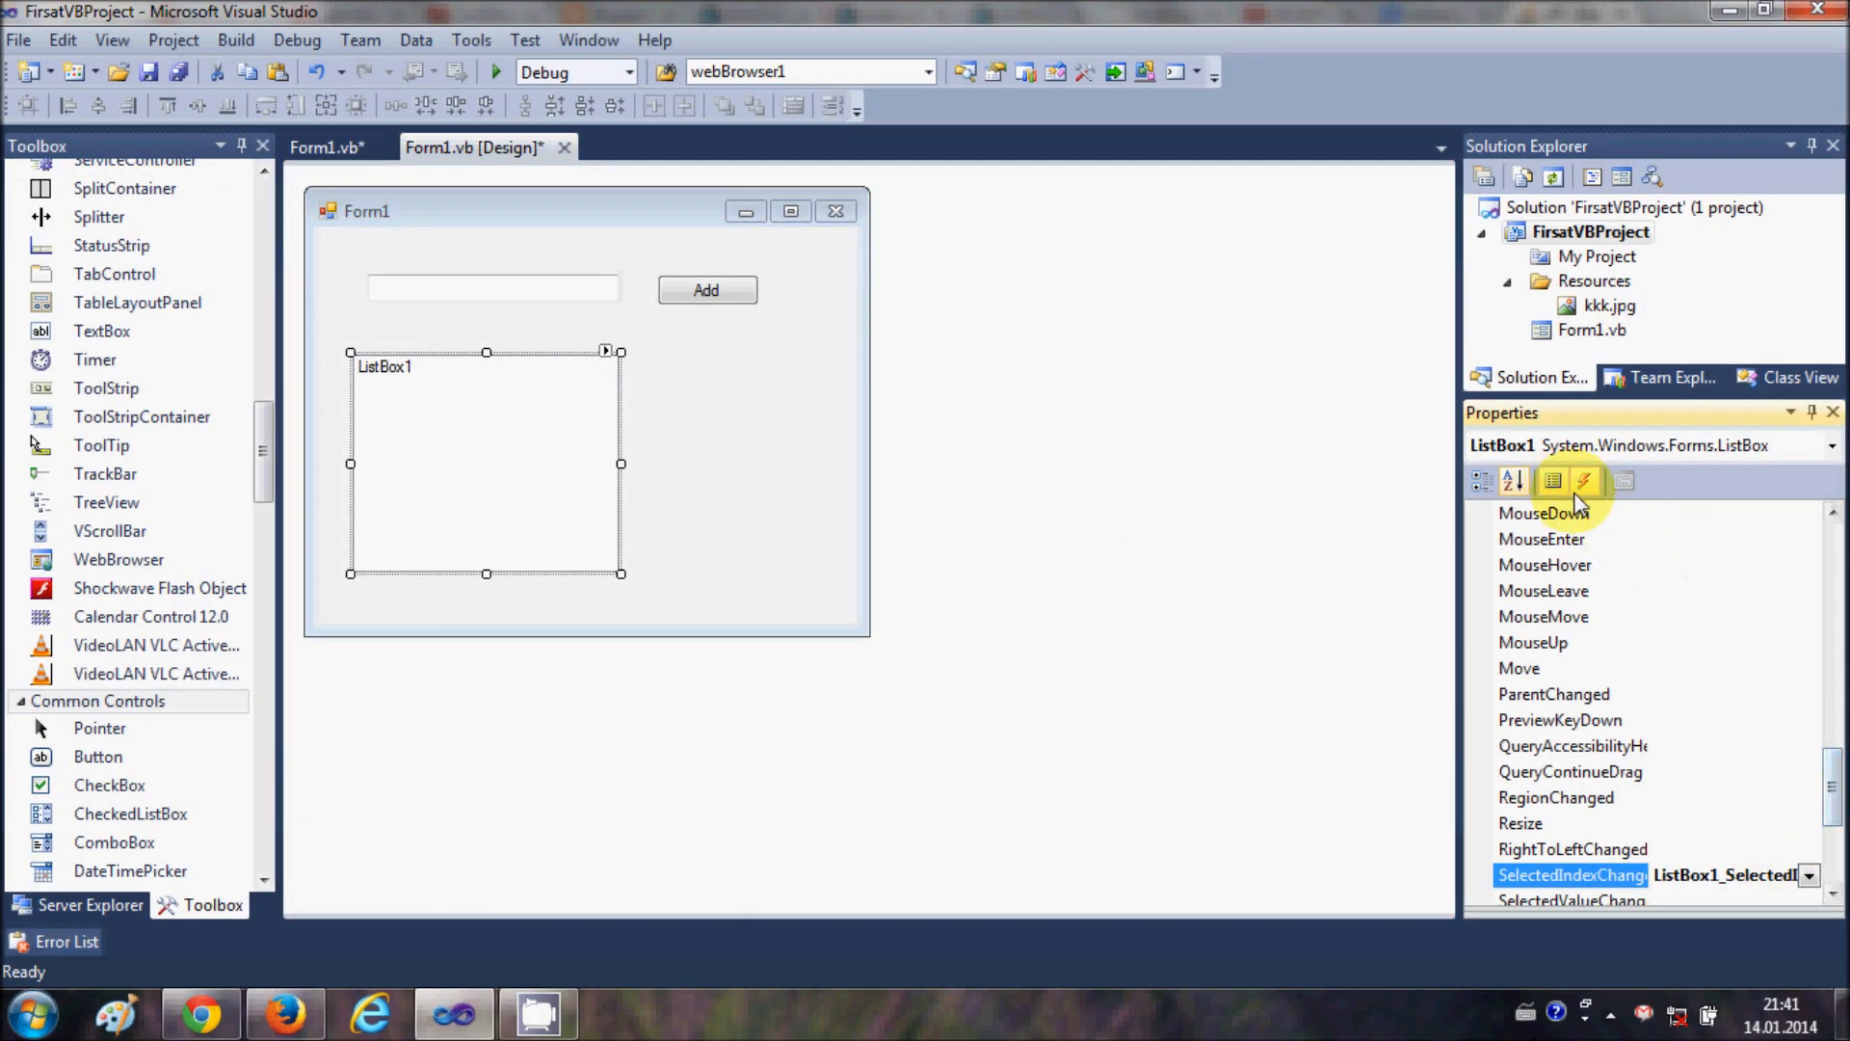
mouse_move(1588, 485)
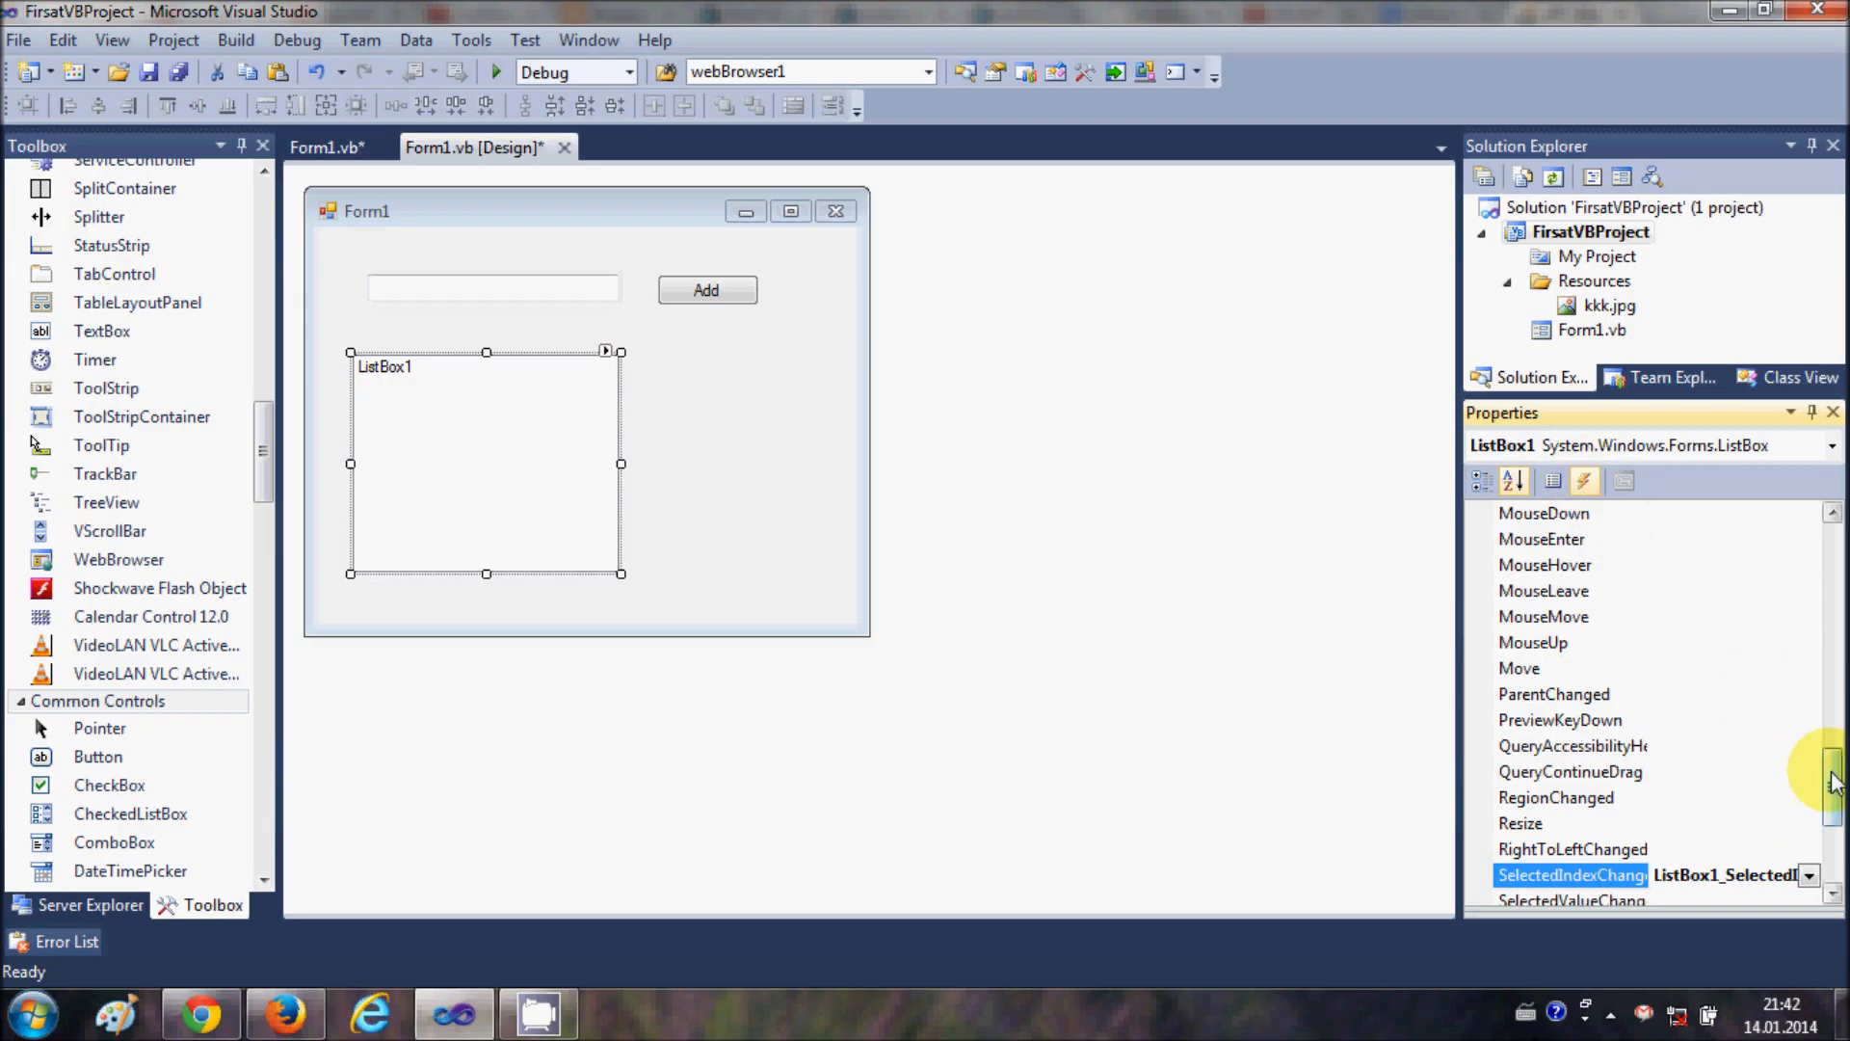
scroll(down, 3)
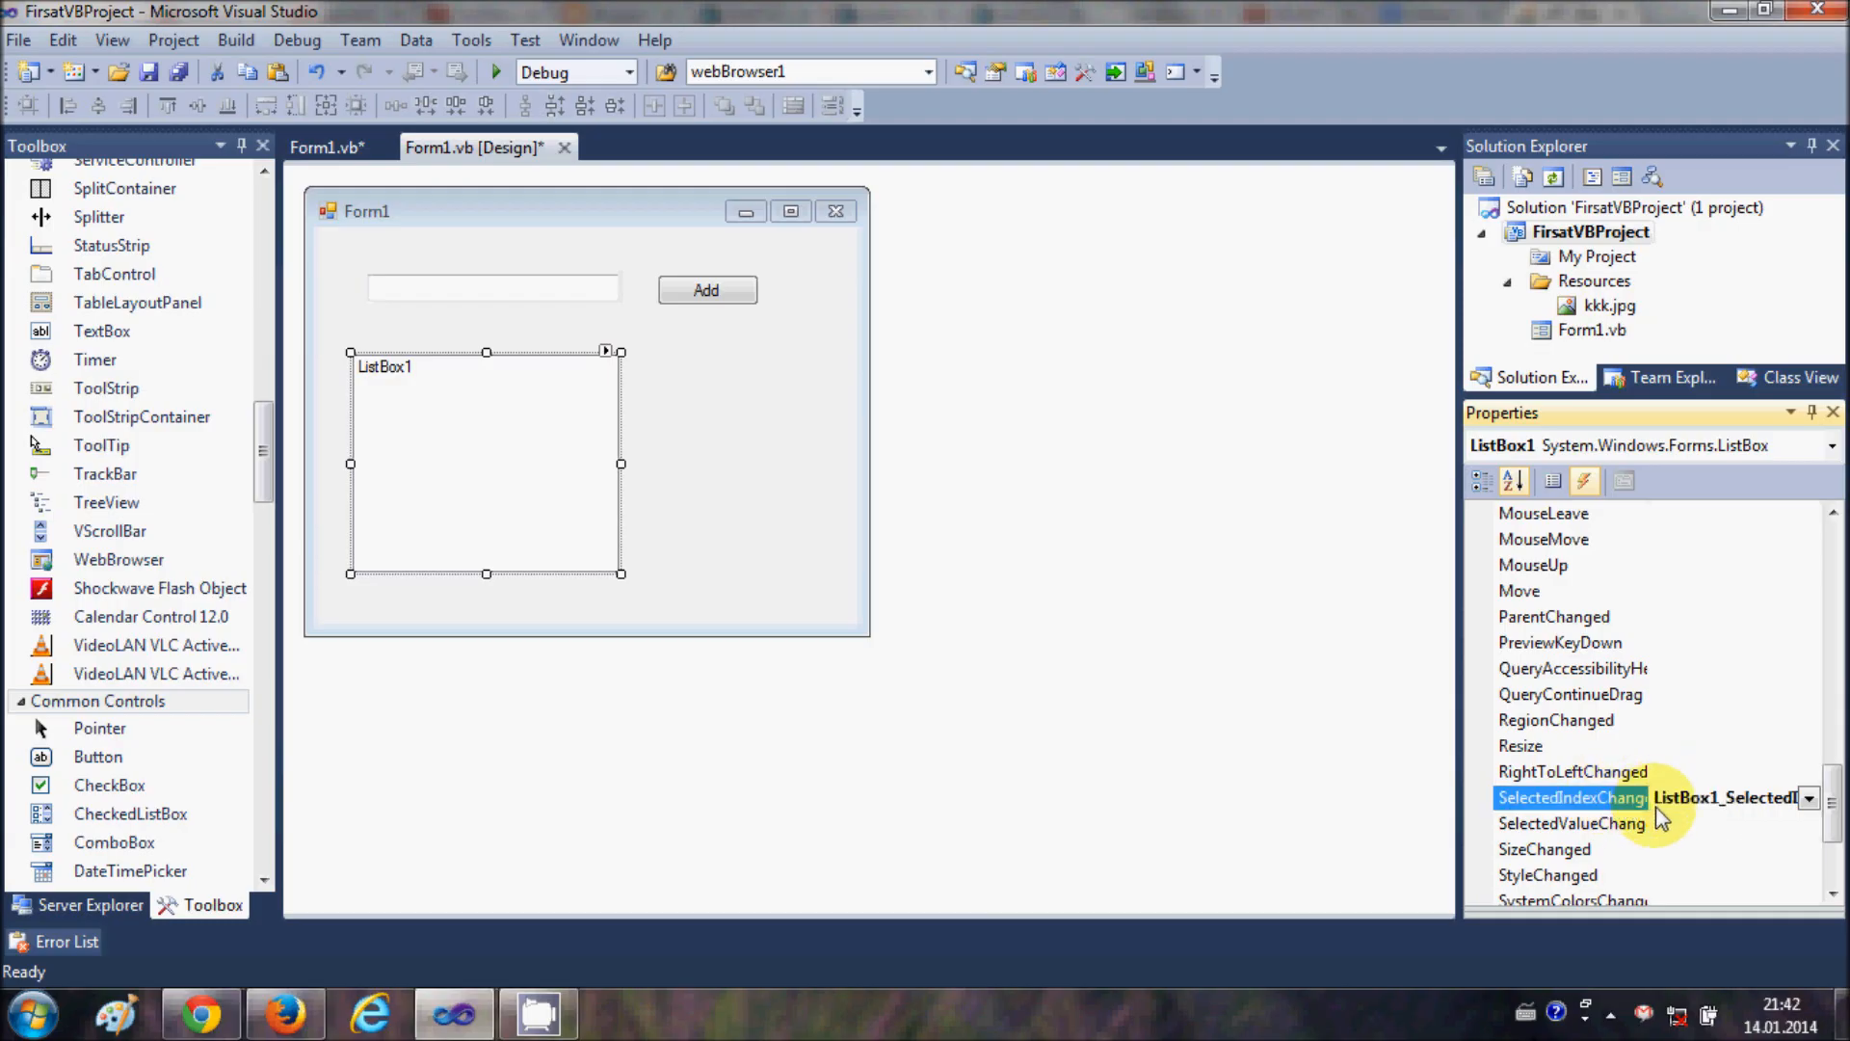
mouse_move(1675, 808)
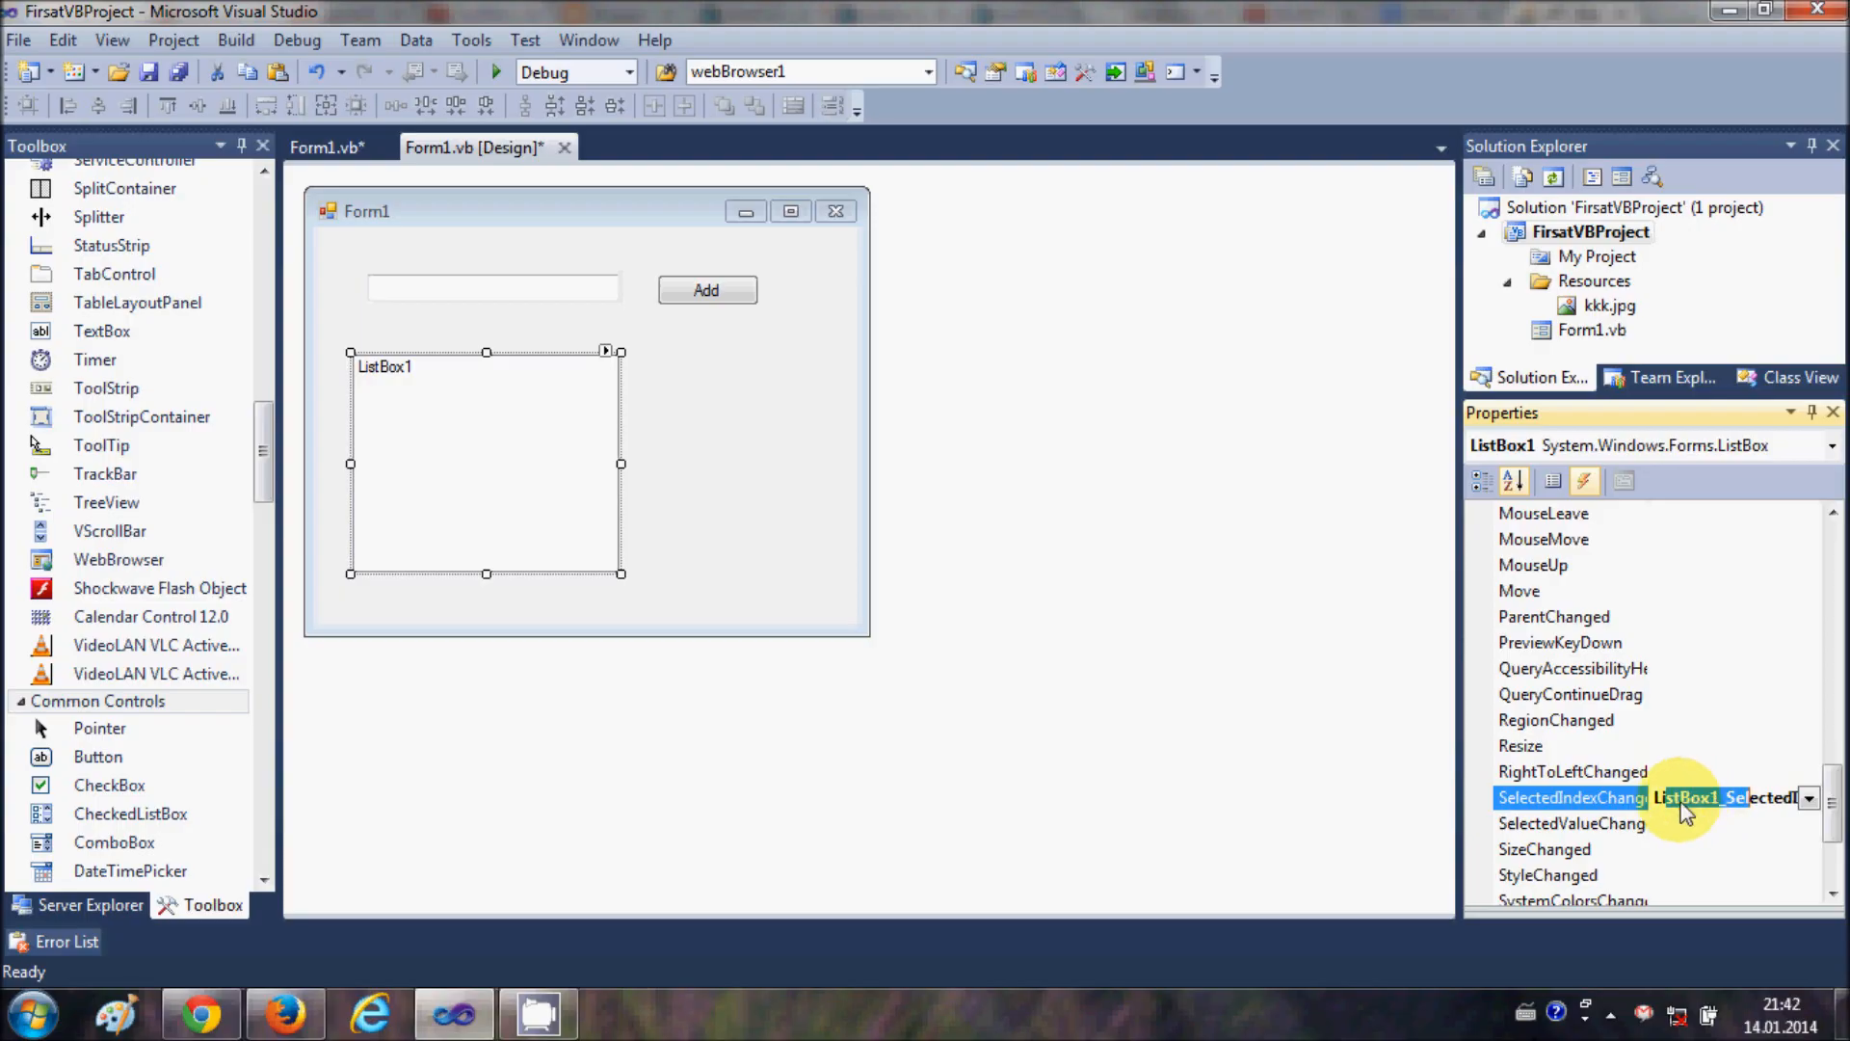
mouse_move(1834, 810)
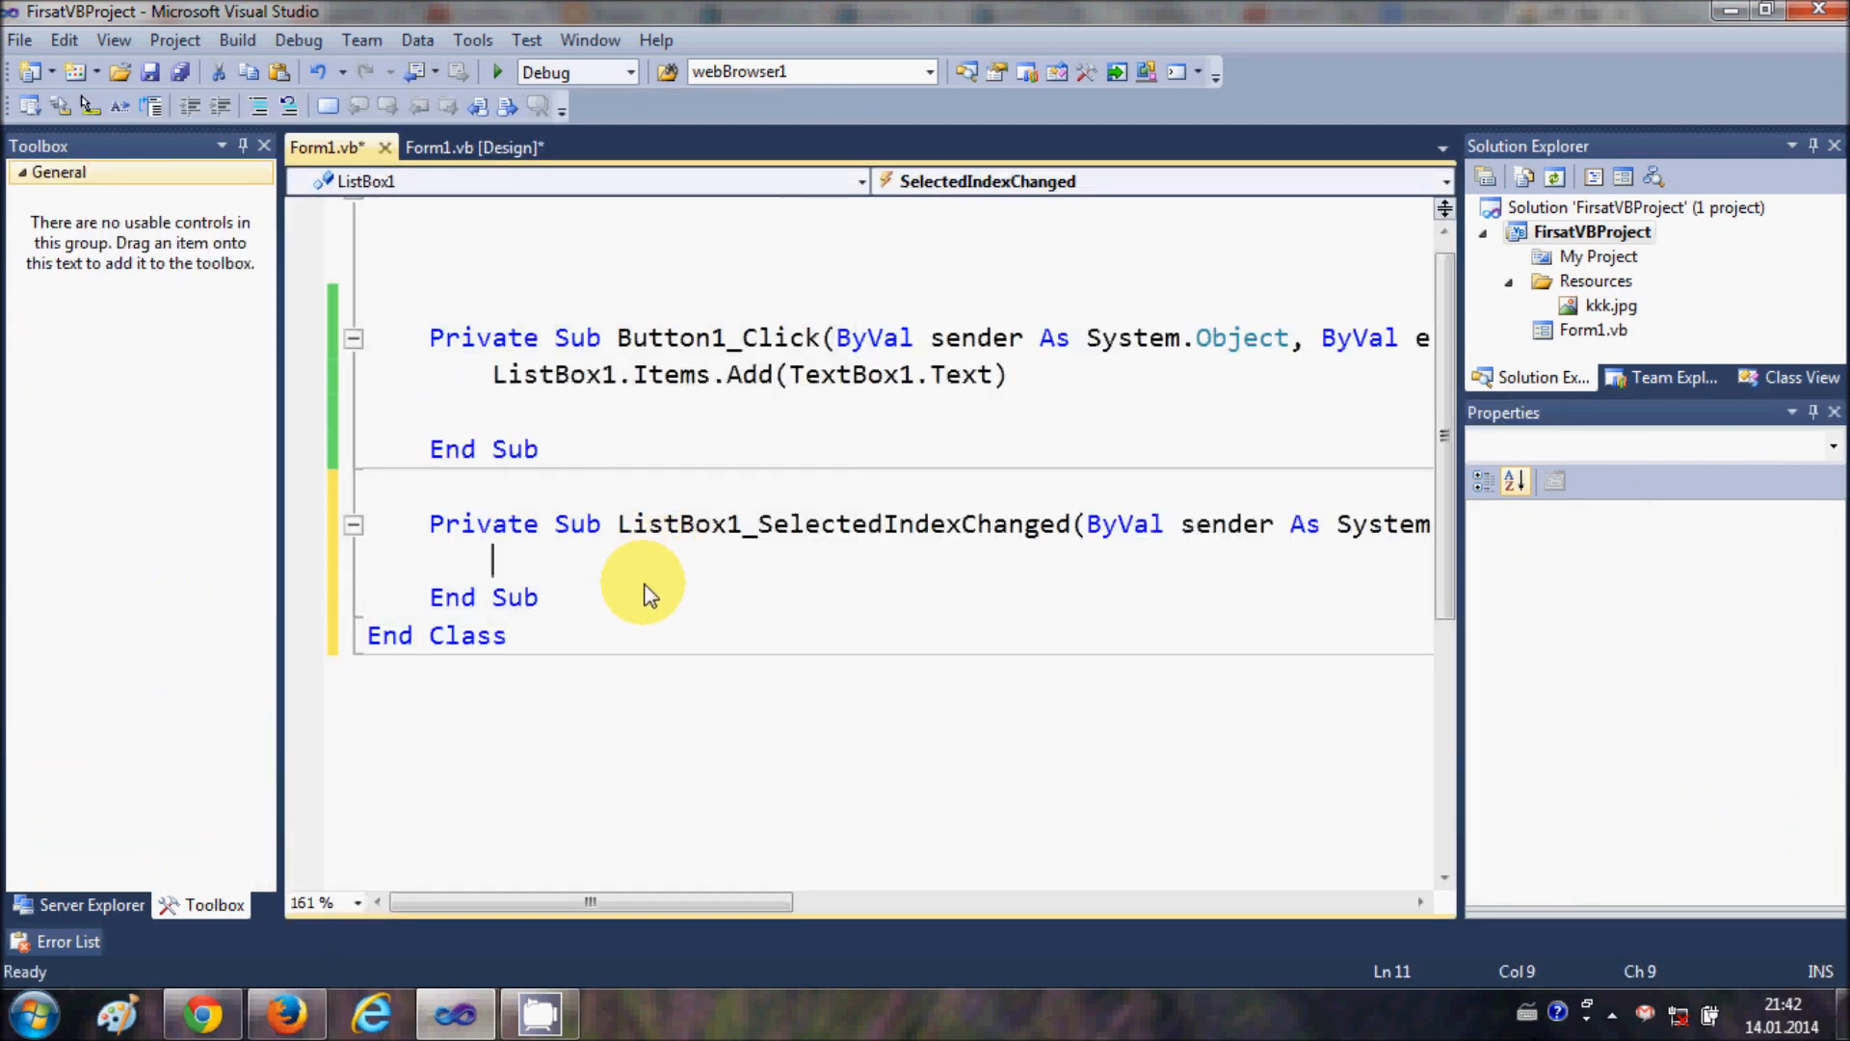
Step: Start MessageBox.Show() and reference ListBox1 inside the SelectedIndexChanged handler
text(MessageBox)
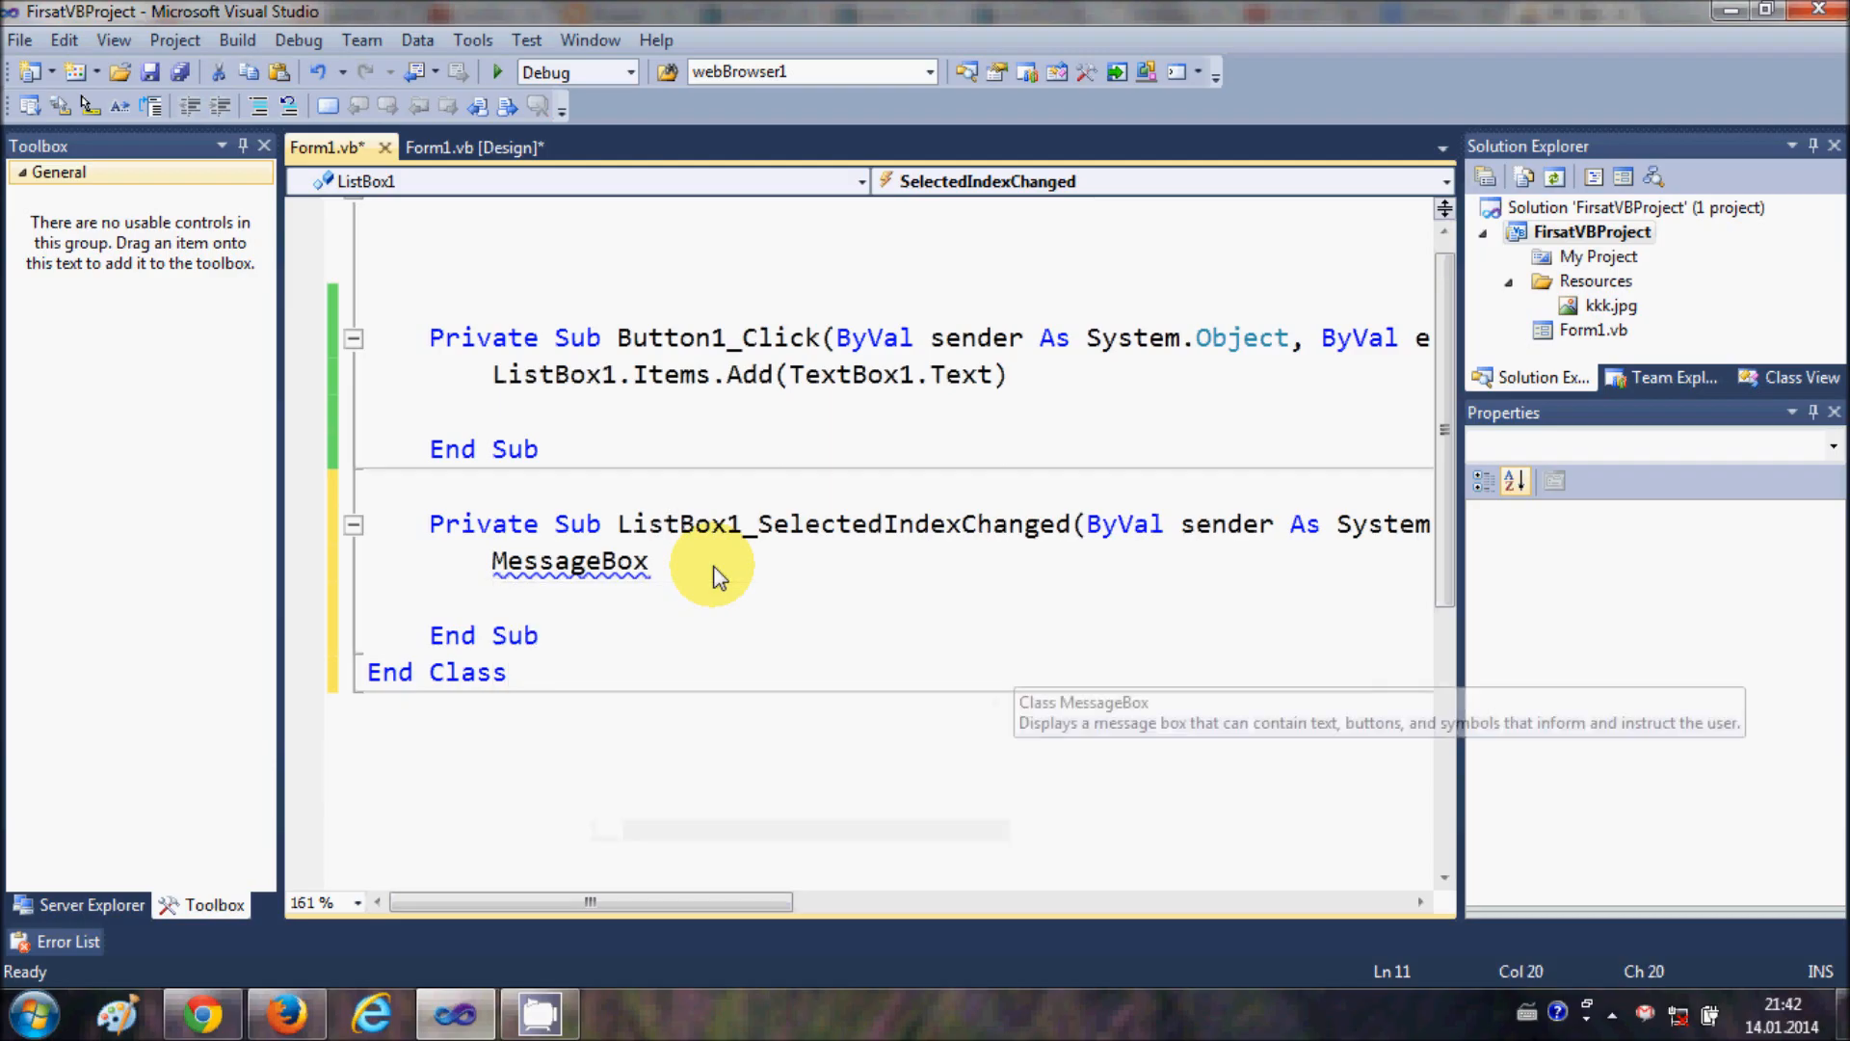
text(.Show)
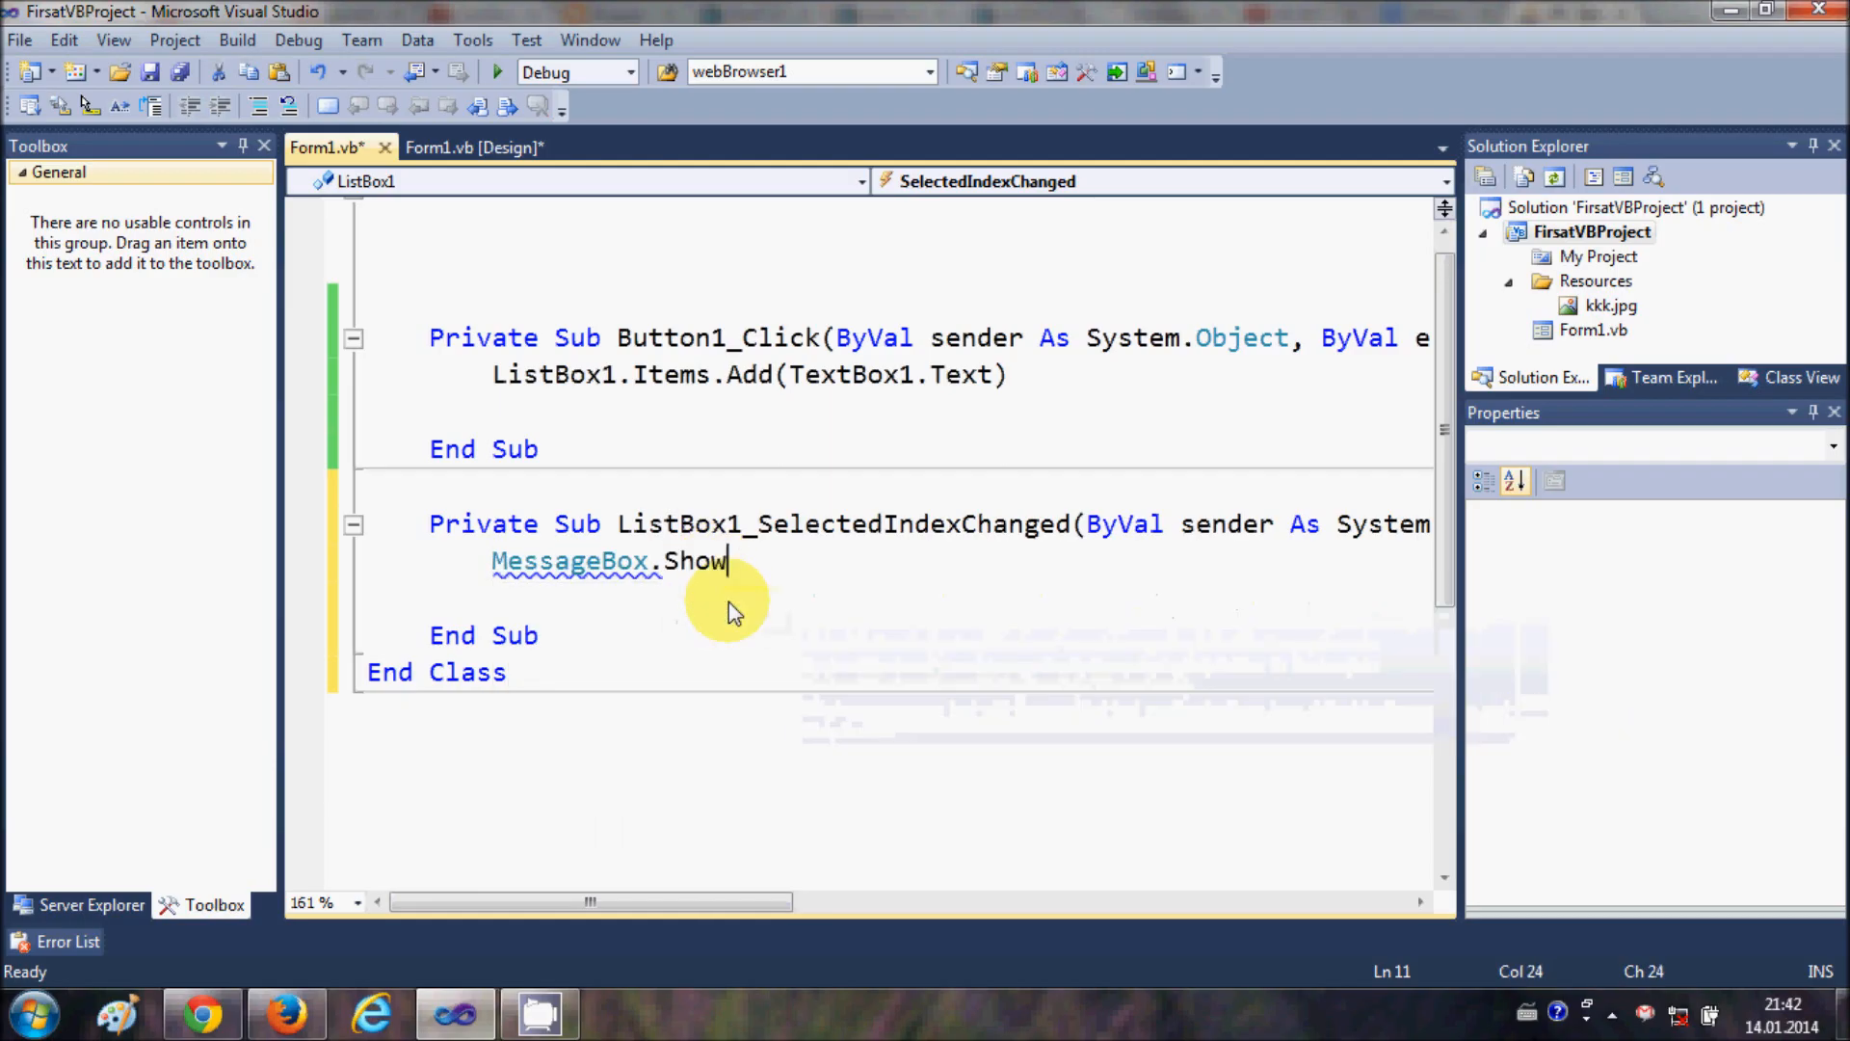
text(())
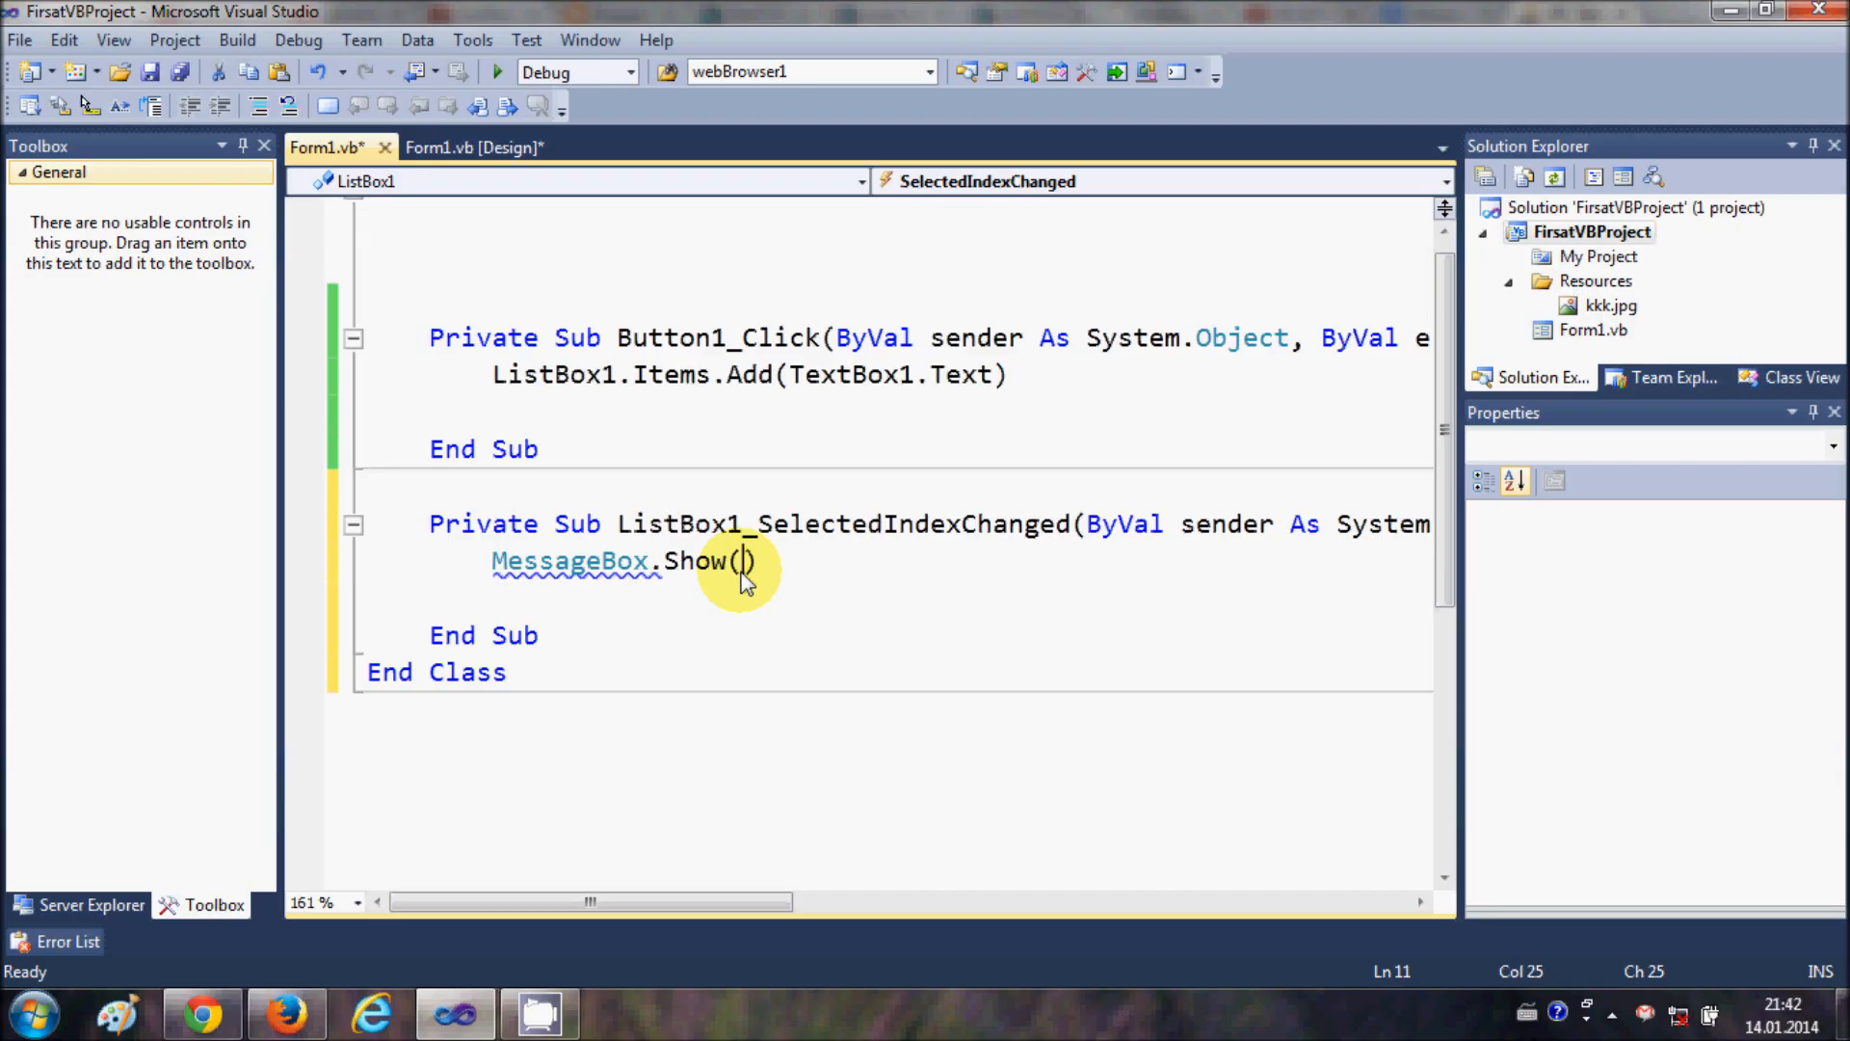
double_click(551, 374)
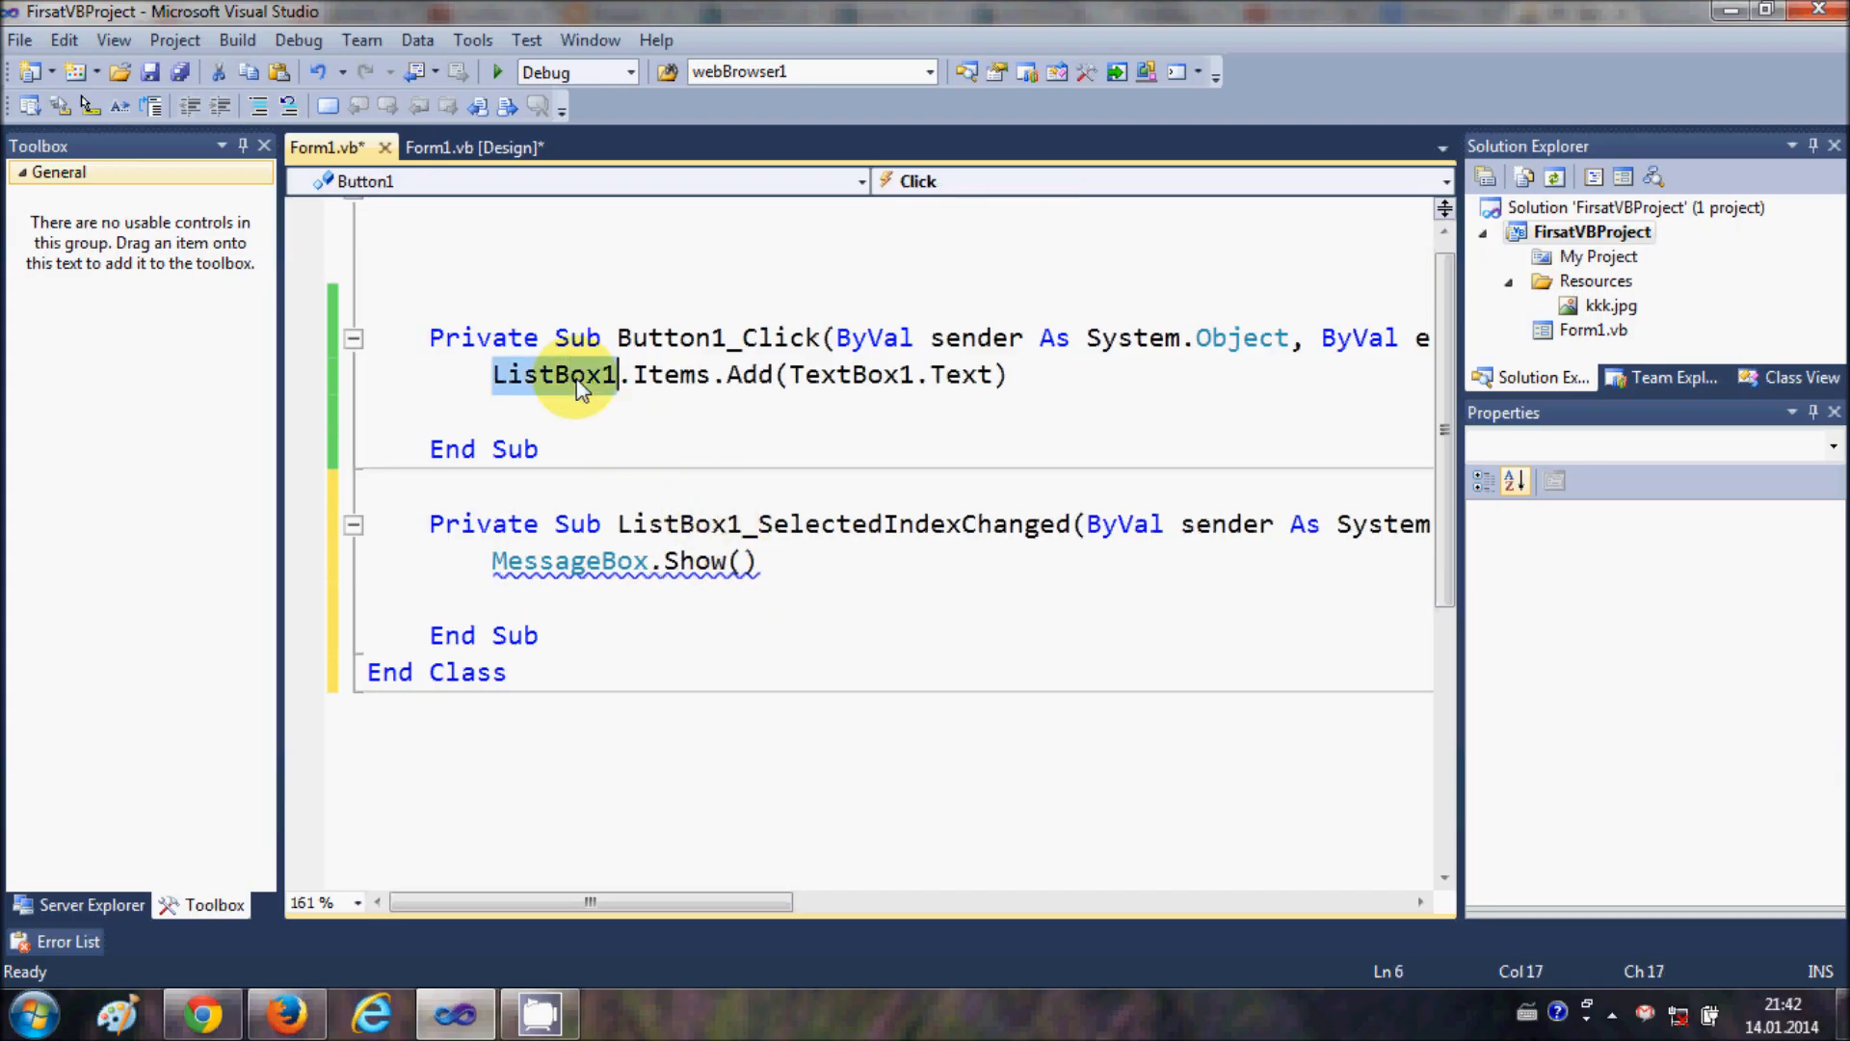
text(ListBox1)
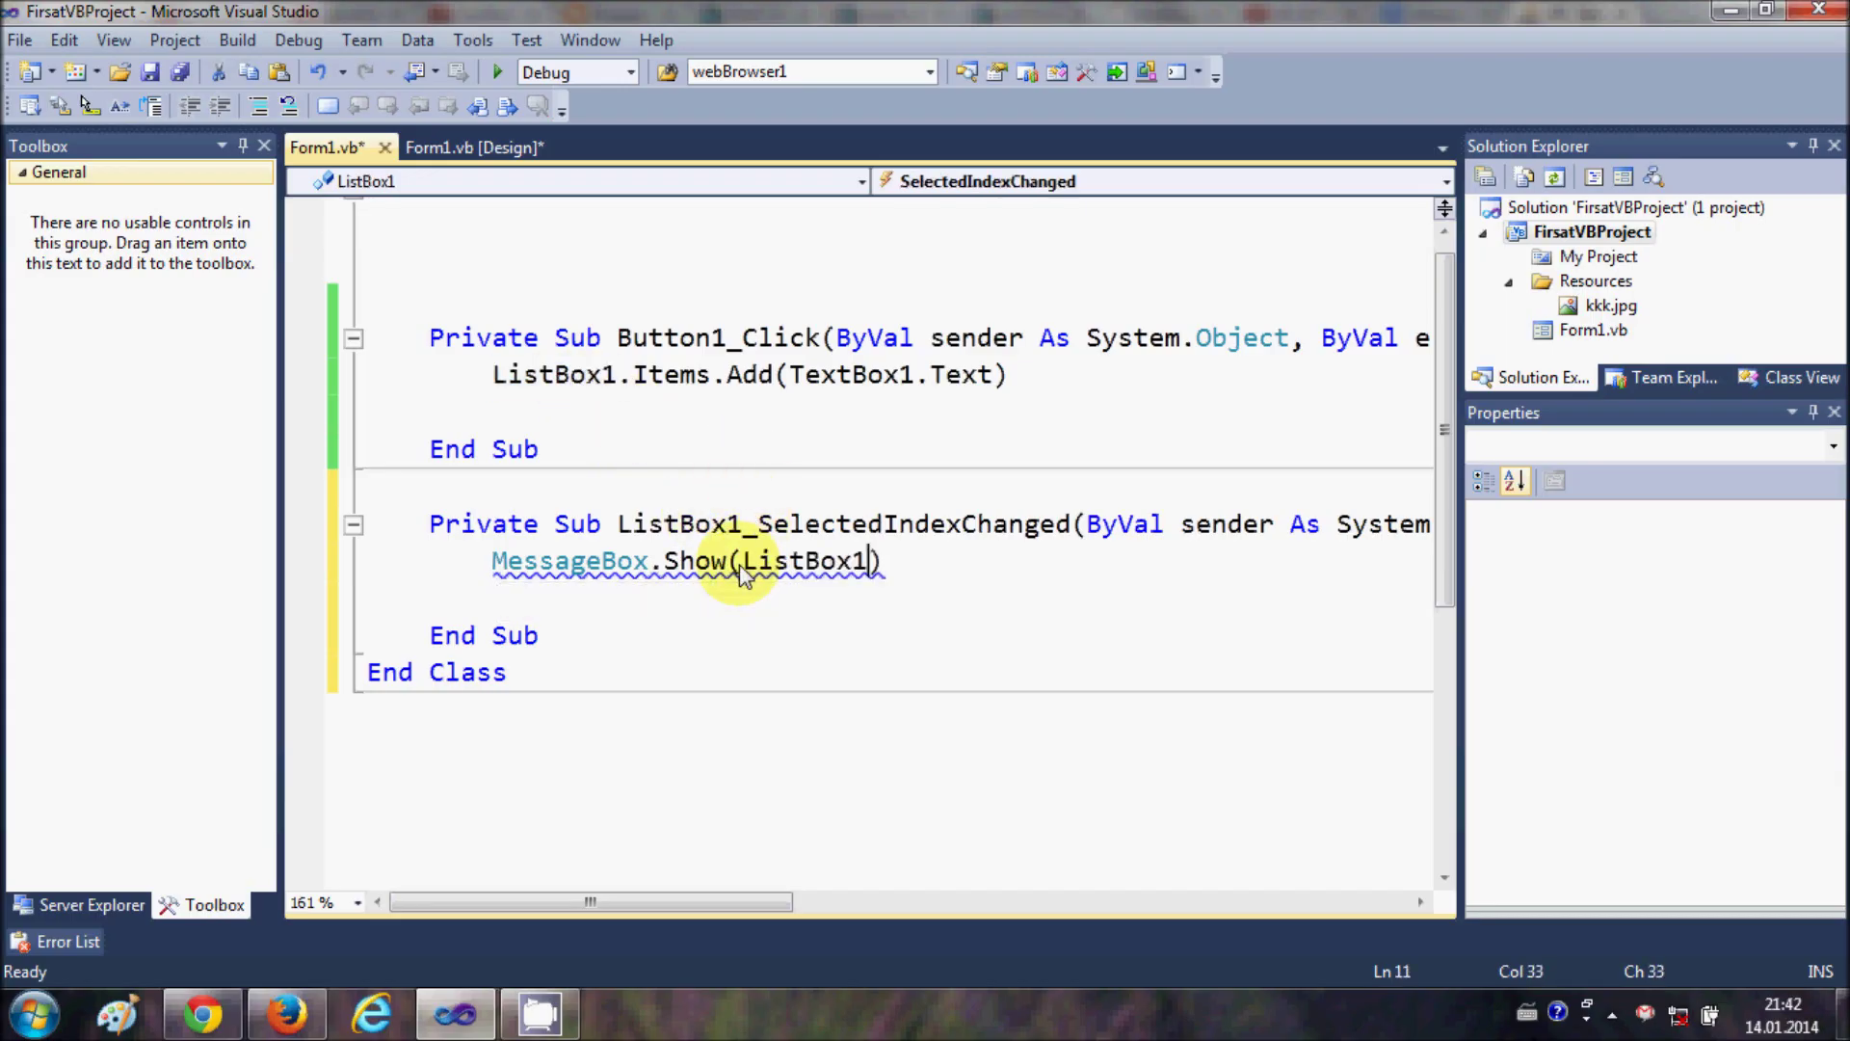
text(.)
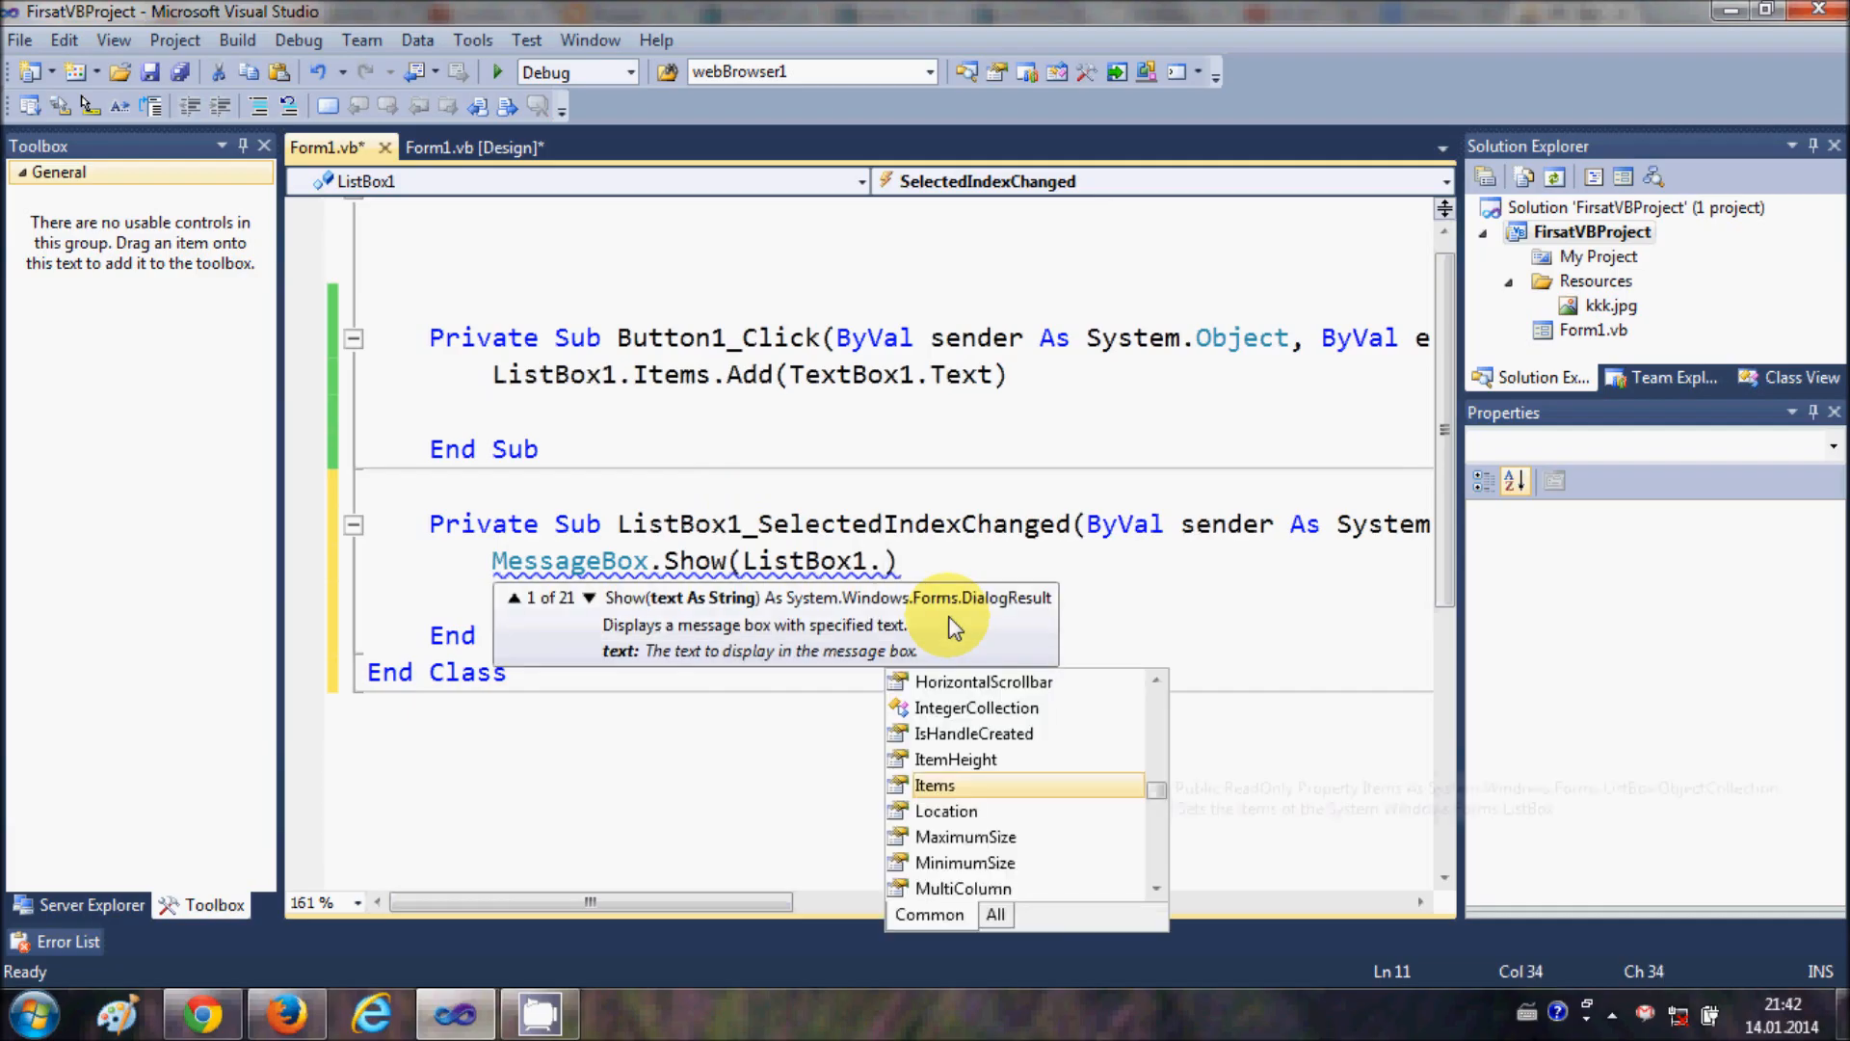
Step: Complete the call as MessageBox.Show(ListBox1.SelectedItem.ToString()) using IntelliSense
text(se)
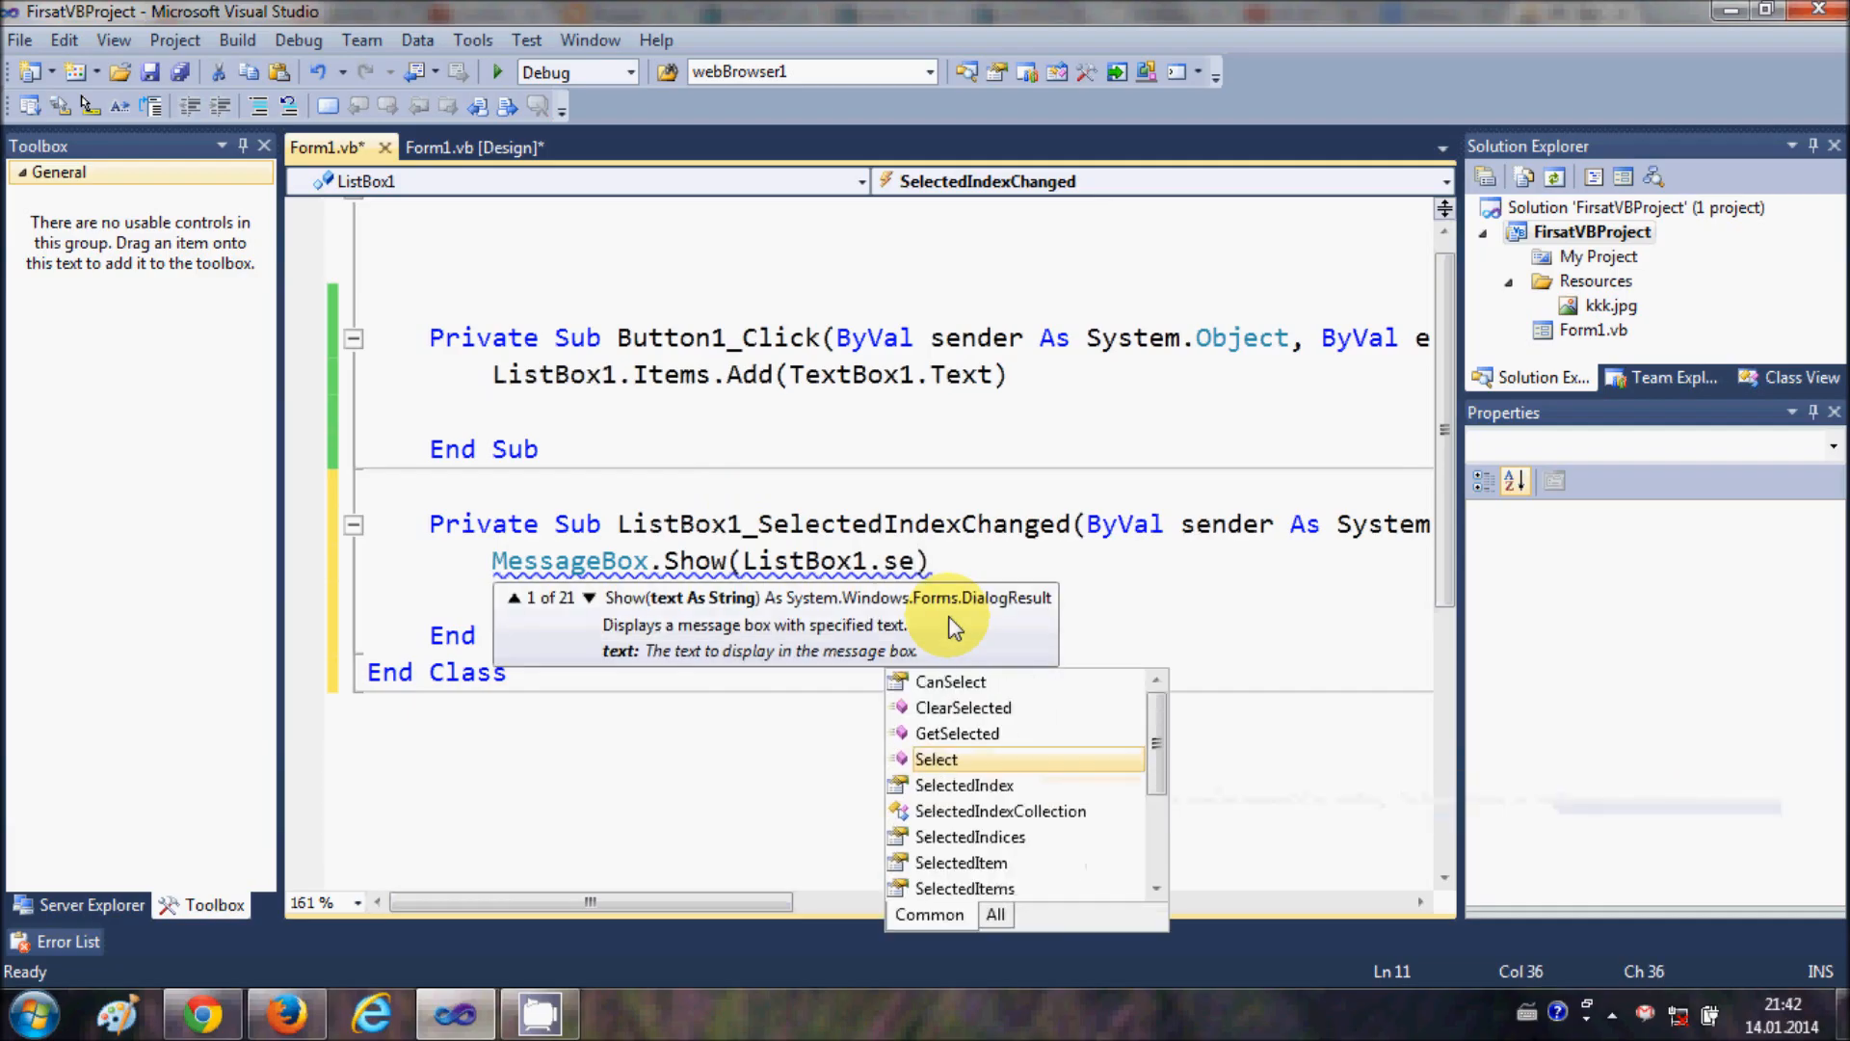
text(lect)
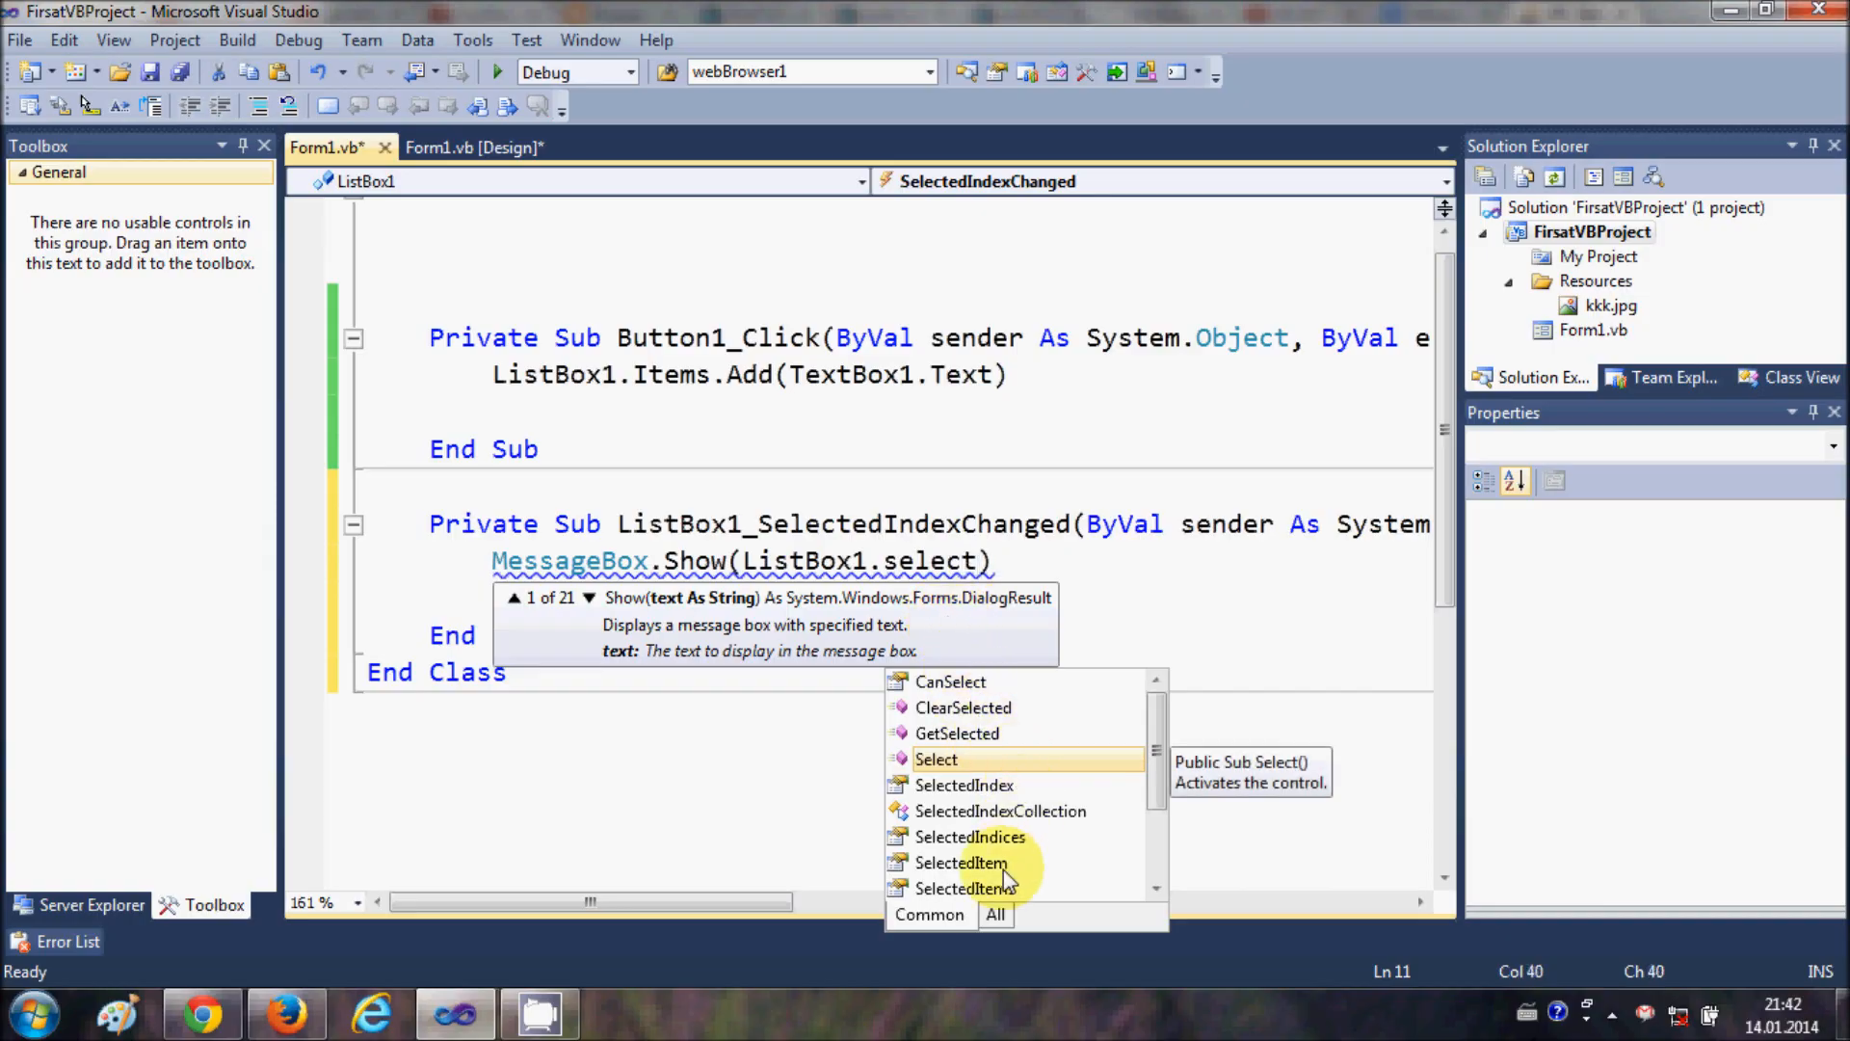
double_click(962, 862)
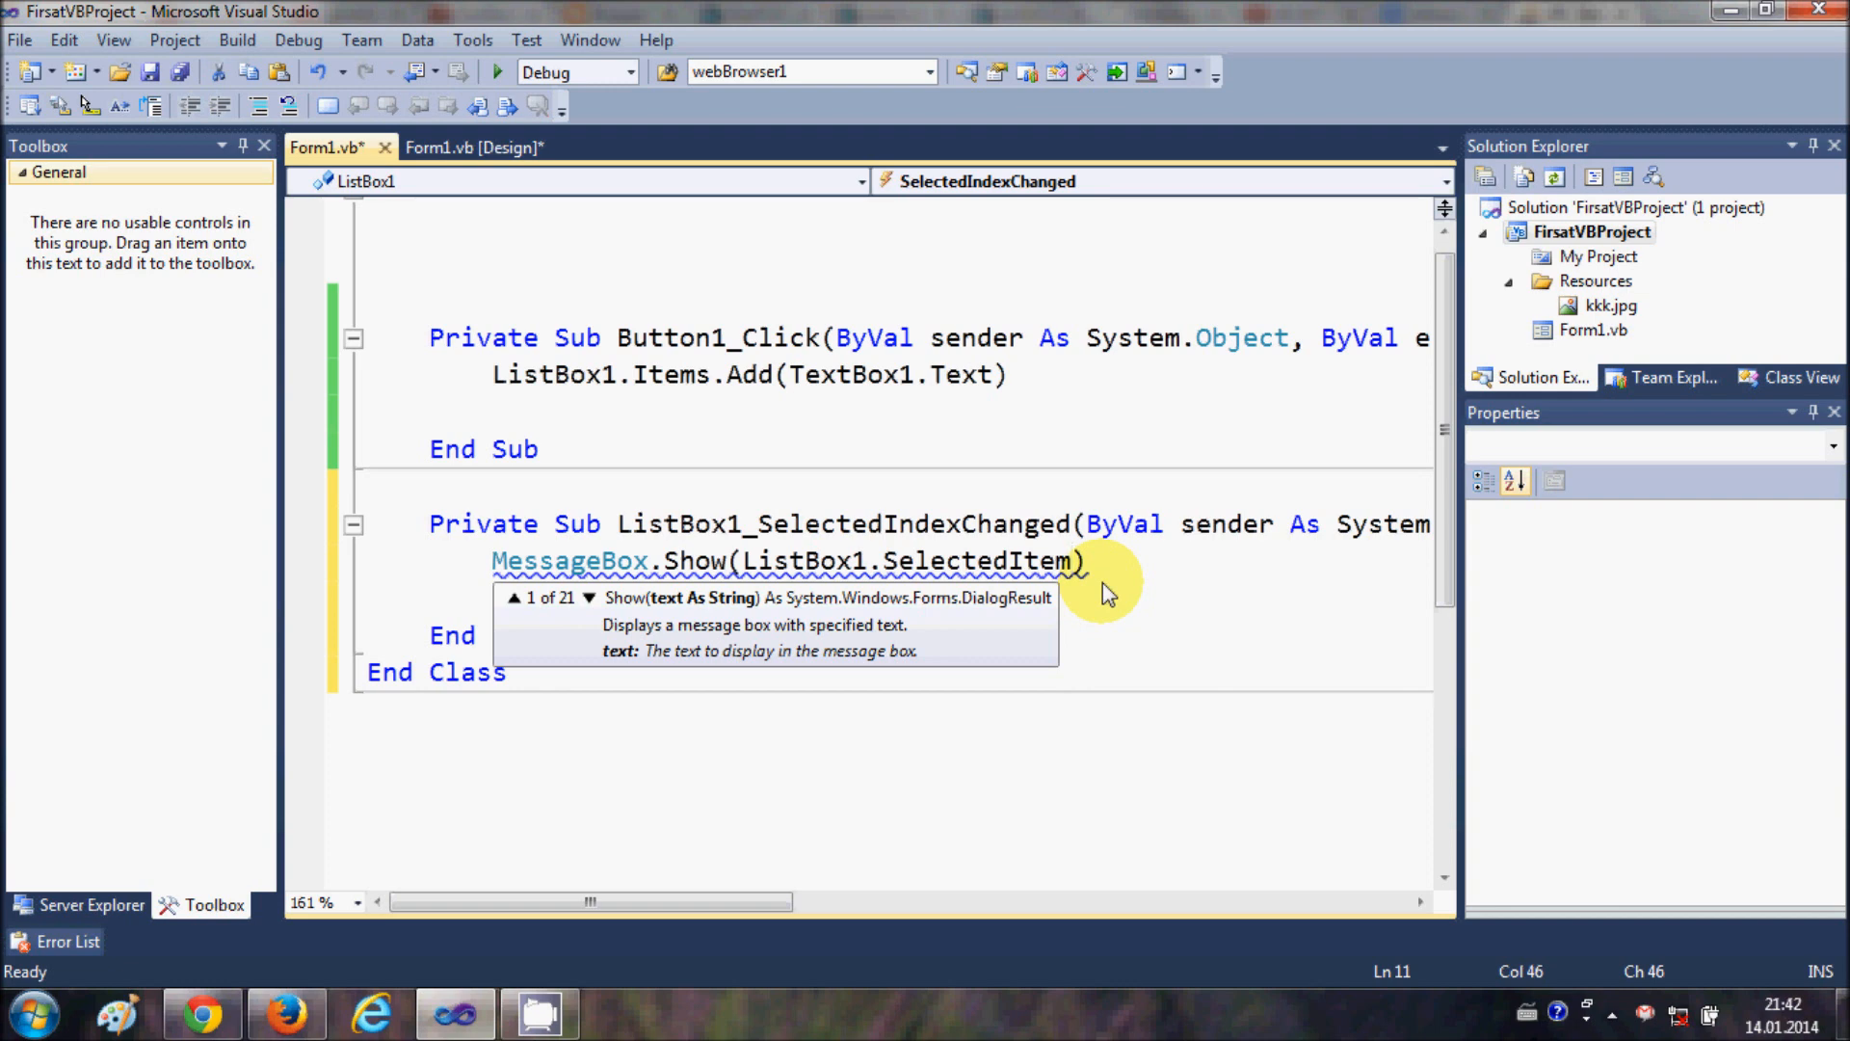
text(.ToString)
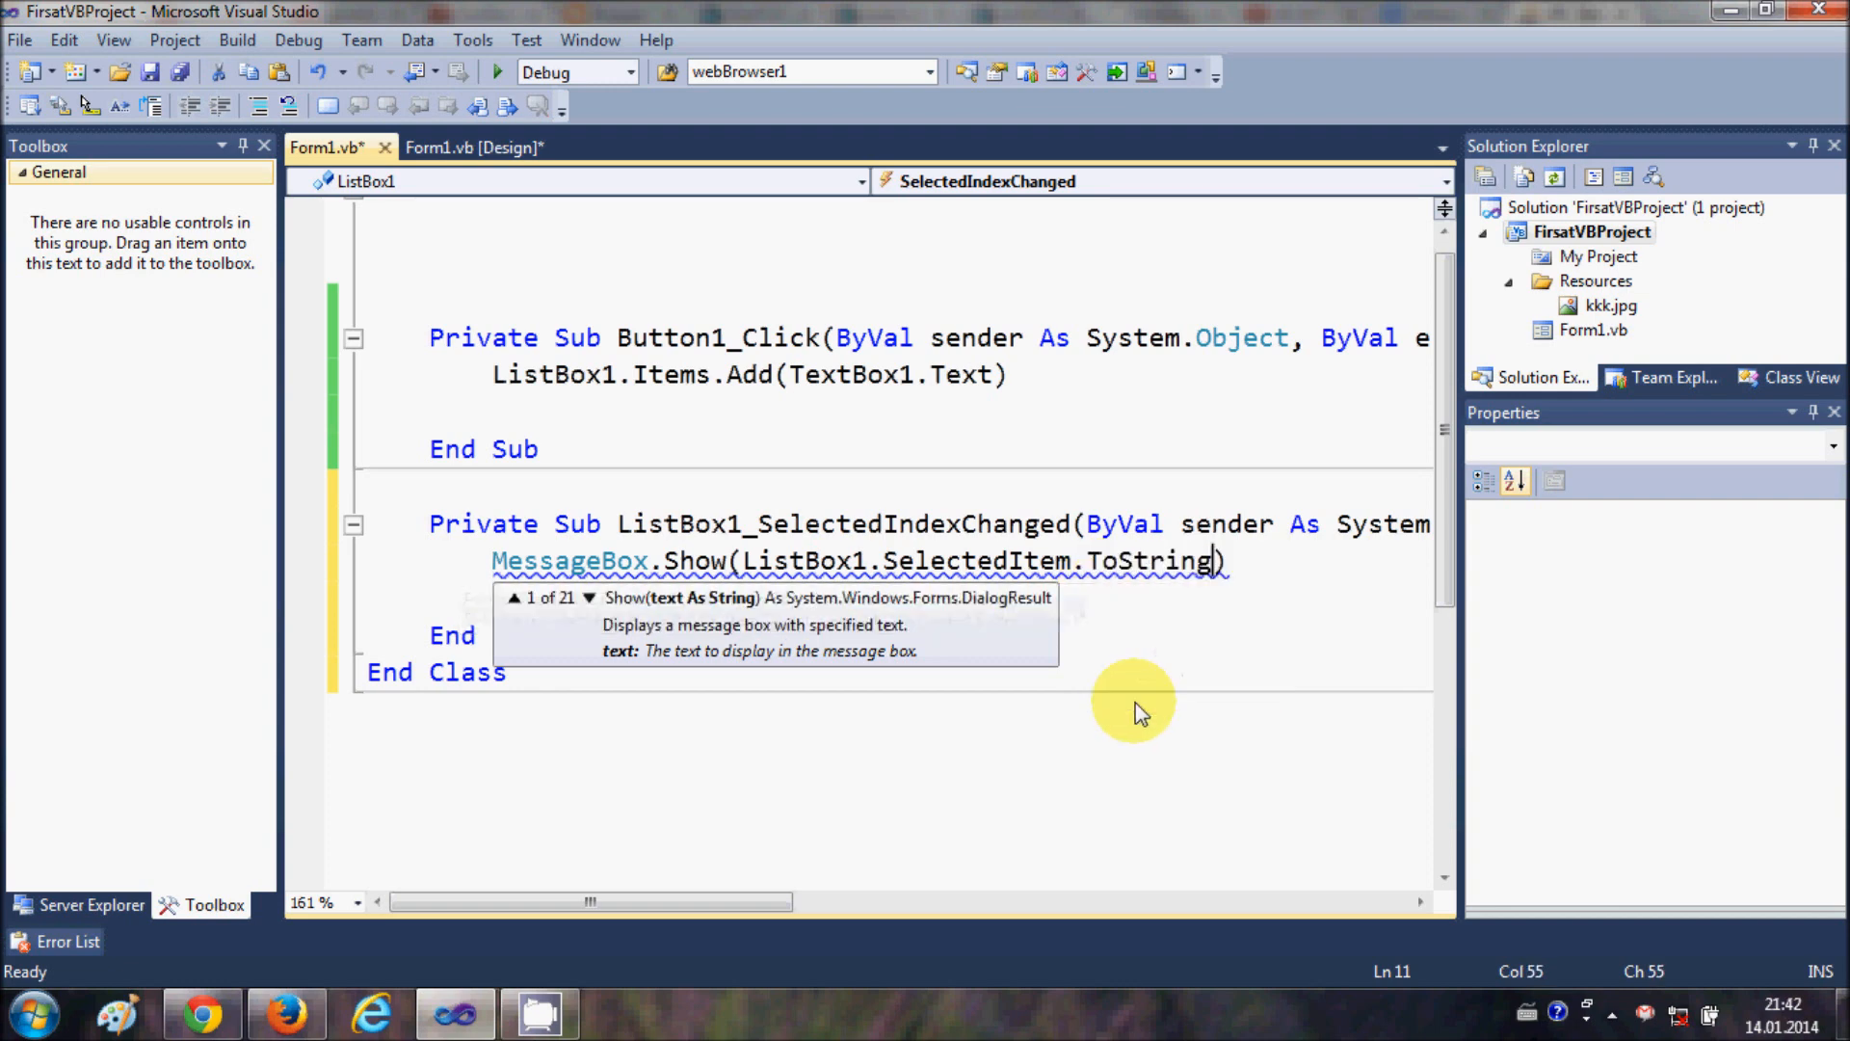
text())
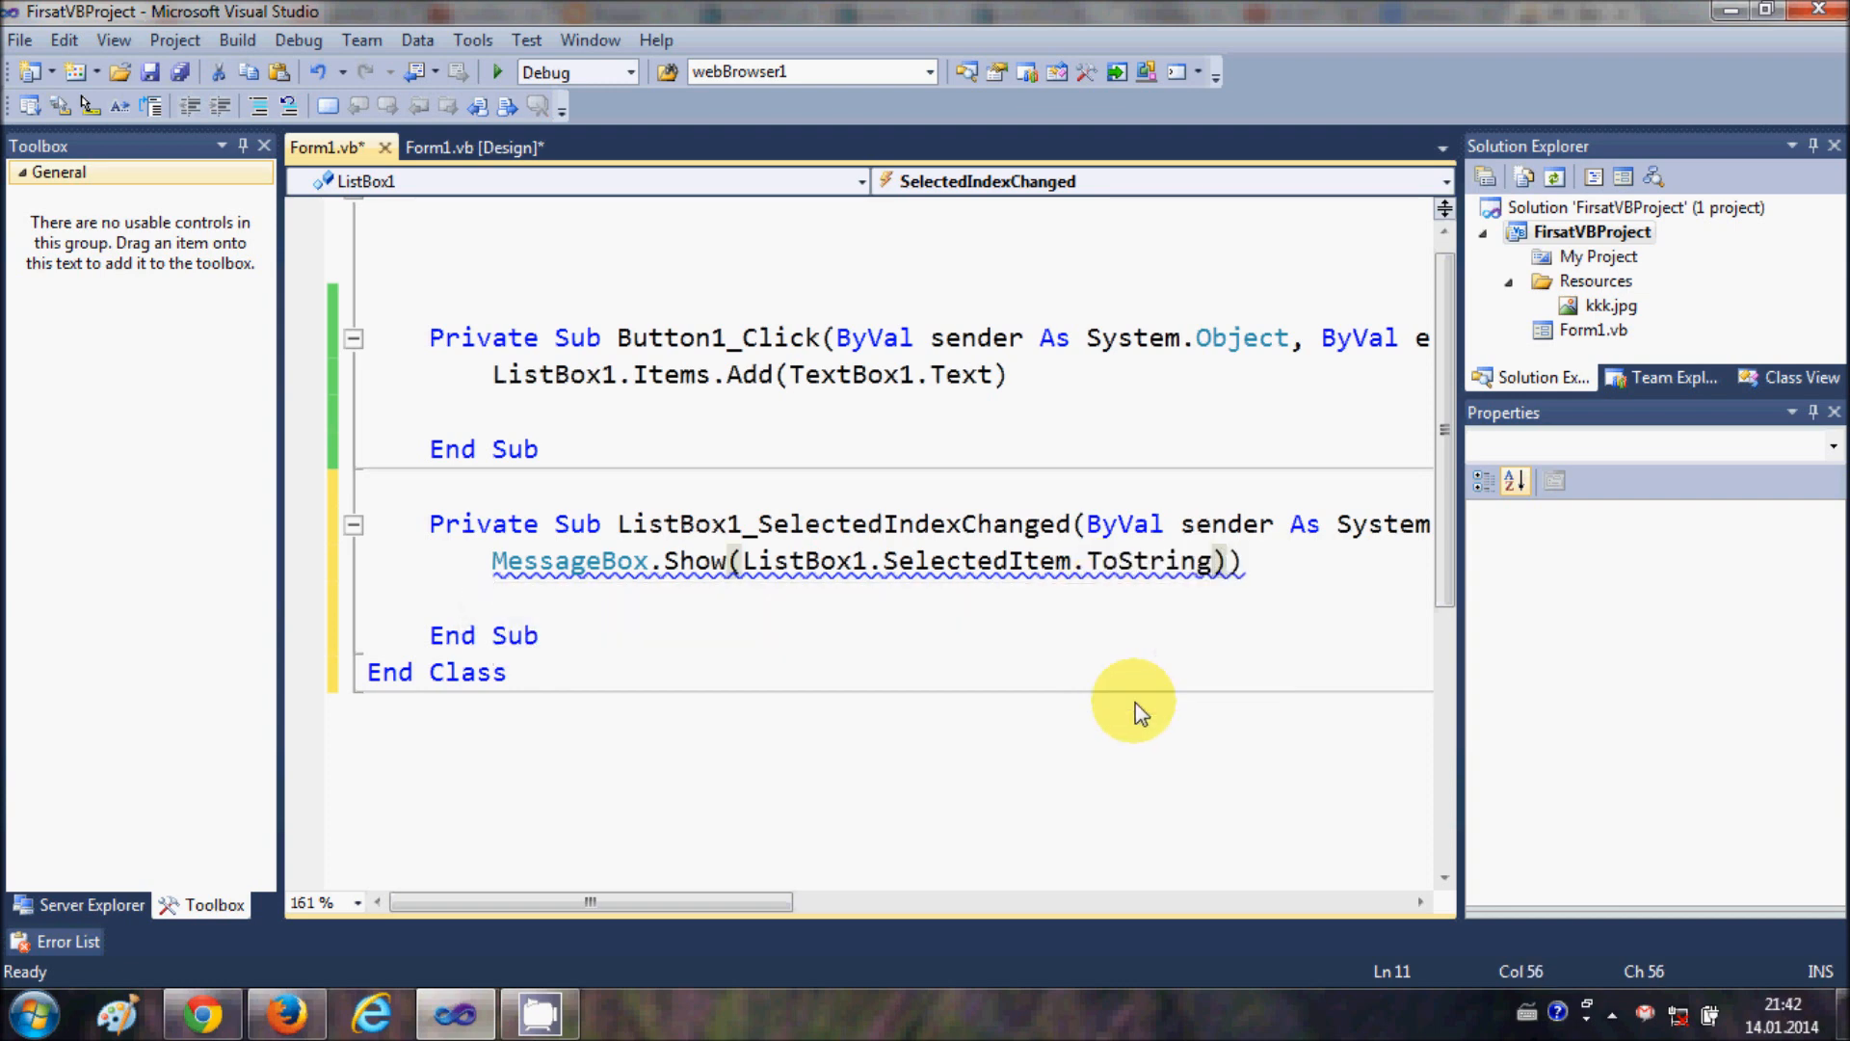
text(()
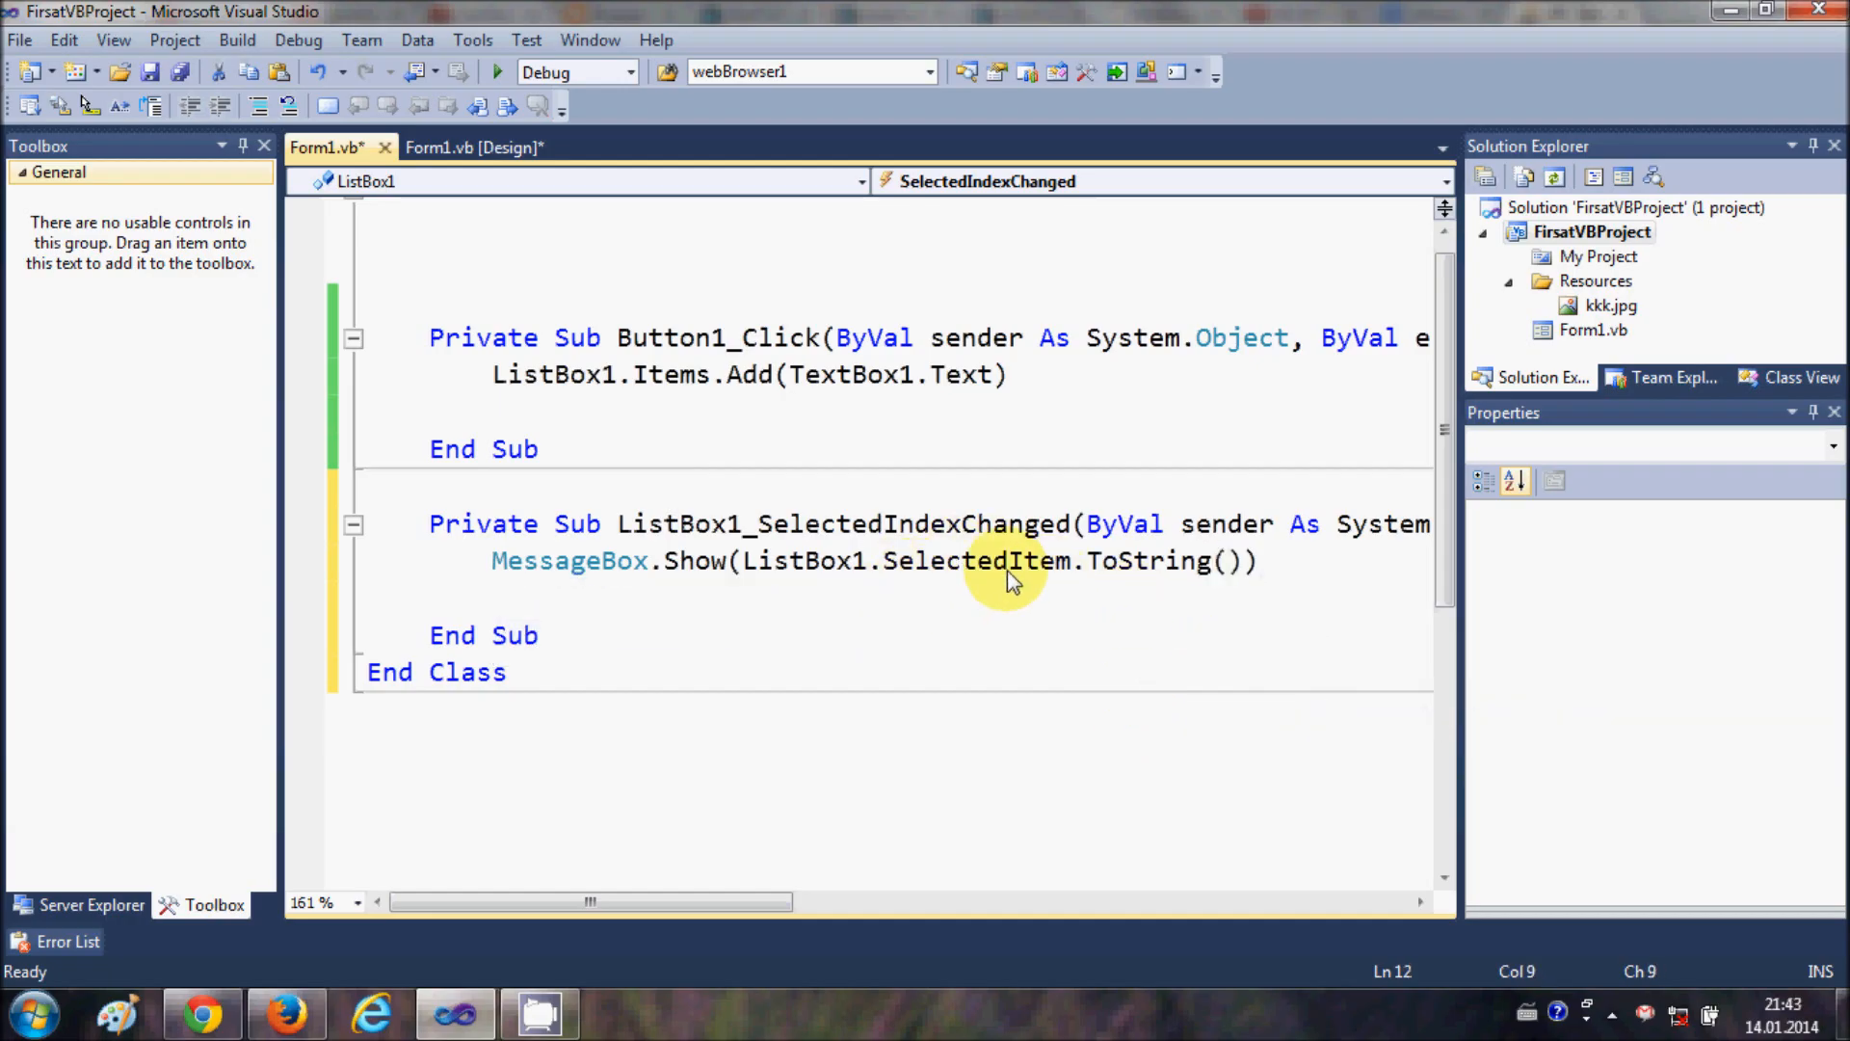
mouse_move(596, 578)
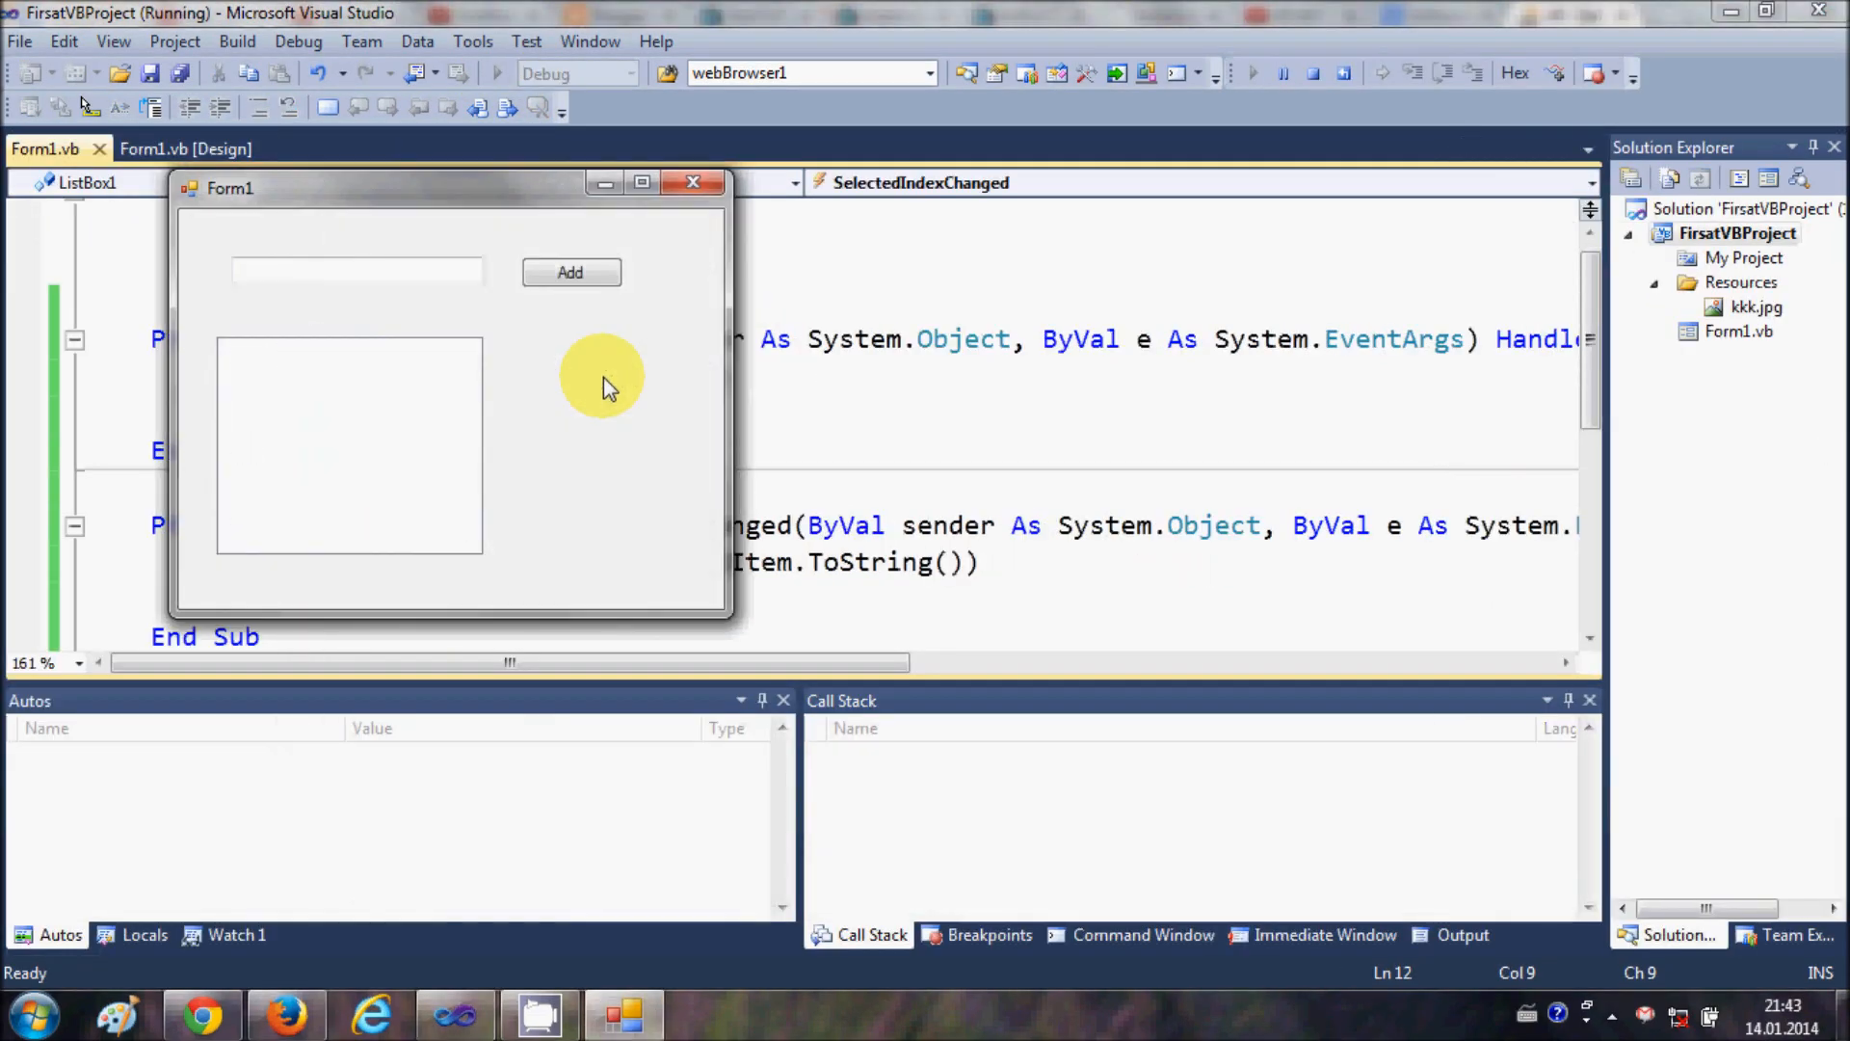
Step: Add Mark, july and poul to the list in the running form
click(359, 270)
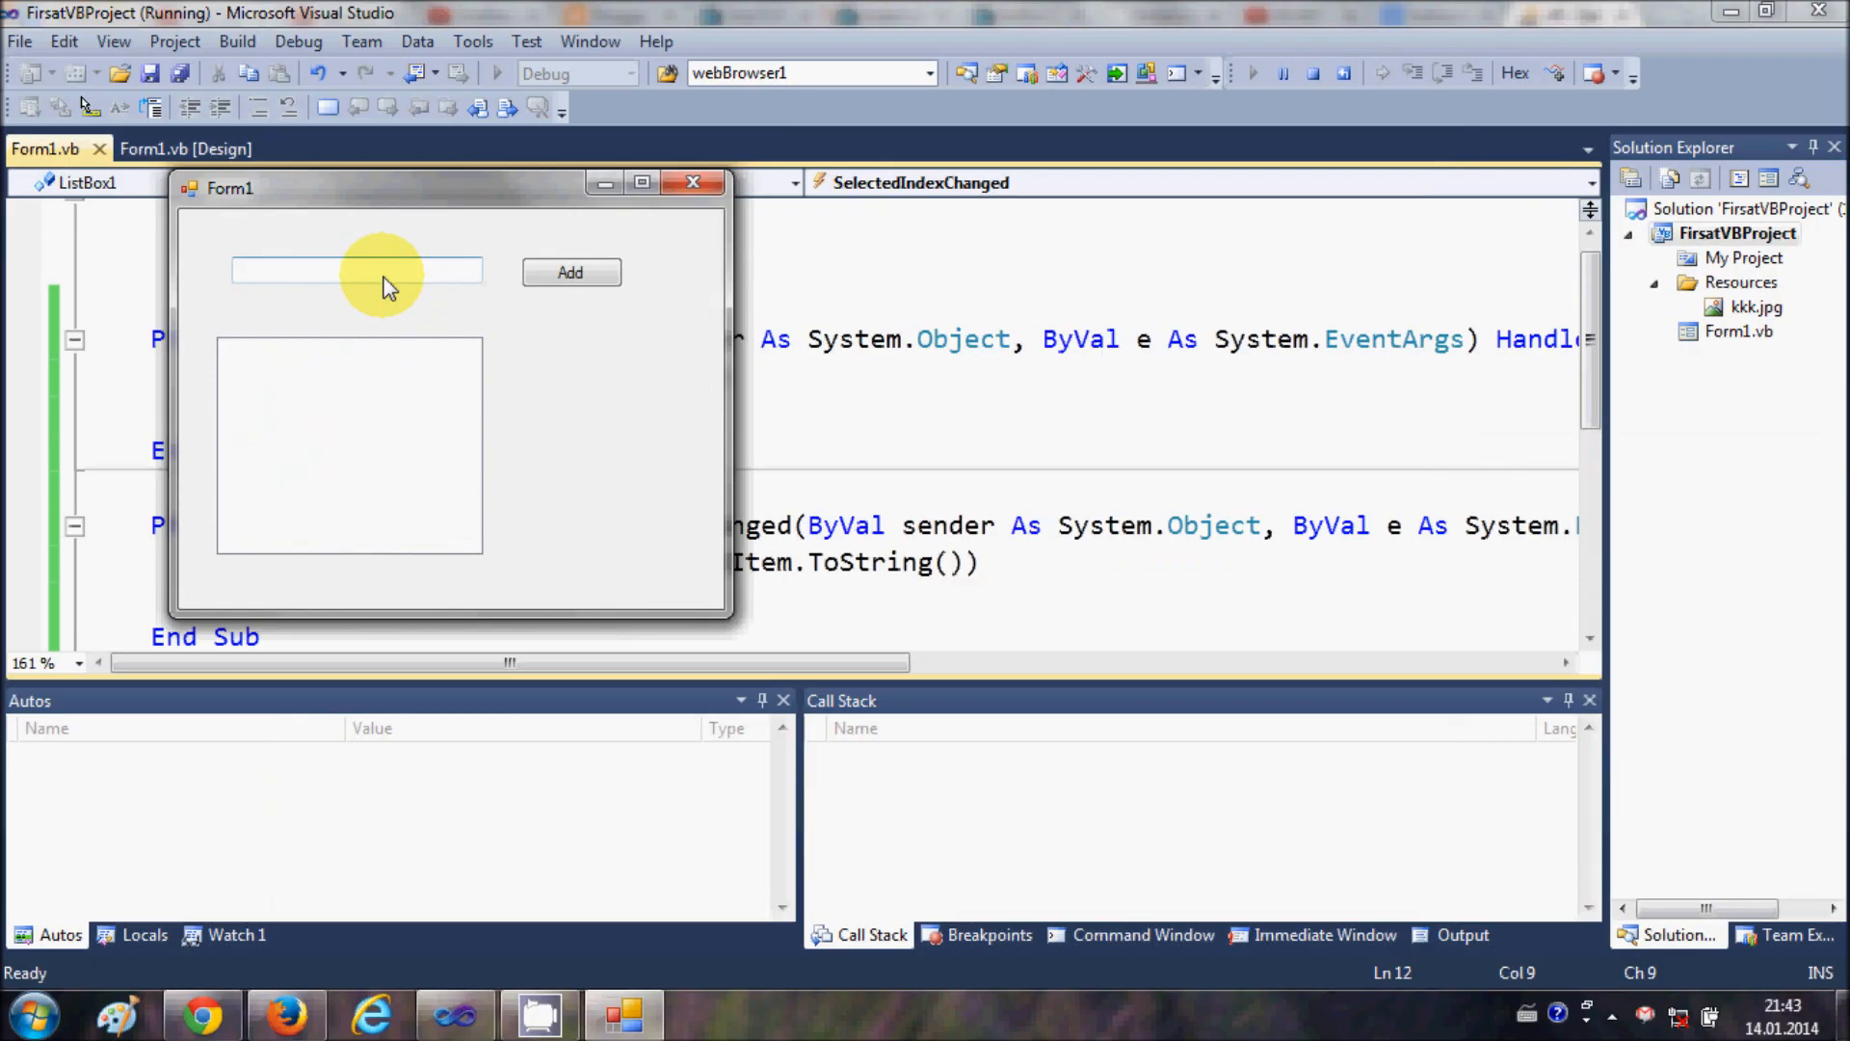
text(Mark)
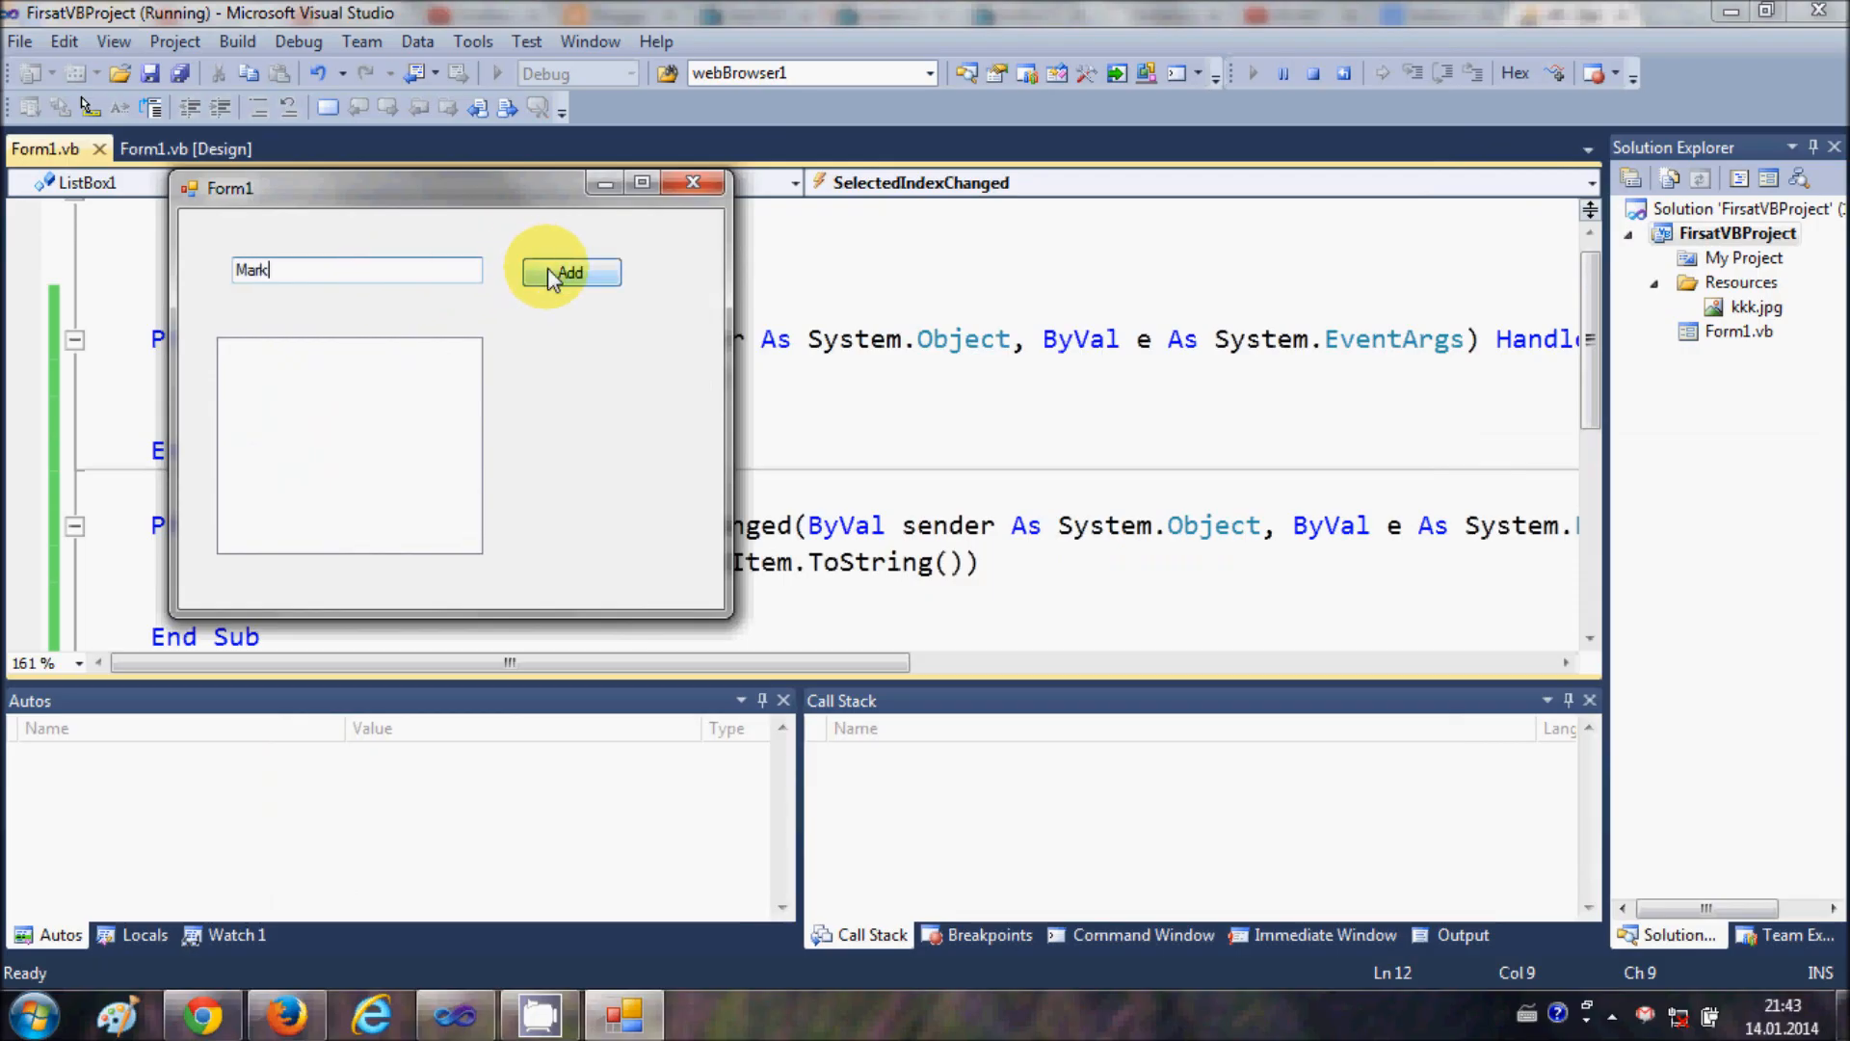
click(570, 274)
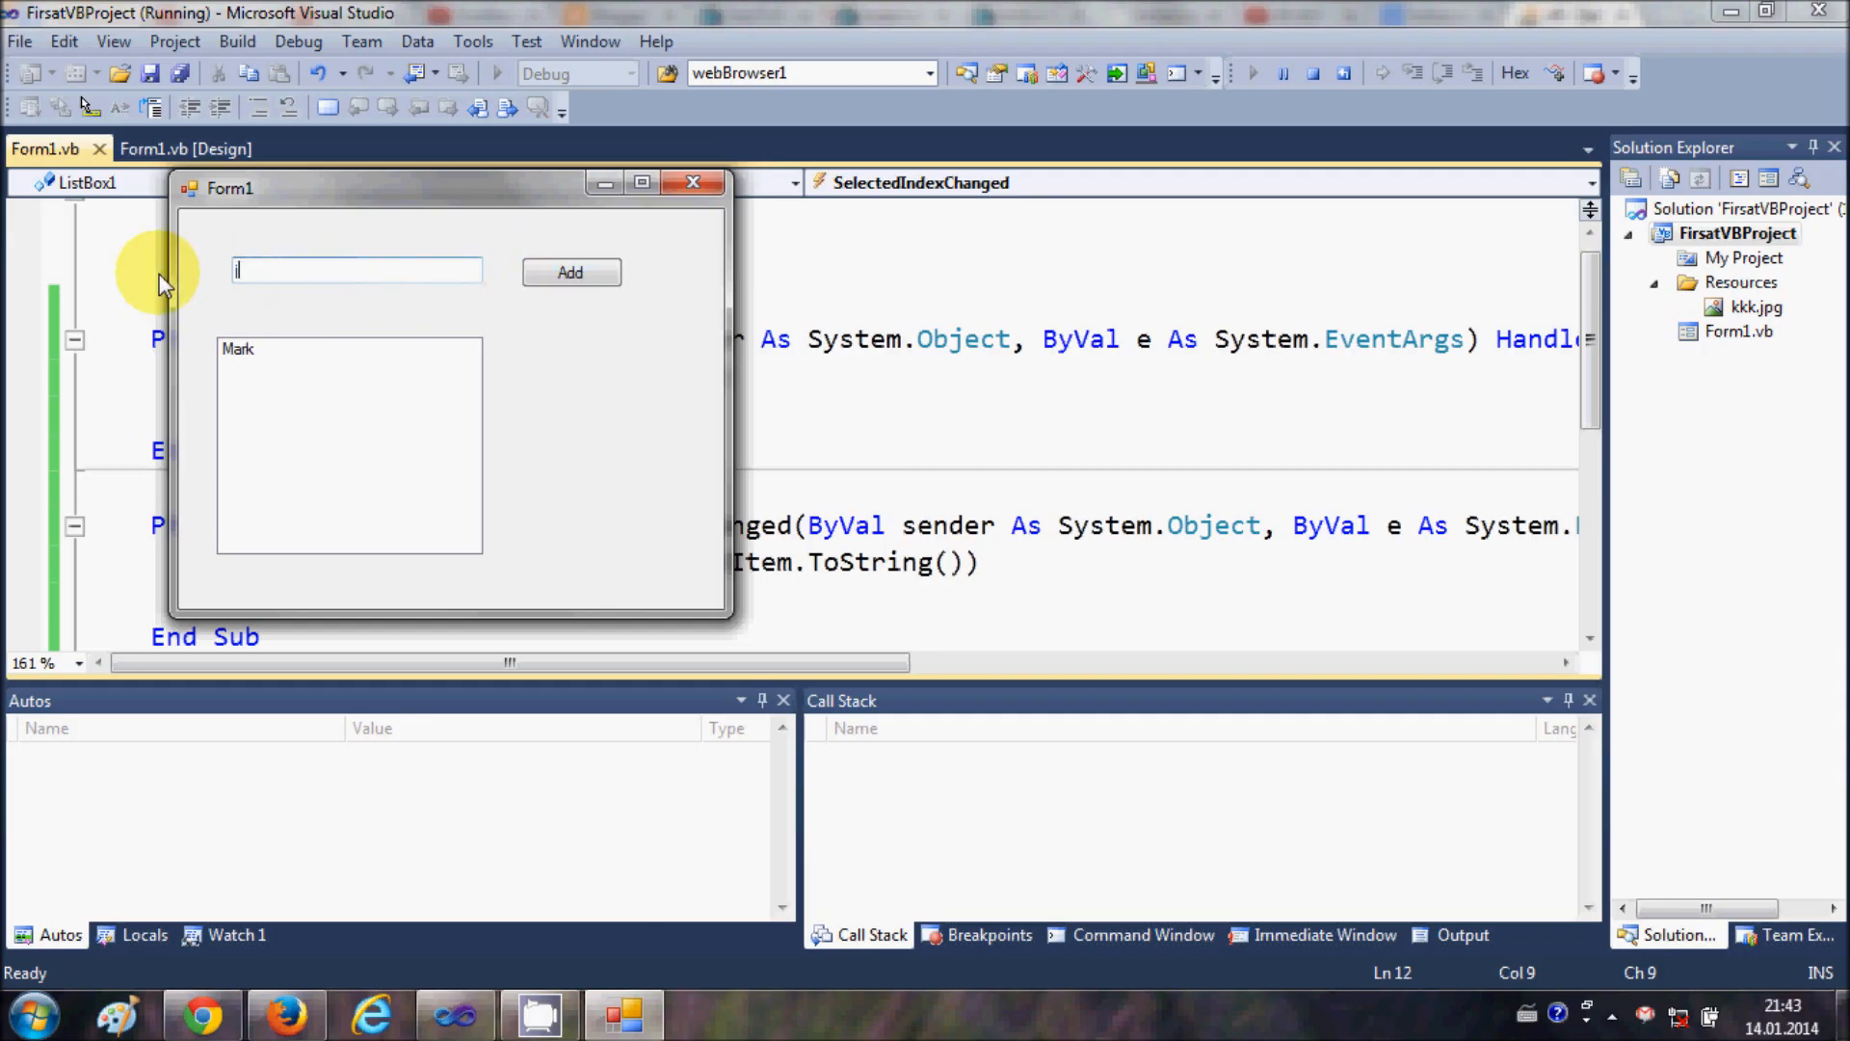
click(570, 273)
text(p)
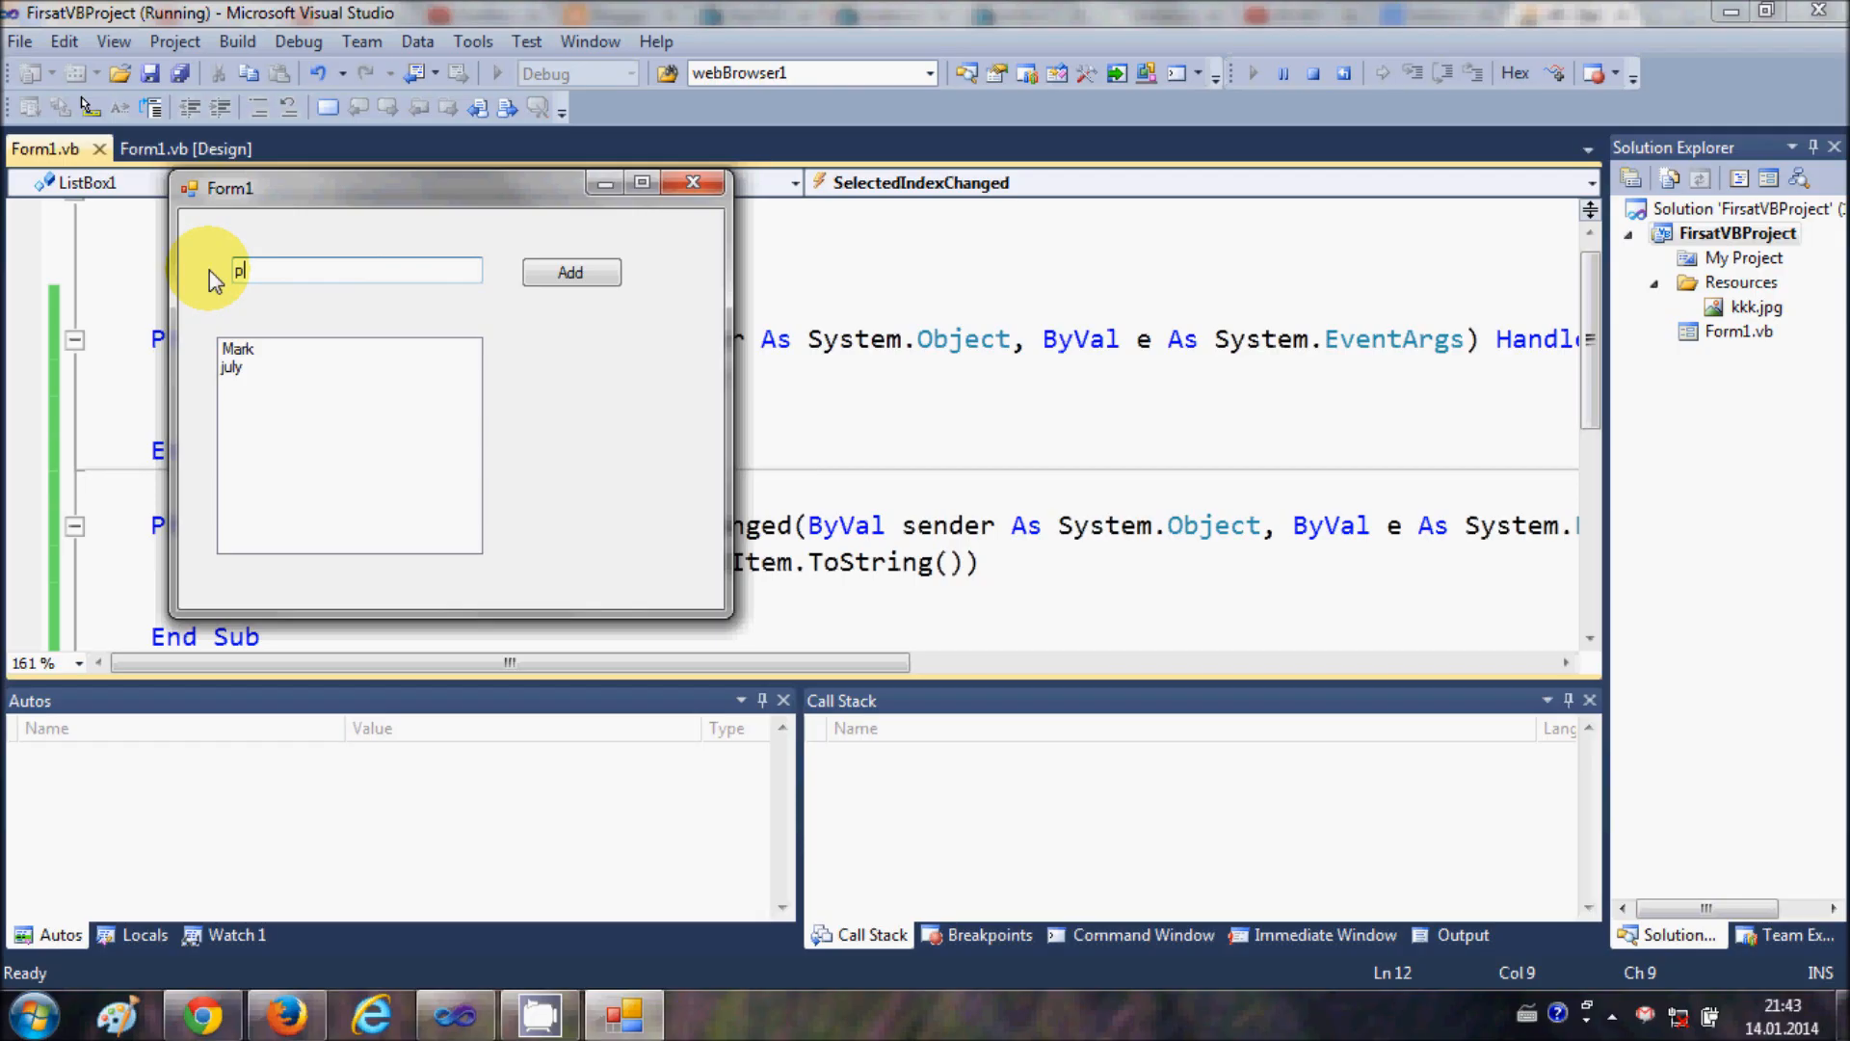
click(570, 273)
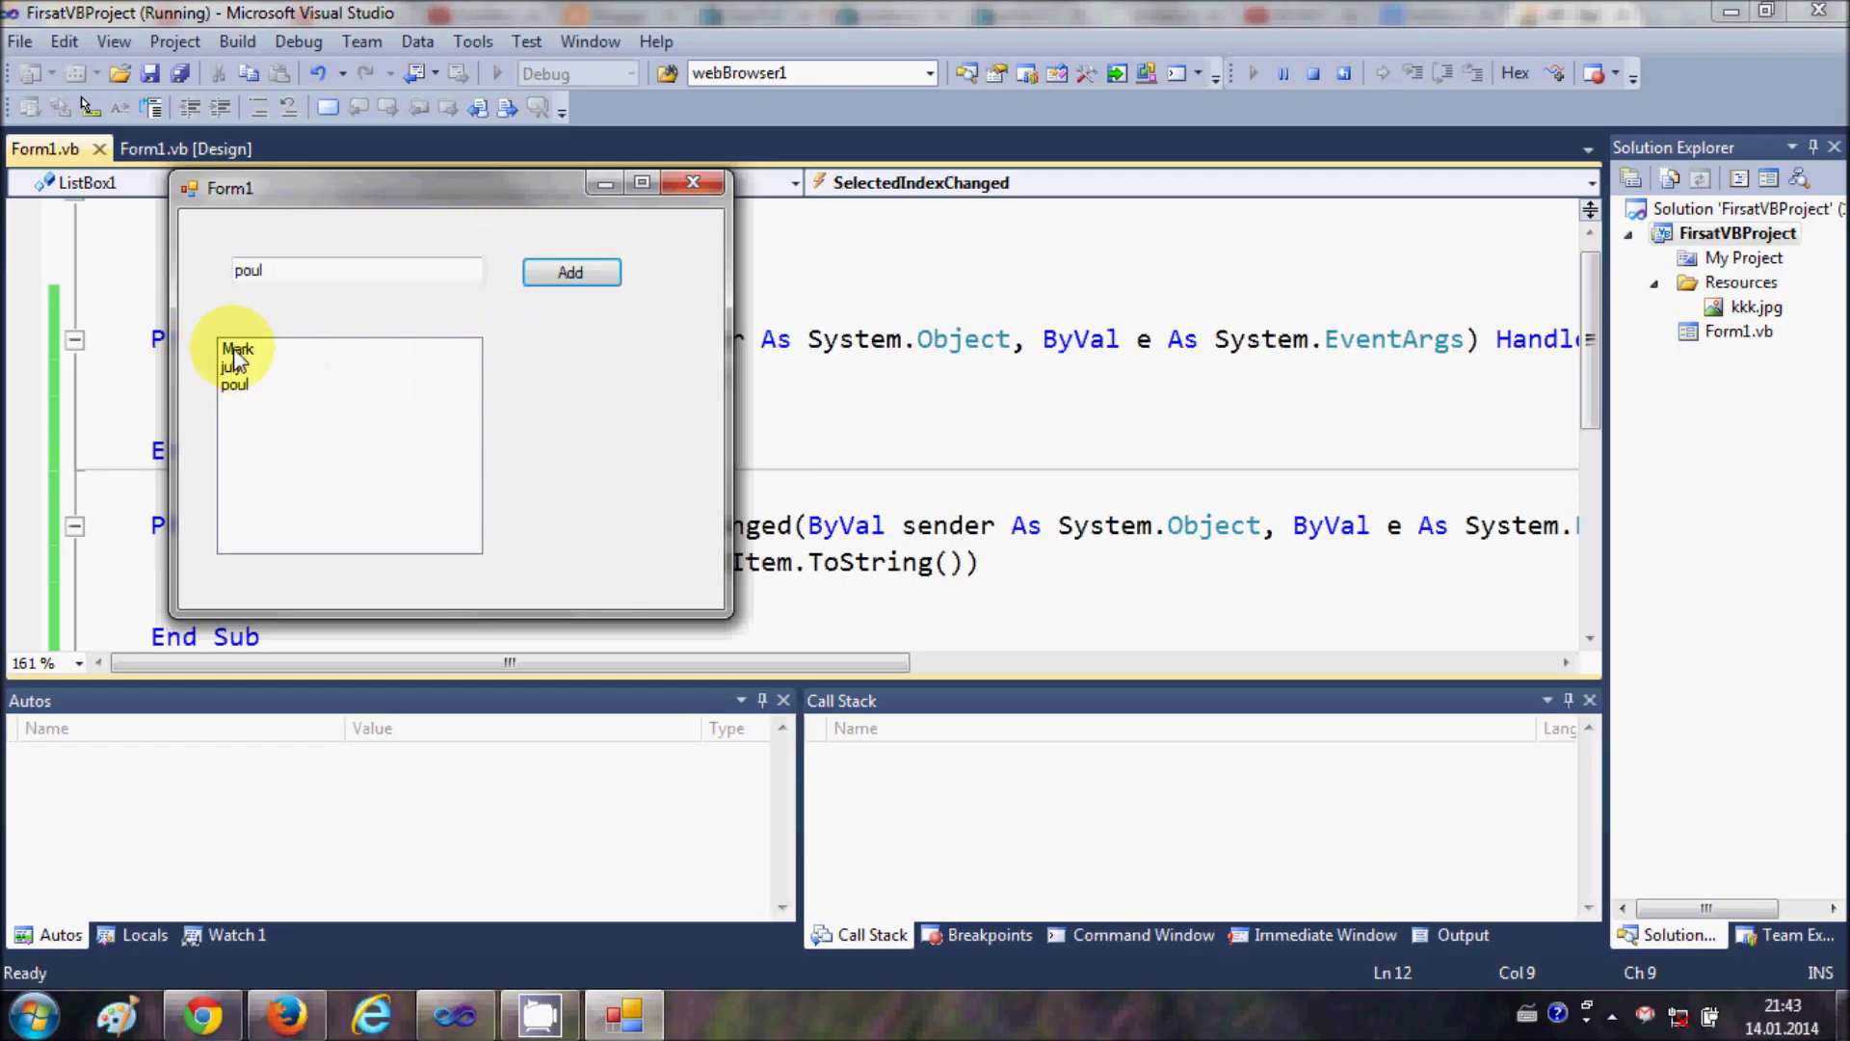
Step: Select each list item and confirm the message boxes show Mark, july and poul
click(239, 348)
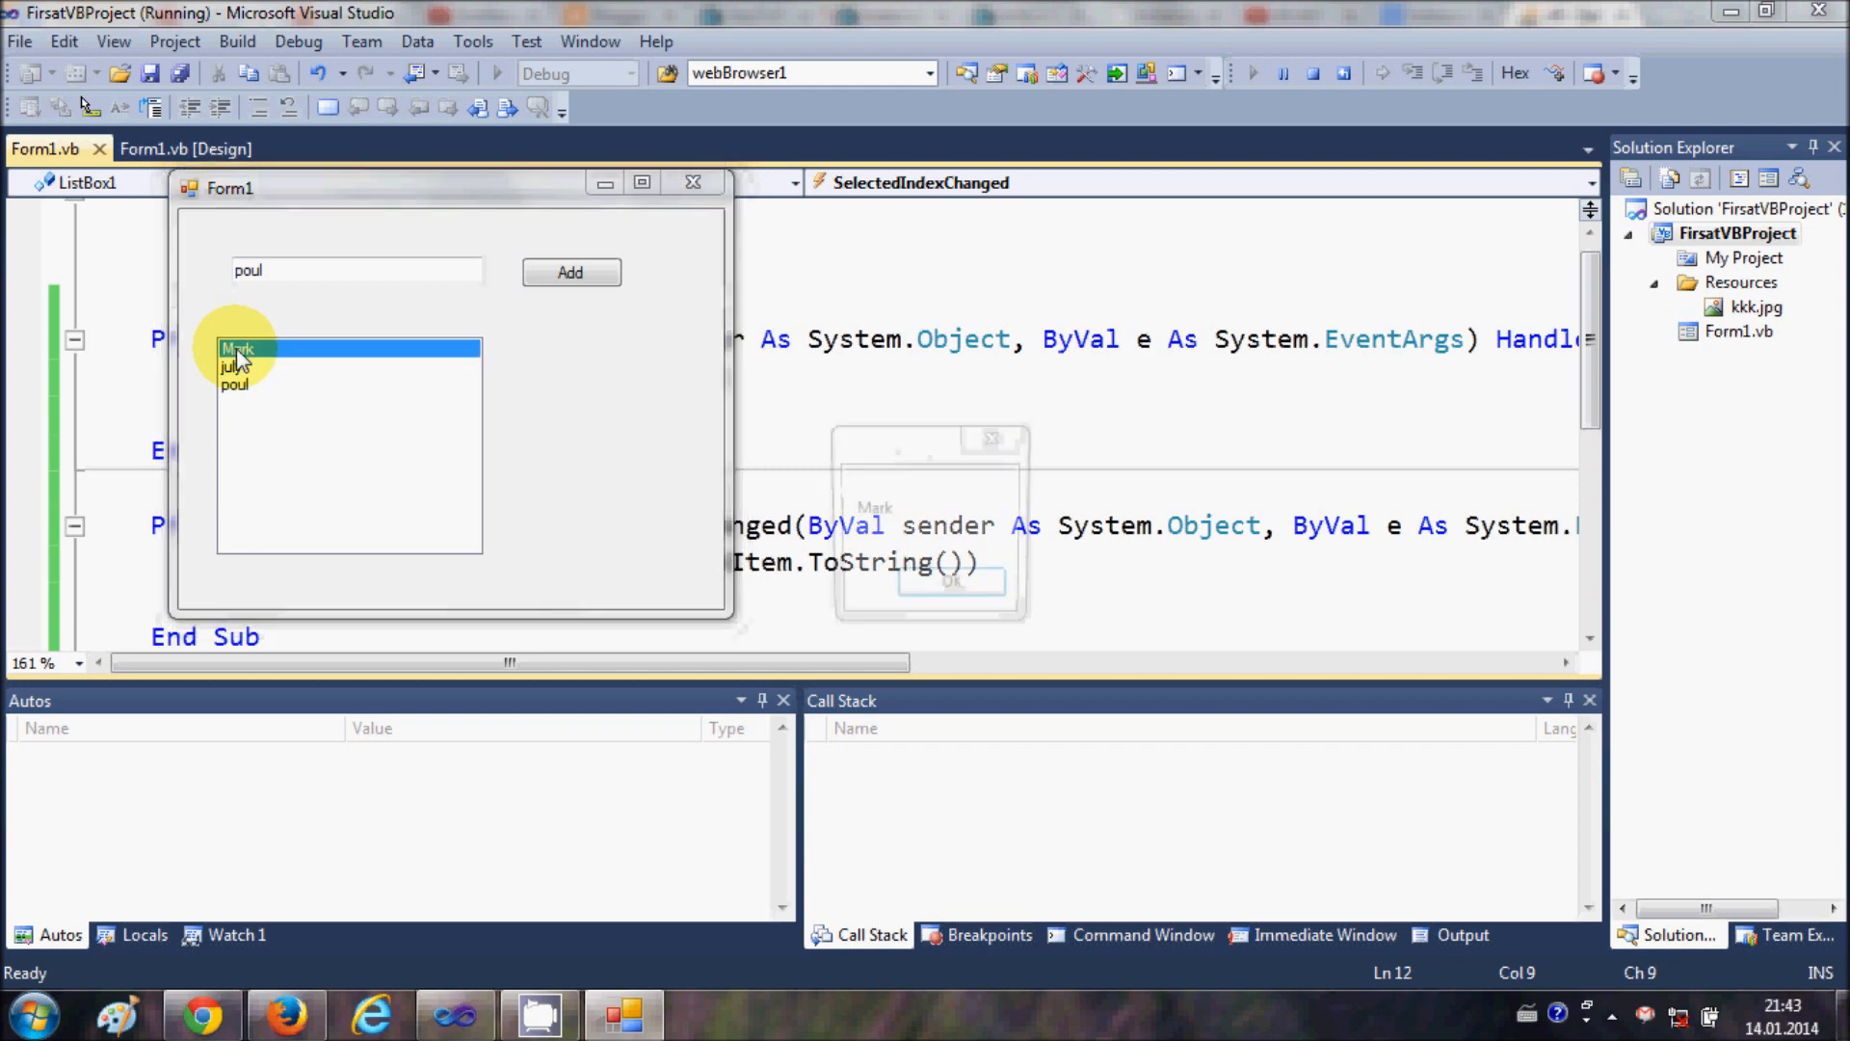
click(239, 347)
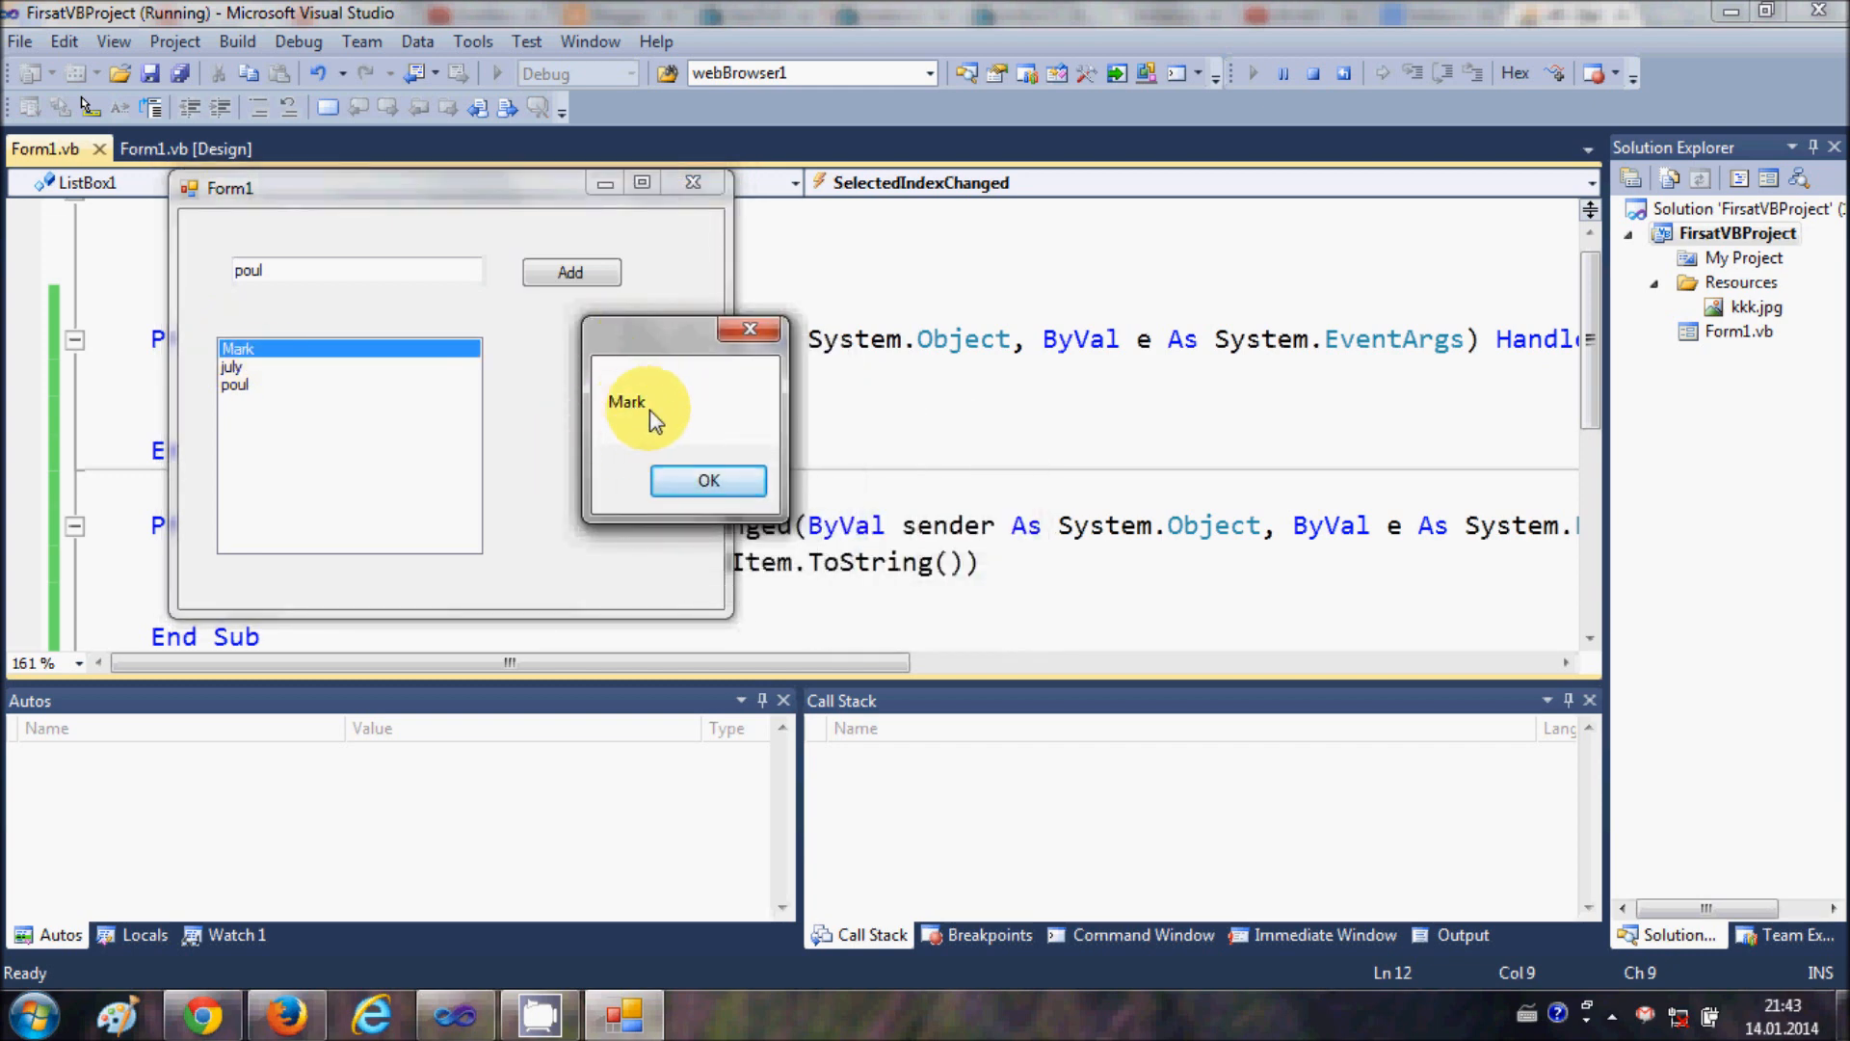
click(709, 481)
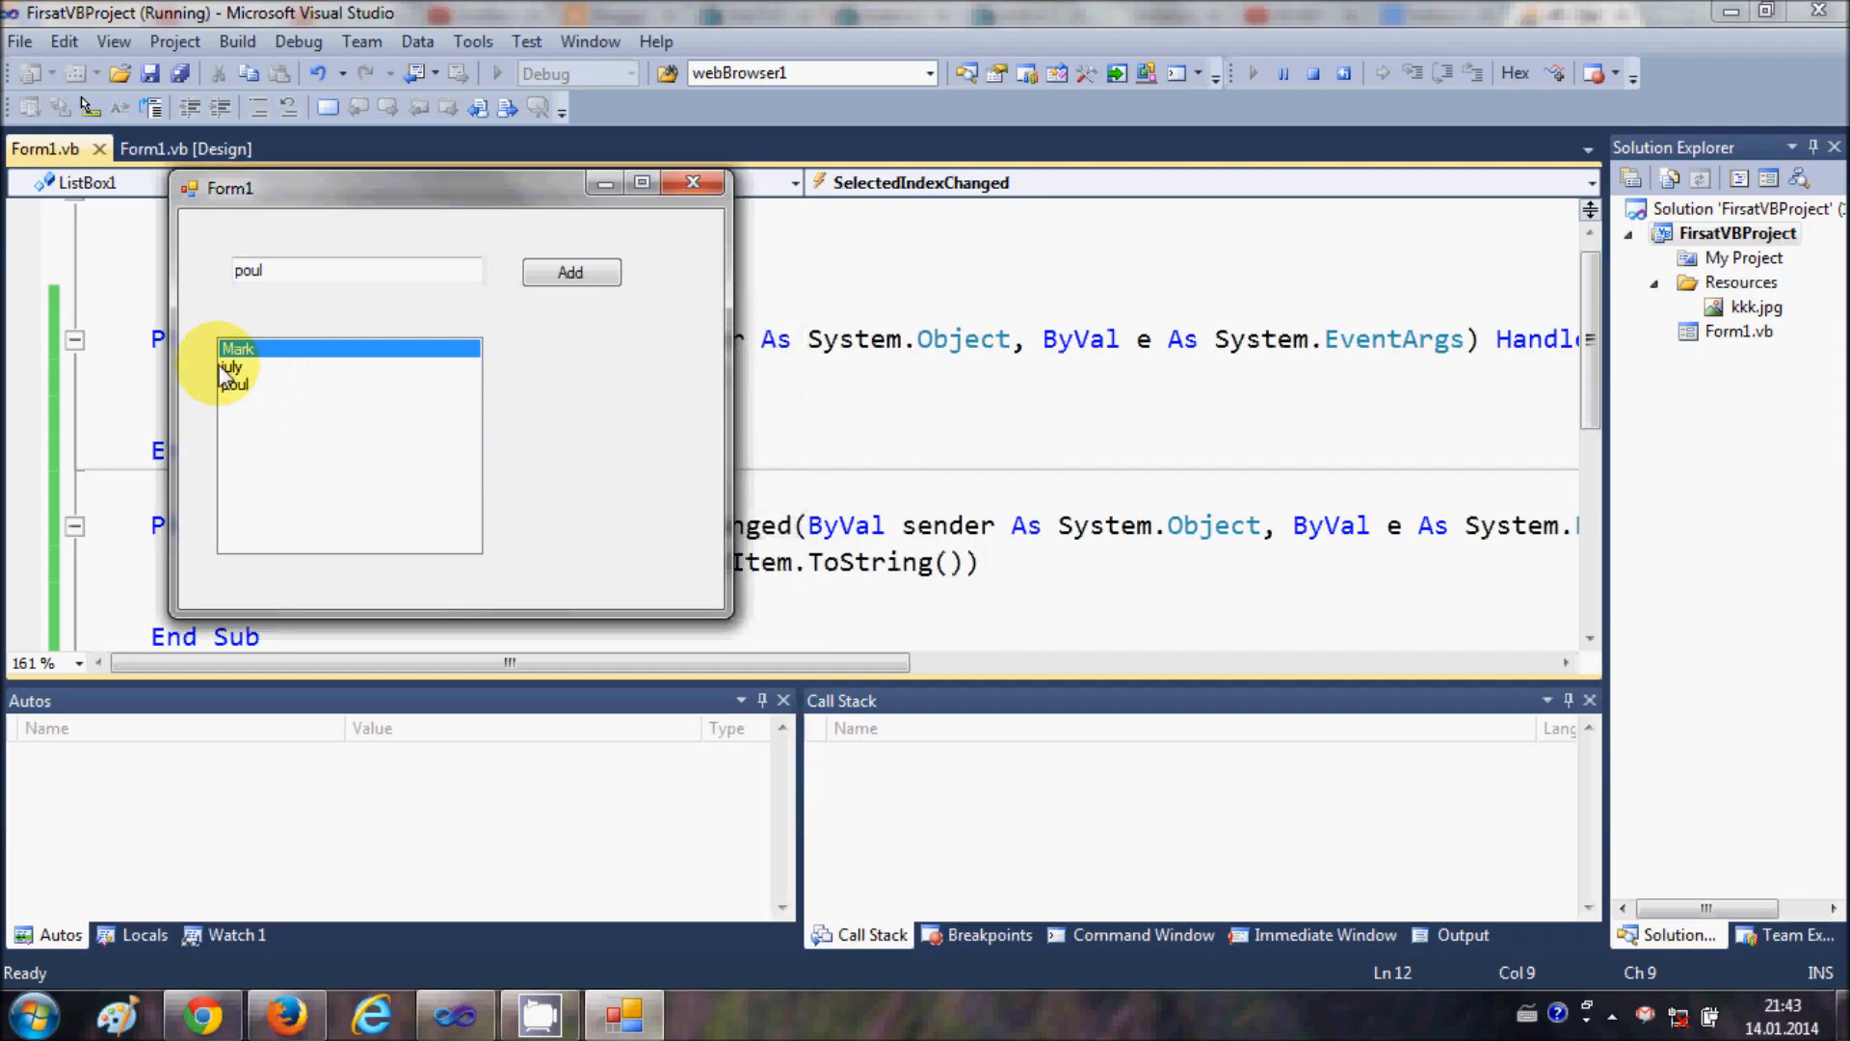
click(232, 366)
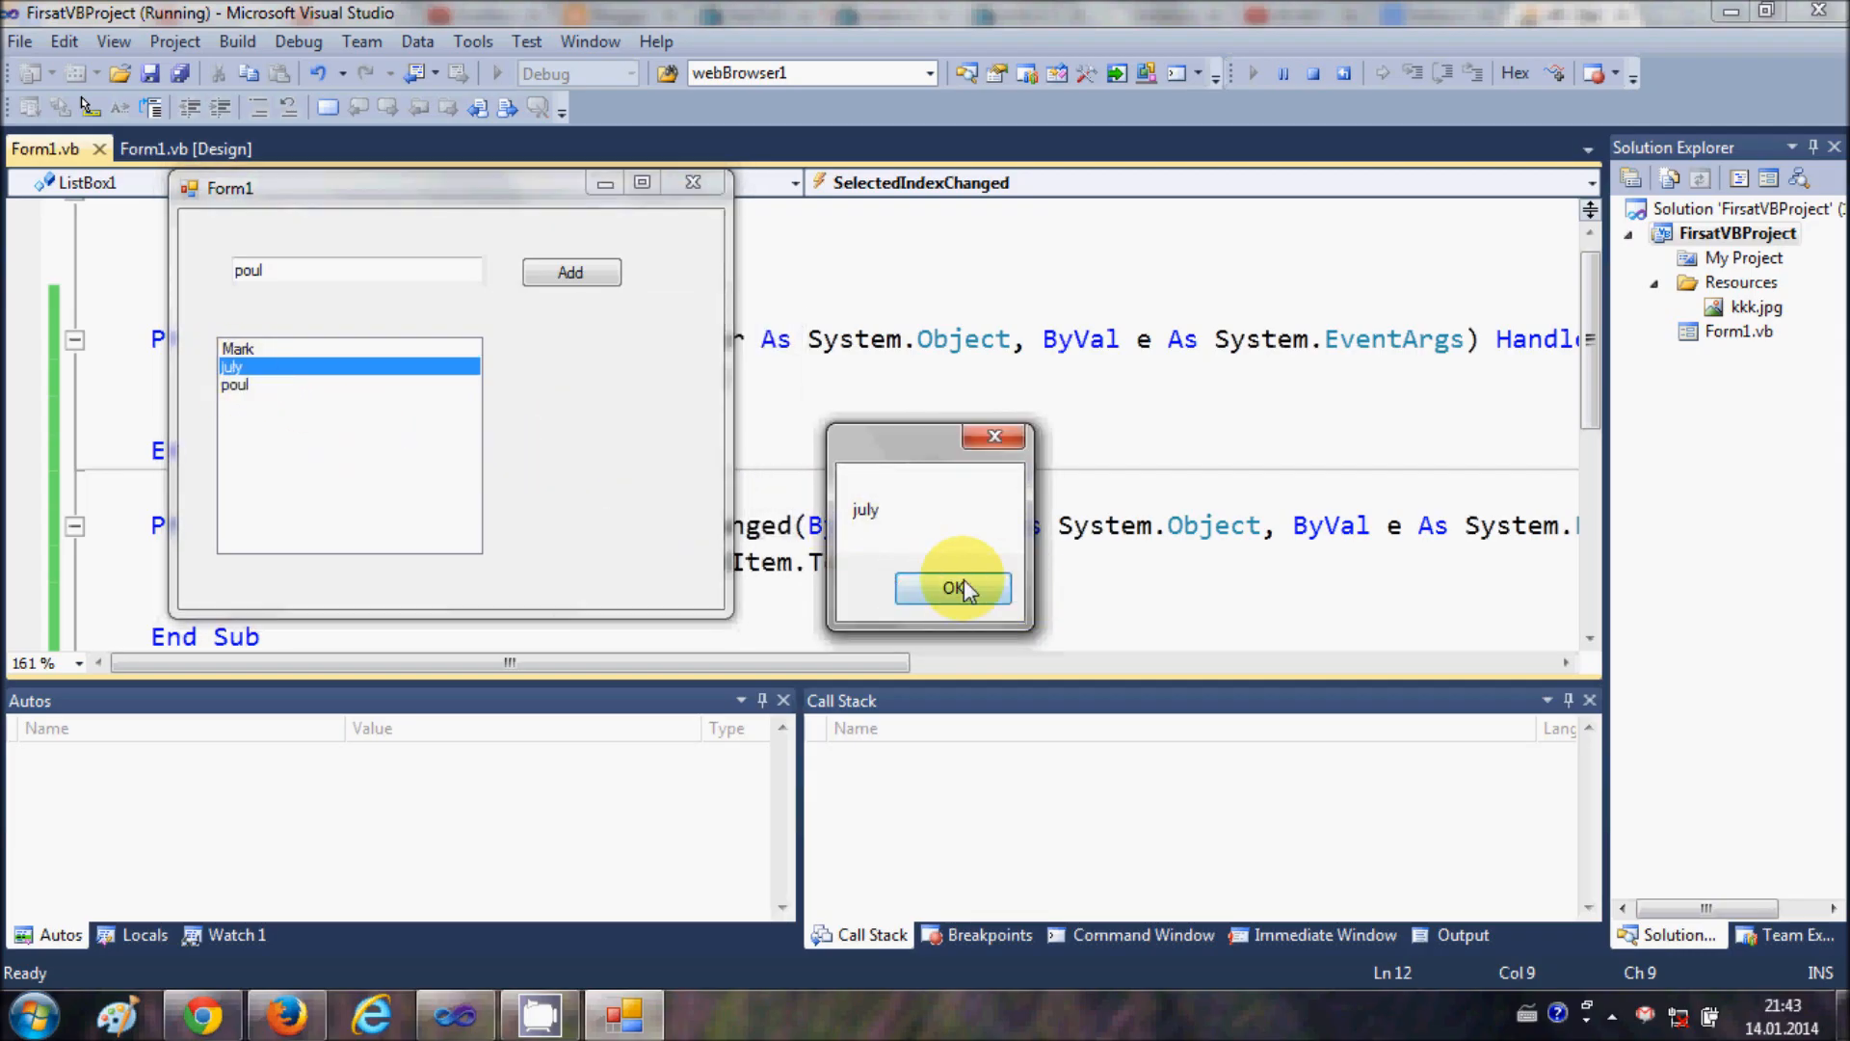
click(952, 588)
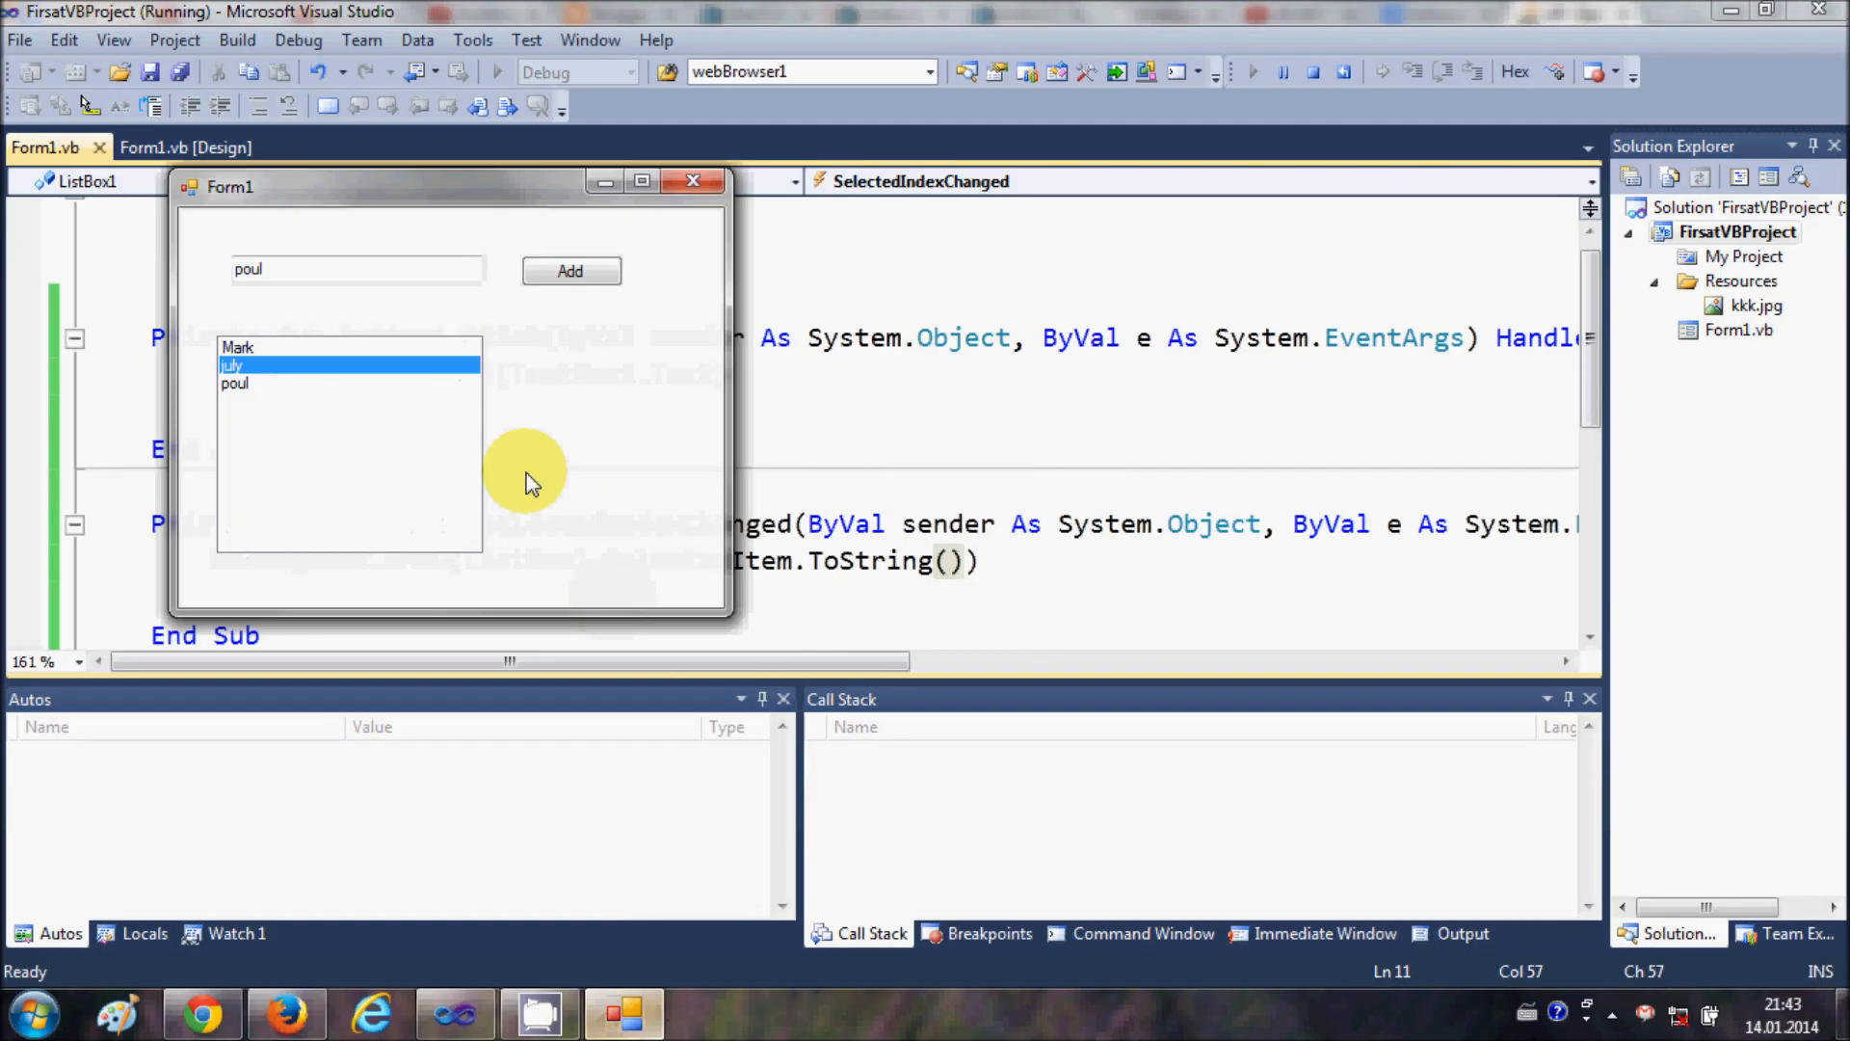
click(235, 384)
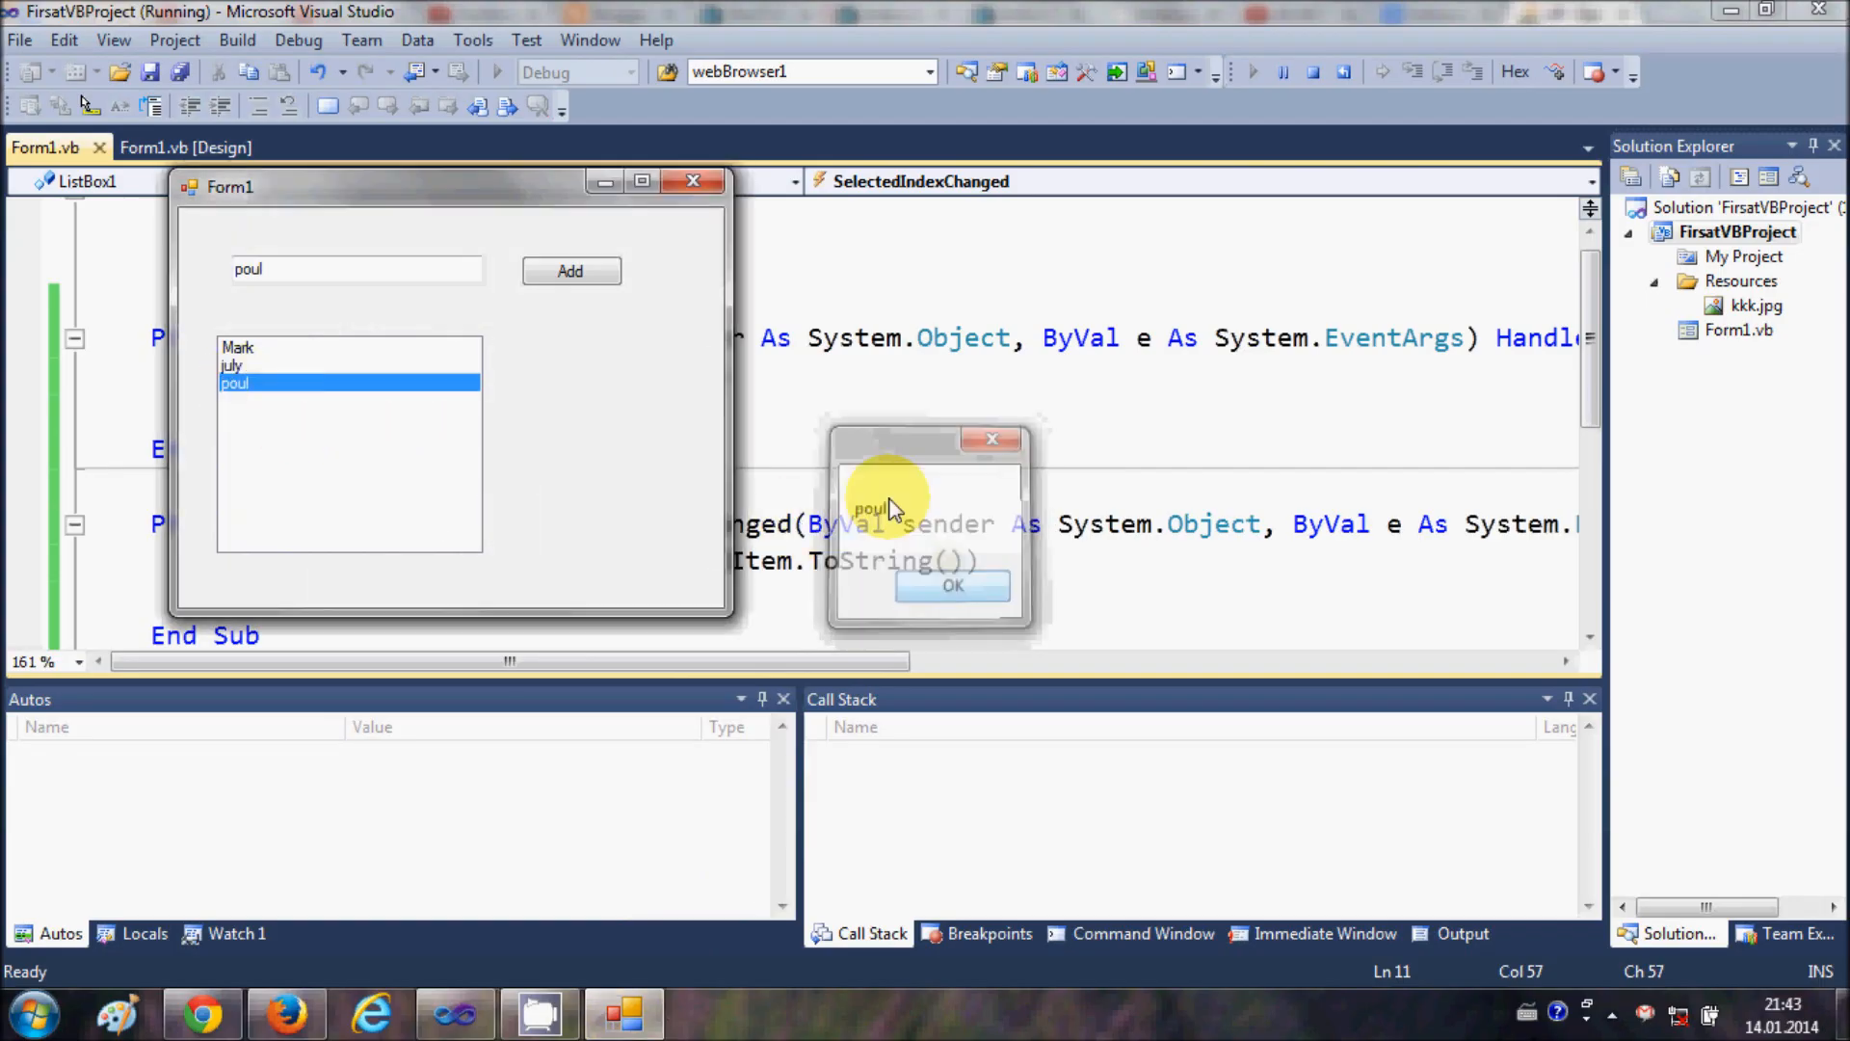
click(952, 586)
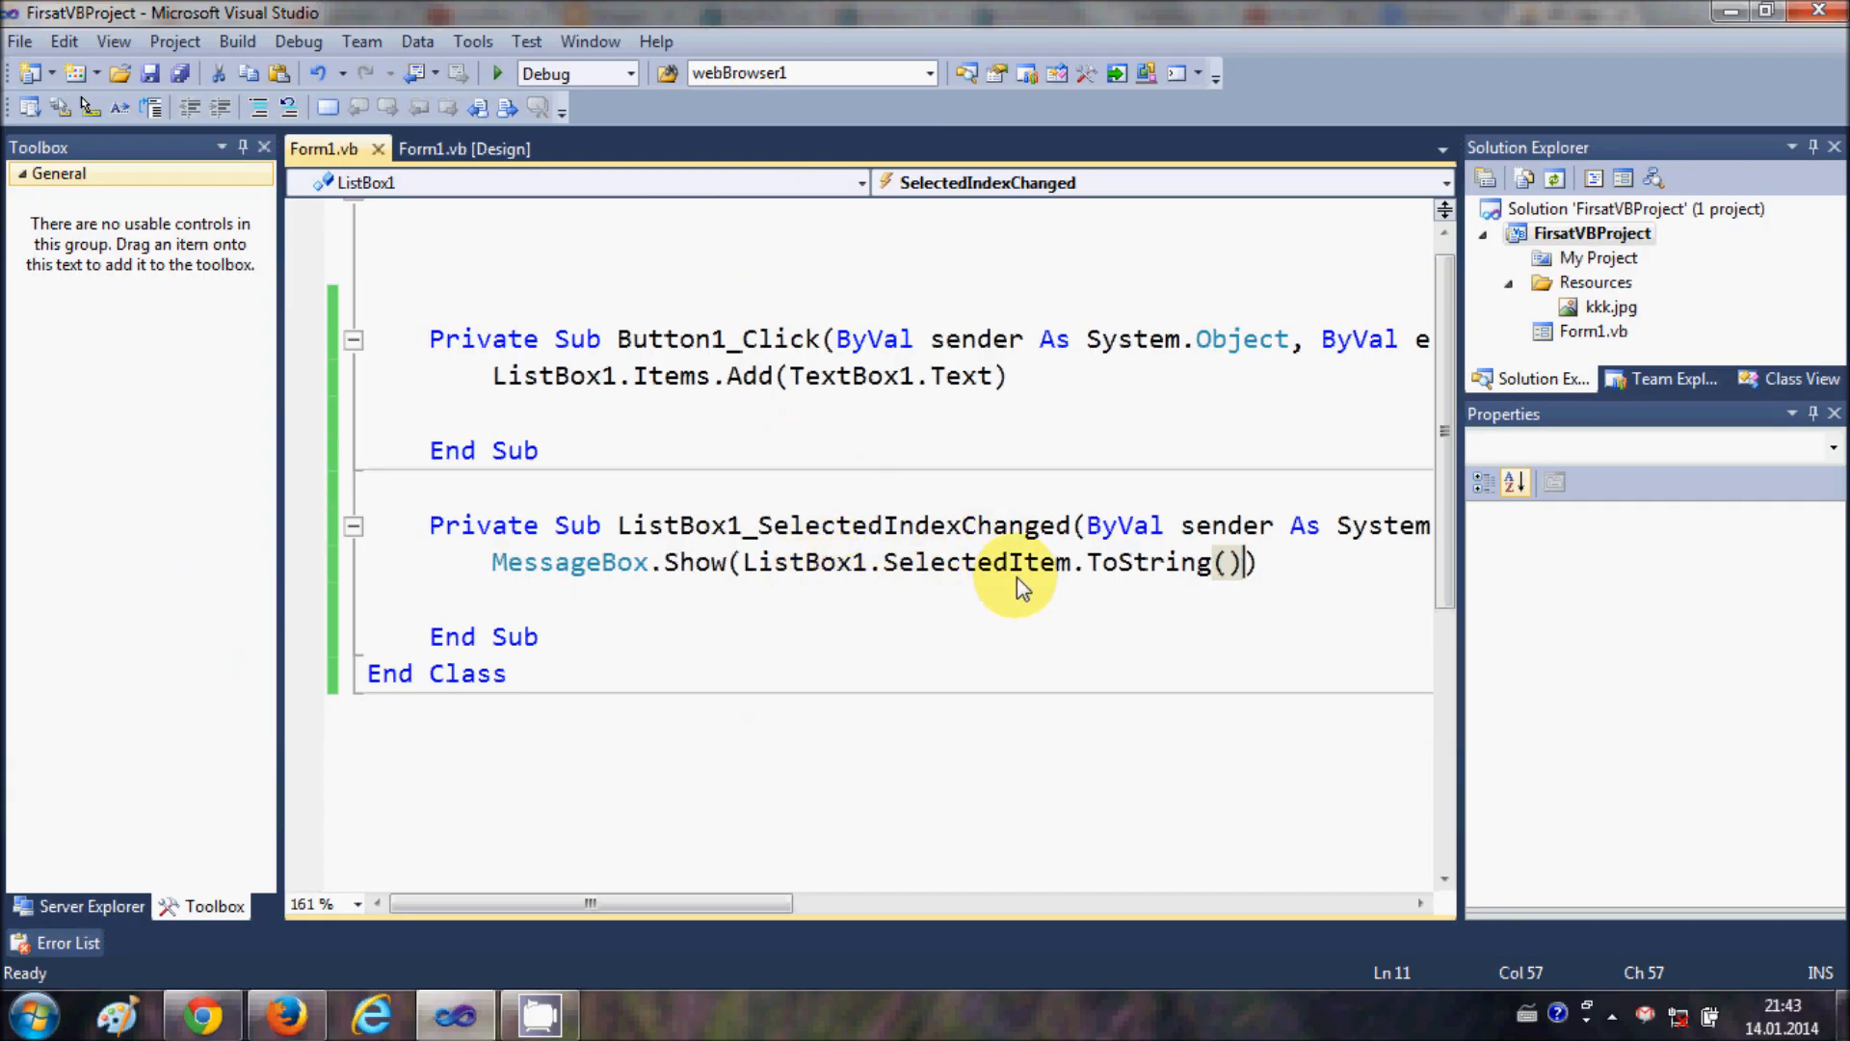
mouse_move(997, 563)
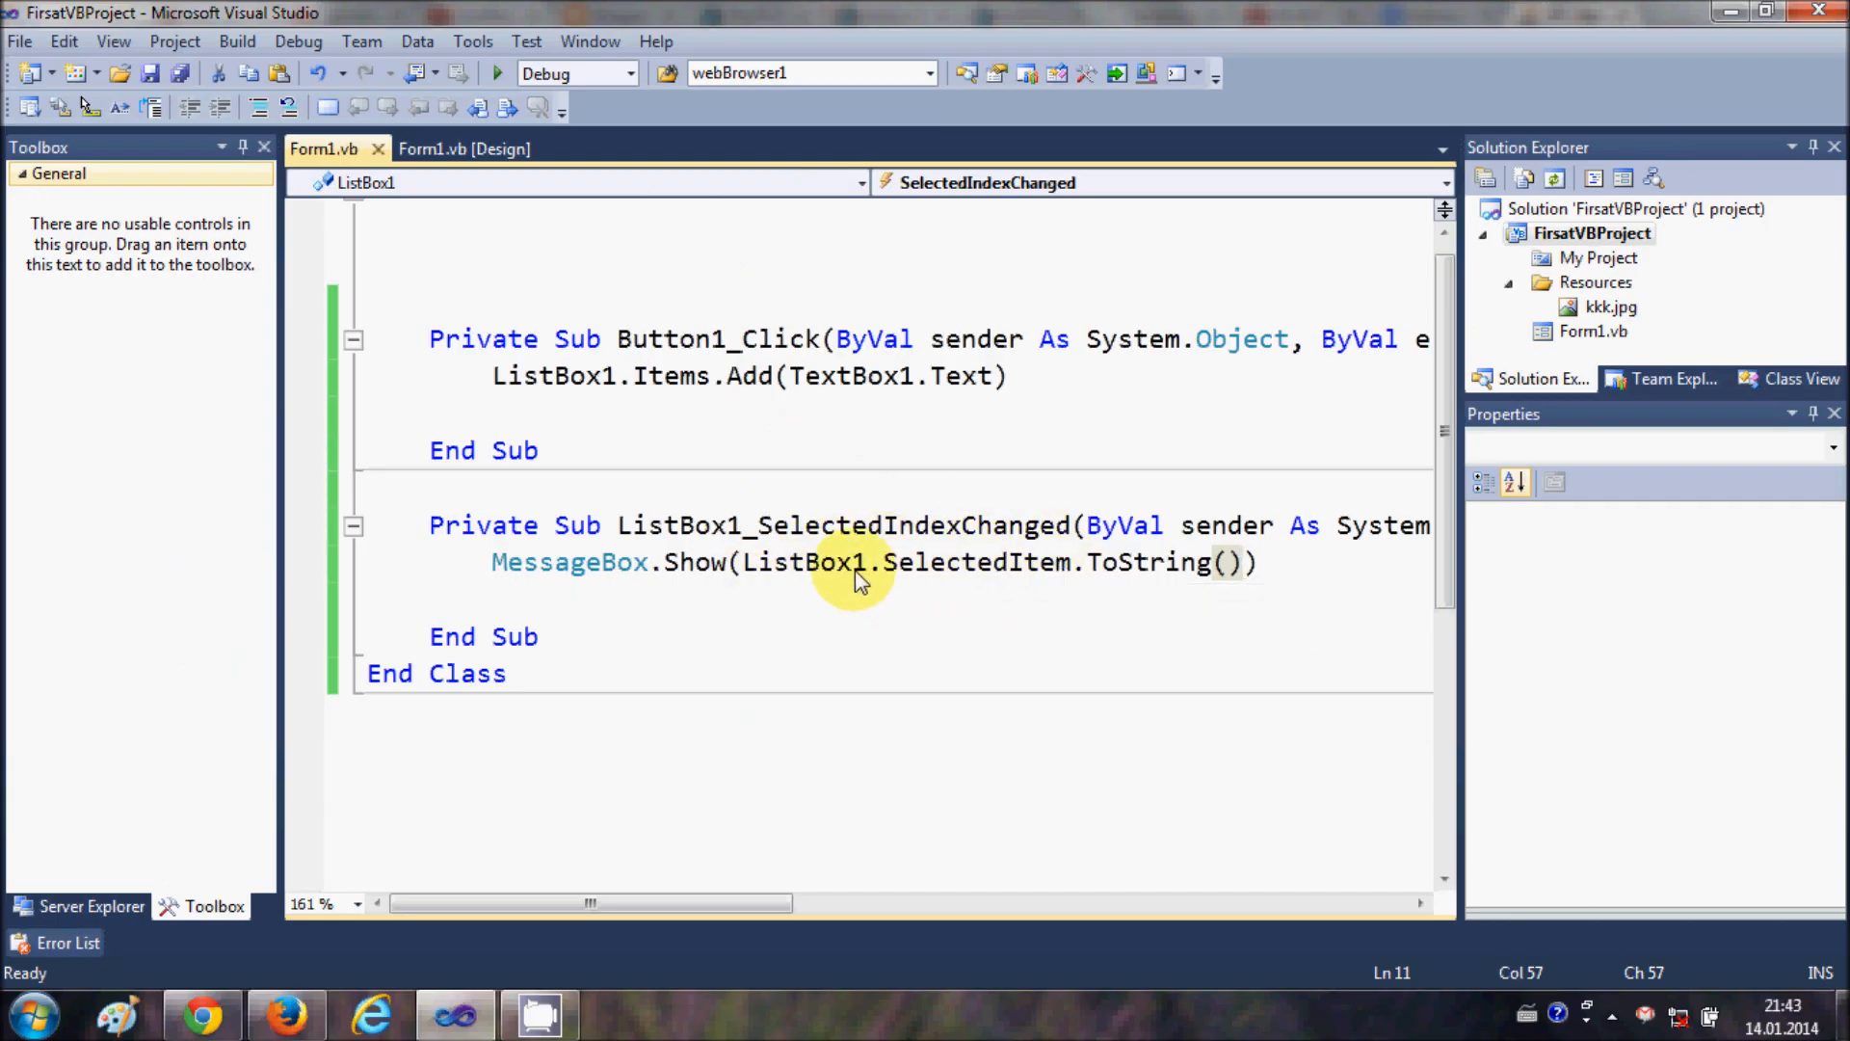
mouse_move(1137, 528)
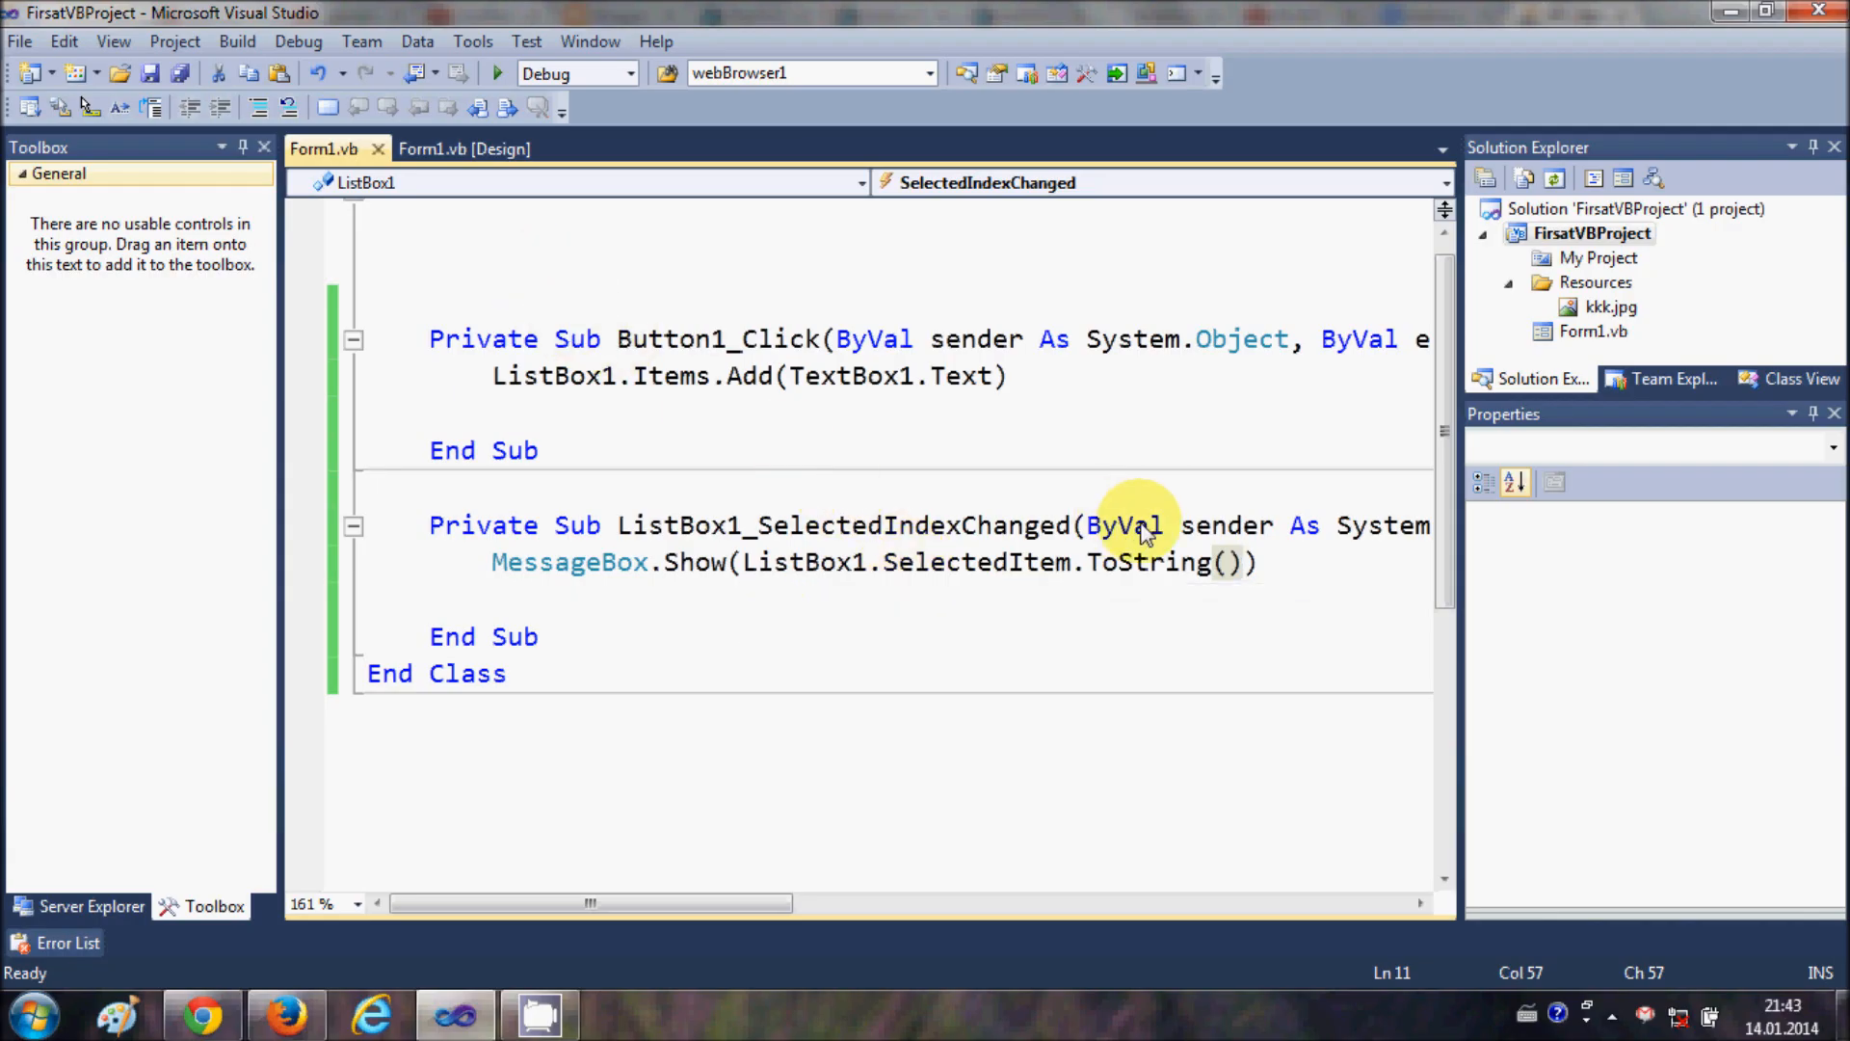
Step: Replace SelectedItem with SelectedIndex in the MessageBox line and start the form again
double_click(1141, 562)
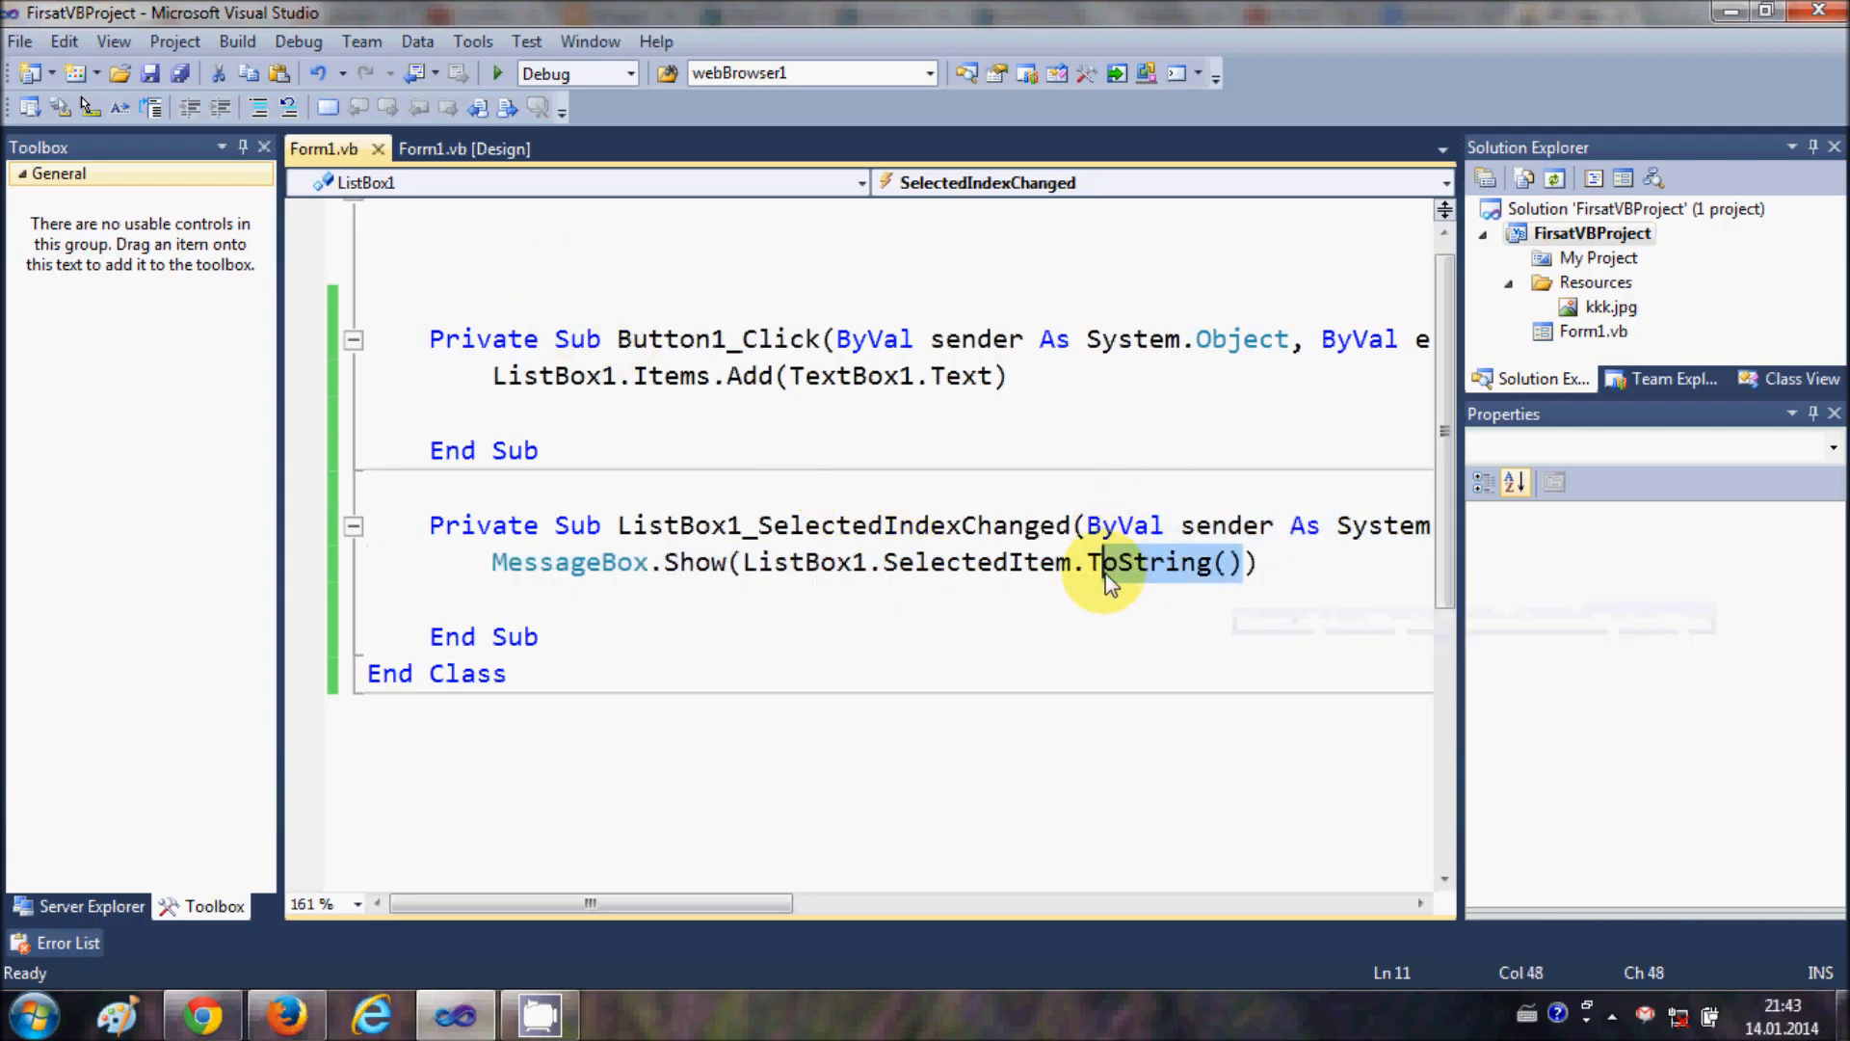
double_click(973, 563)
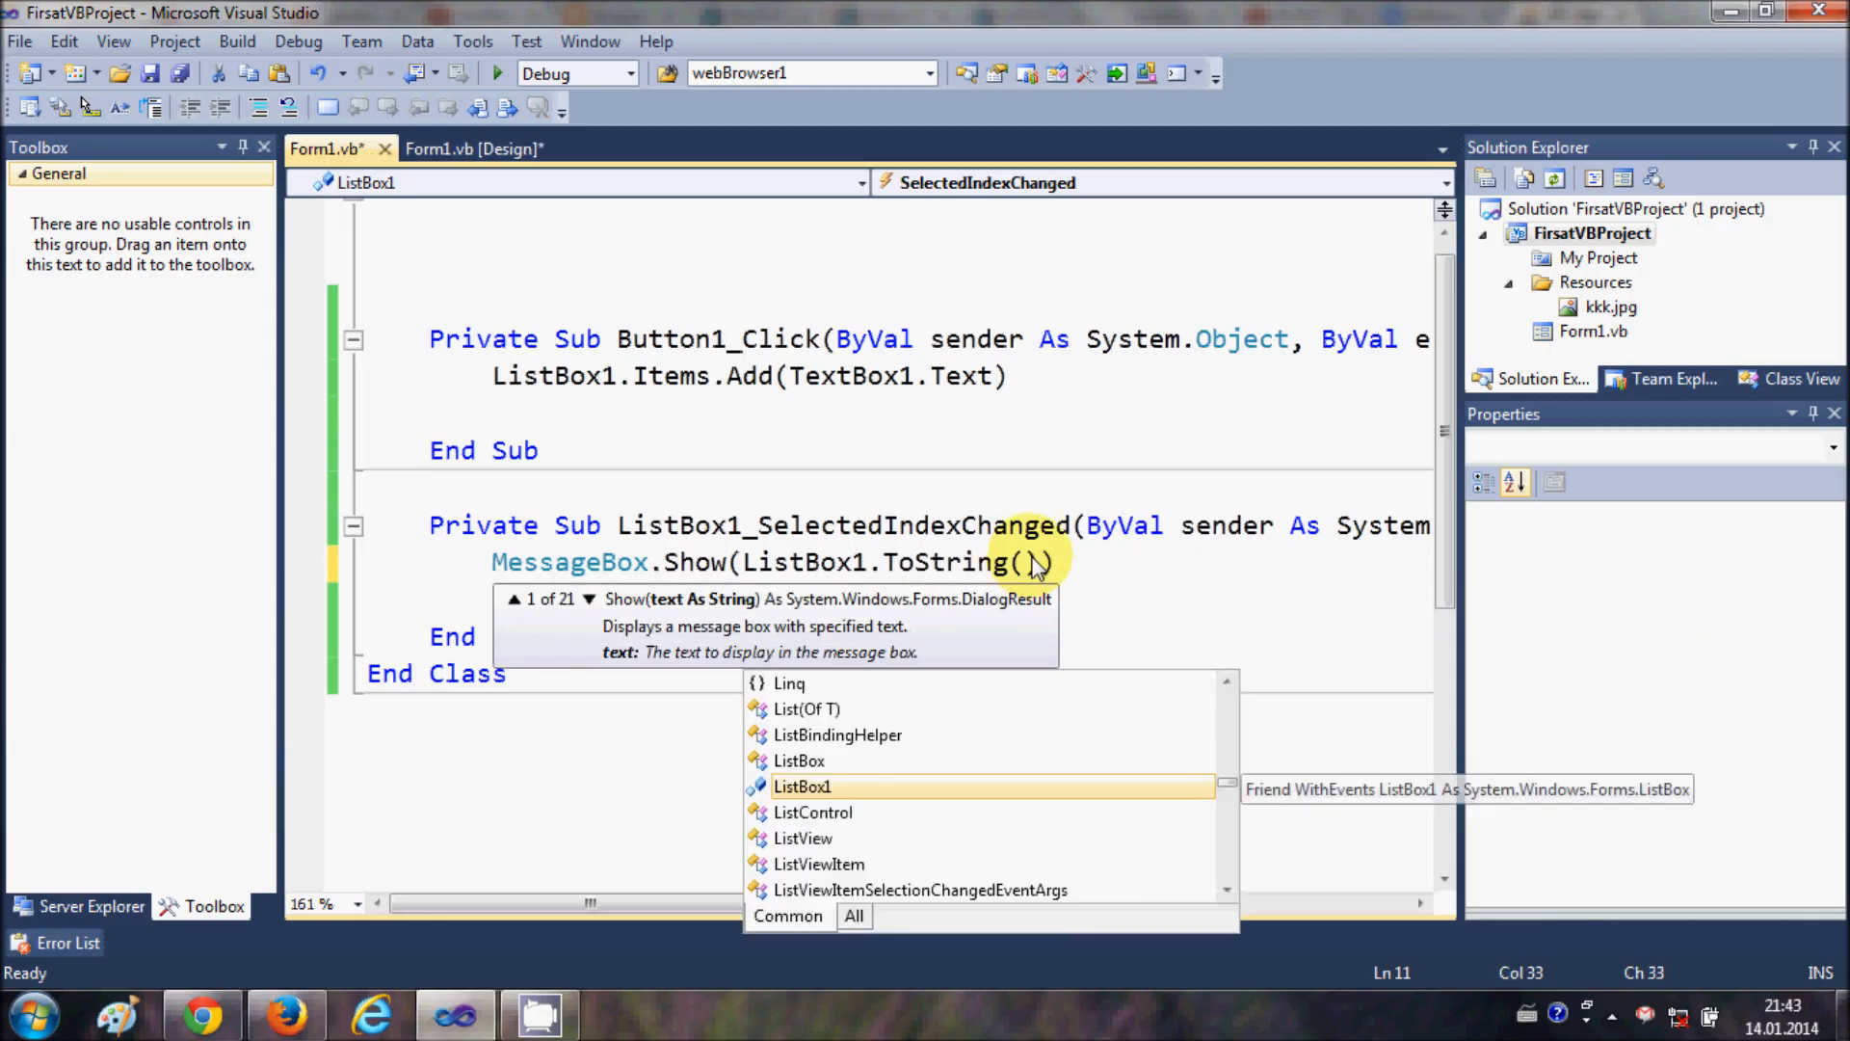
text(.)
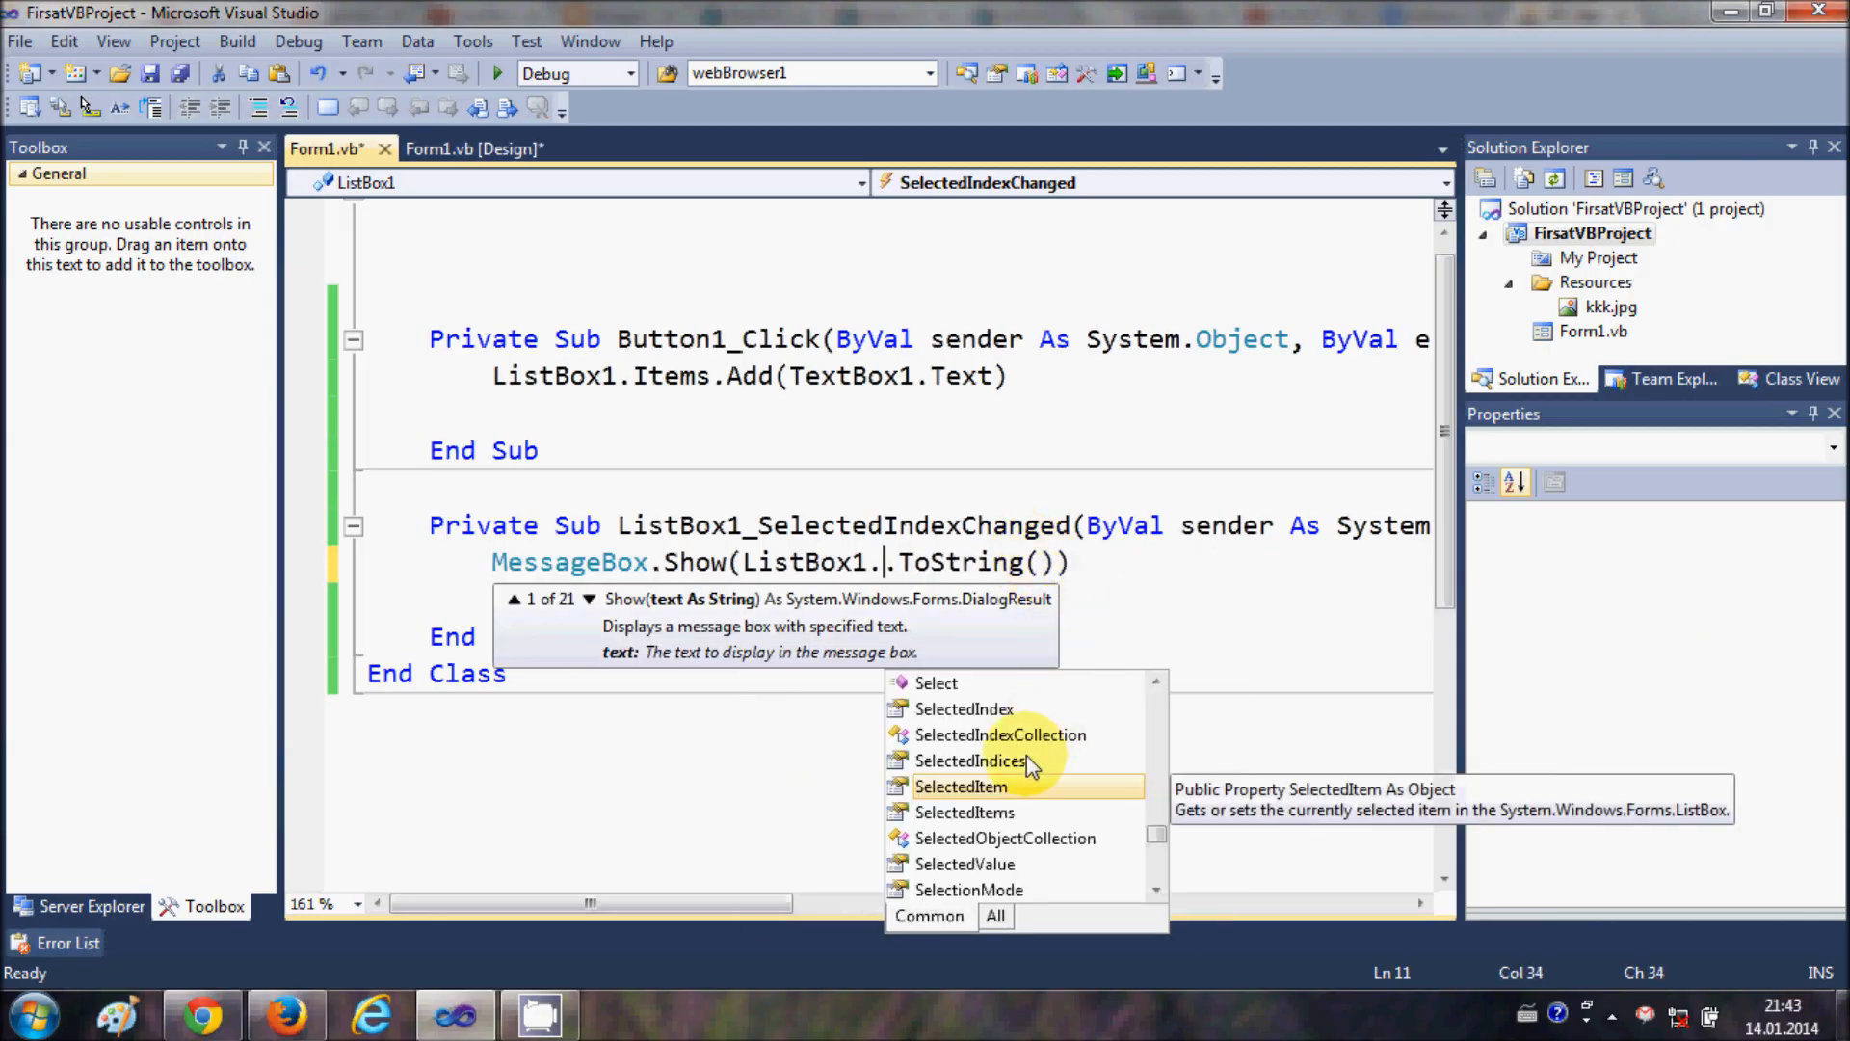
mouse_move(1006, 713)
text(SelectedIndex)
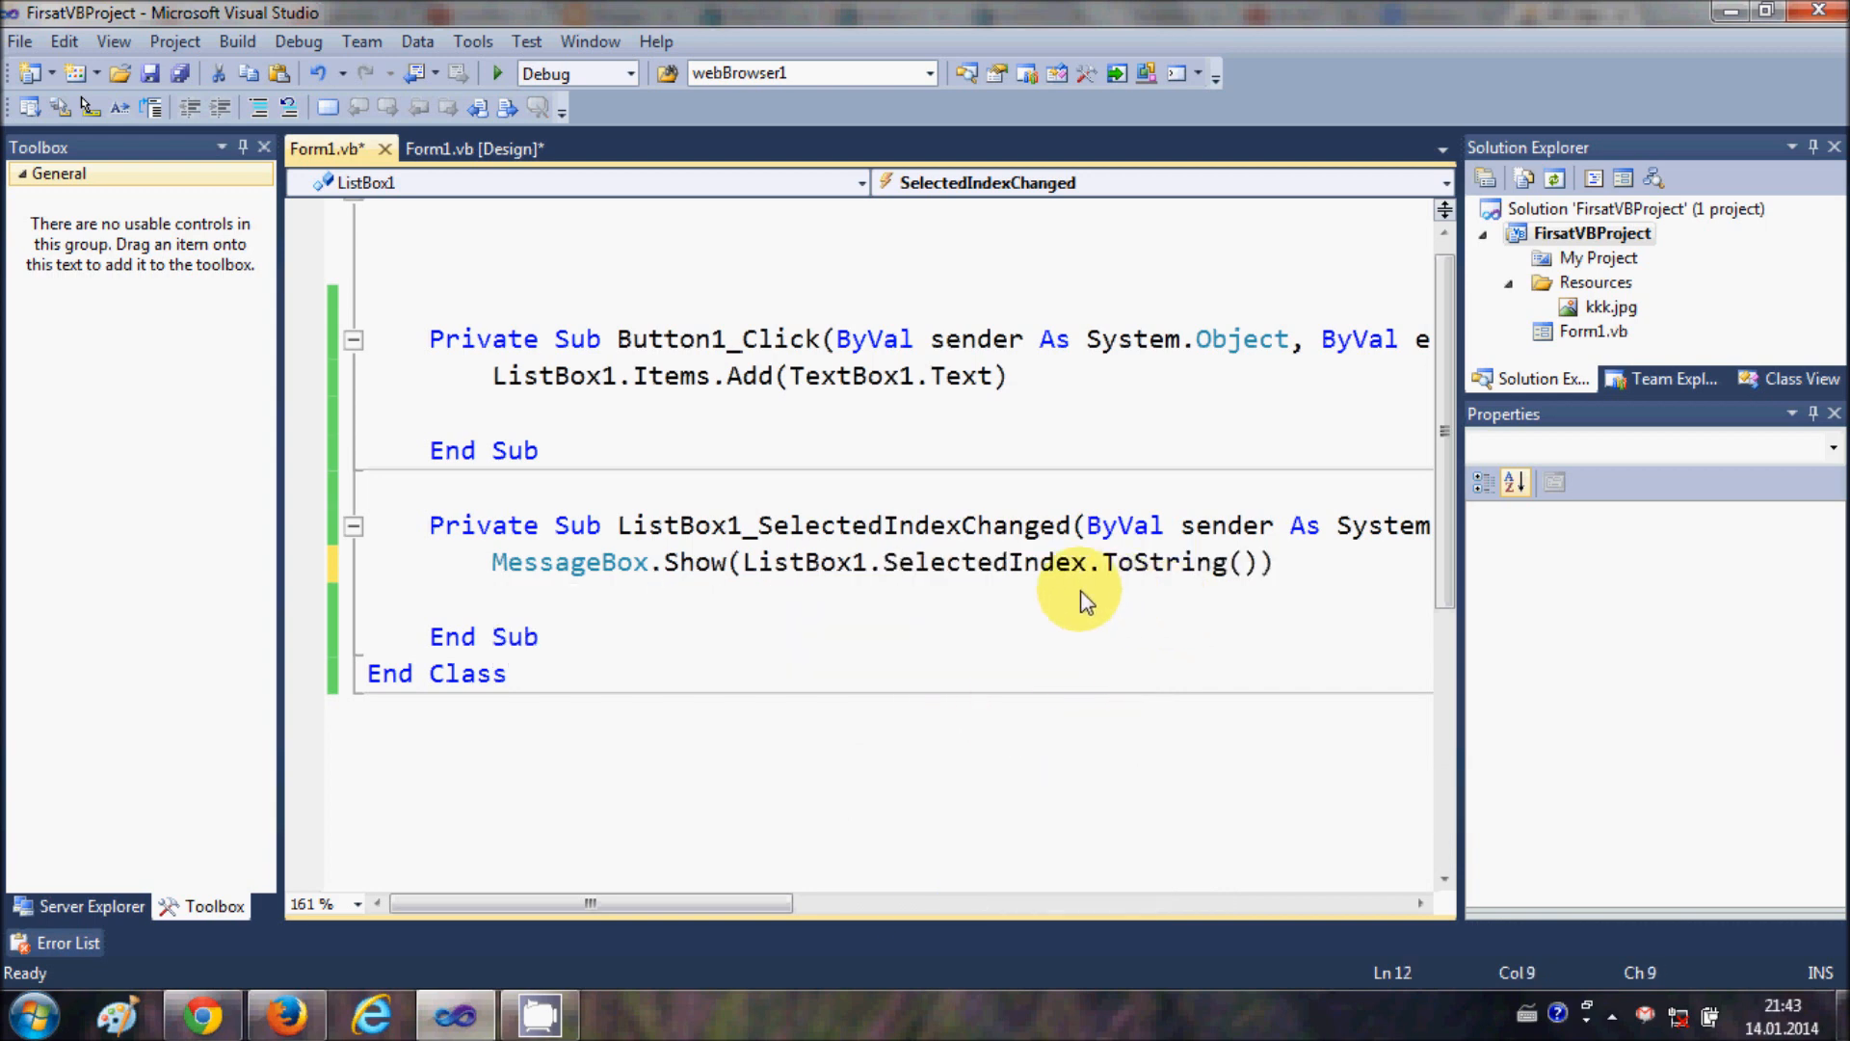
click(494, 73)
text(<vycvb)
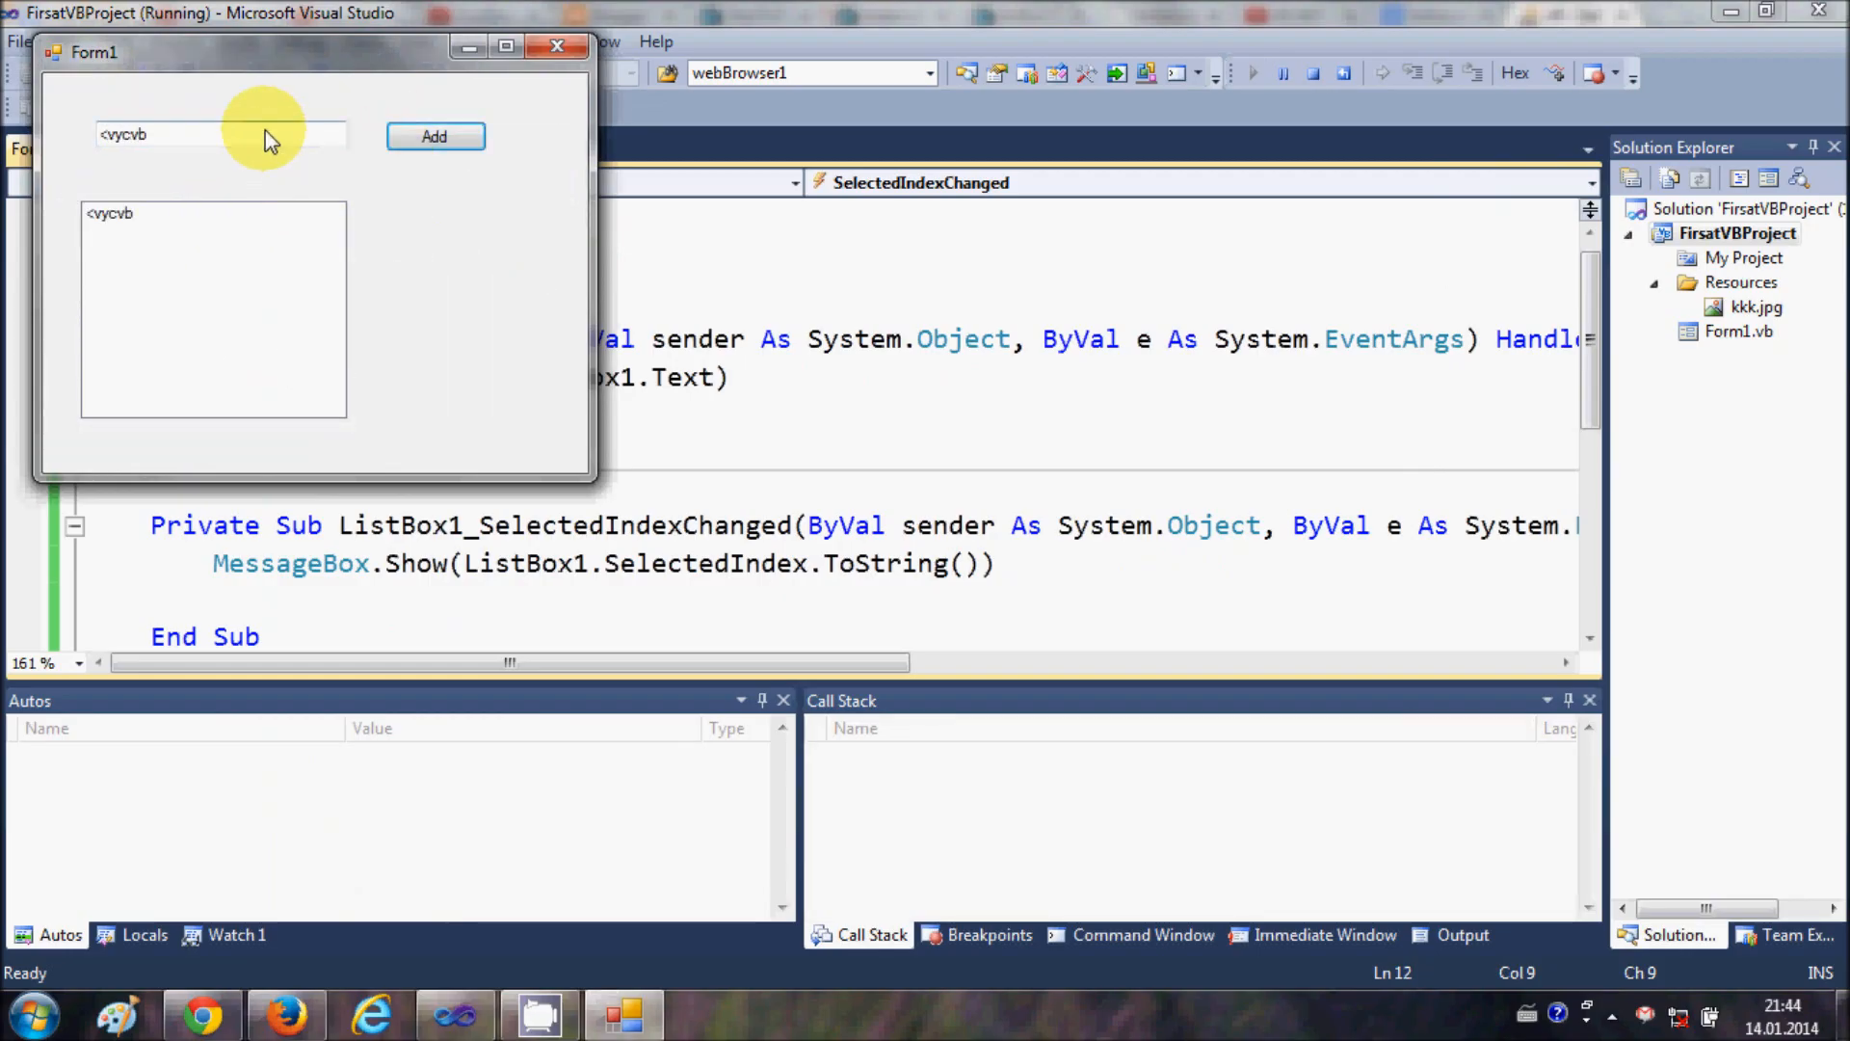
Step: Add byvxb to the list and select each item to see its index message
click(435, 135)
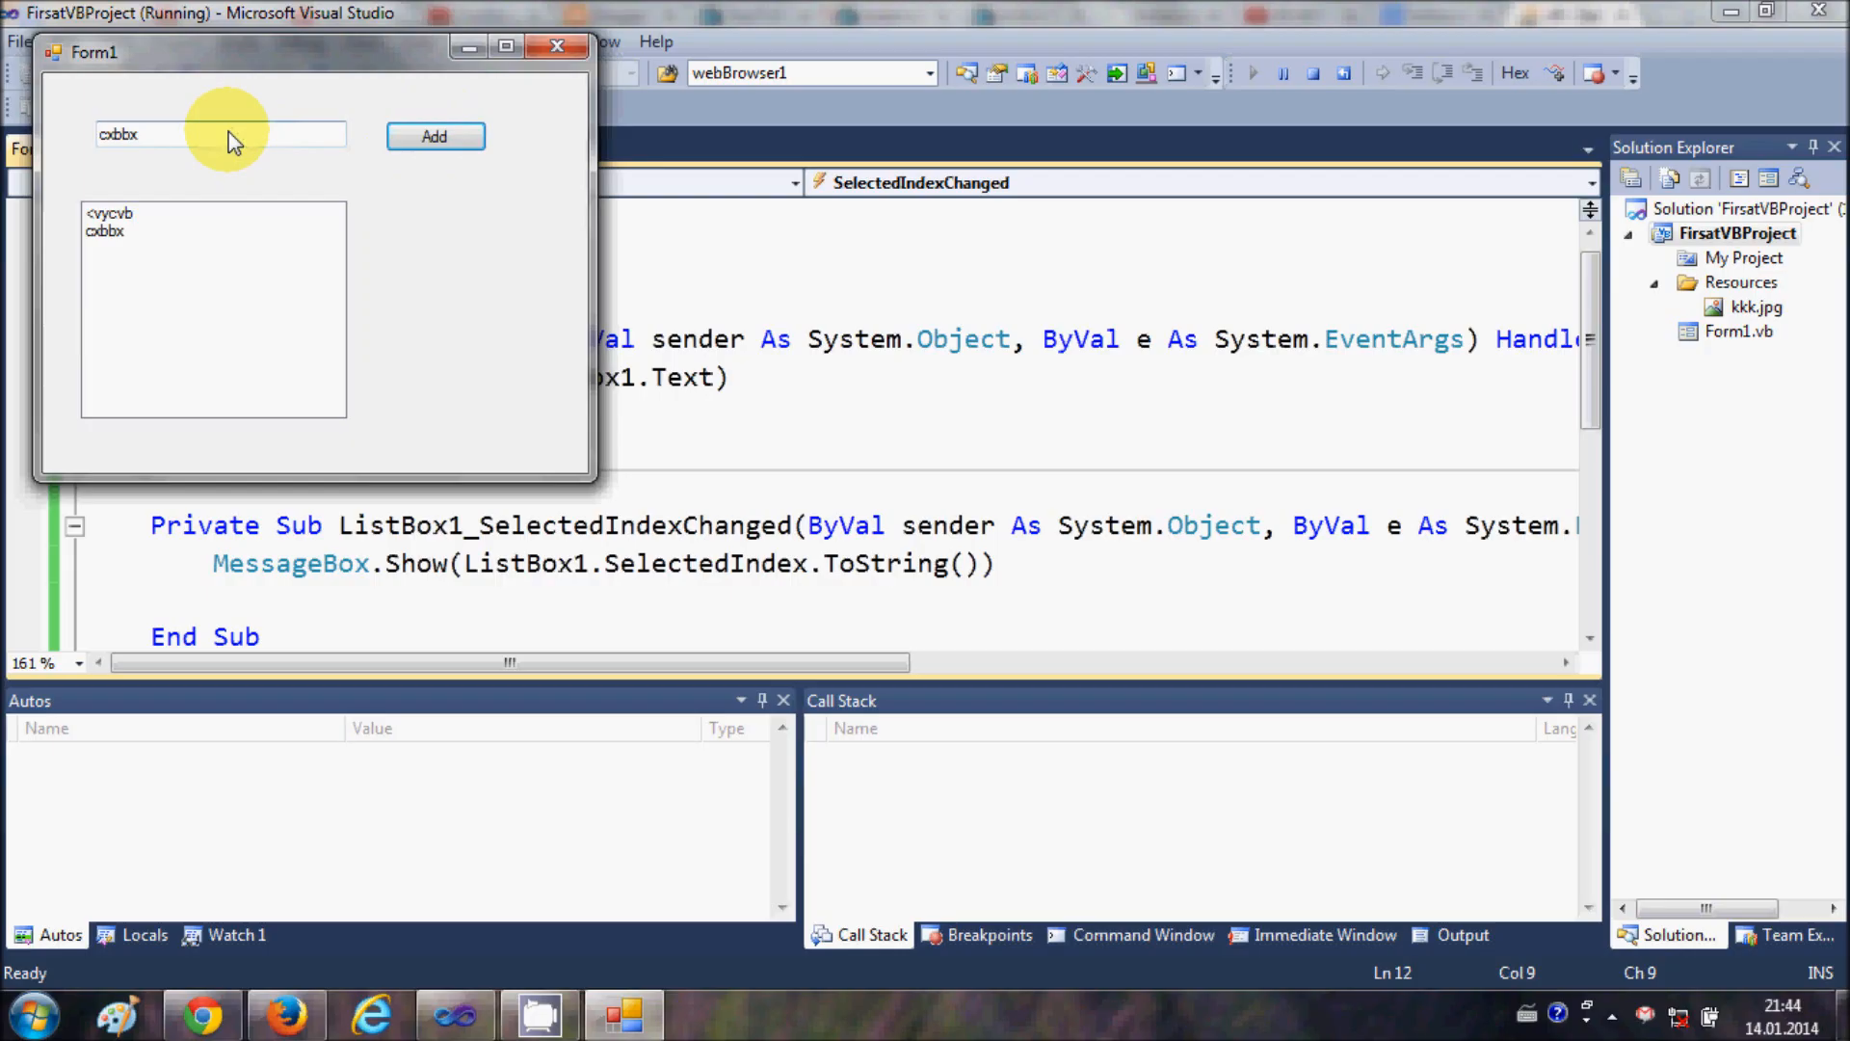
click(436, 135)
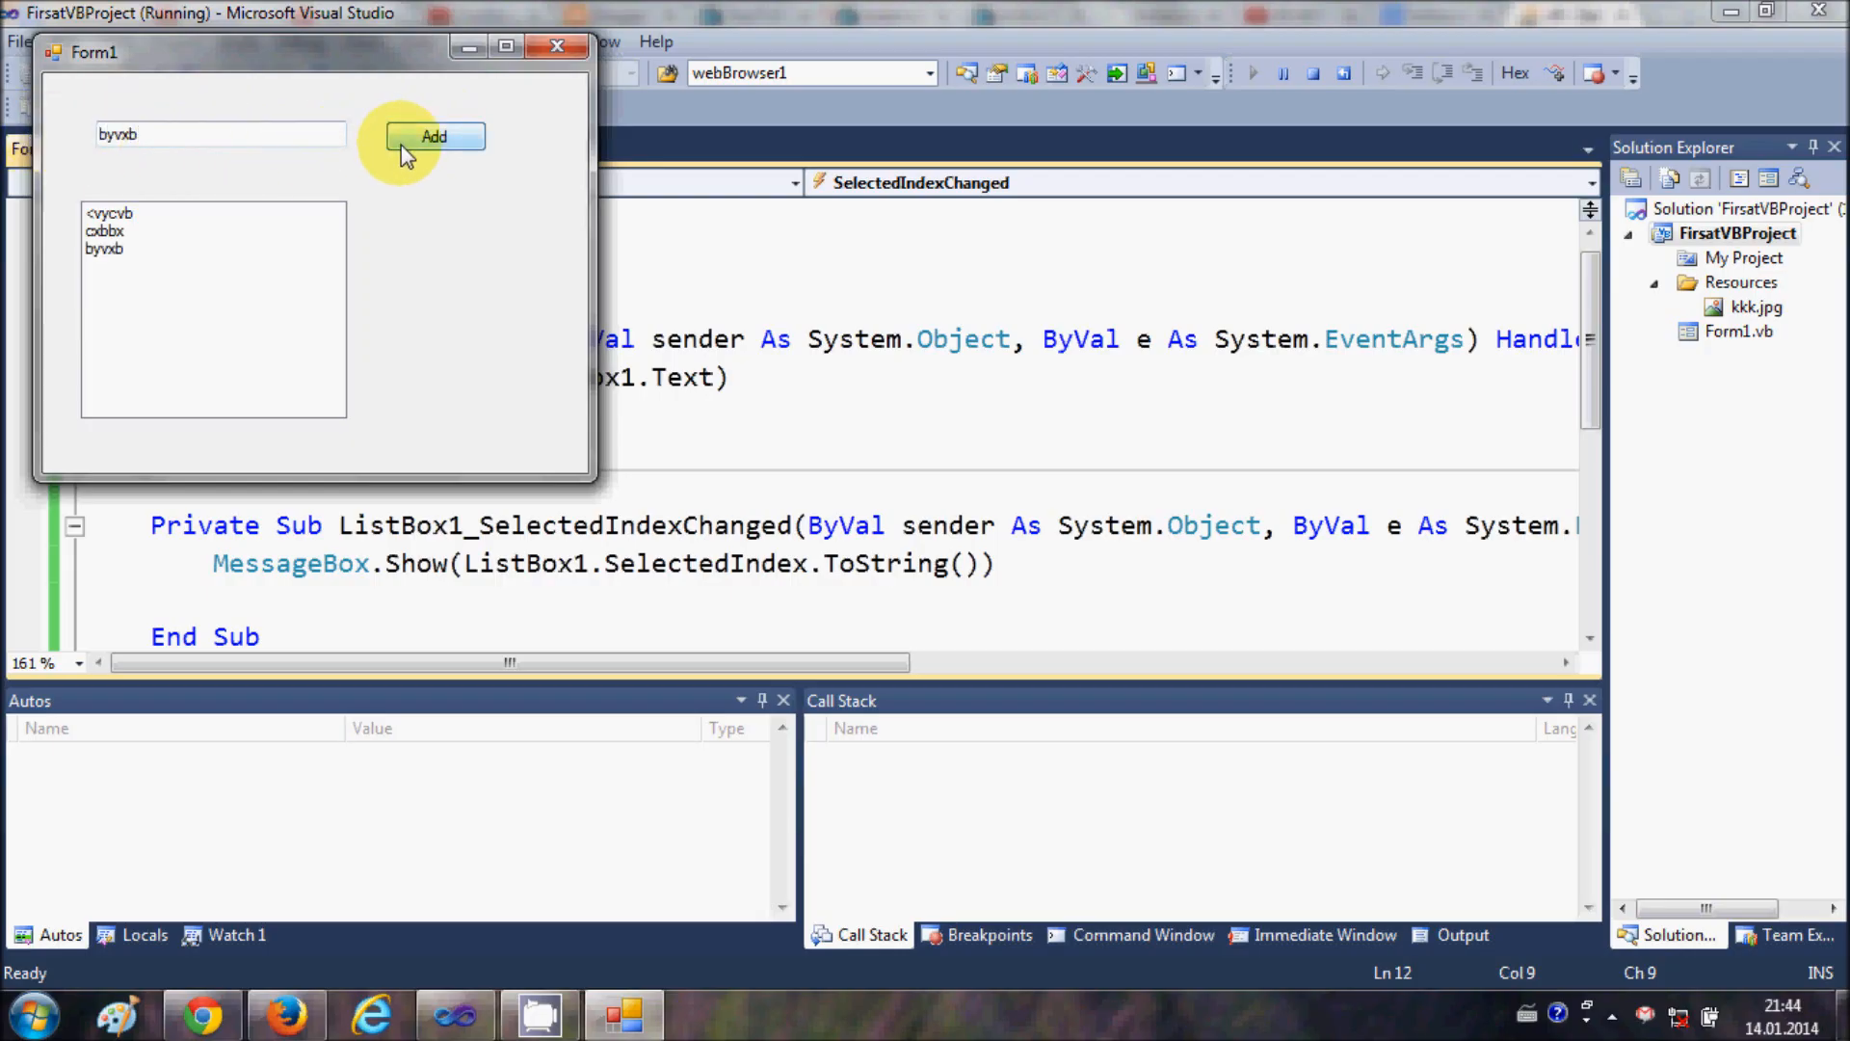
mouse_move(239, 66)
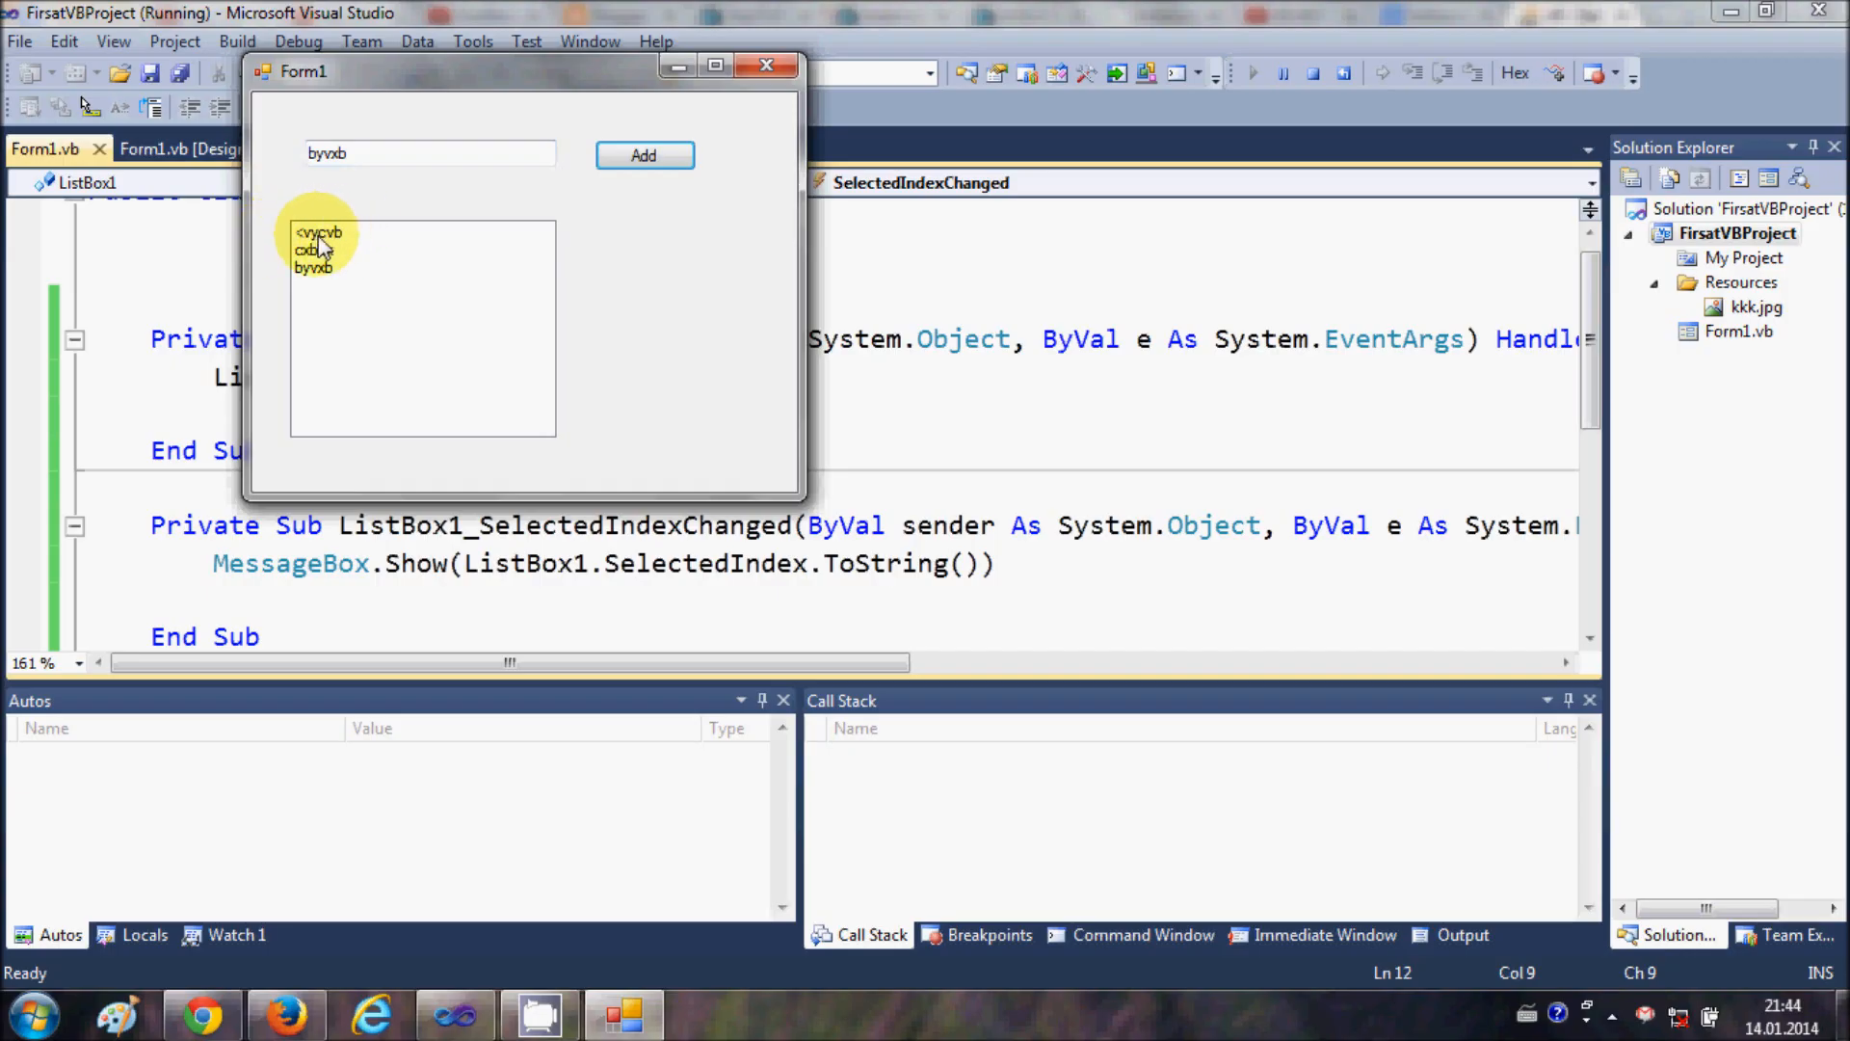
click(320, 232)
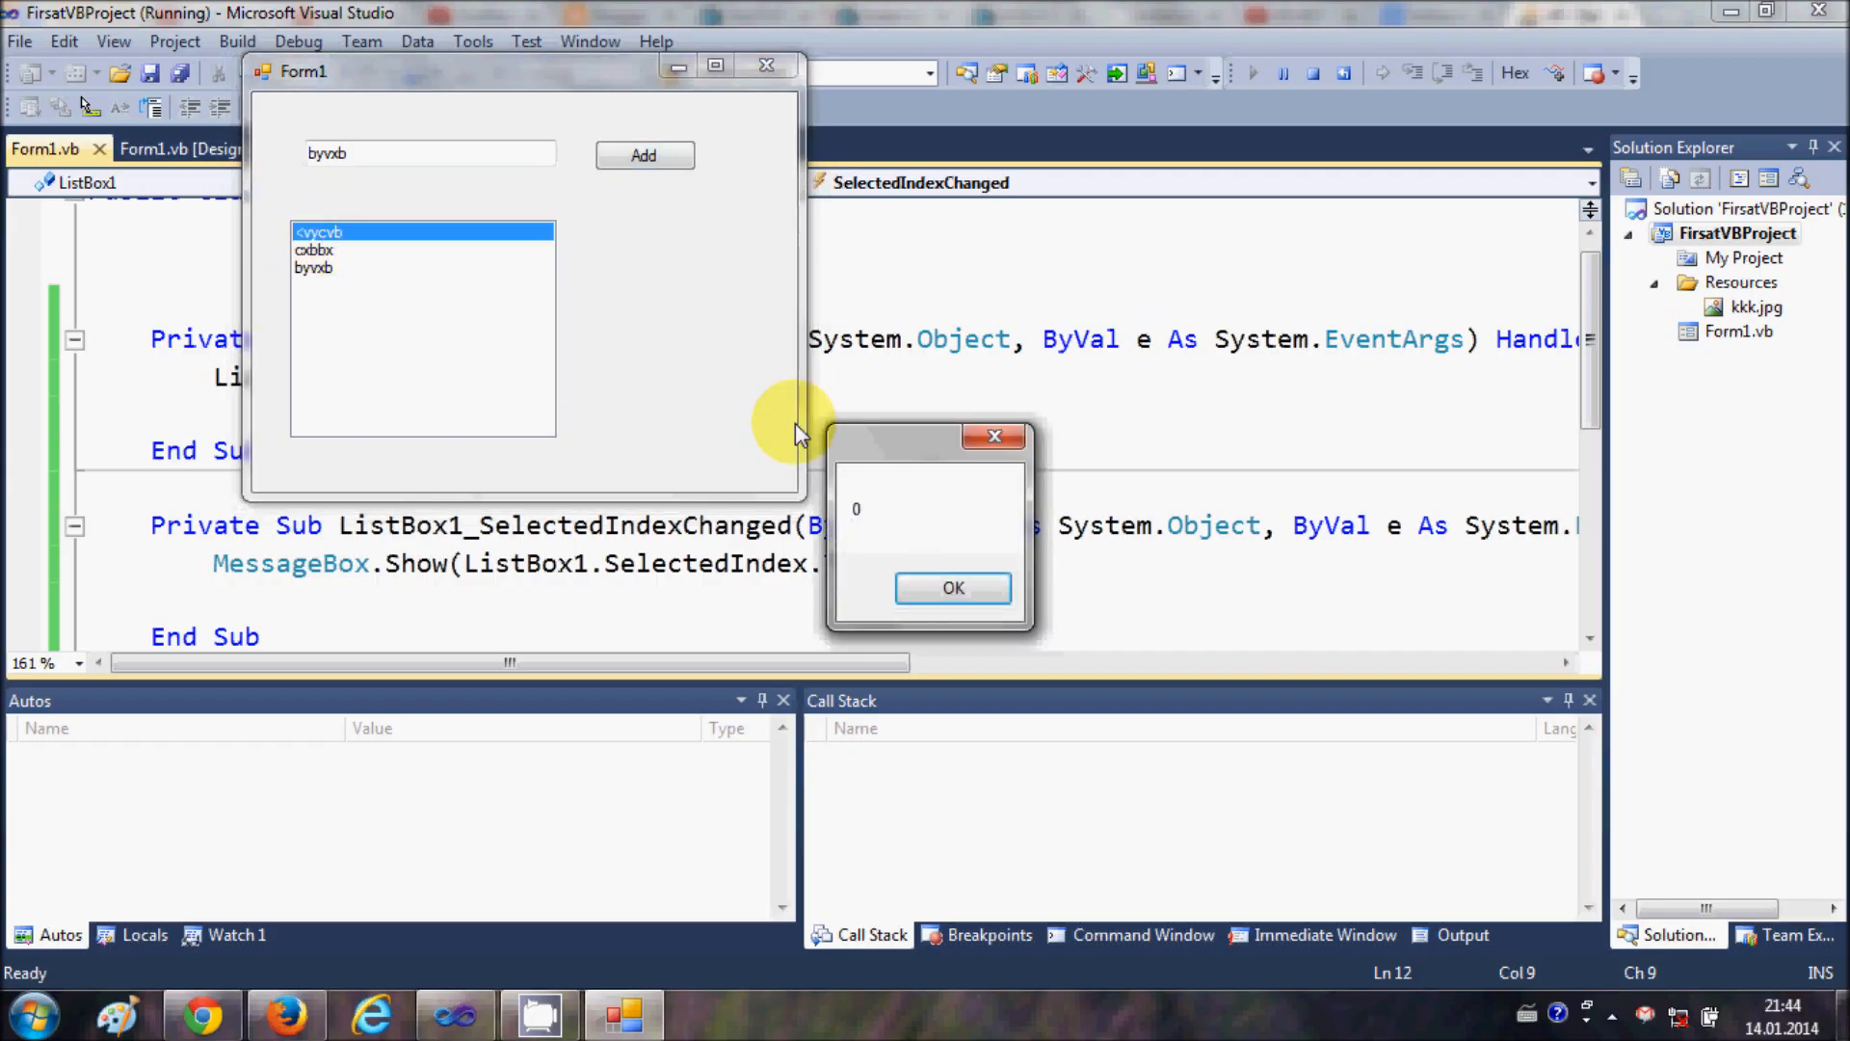
mouse_move(850, 532)
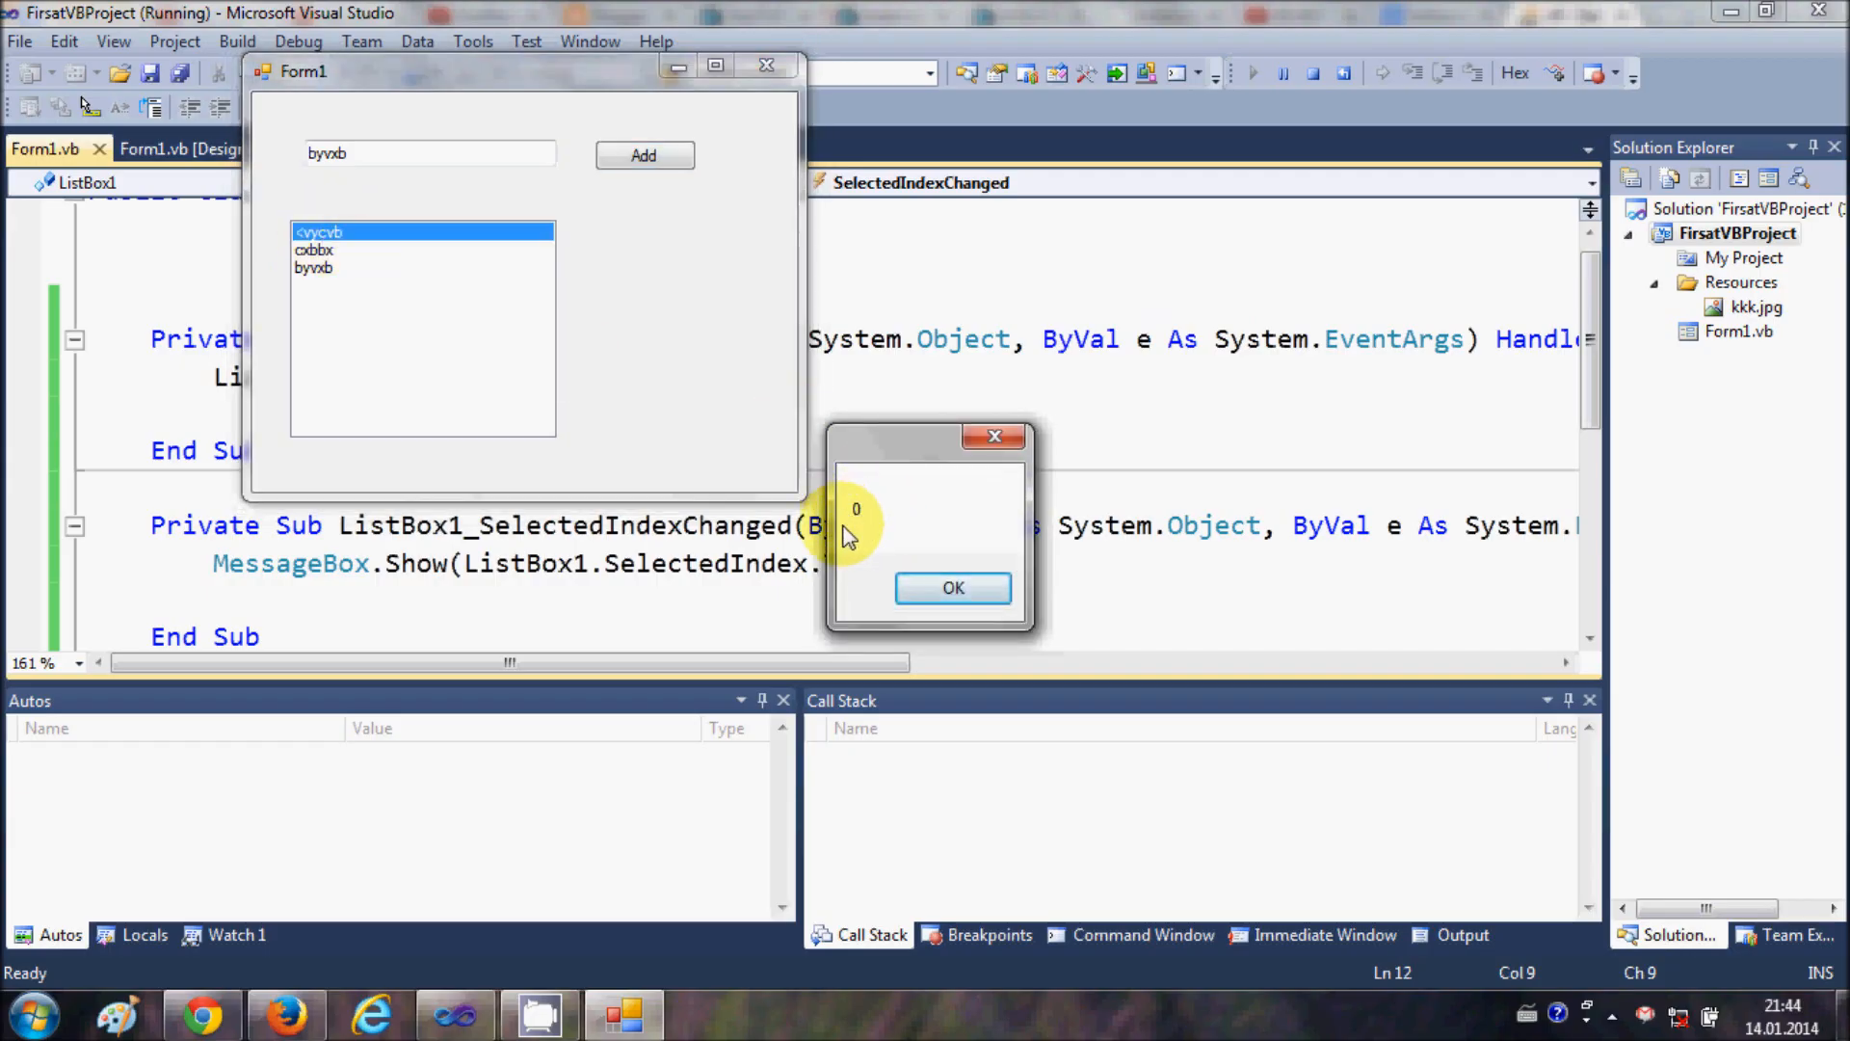
click(952, 588)
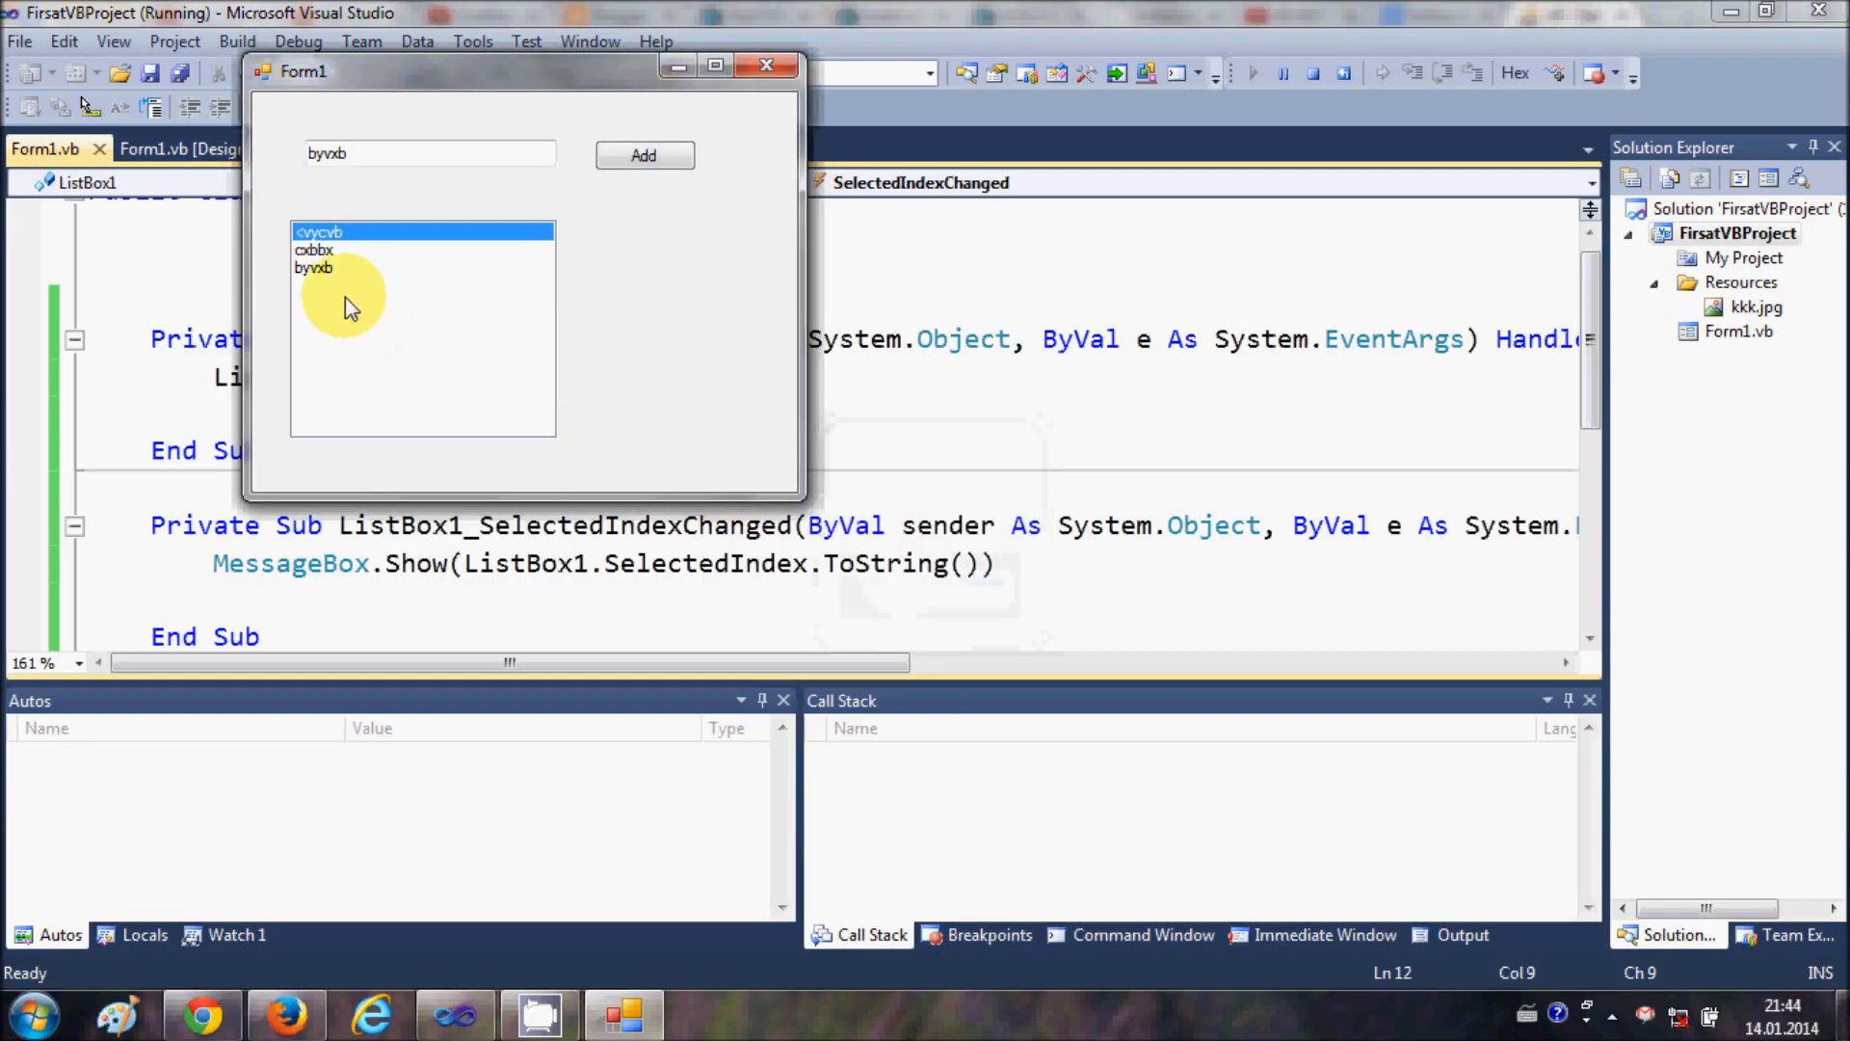
click(318, 249)
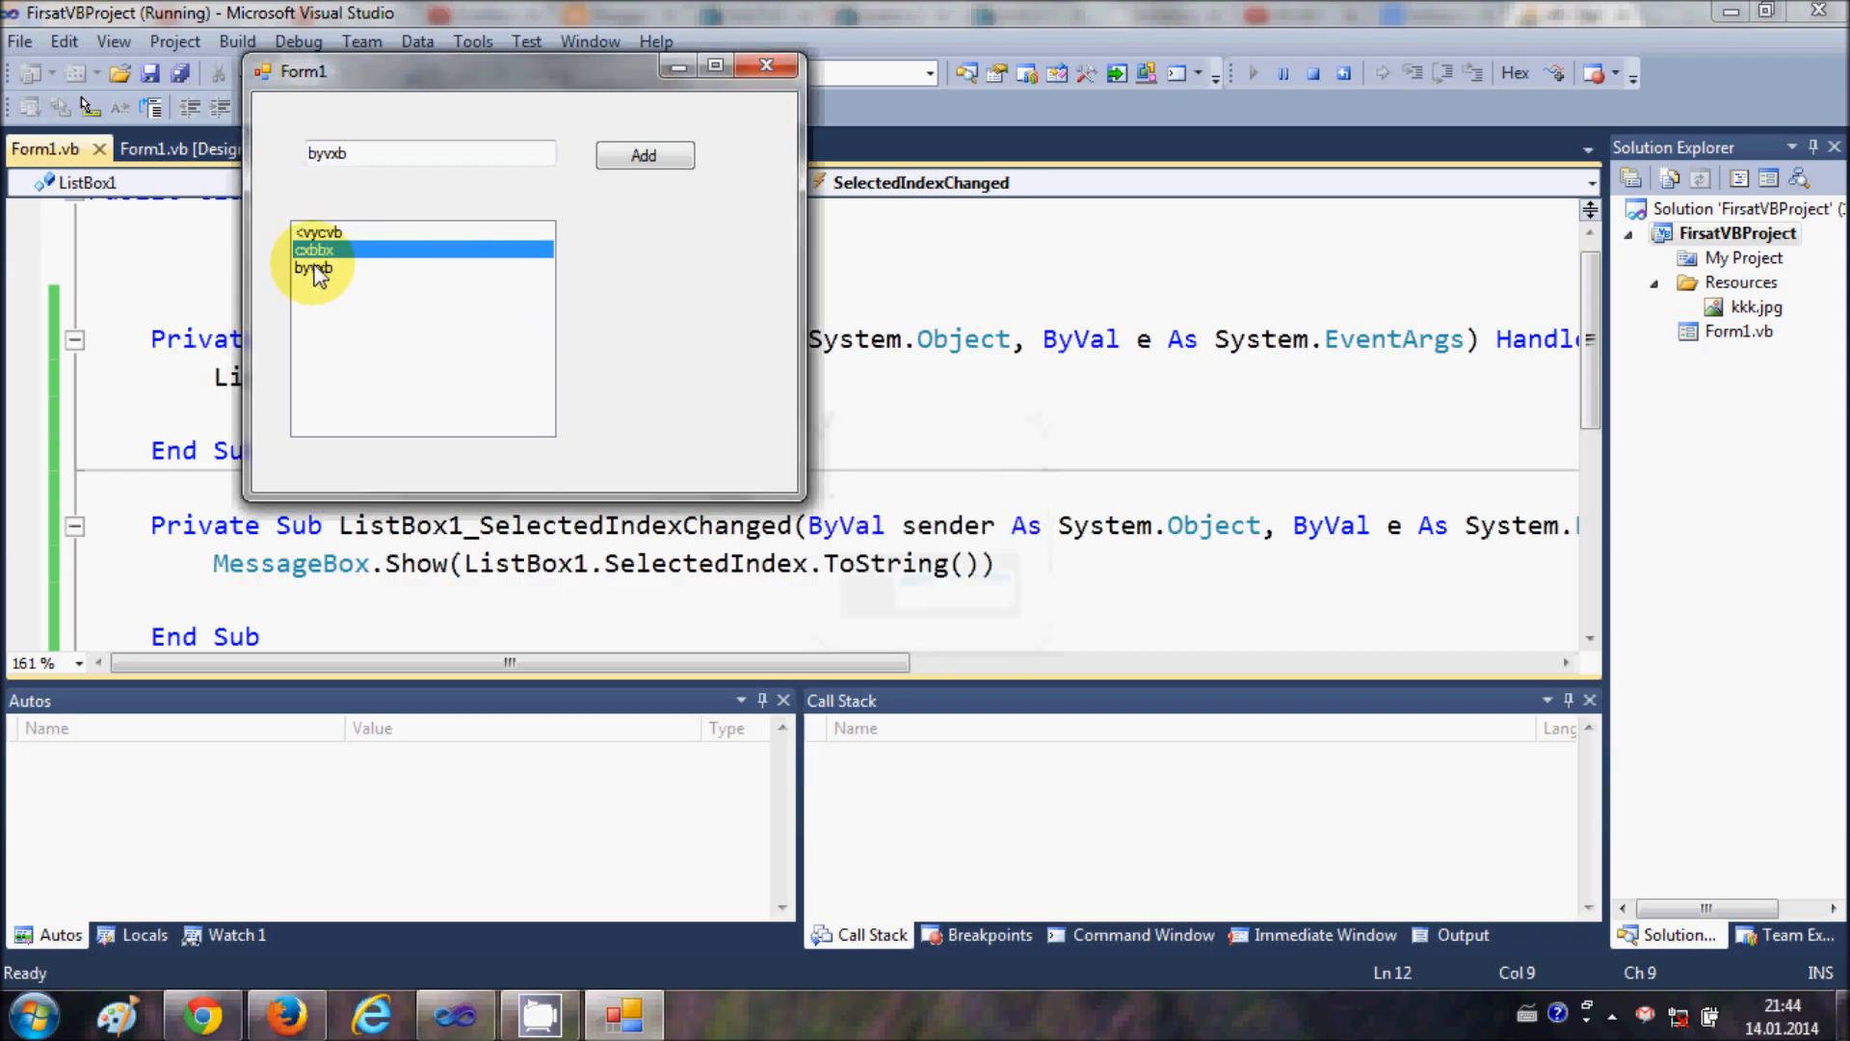
click(314, 268)
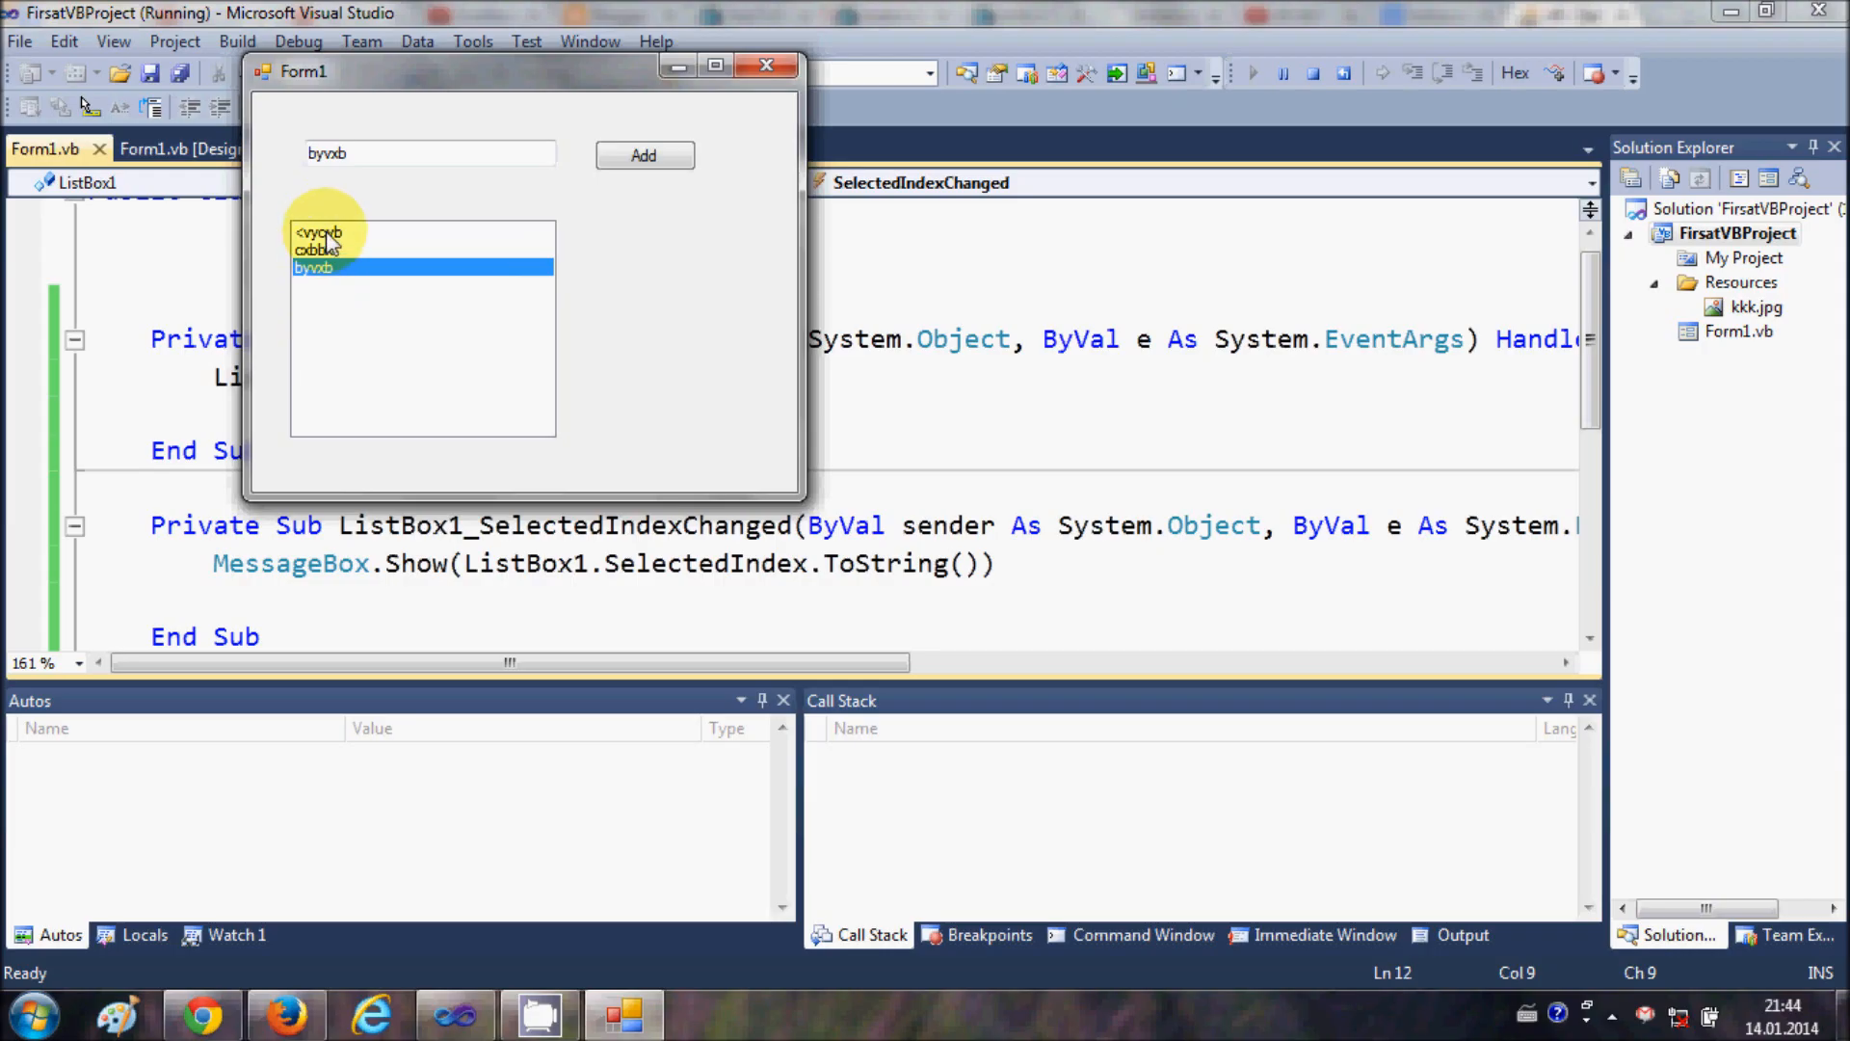
mouse_move(387, 281)
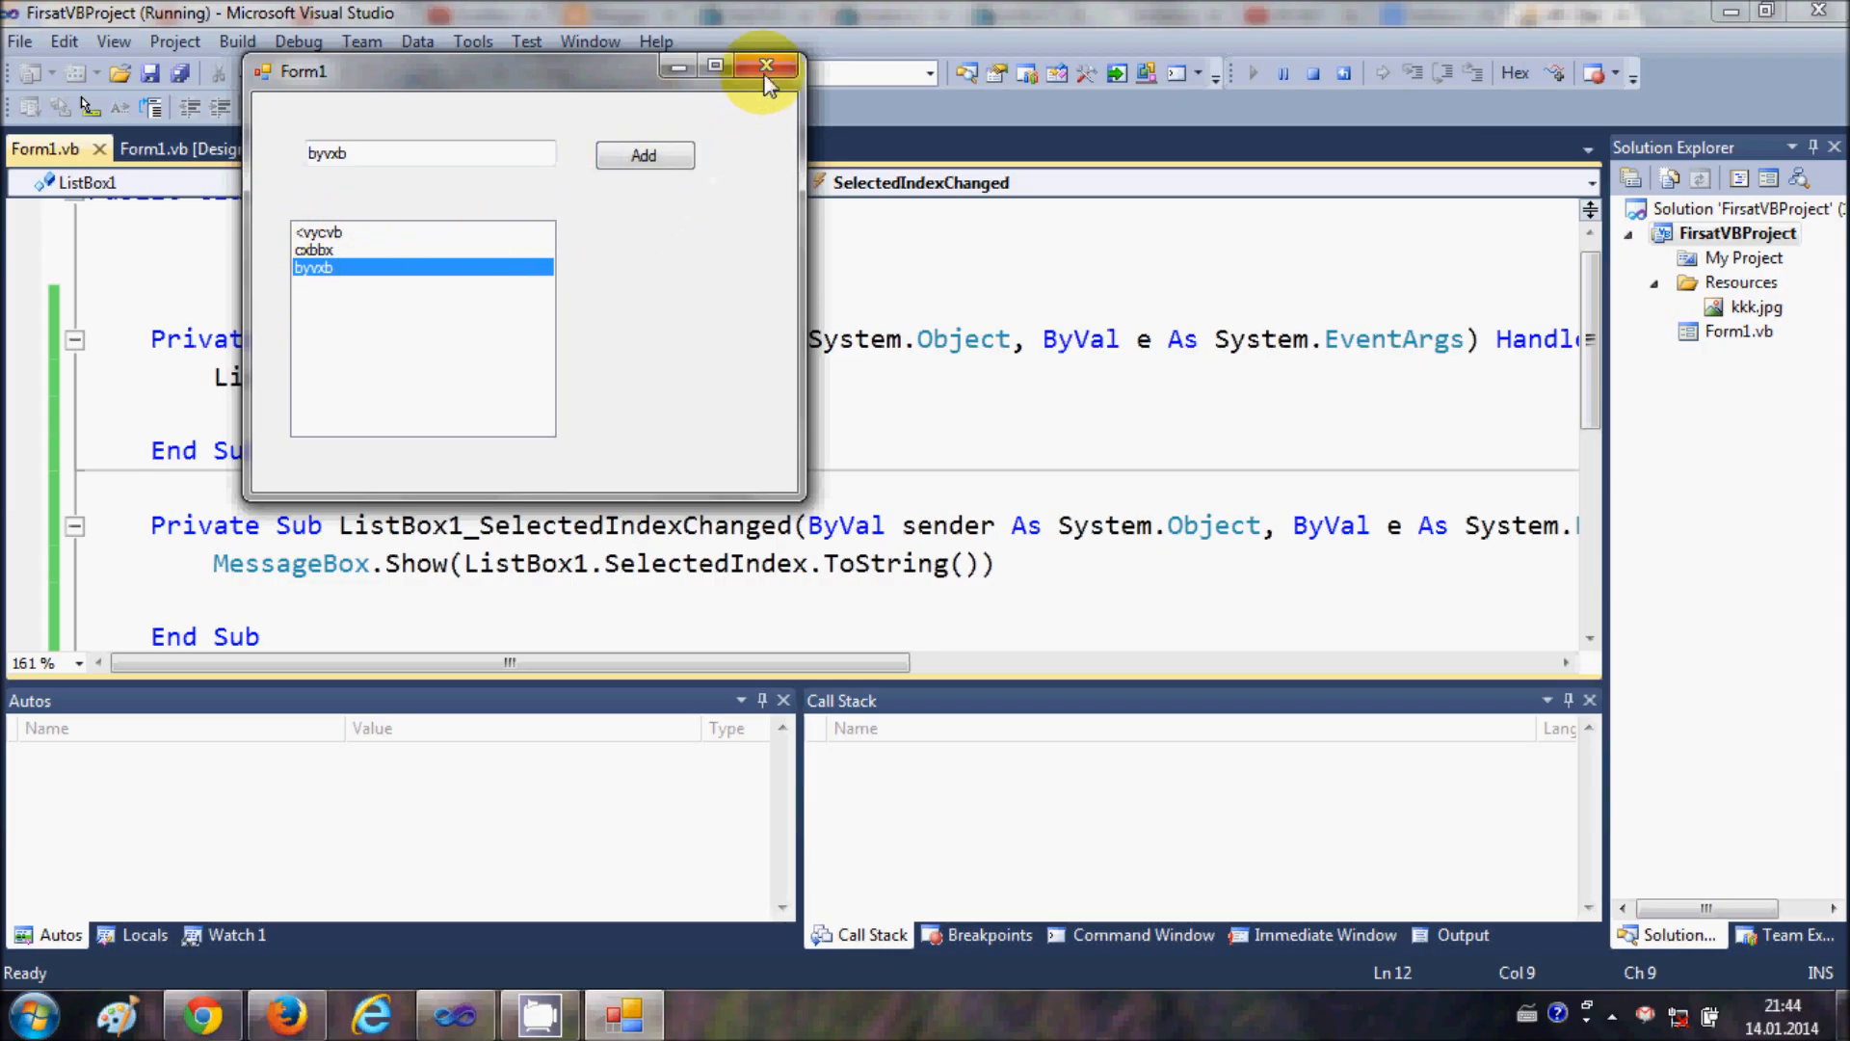
Step: Close the running form and switch to the Form1.vb design view
click(760, 67)
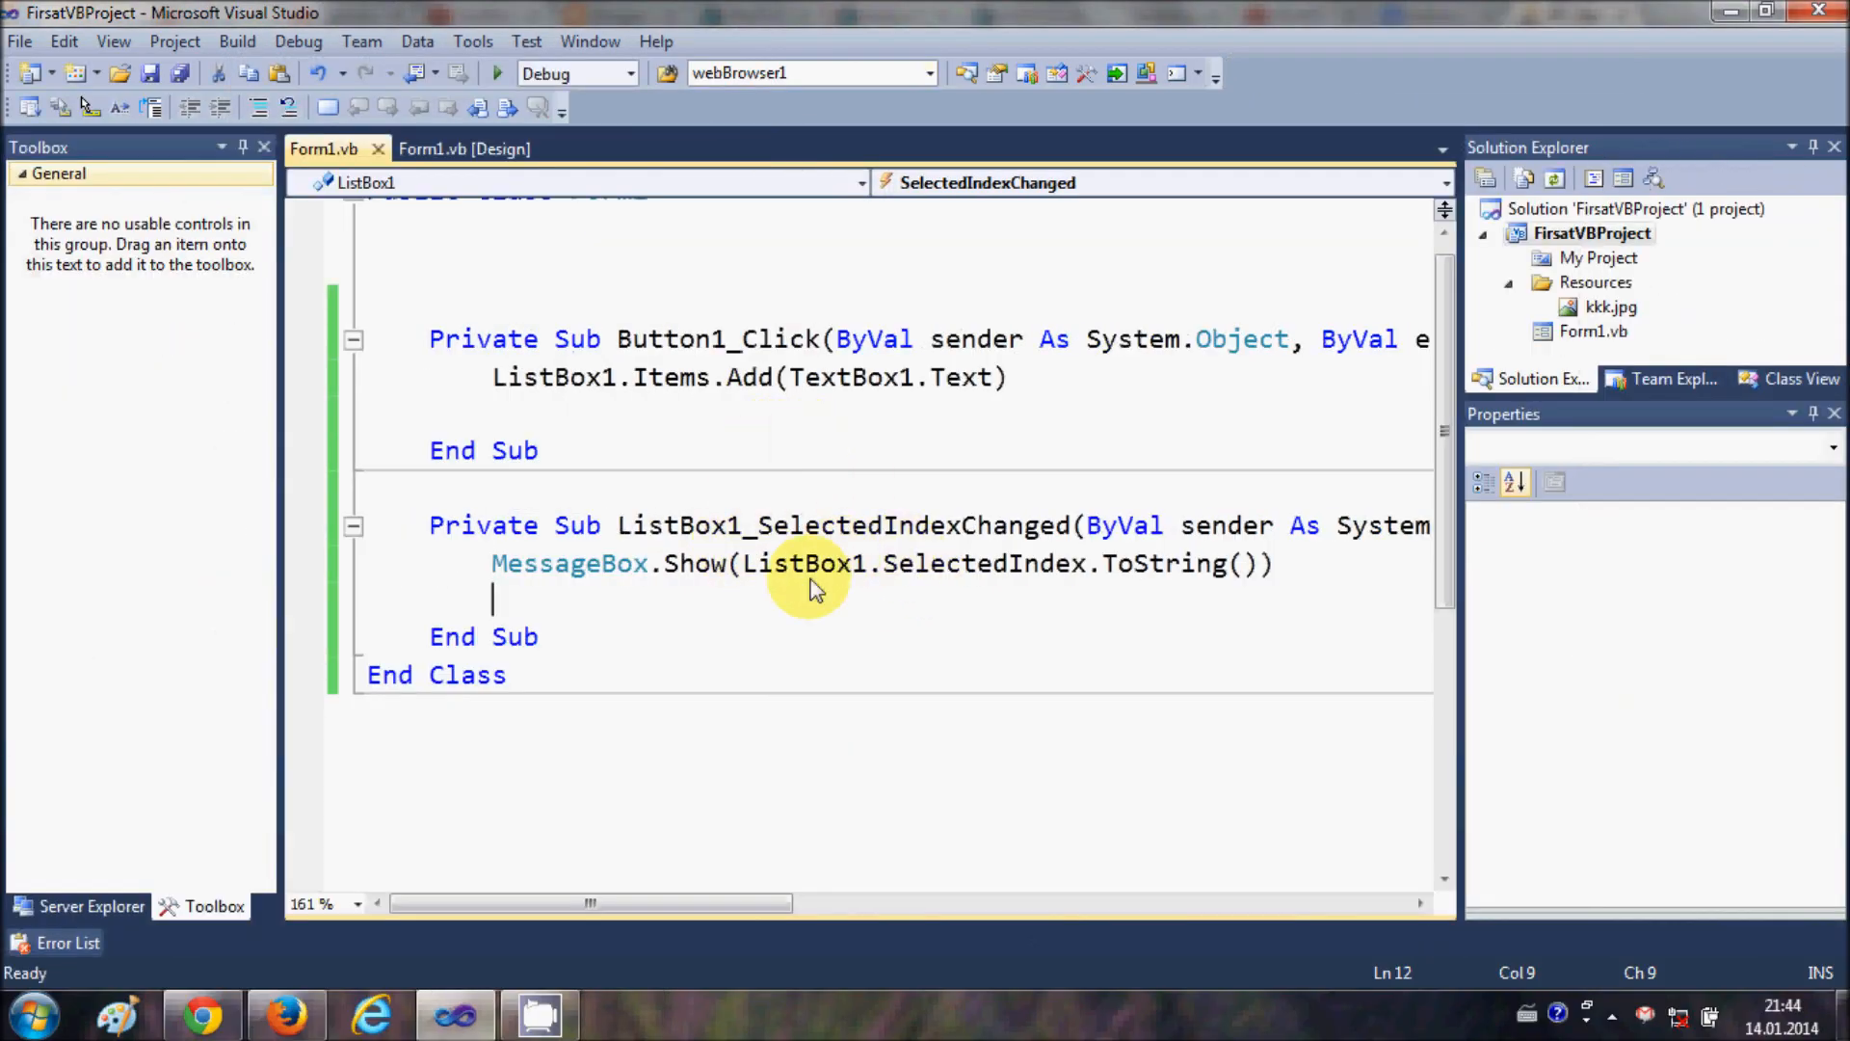
mouse_move(848, 578)
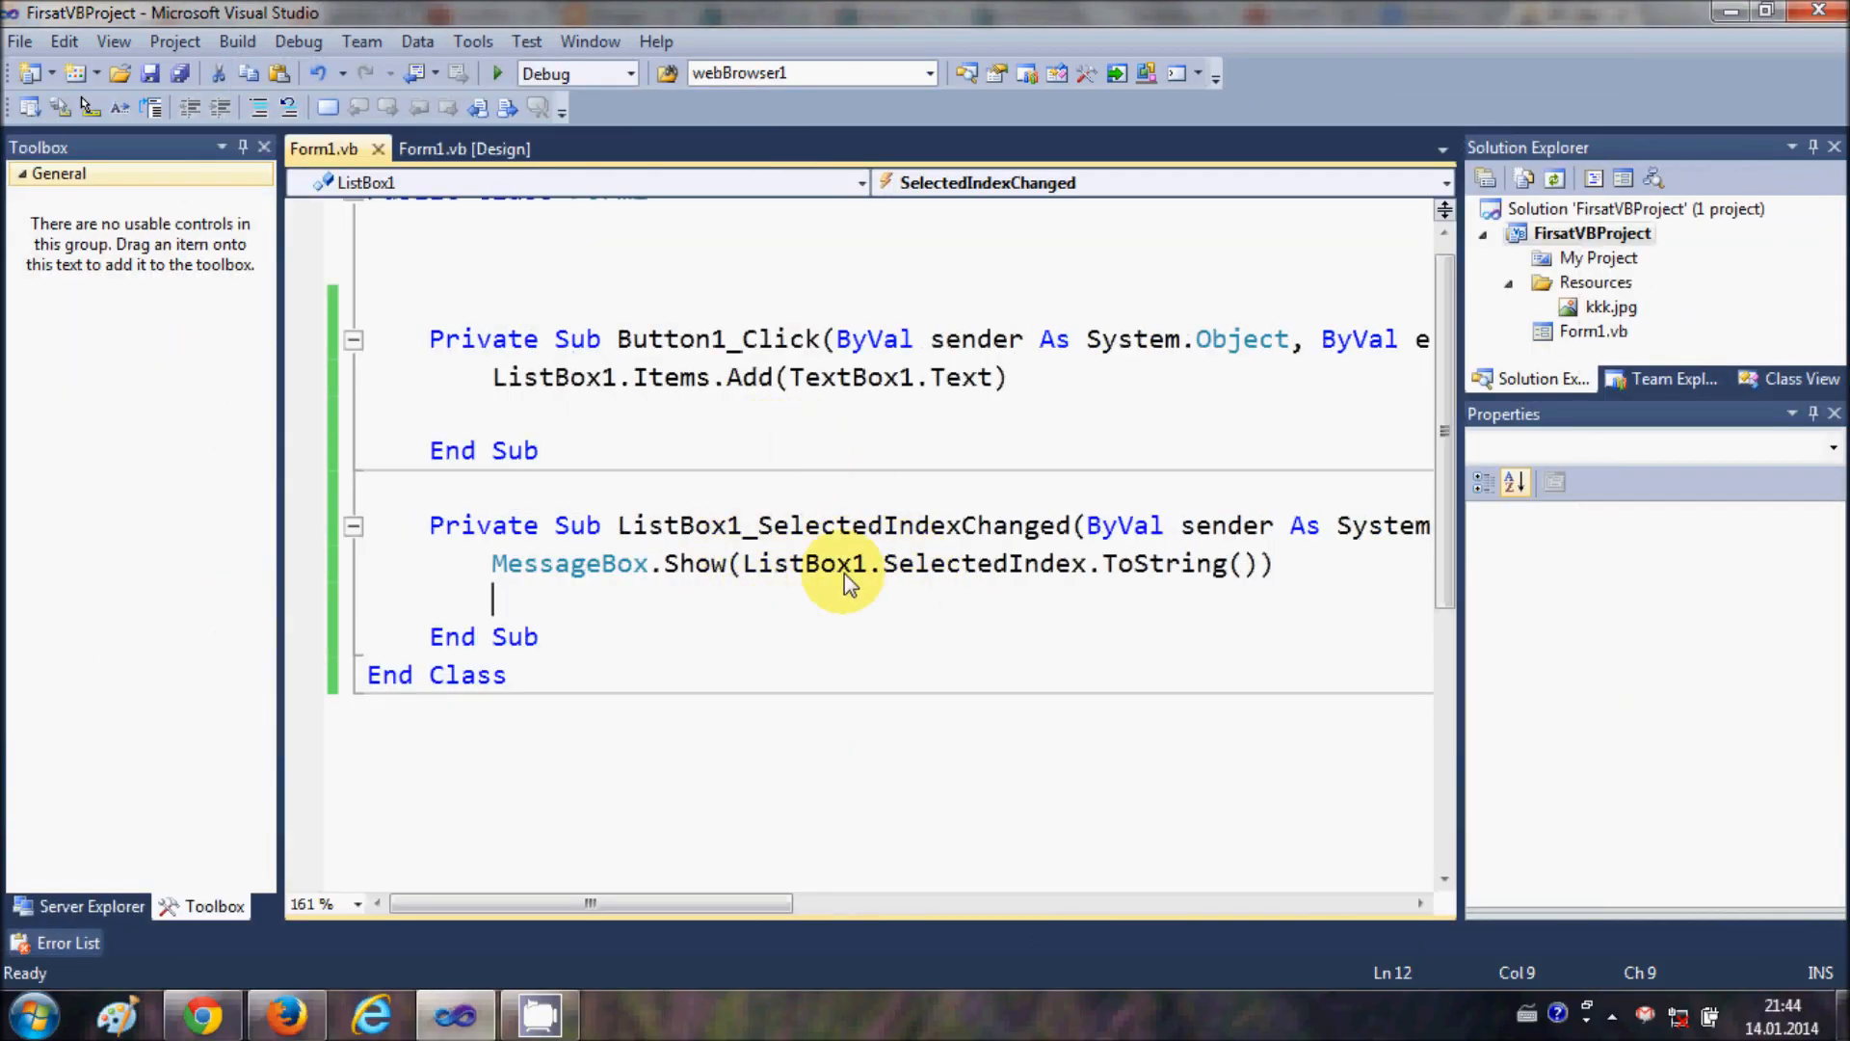
mouse_move(836, 566)
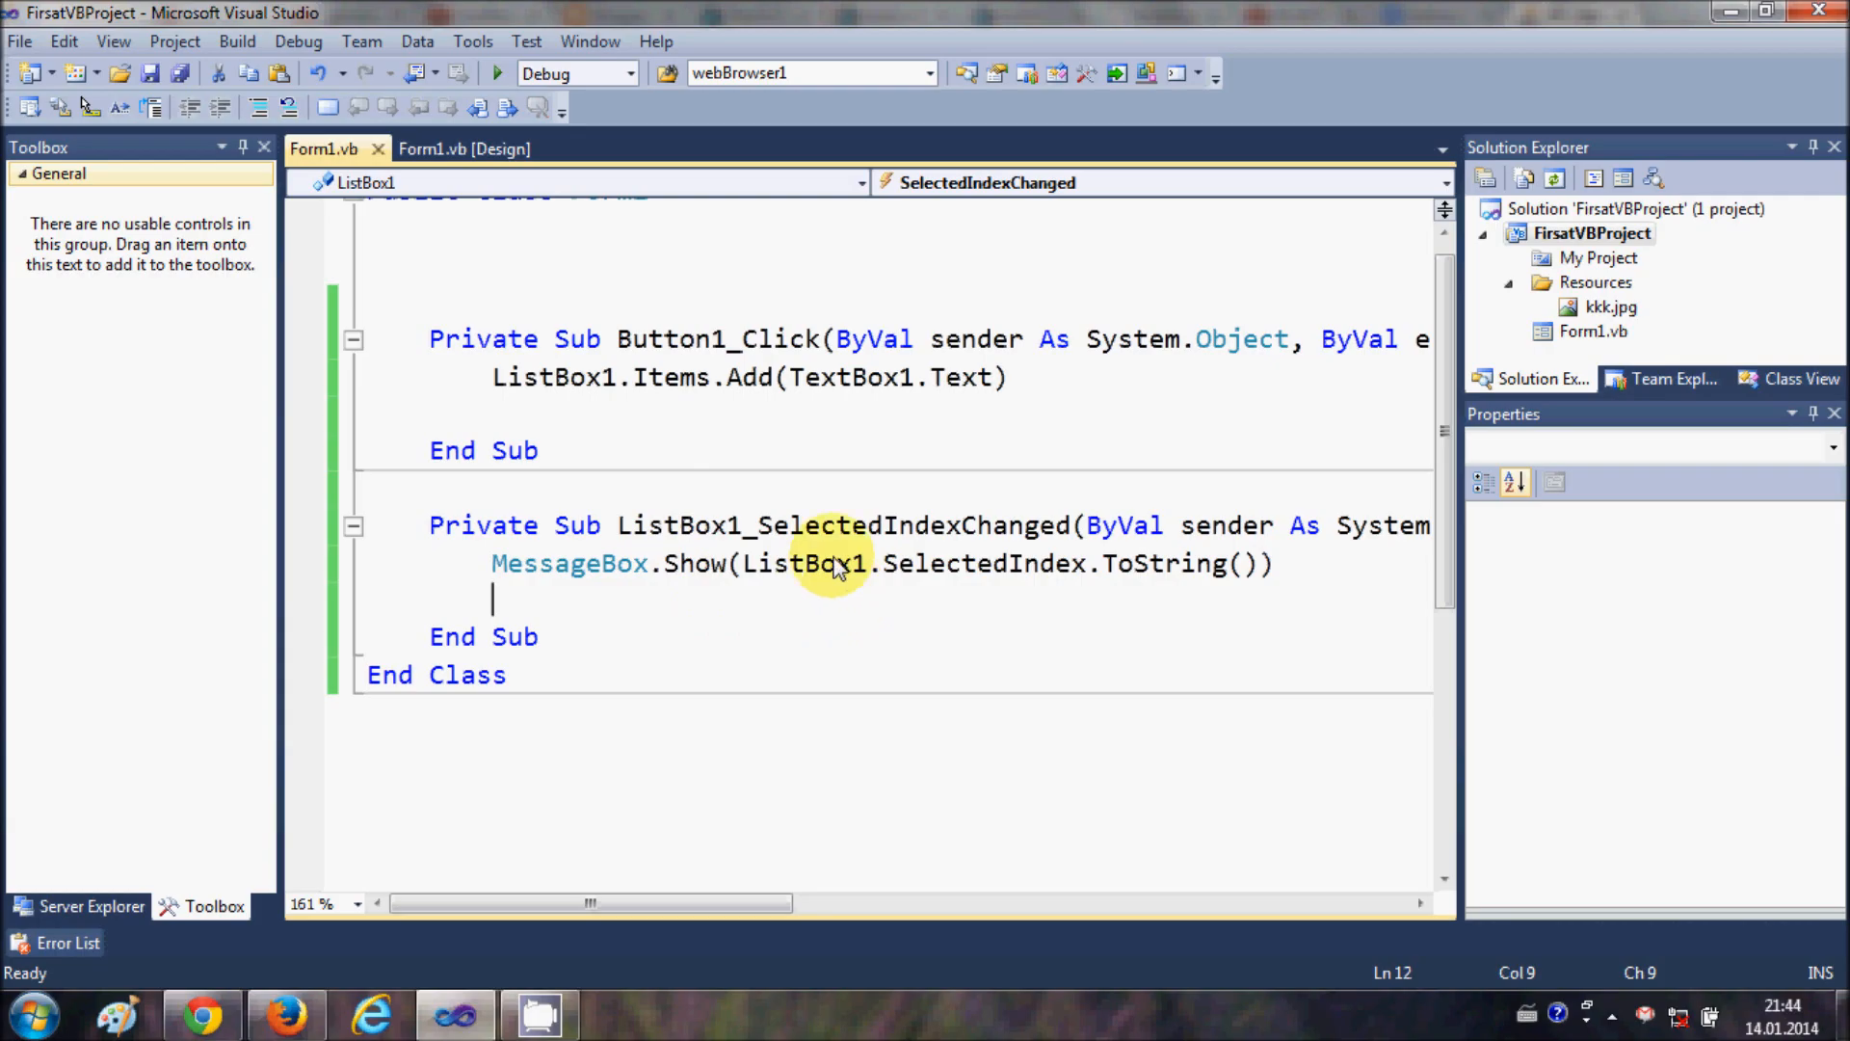
click(465, 148)
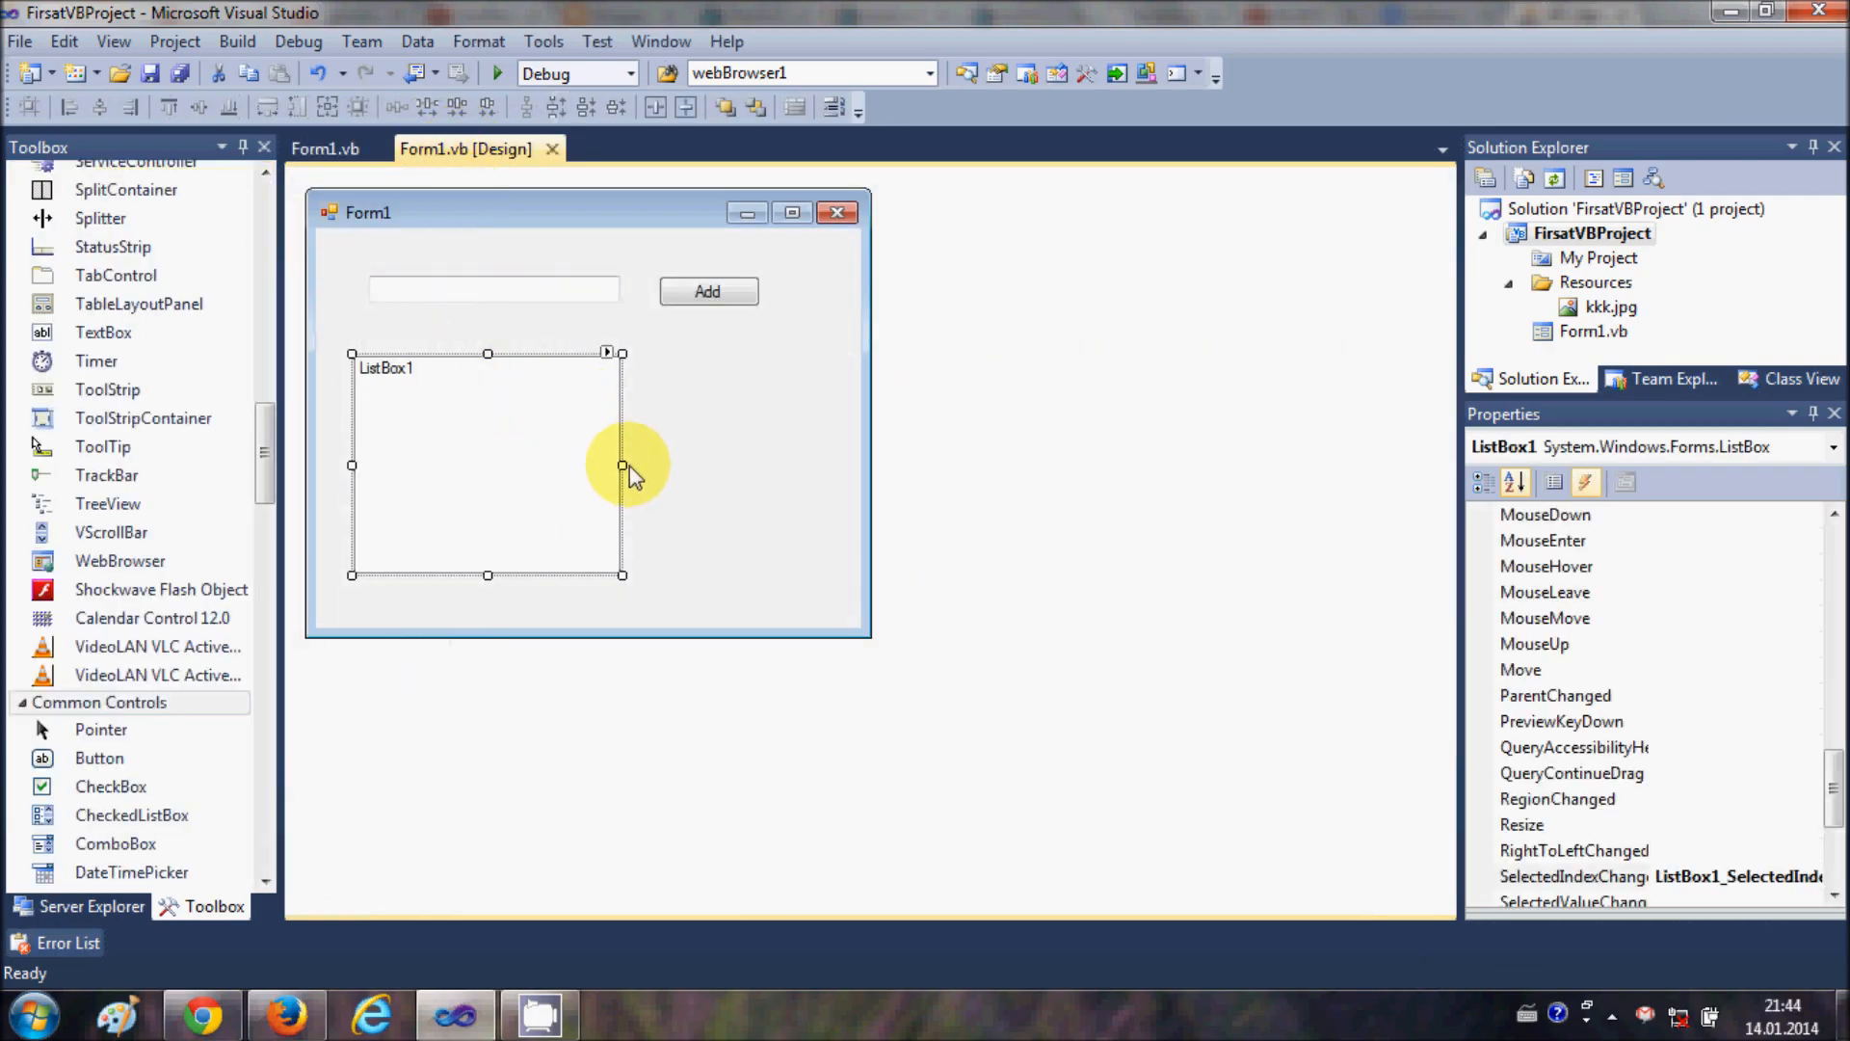
mouse_move(543, 444)
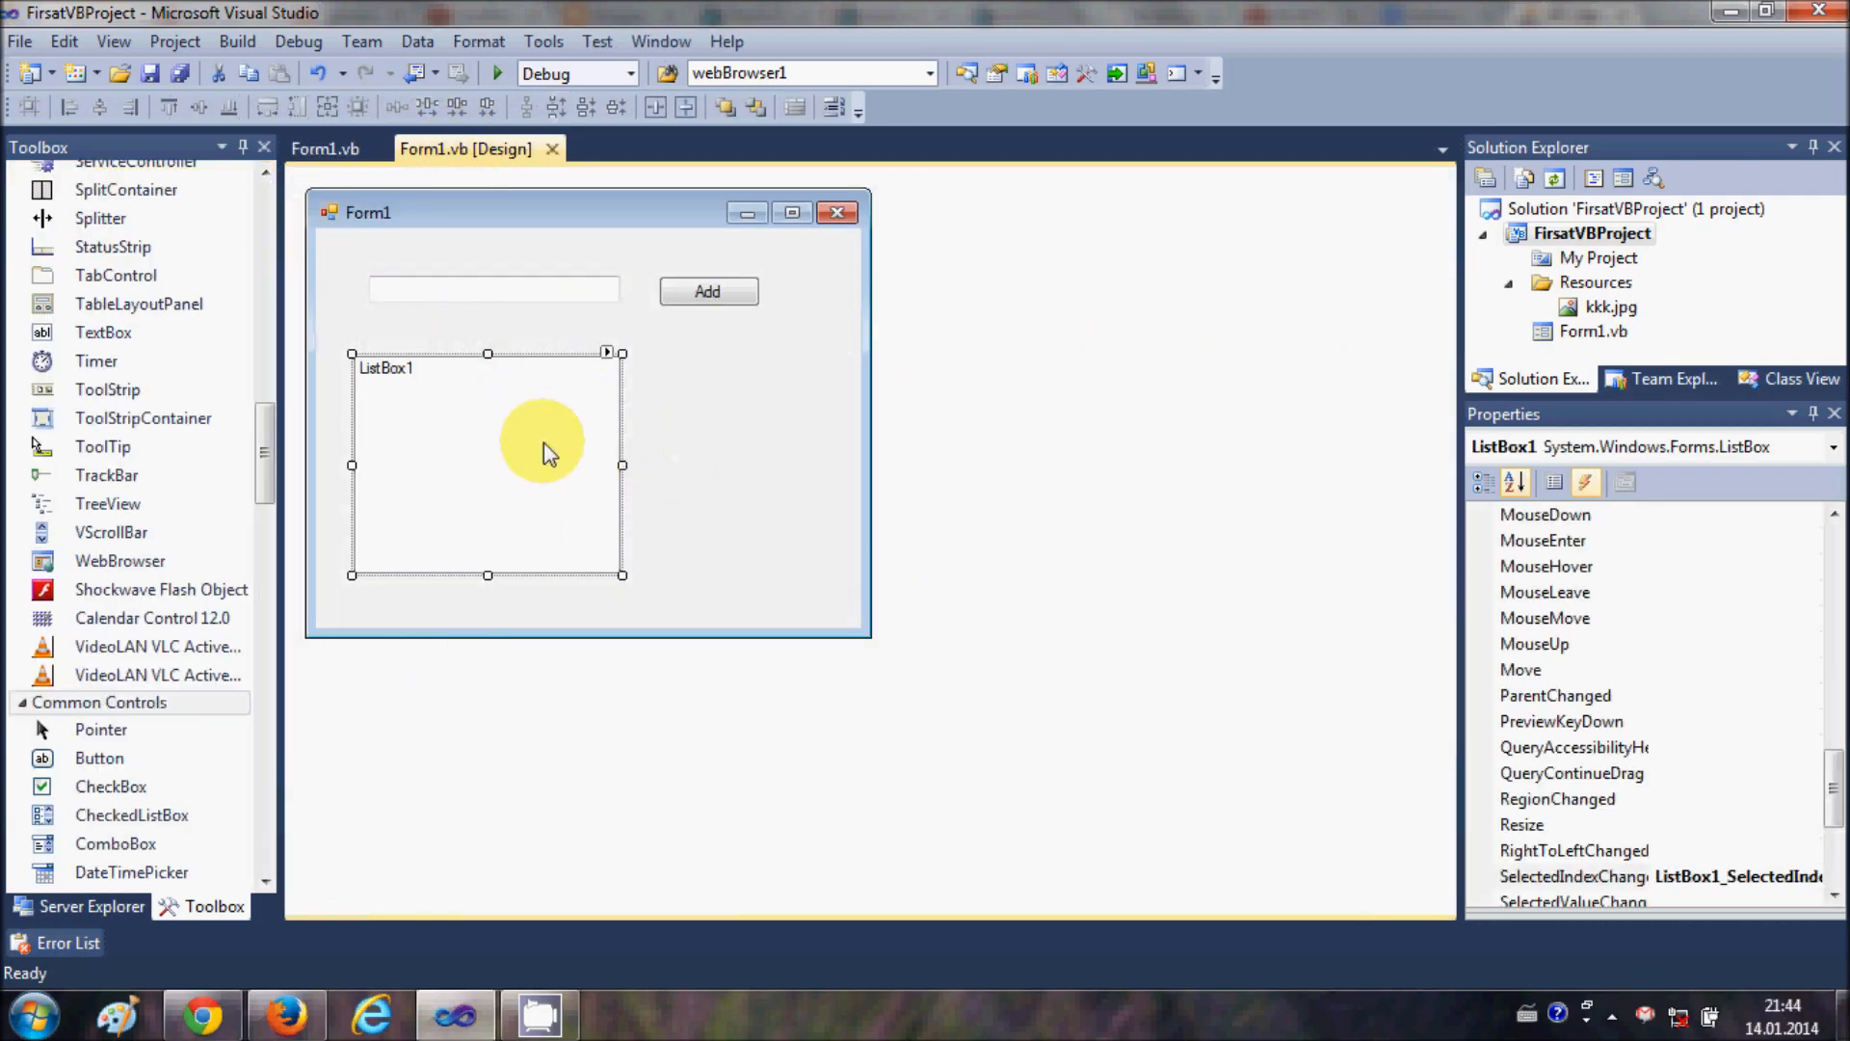
mouse_move(536, 478)
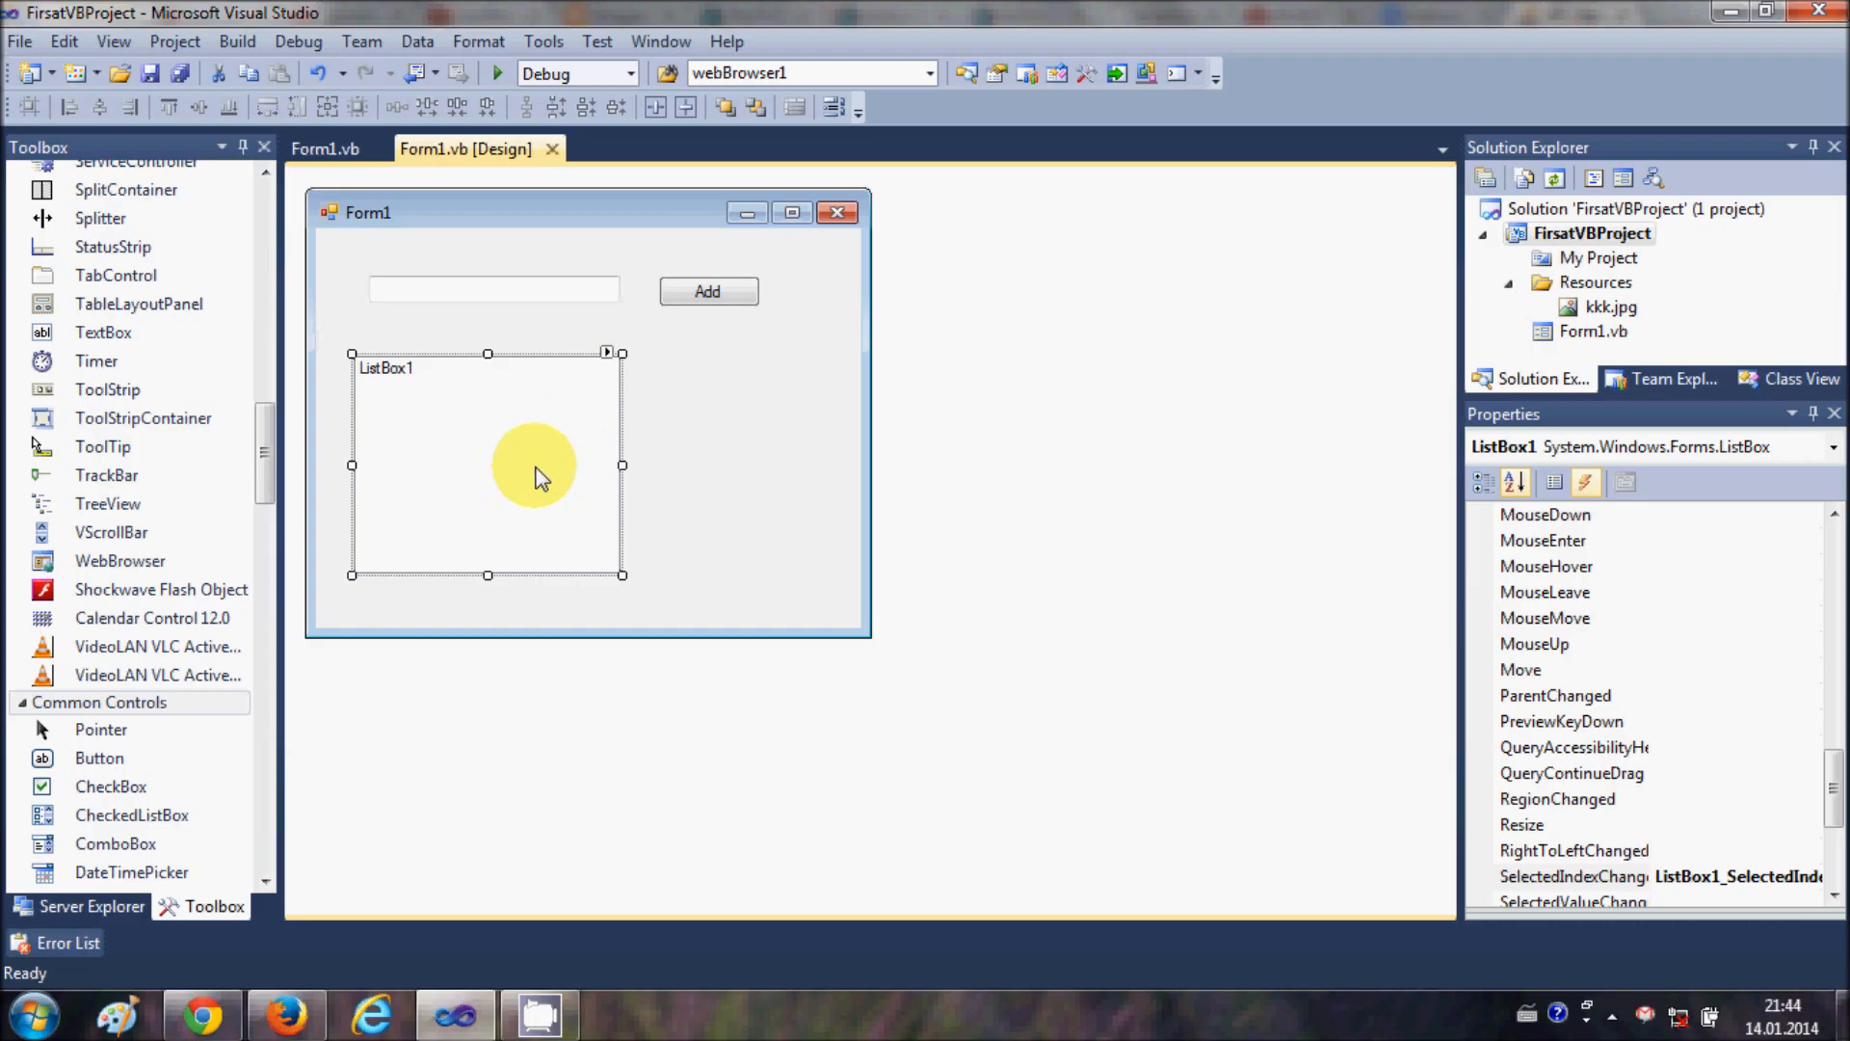
mouse_move(469, 397)
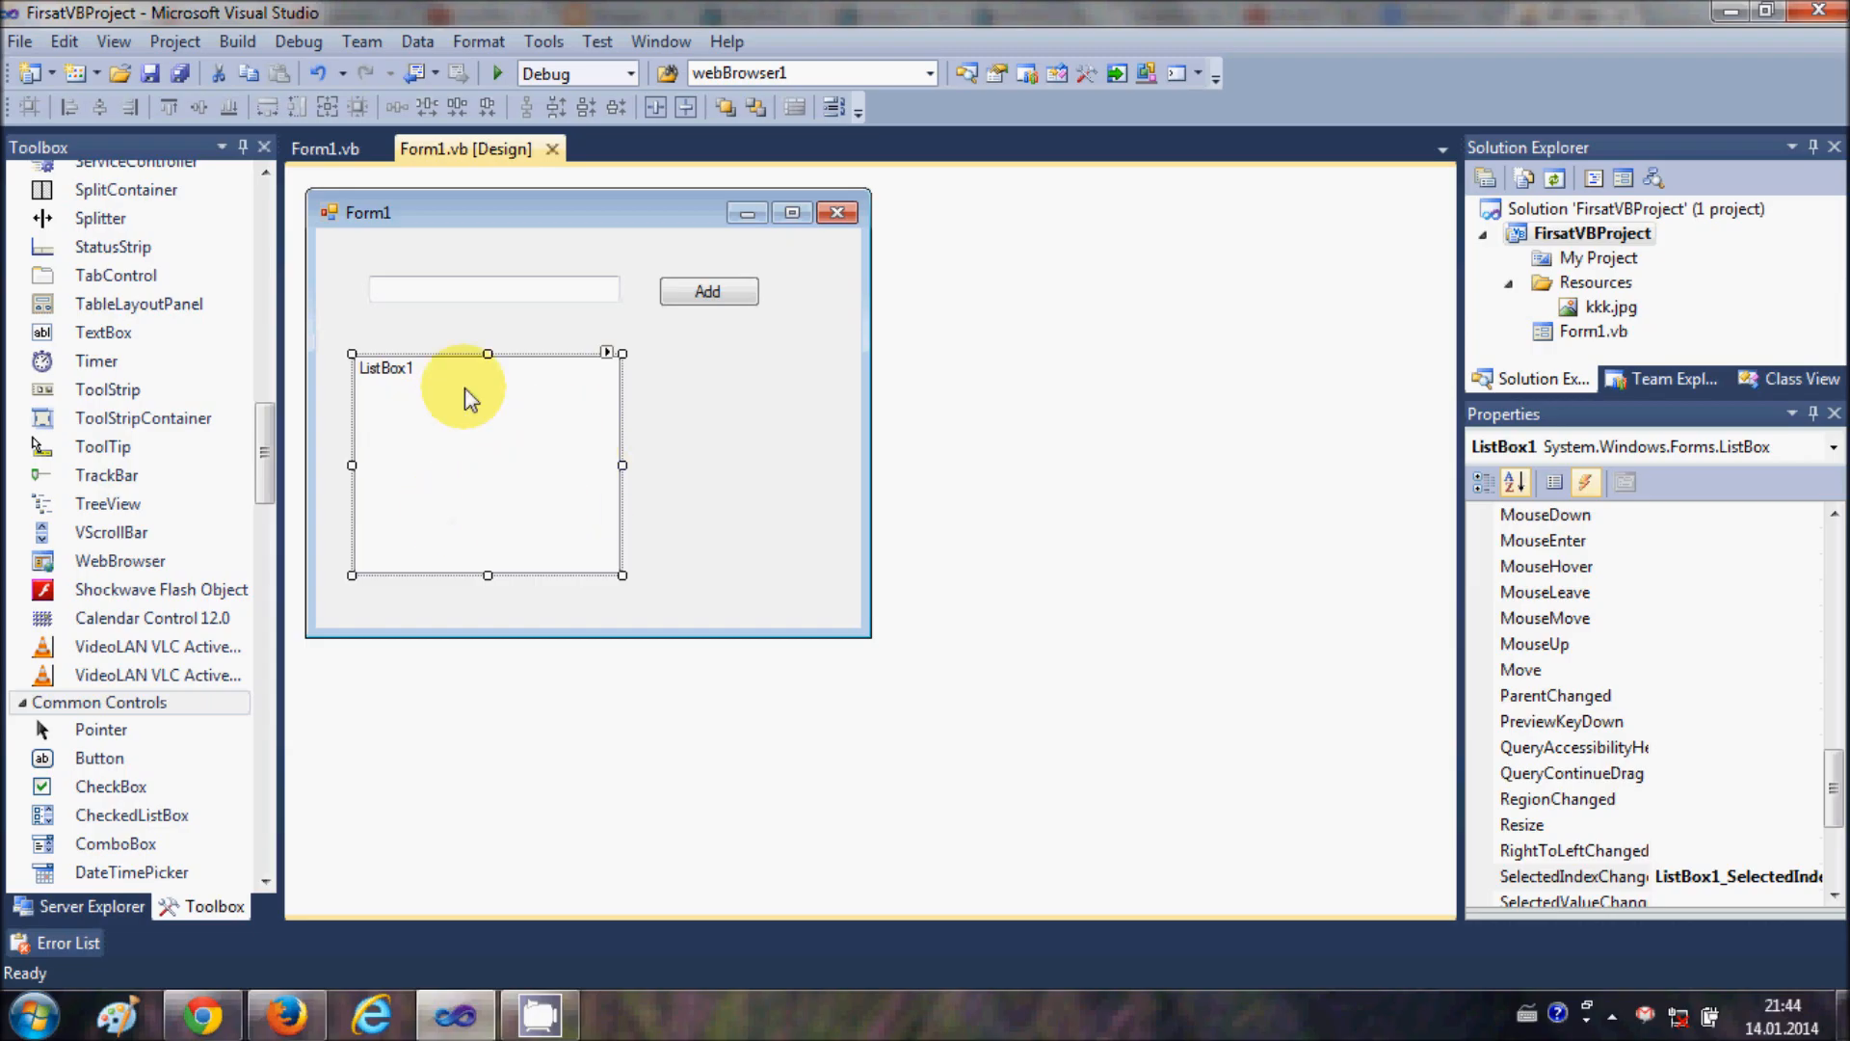
mouse_move(498, 487)
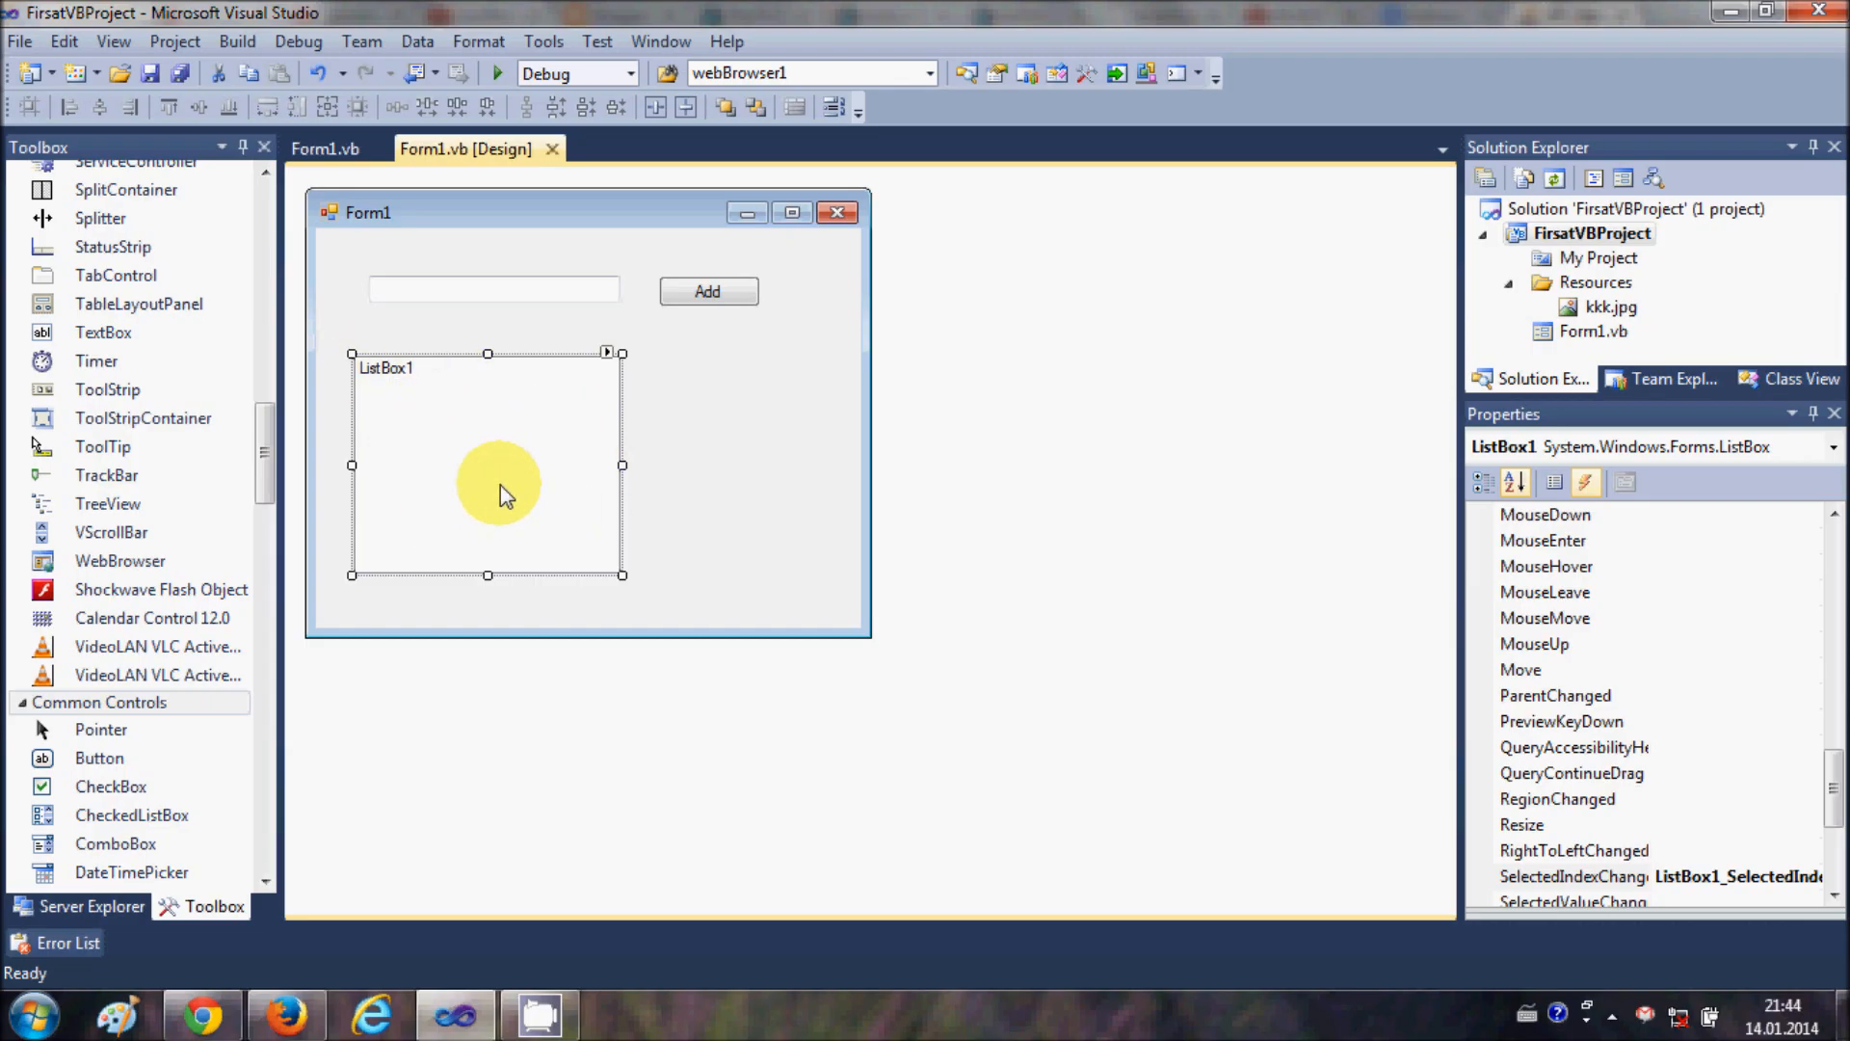
mouse_move(589, 528)
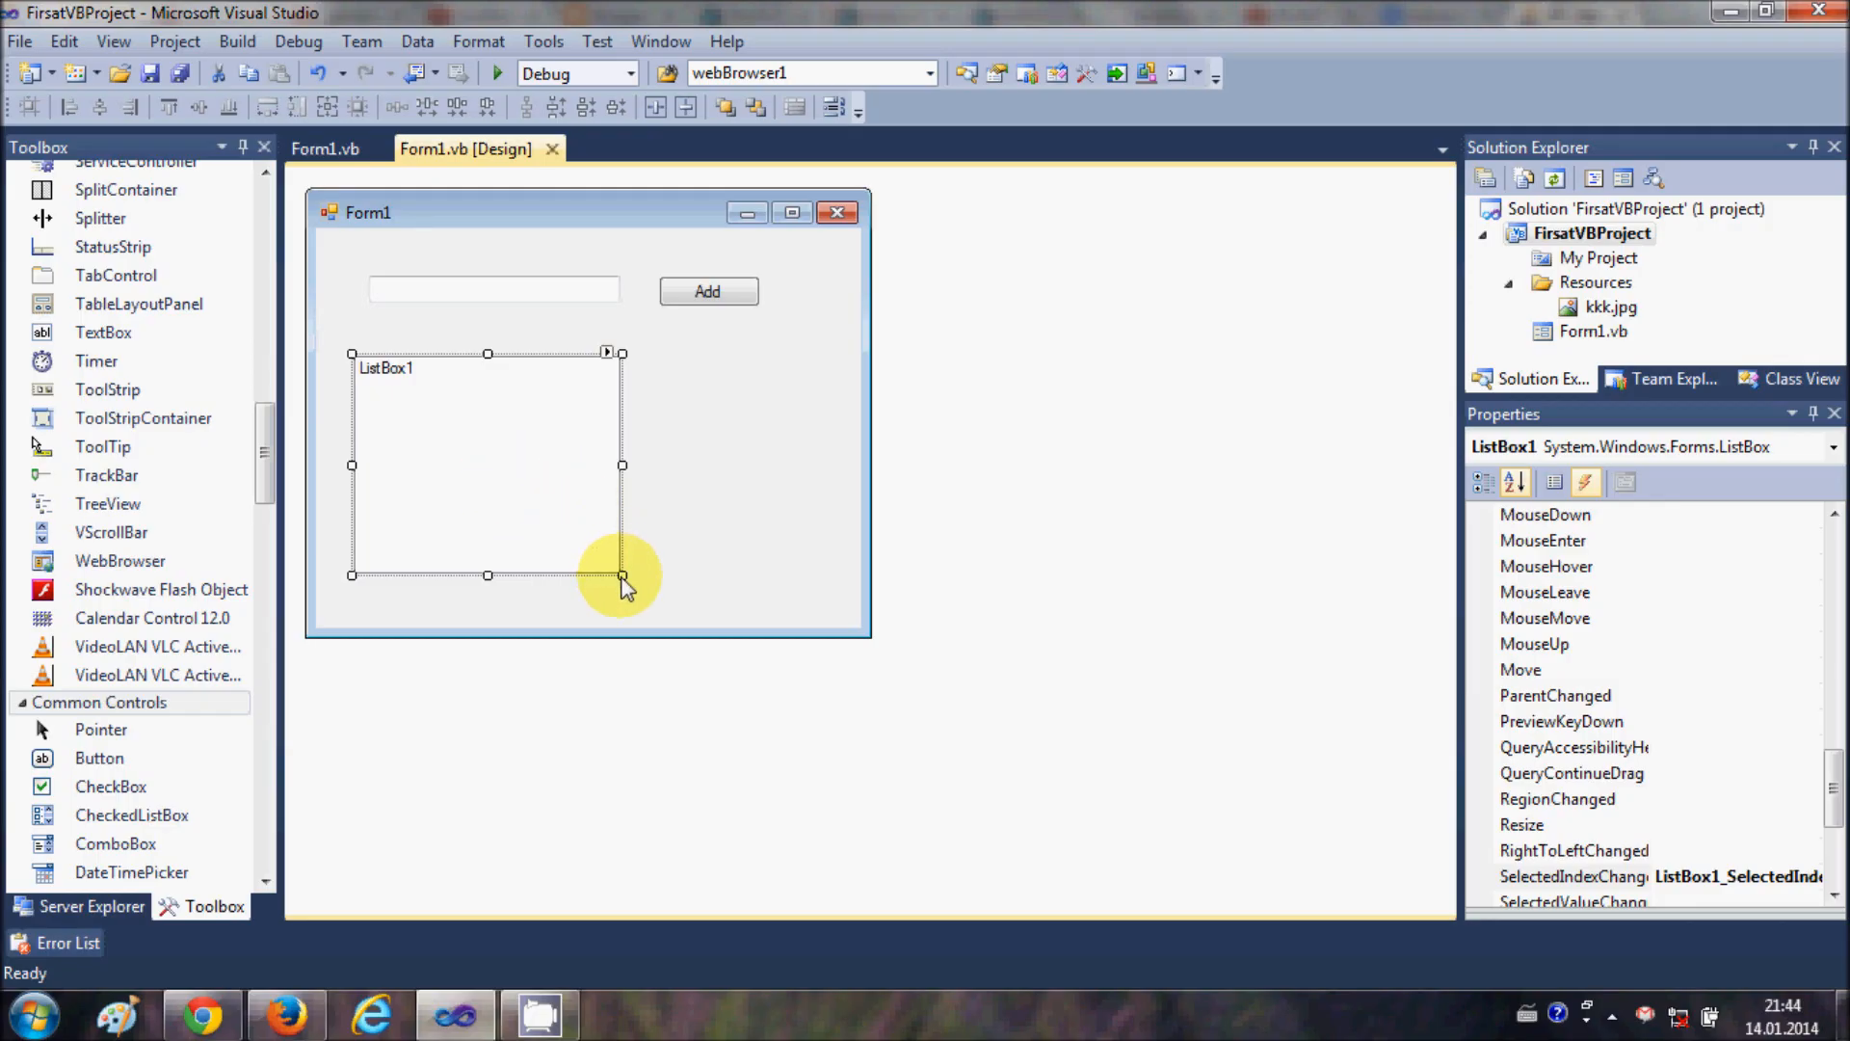
mouse_move(499, 380)
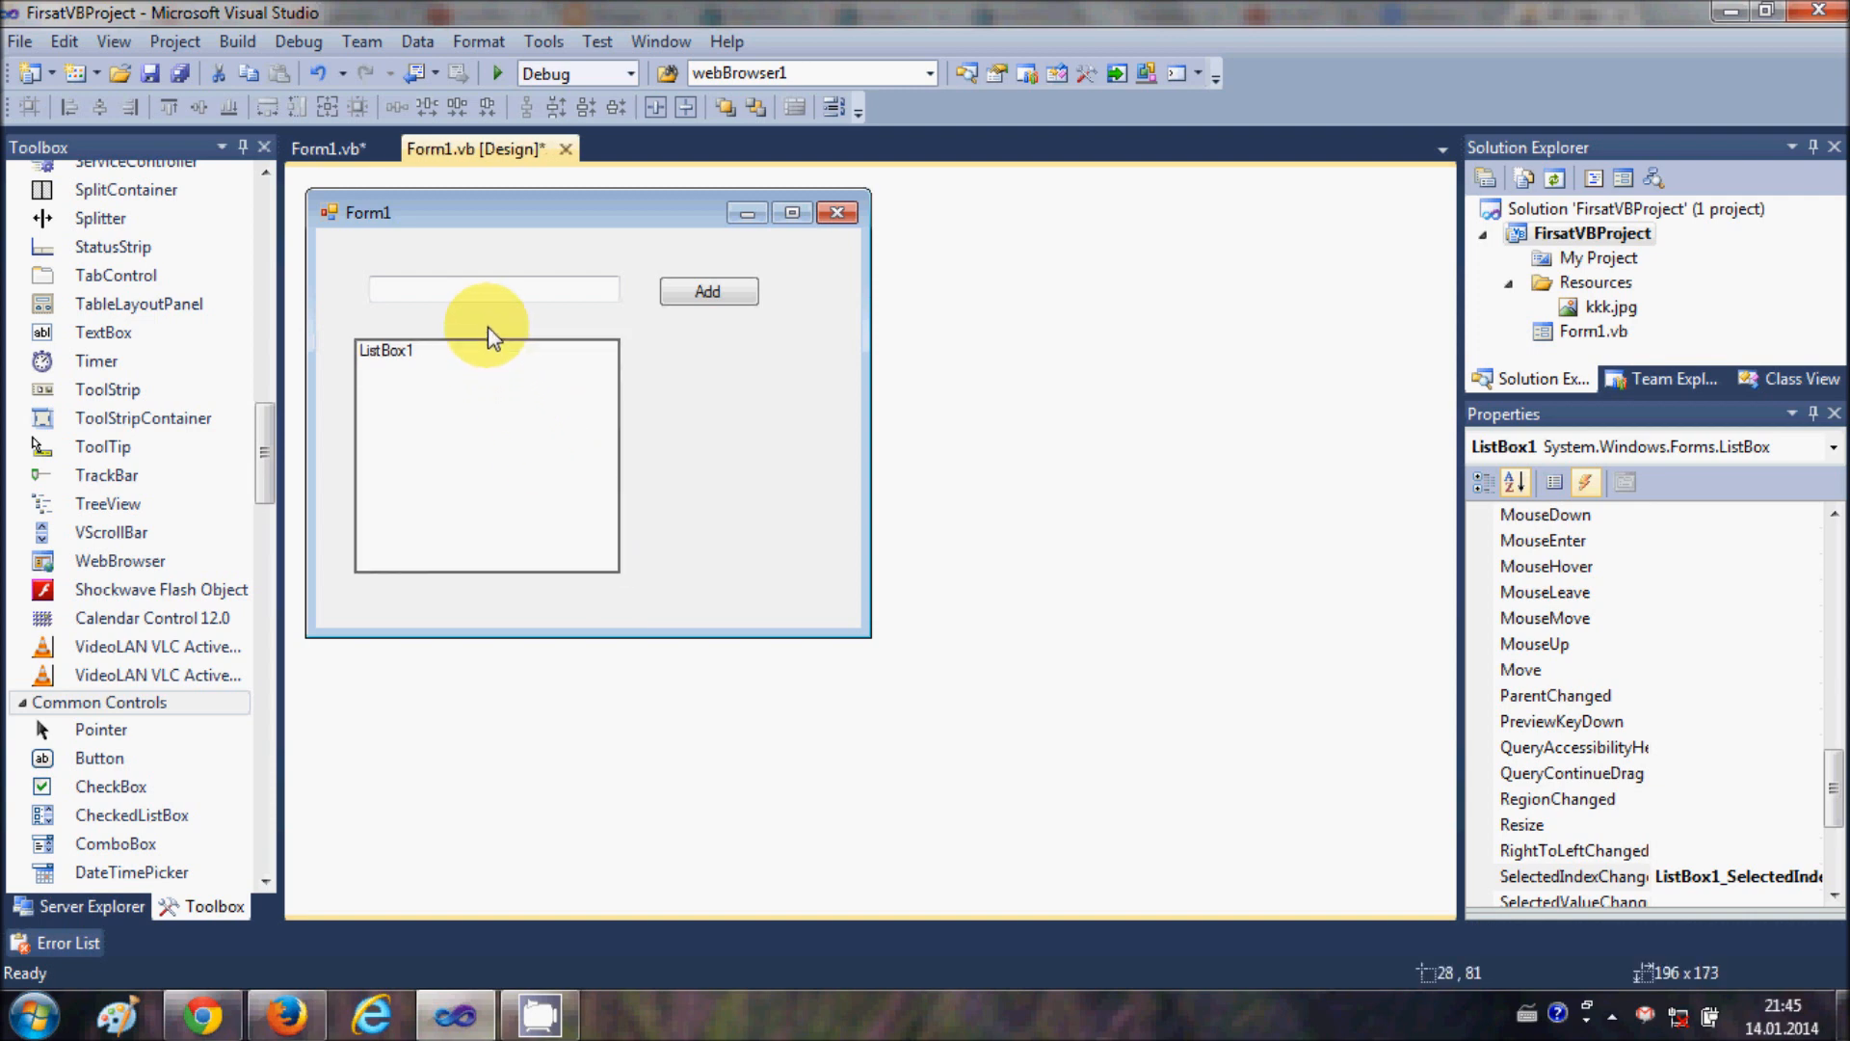
Step: Select ListBox1 after moving it up toward the text box
click(535, 453)
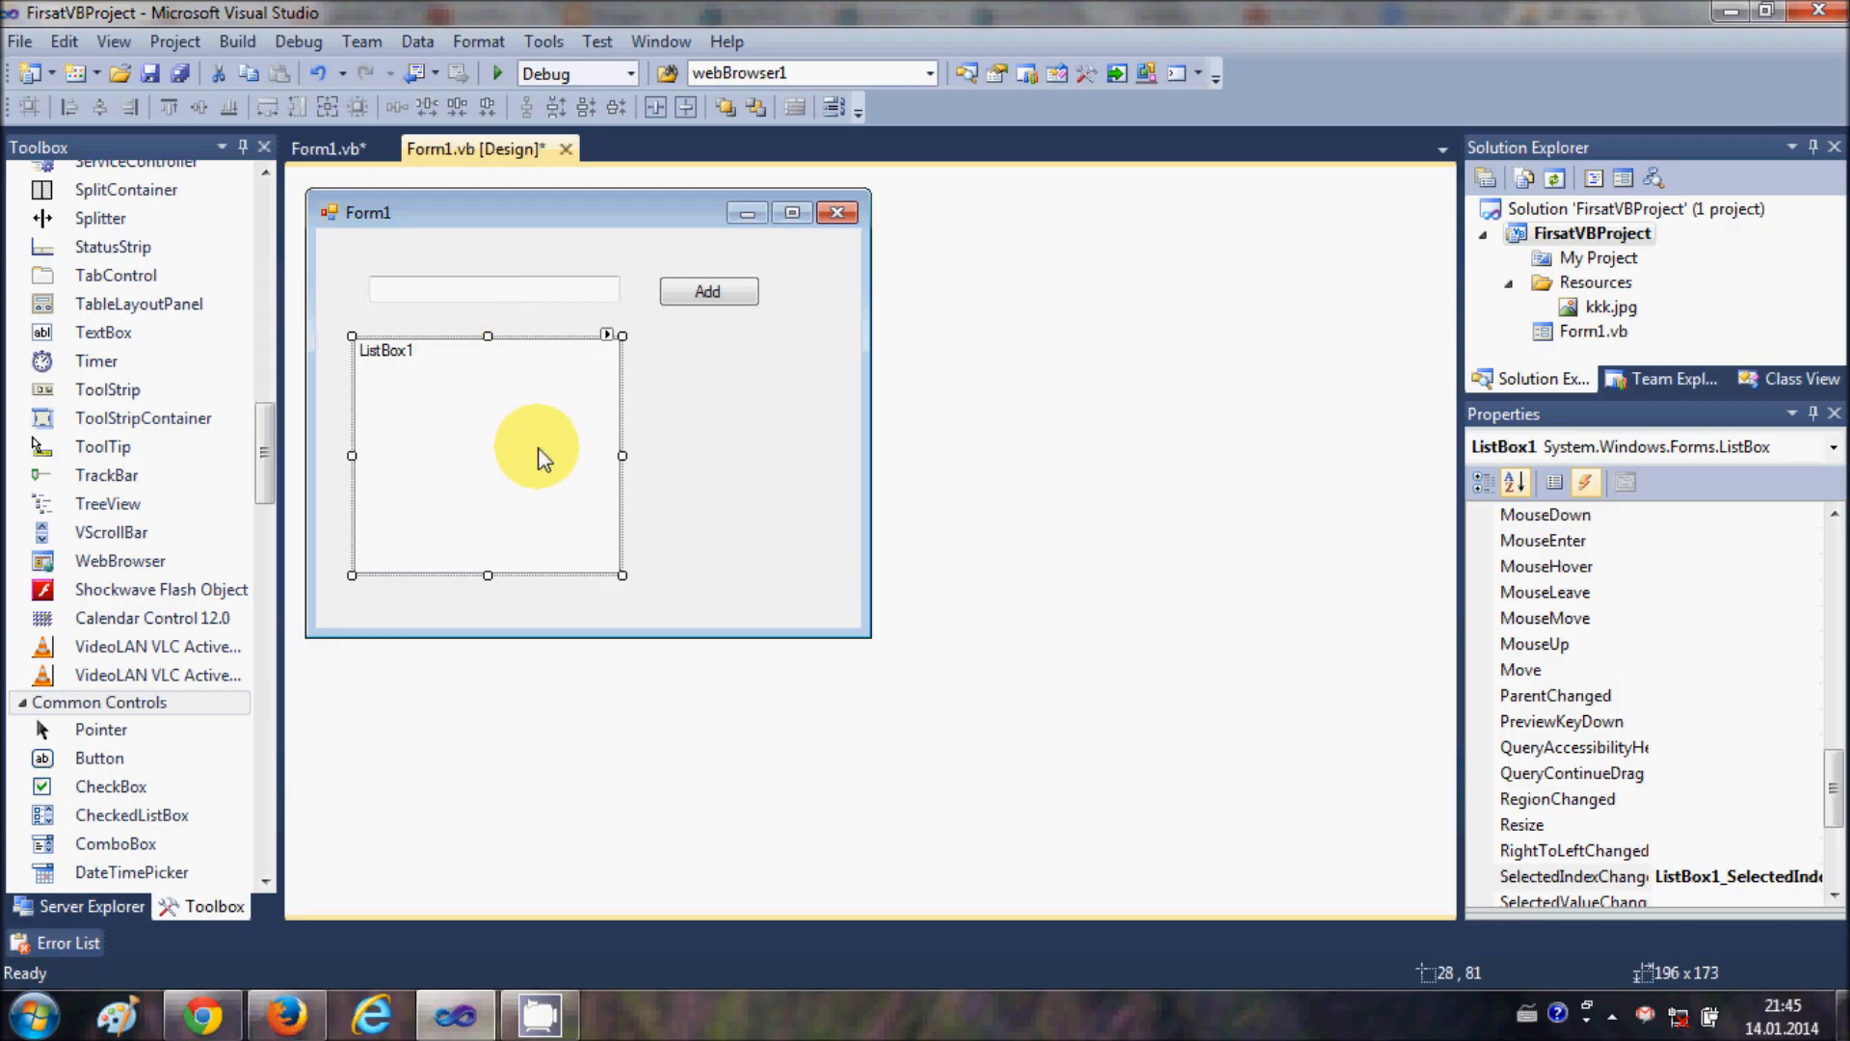
mouse_move(578, 467)
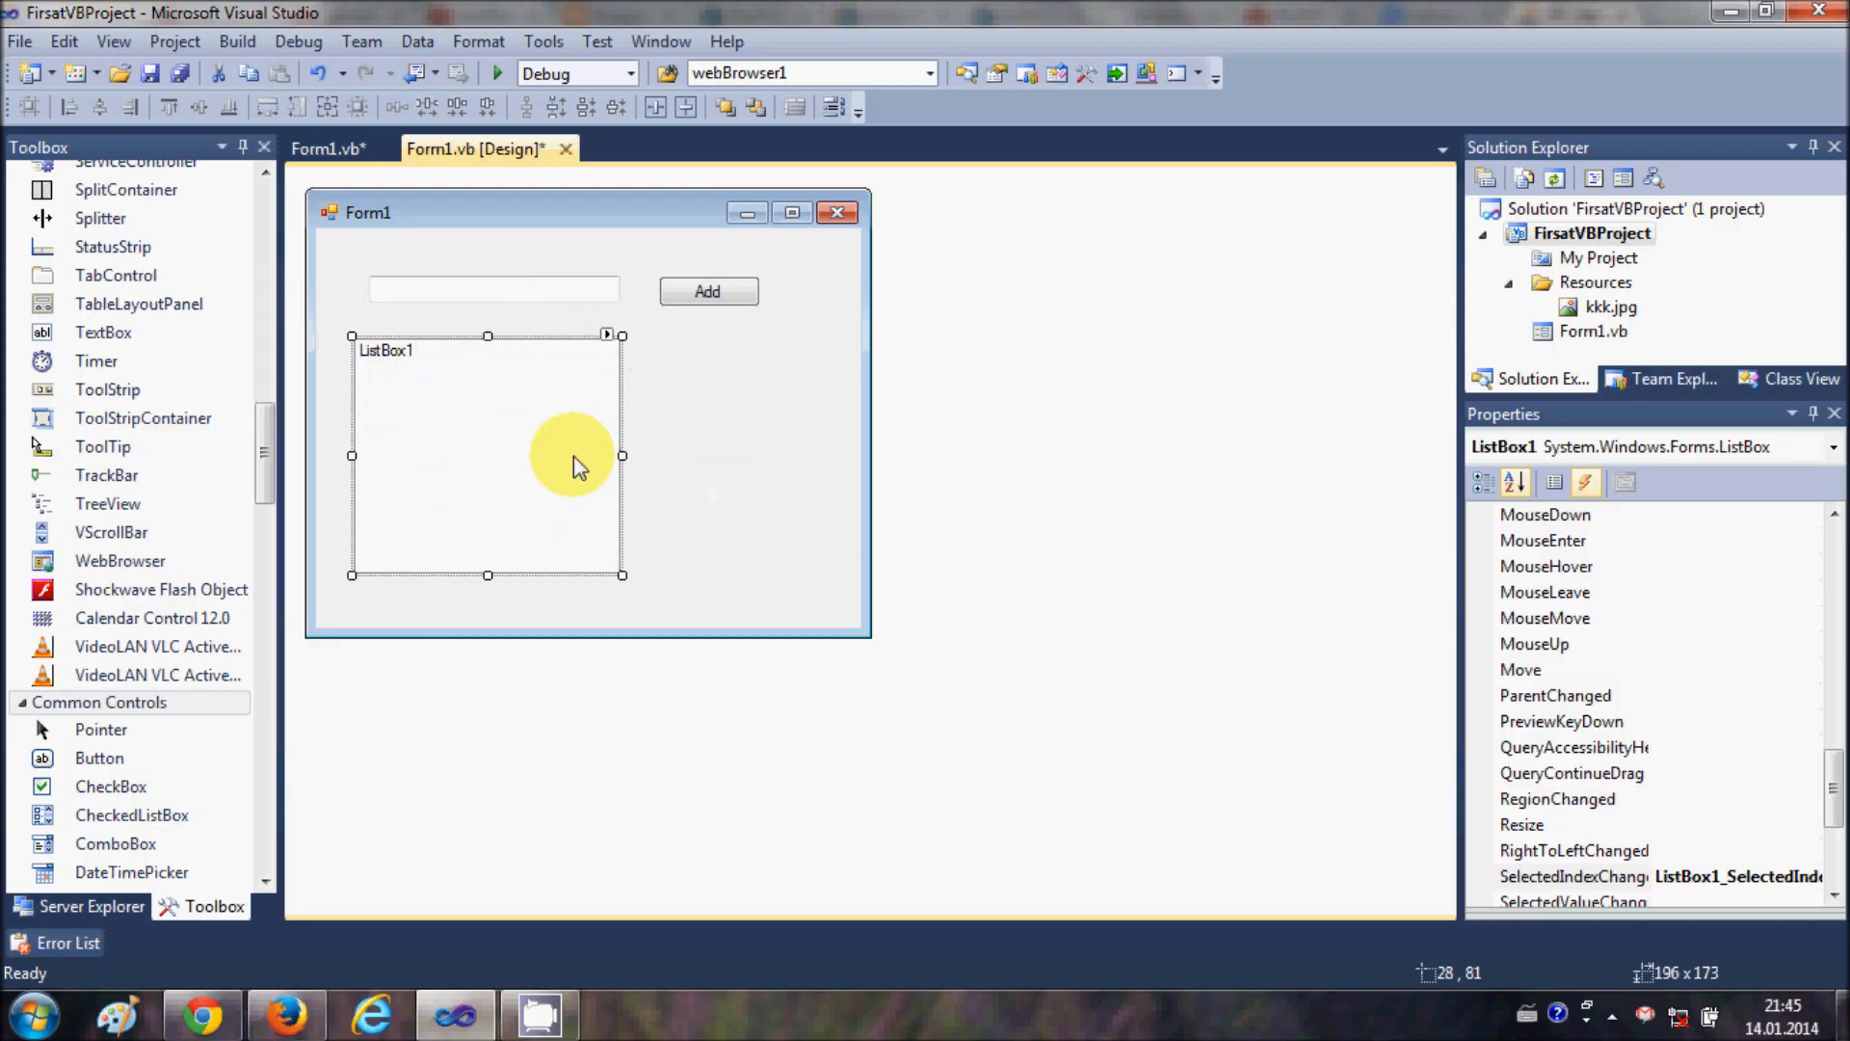
mouse_move(620, 582)
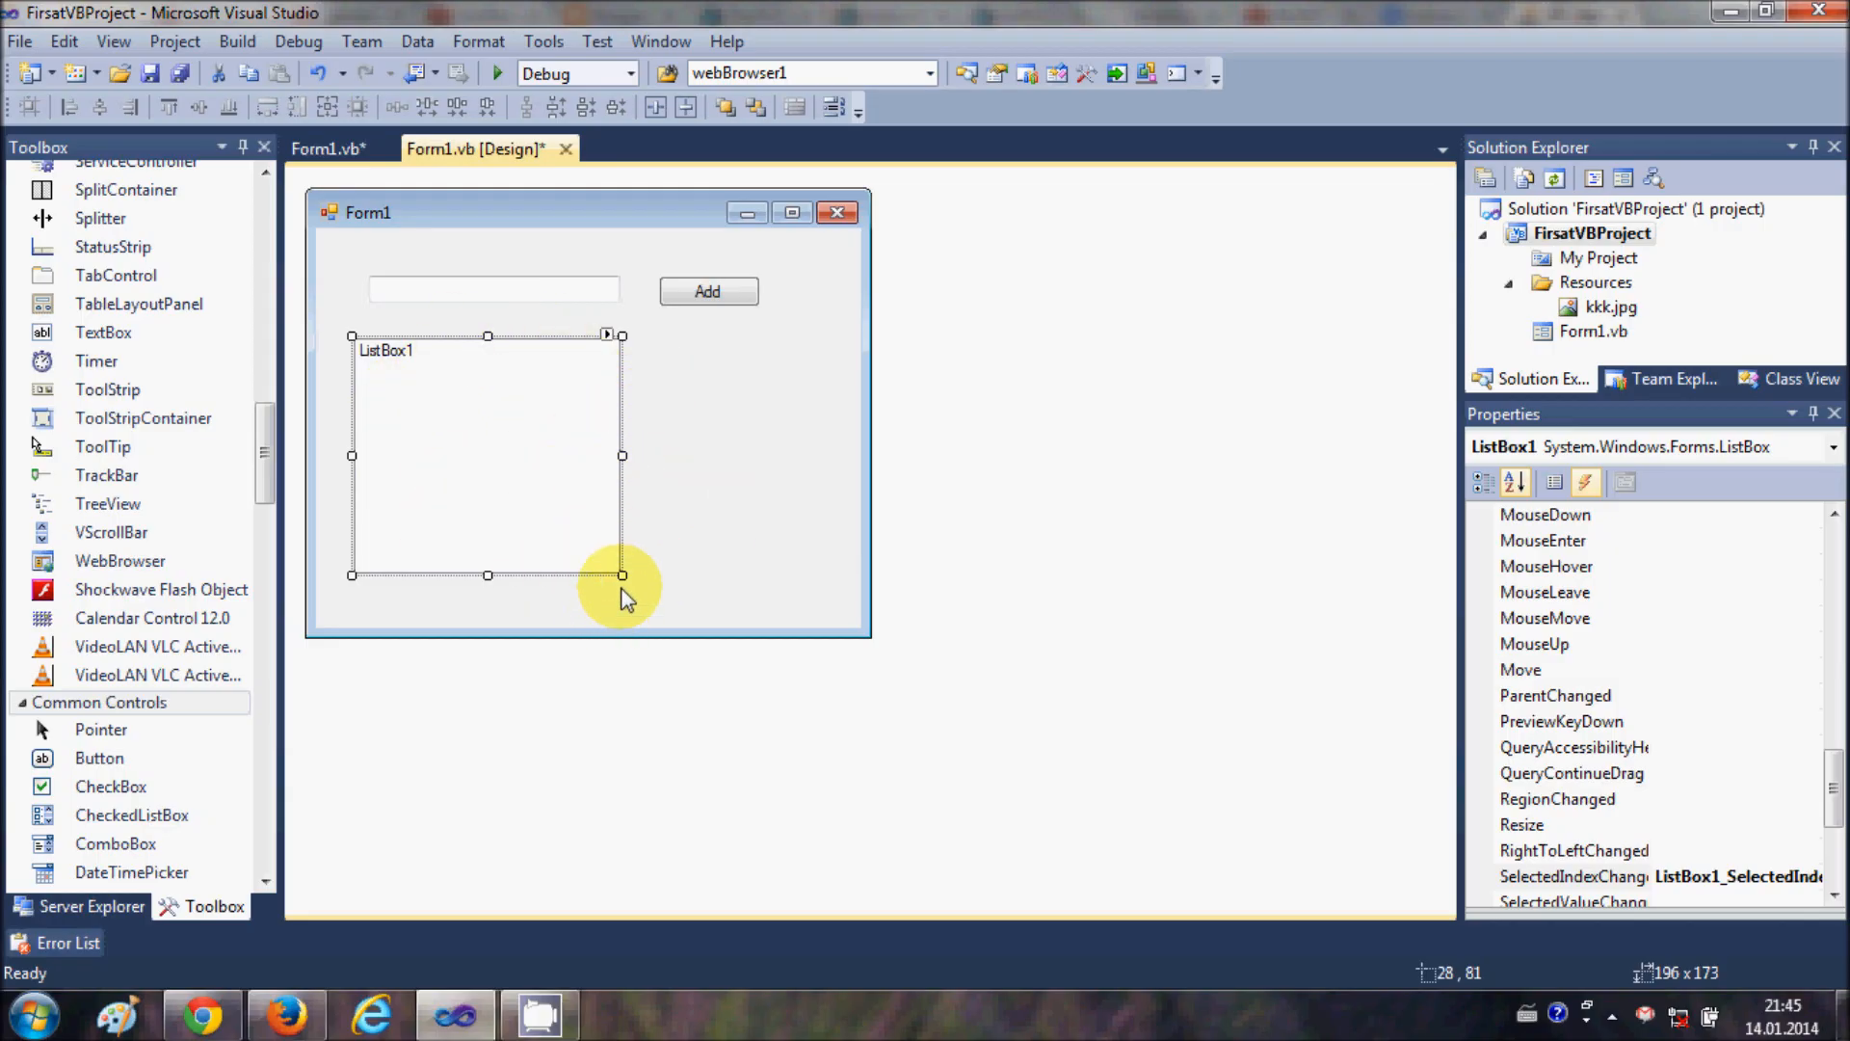
mouse_move(622, 578)
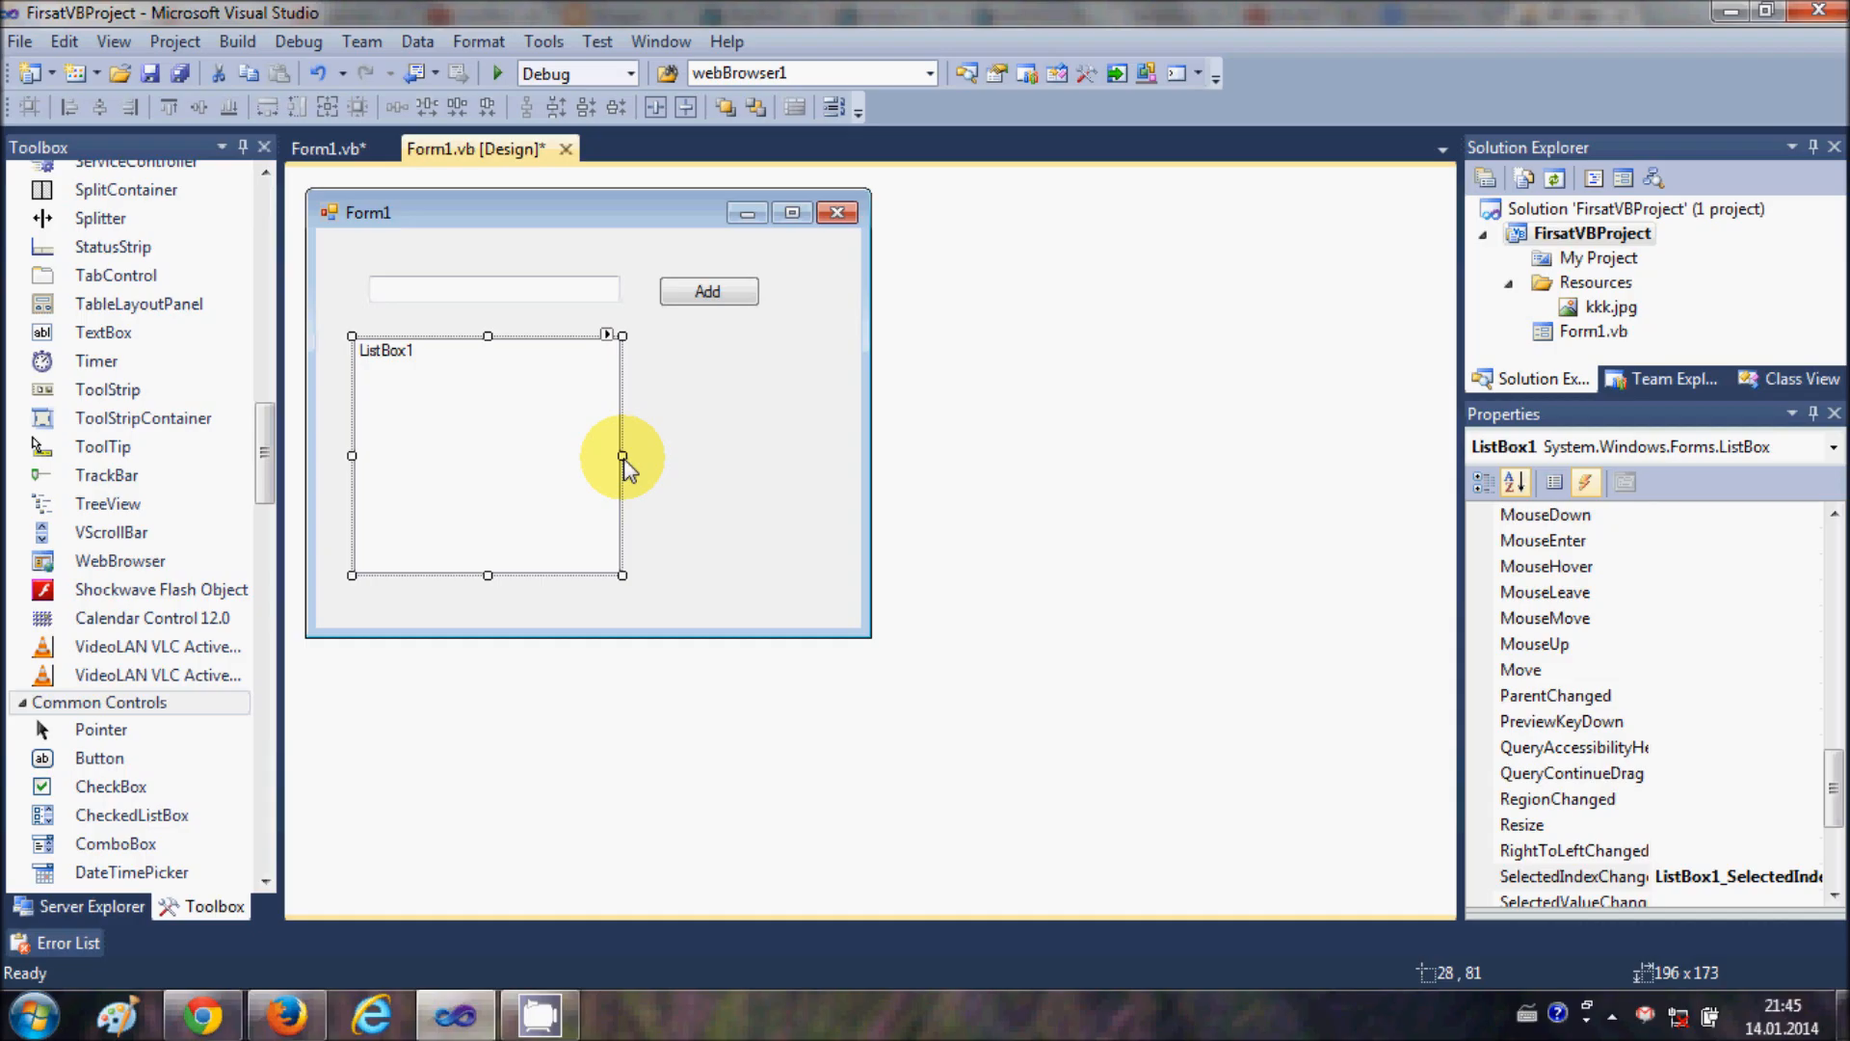
mouse_move(681, 954)
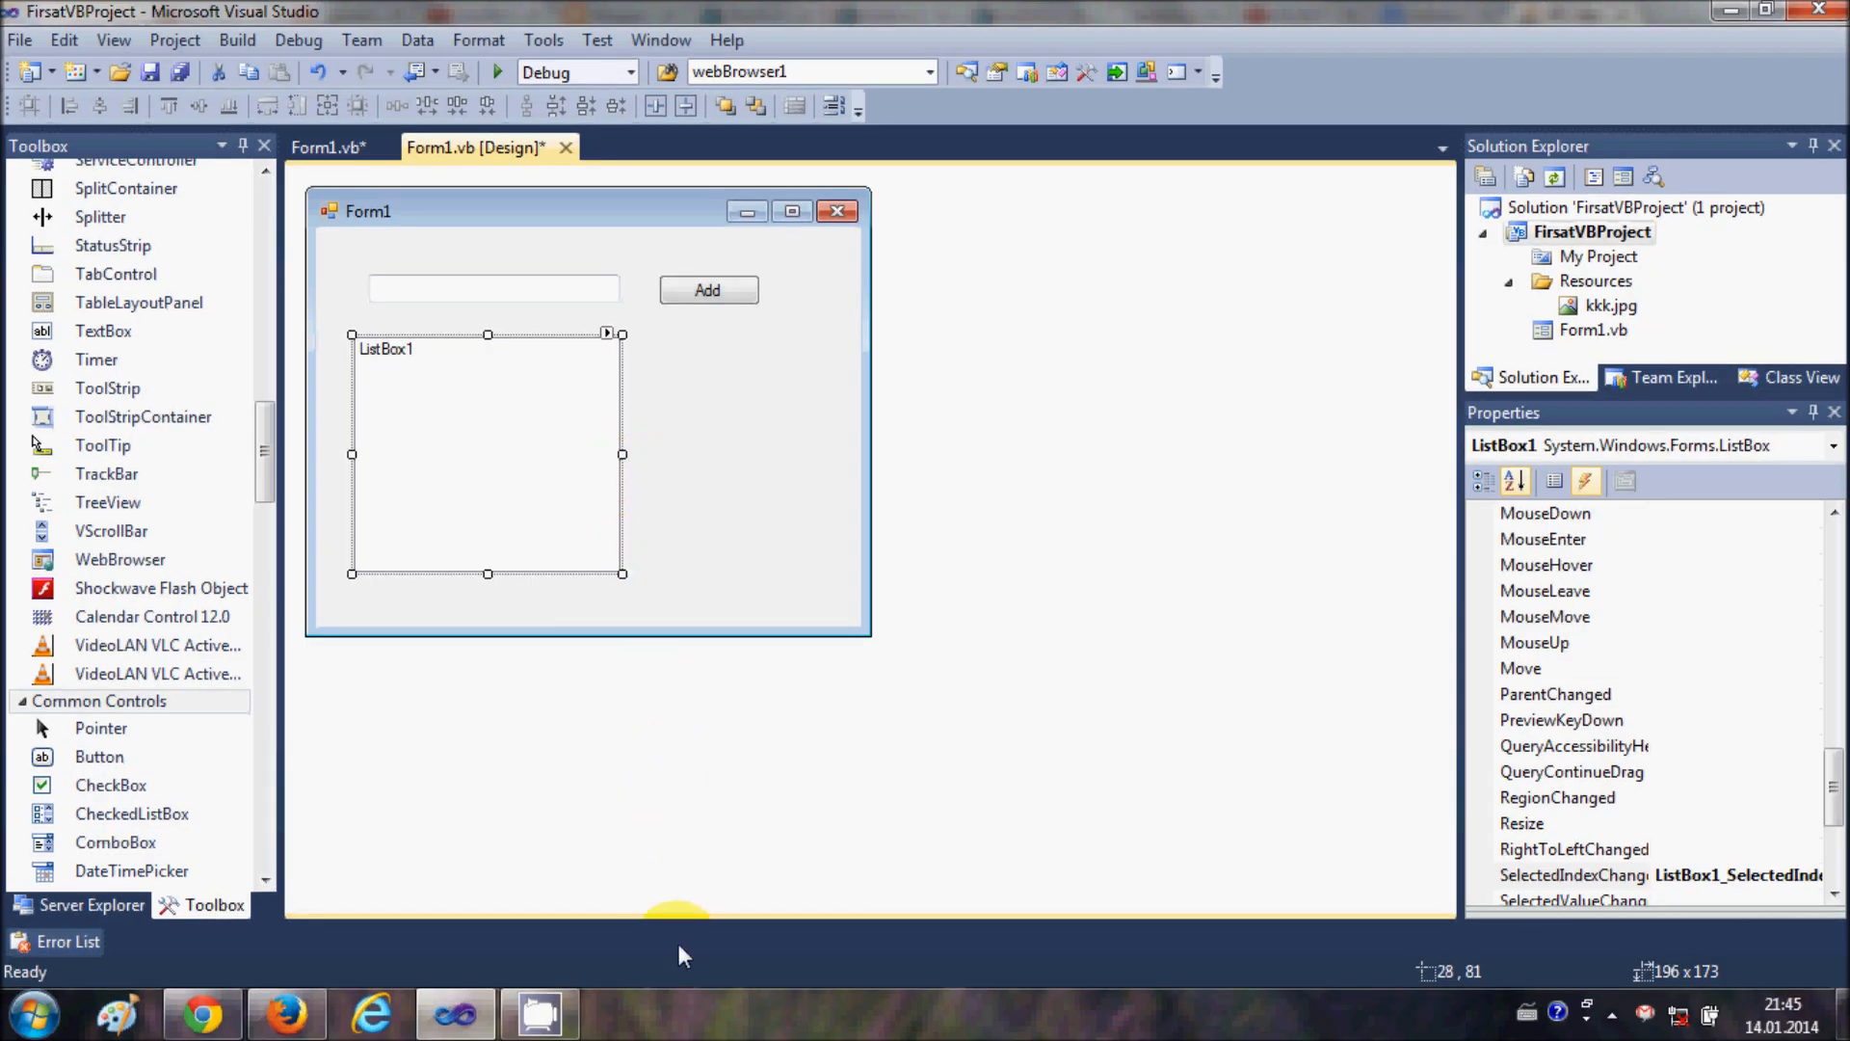